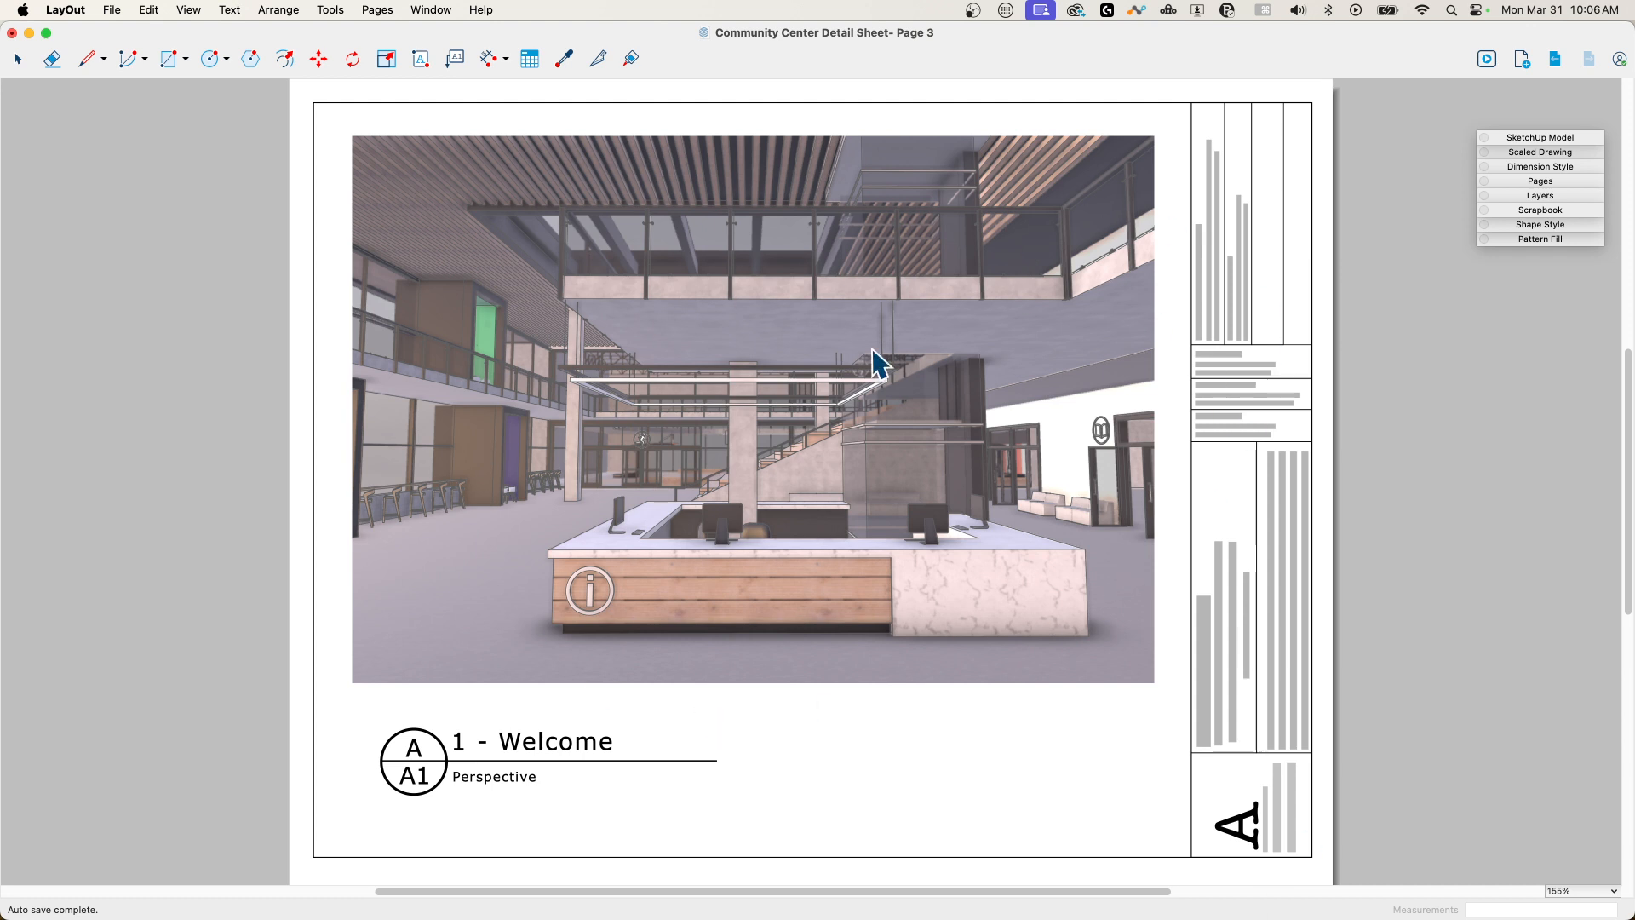
{"action": "mouse_move", "coordinate": [878, 308]}
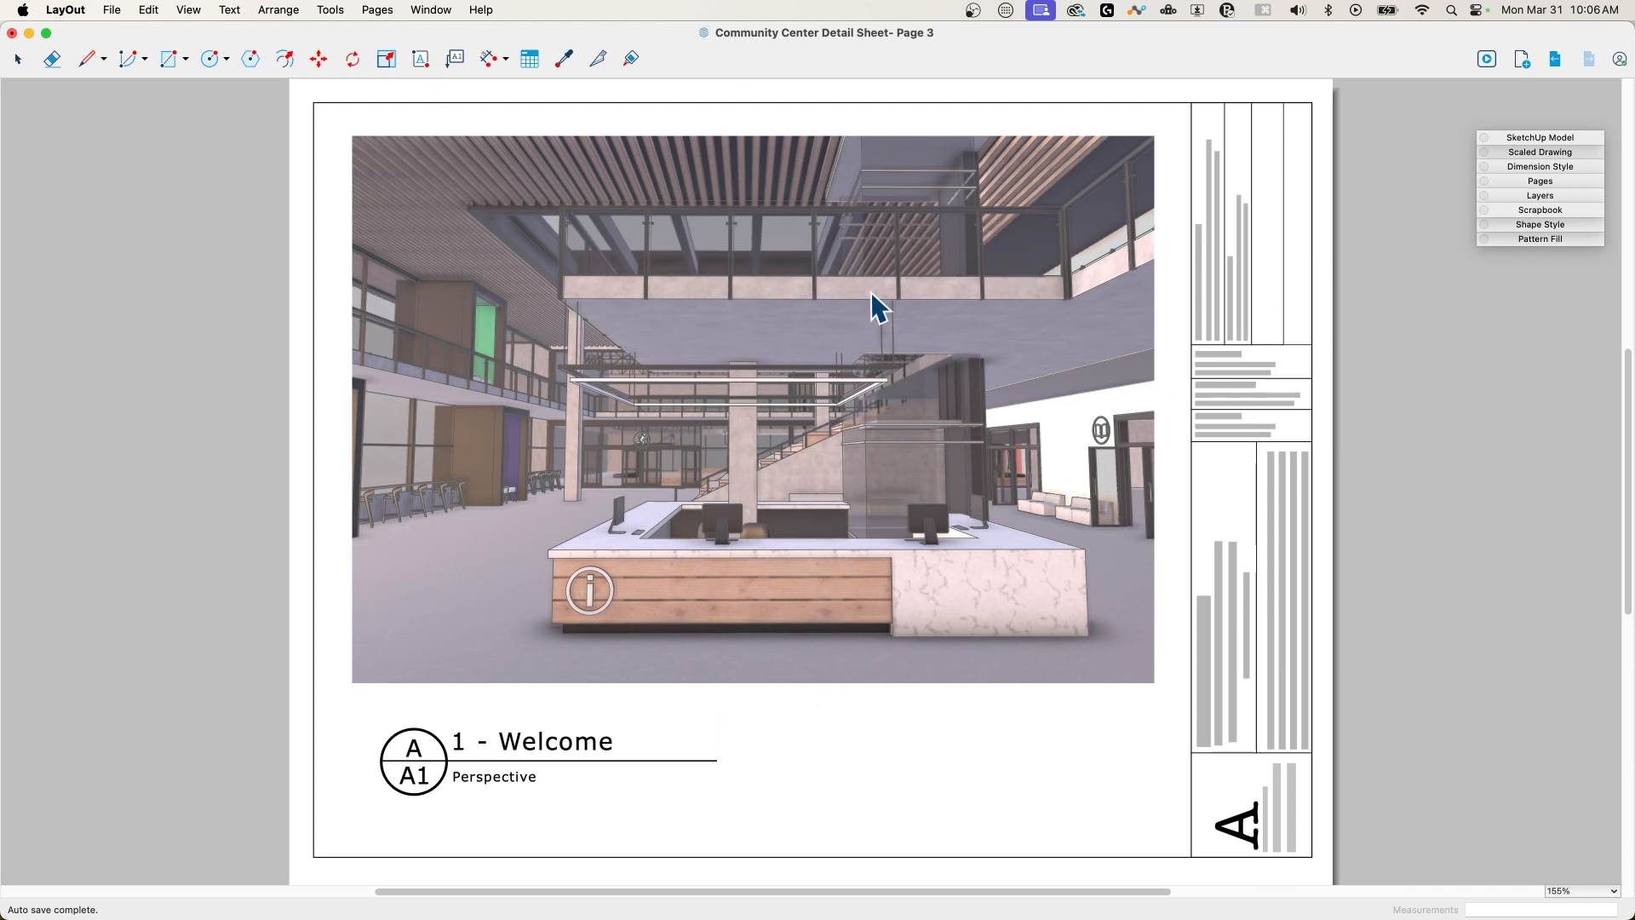
{"action": "mouse_move", "coordinate": [228, 73]}
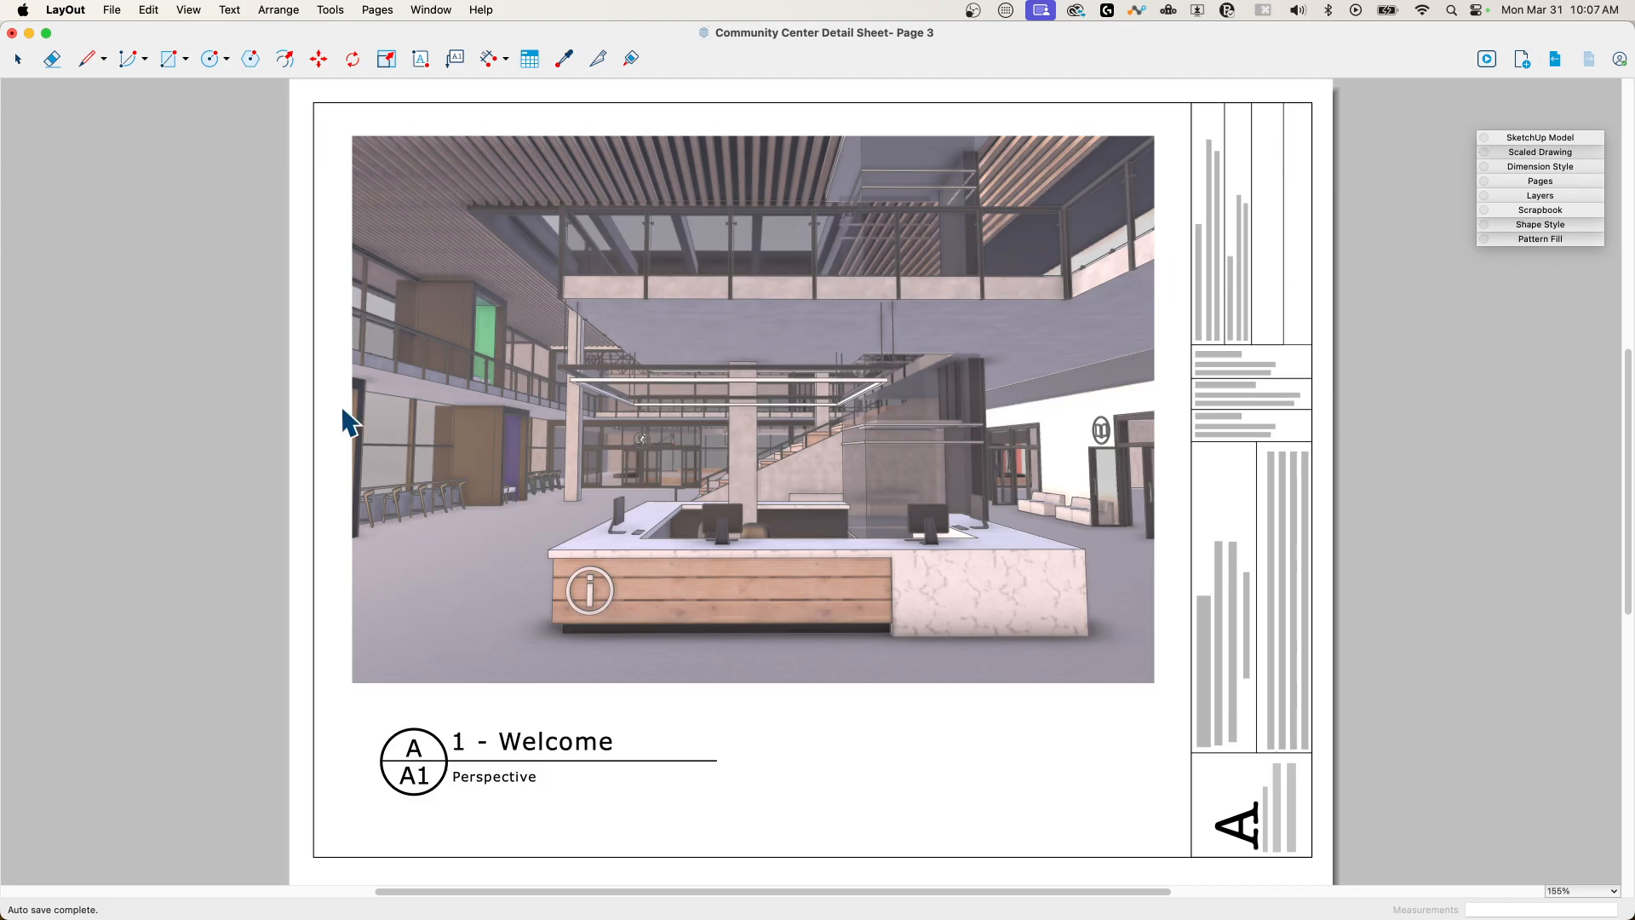
{"action": "mouse_move", "coordinate": [958, 89]}
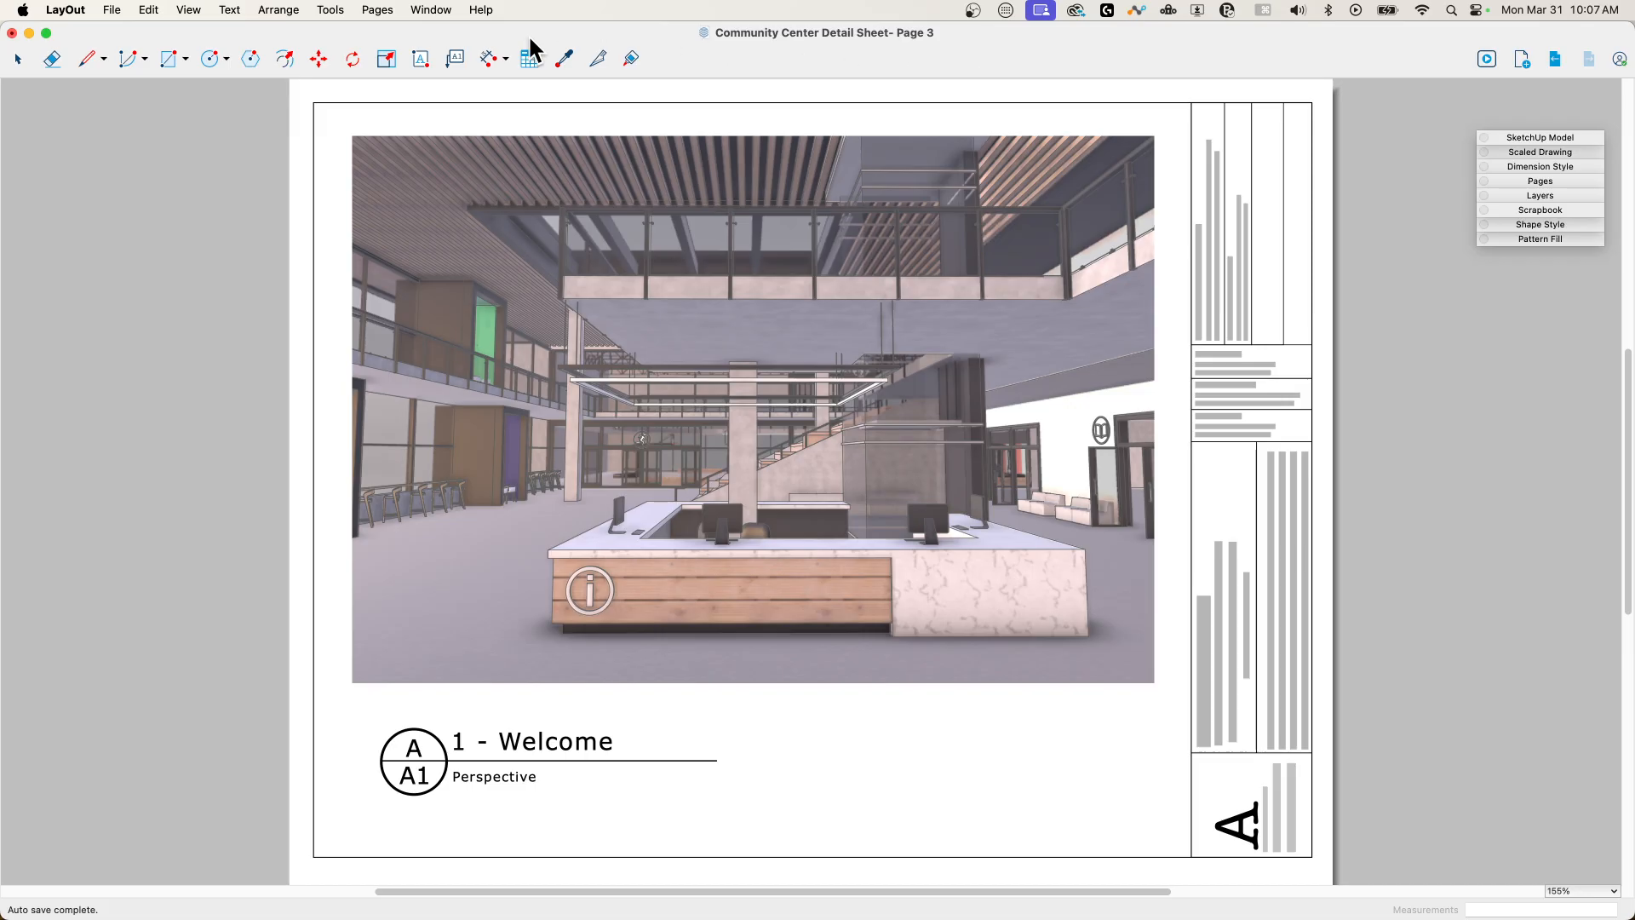
{"action": "mouse_move", "coordinate": [83, 133]}
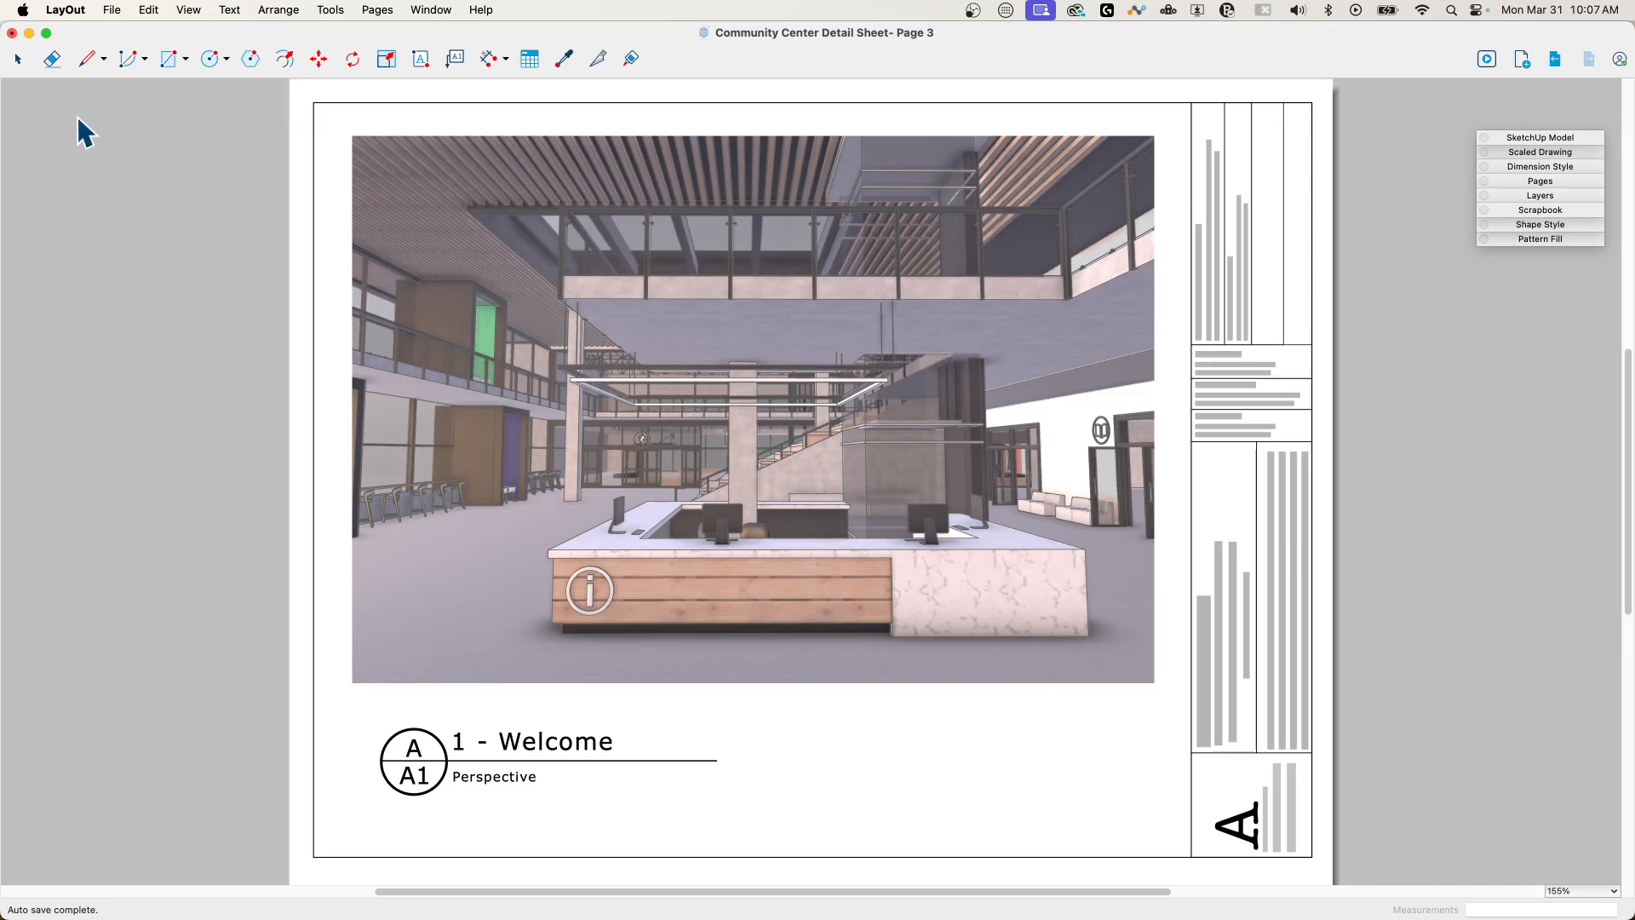
{"action": "mouse_move", "coordinate": [199, 168]}
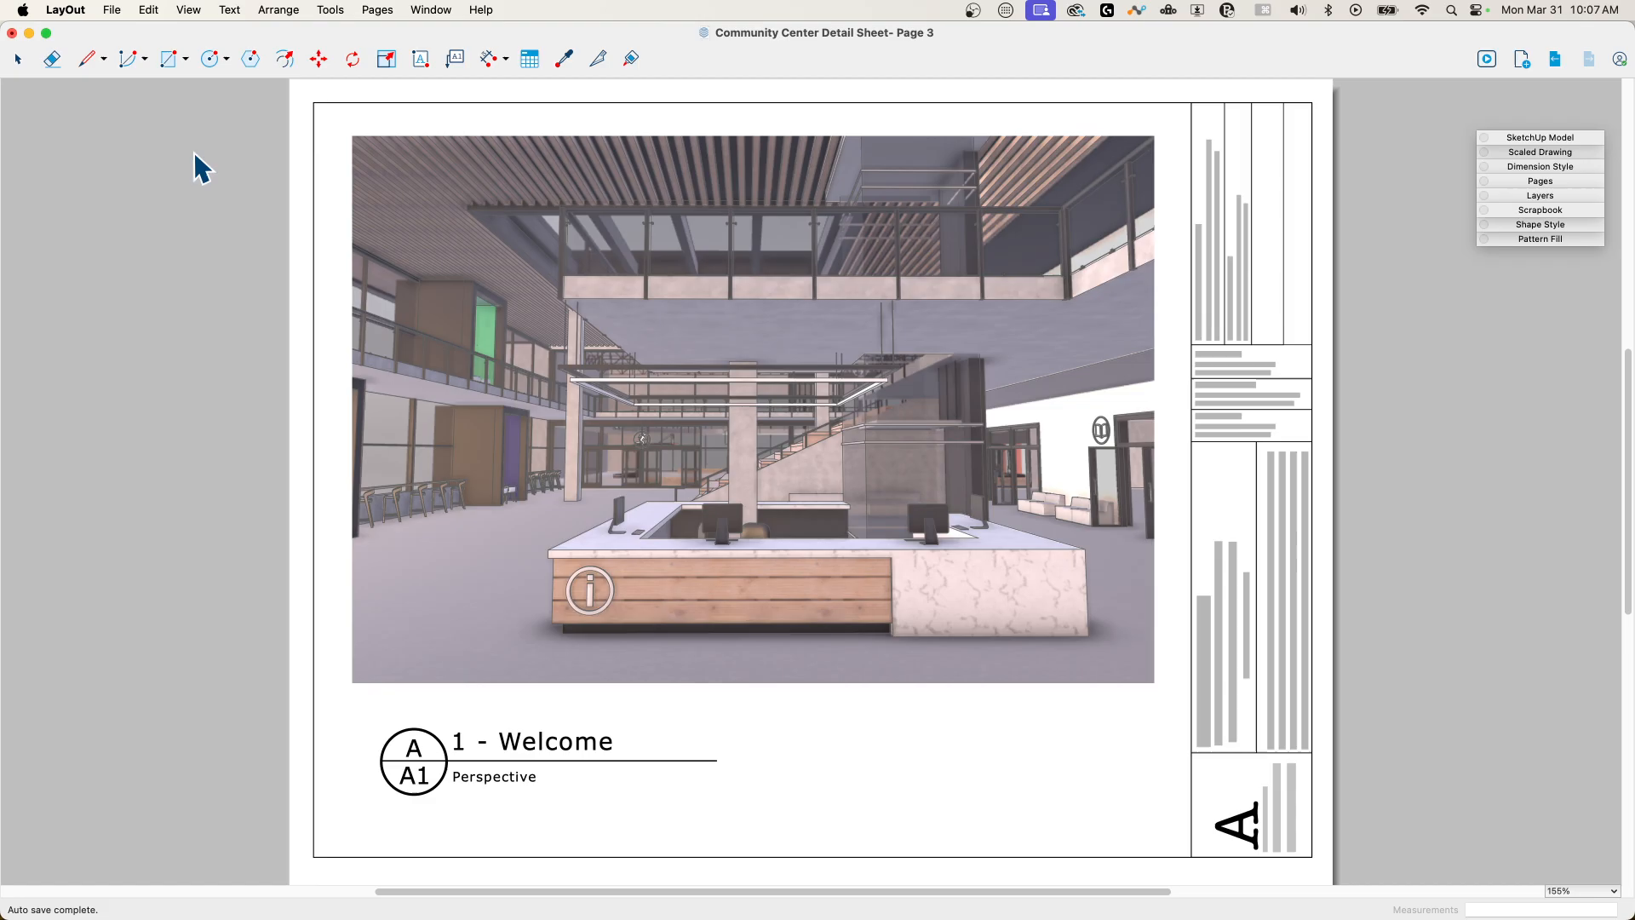
{"action": "mouse_move", "coordinate": [703, 112]}
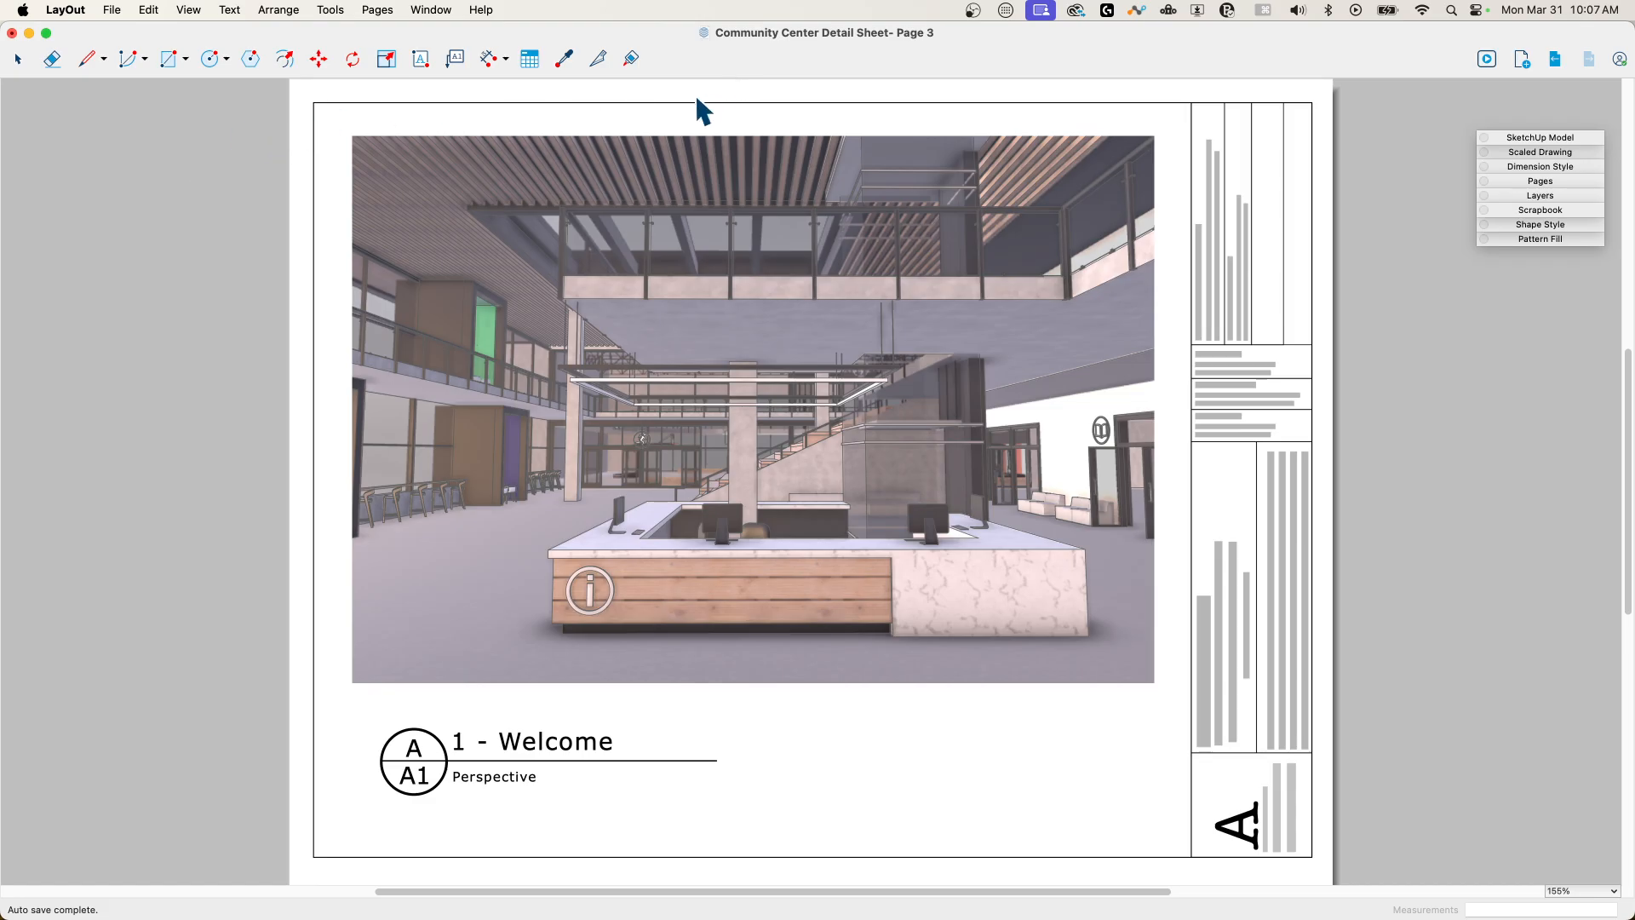
{"action": "mouse_move", "coordinate": [49, 82]}
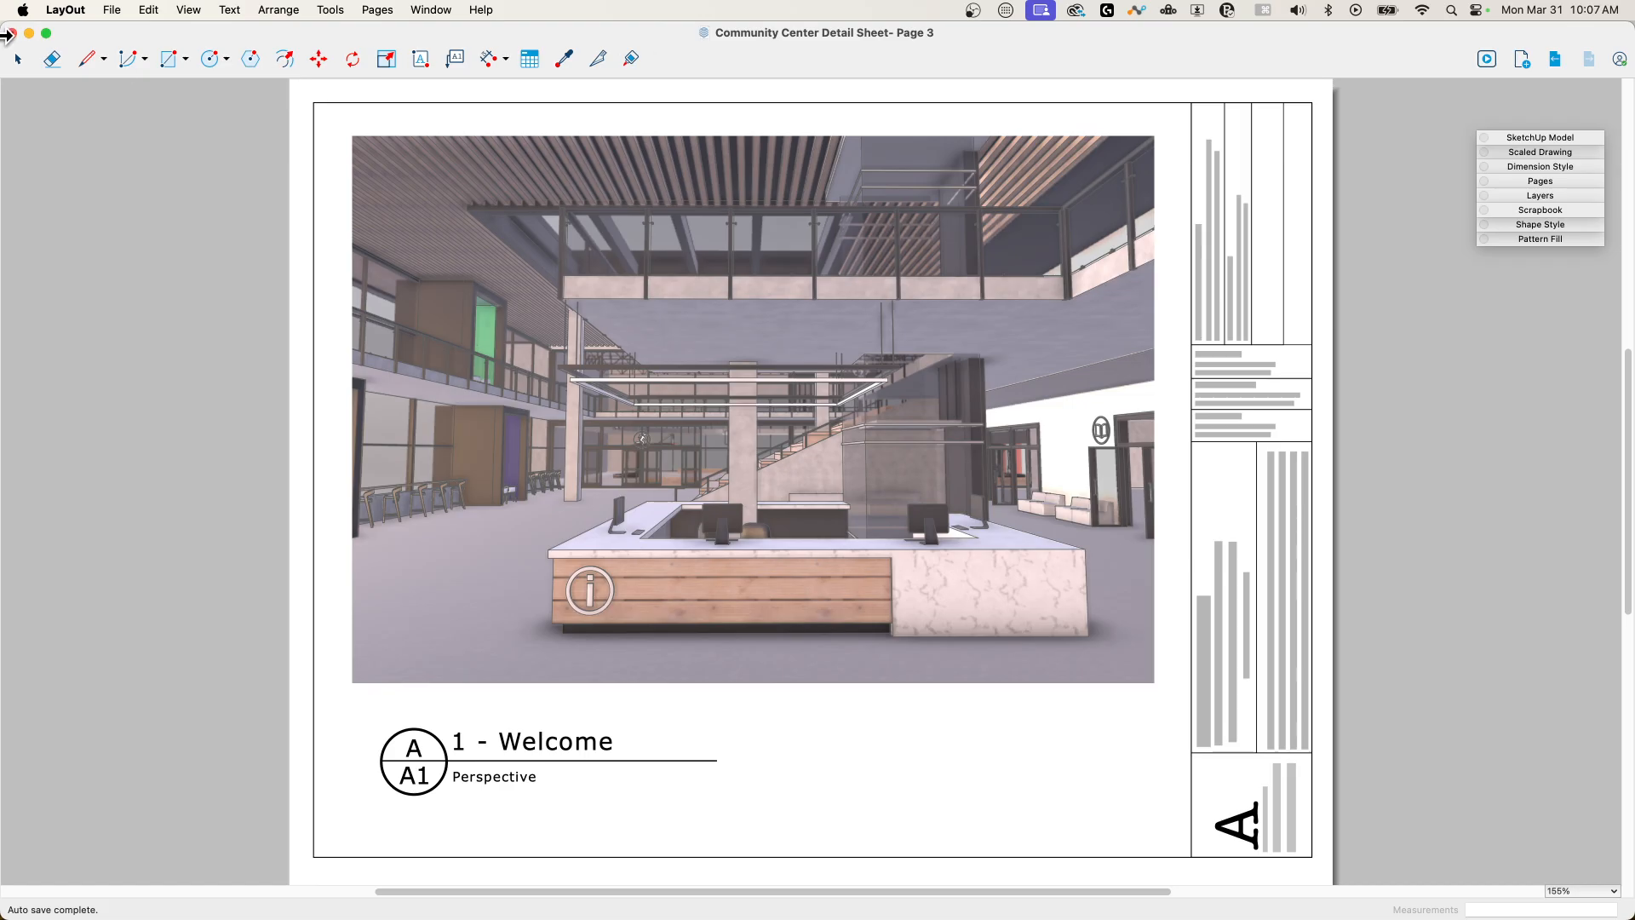
{"action": "mouse_move", "coordinate": [373, 62]}
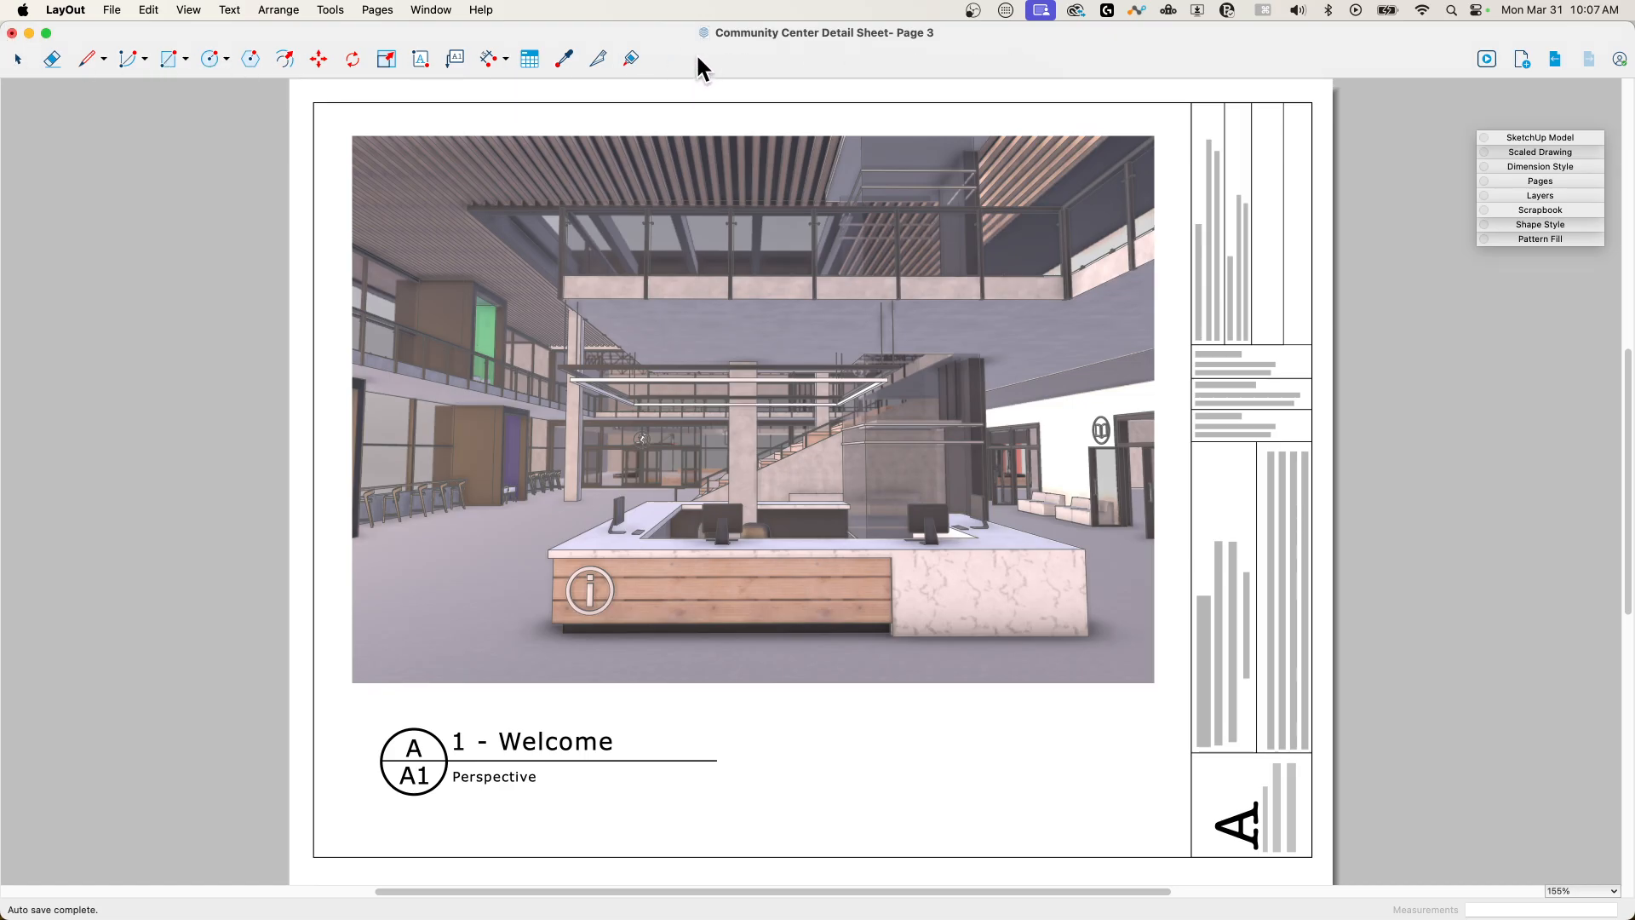
Step: Bring up the Customize Toolbar palette from the toolbar's context menu
{"action": "right_click", "coordinate": [652, 64]}
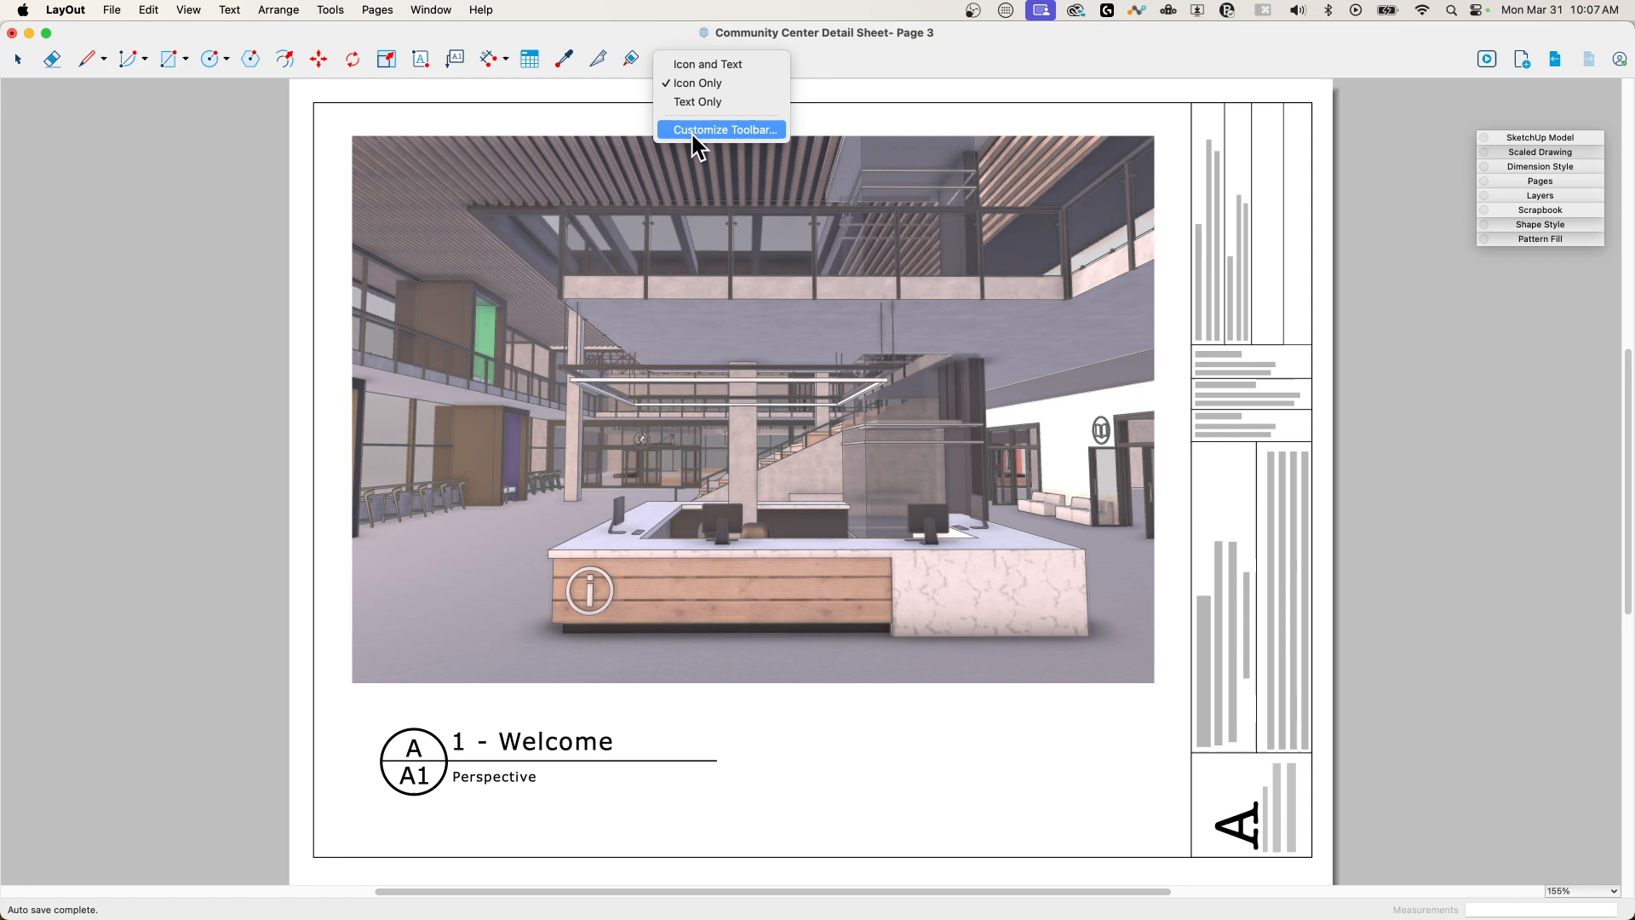
{"action": "left_click", "coordinate": [723, 129]}
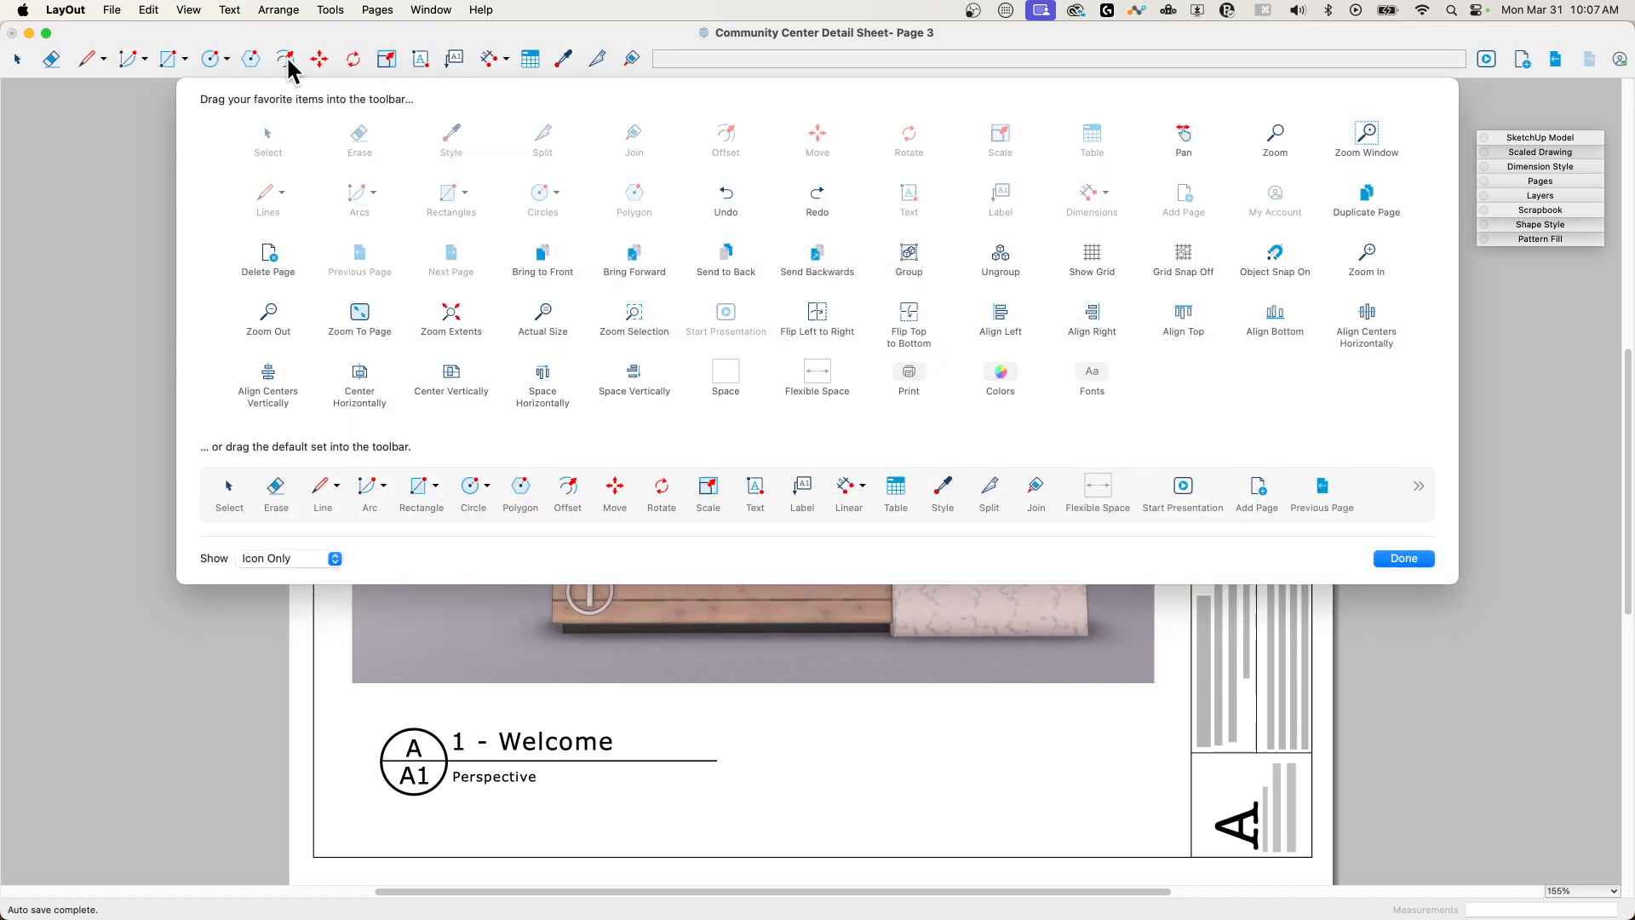
{"action": "mouse_move", "coordinate": [899, 320]}
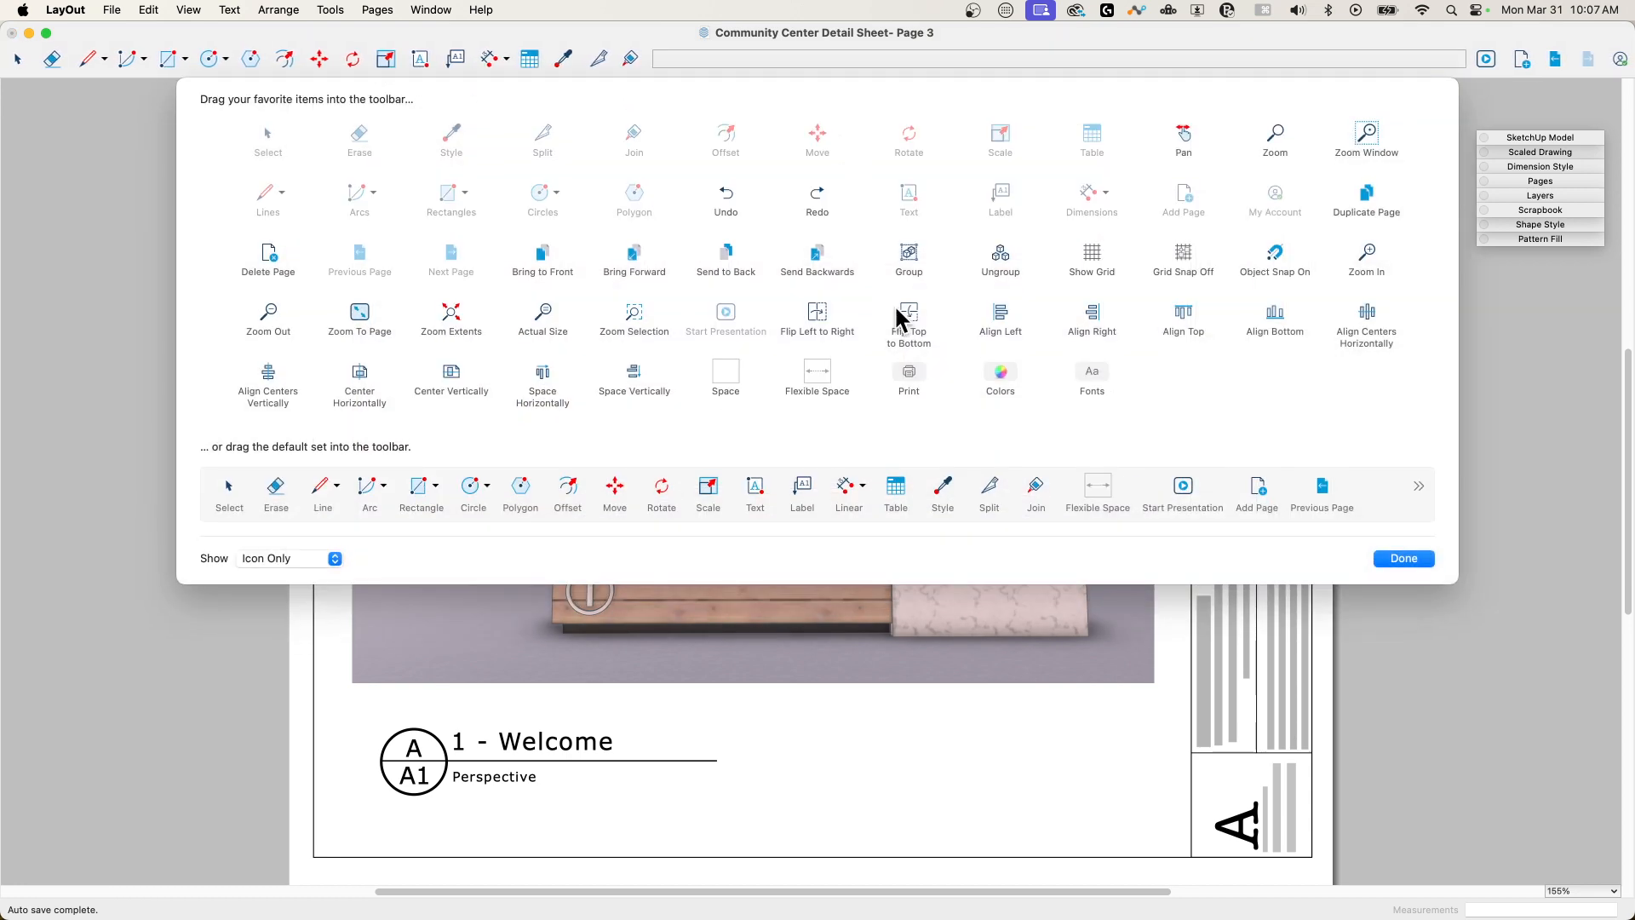
{"action": "mouse_move", "coordinate": [600, 193]}
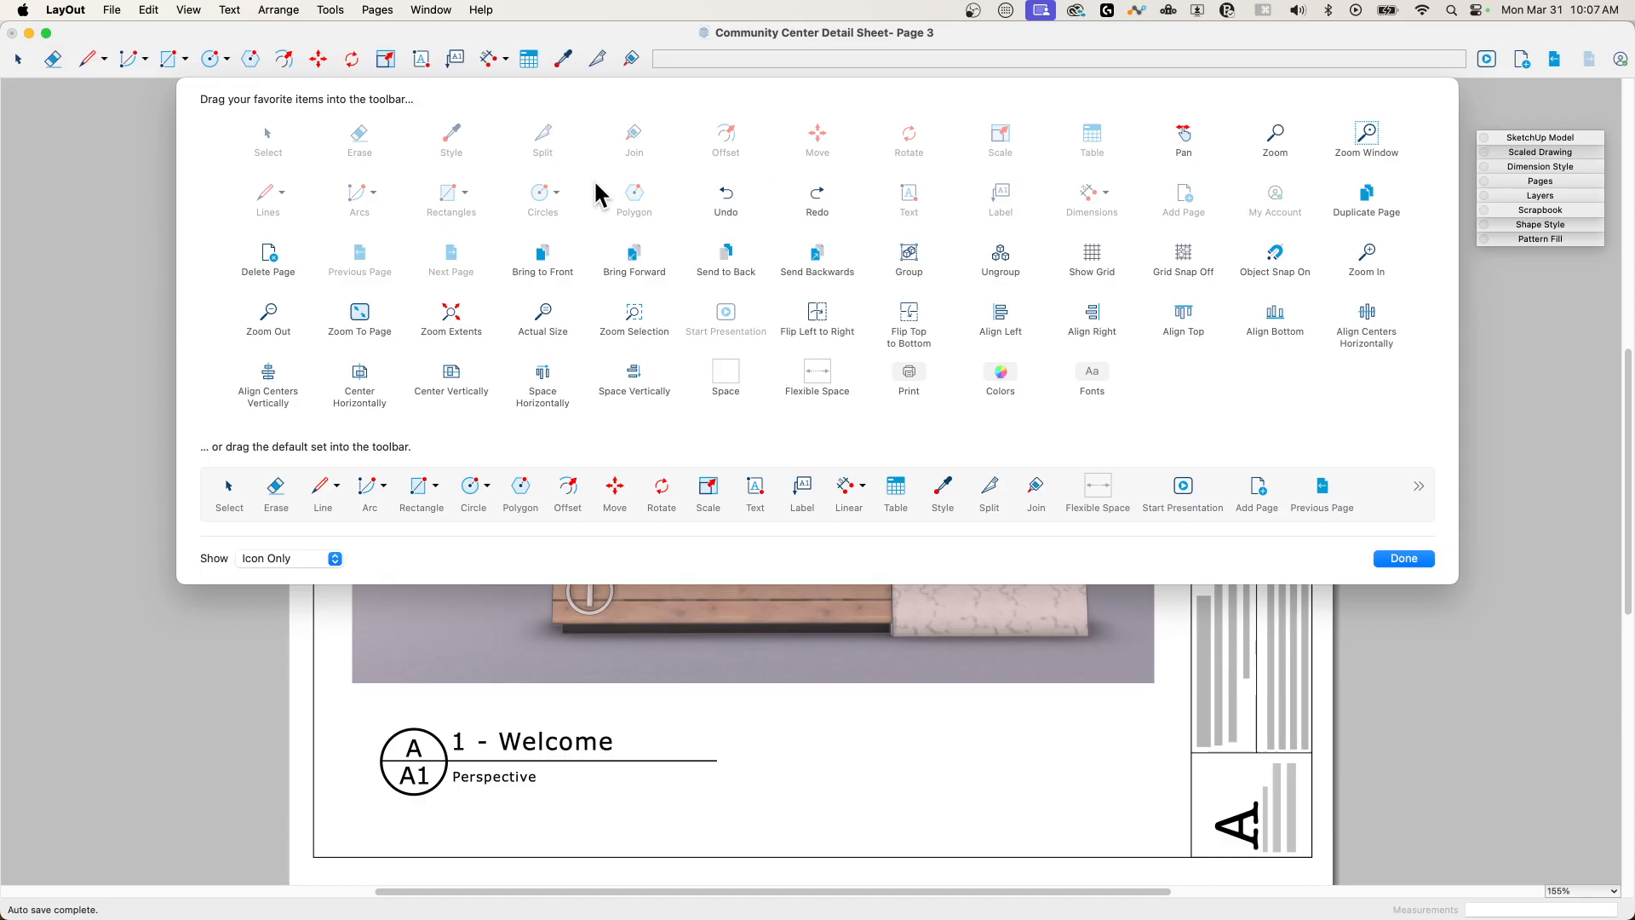
{"action": "mouse_move", "coordinate": [658, 93]}
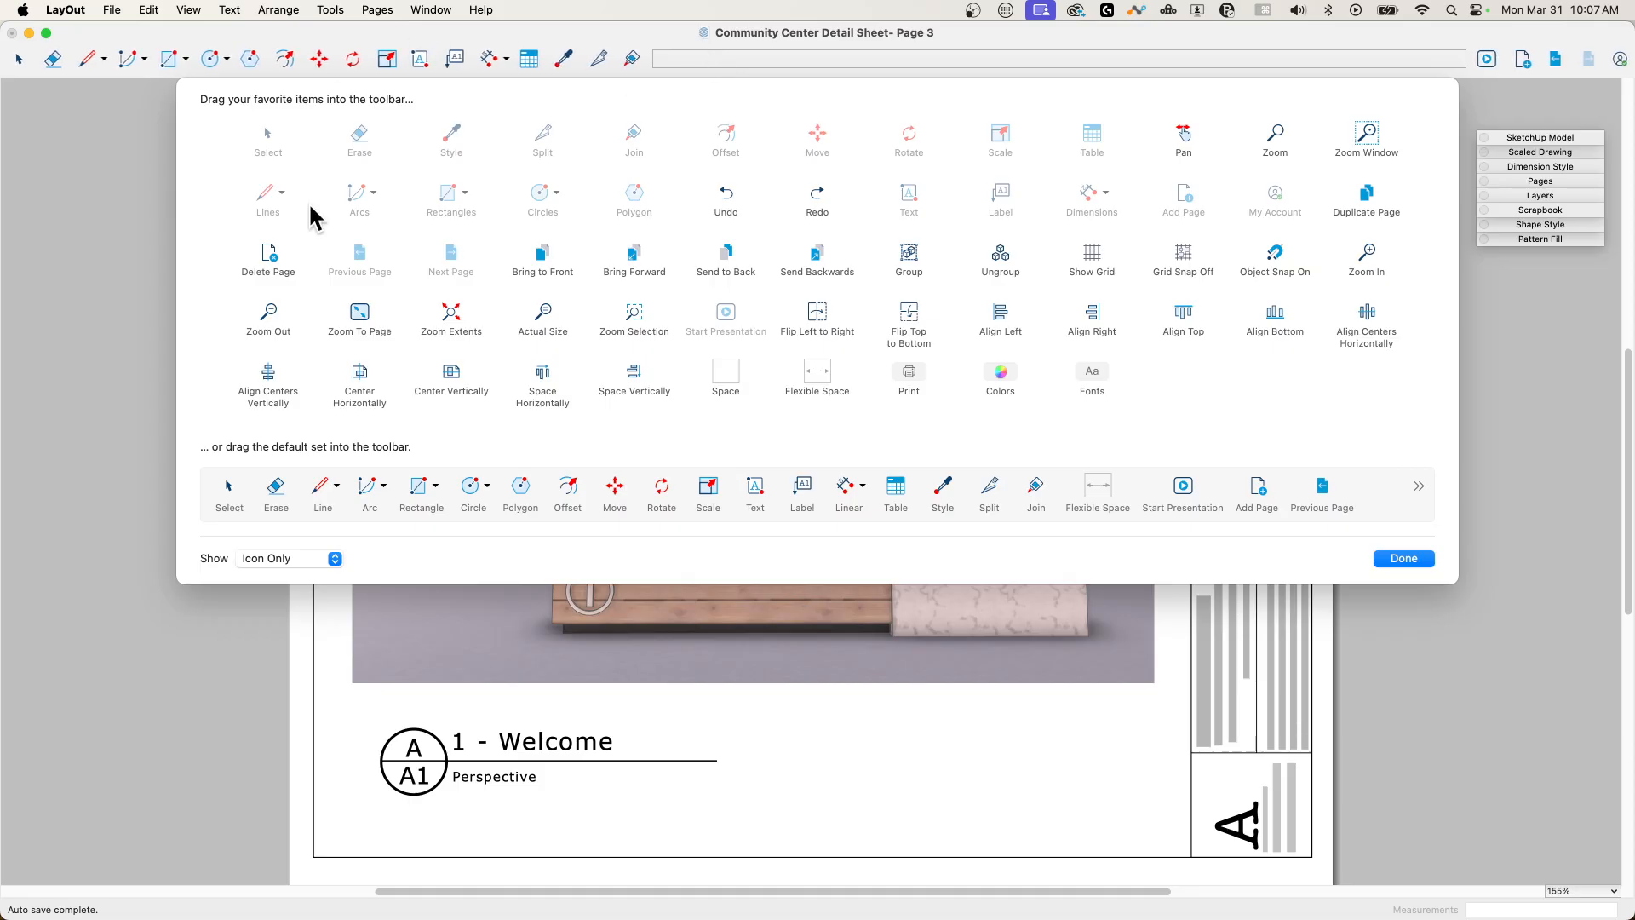
{"action": "mouse_move", "coordinate": [798, 277]}
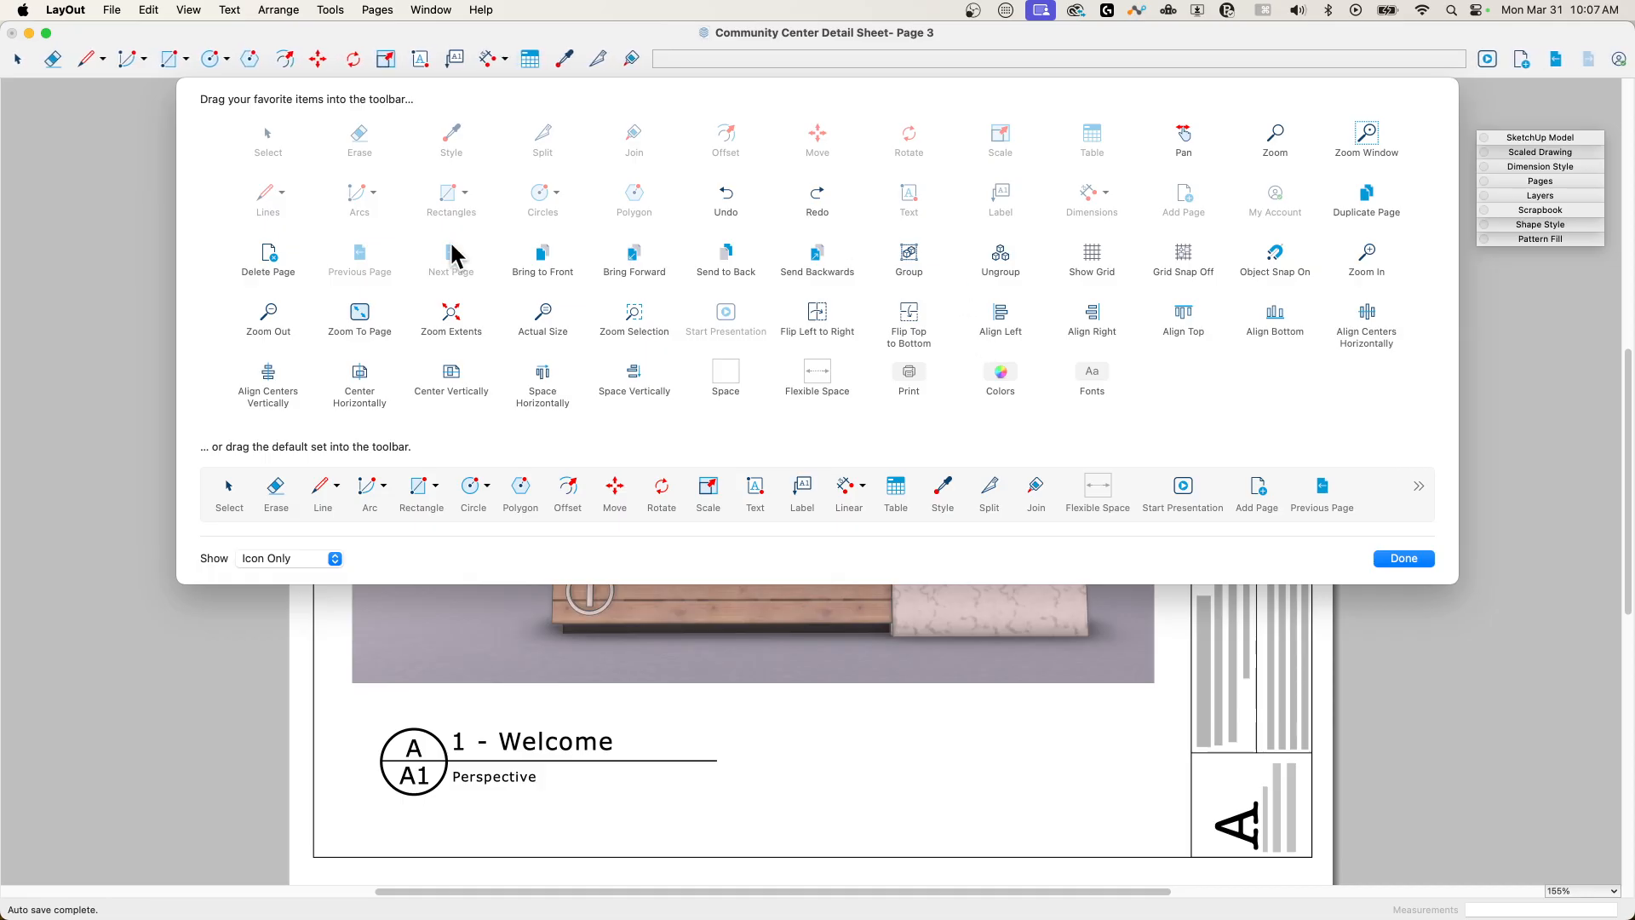
{"action": "mouse_move", "coordinate": [1059, 76]}
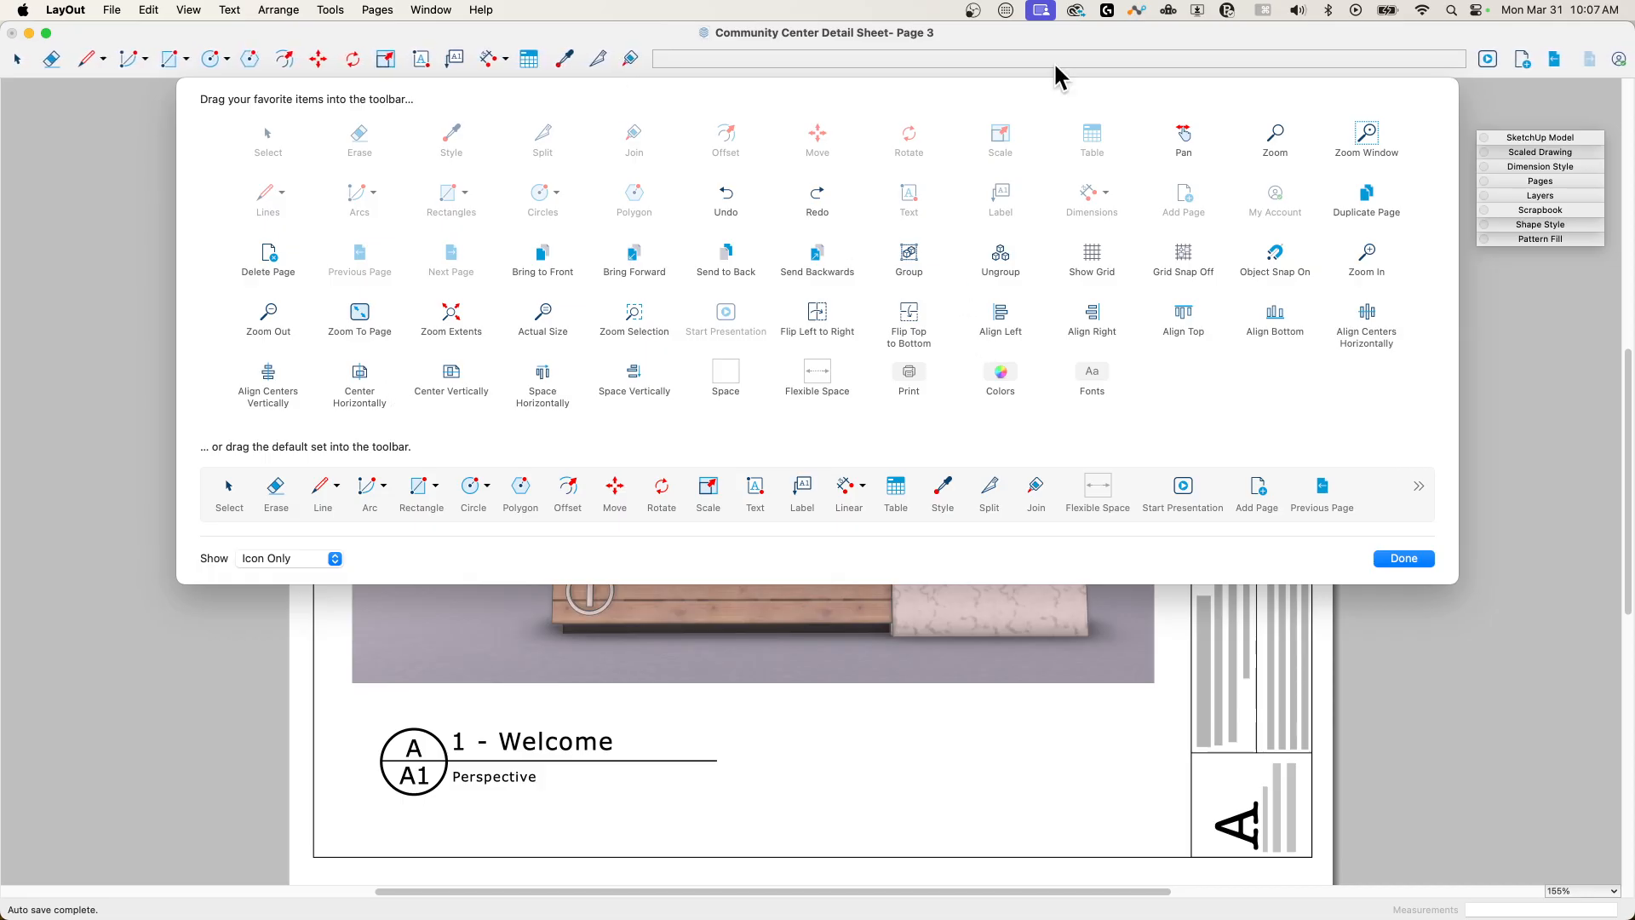
{"action": "mouse_move", "coordinate": [317, 468]}
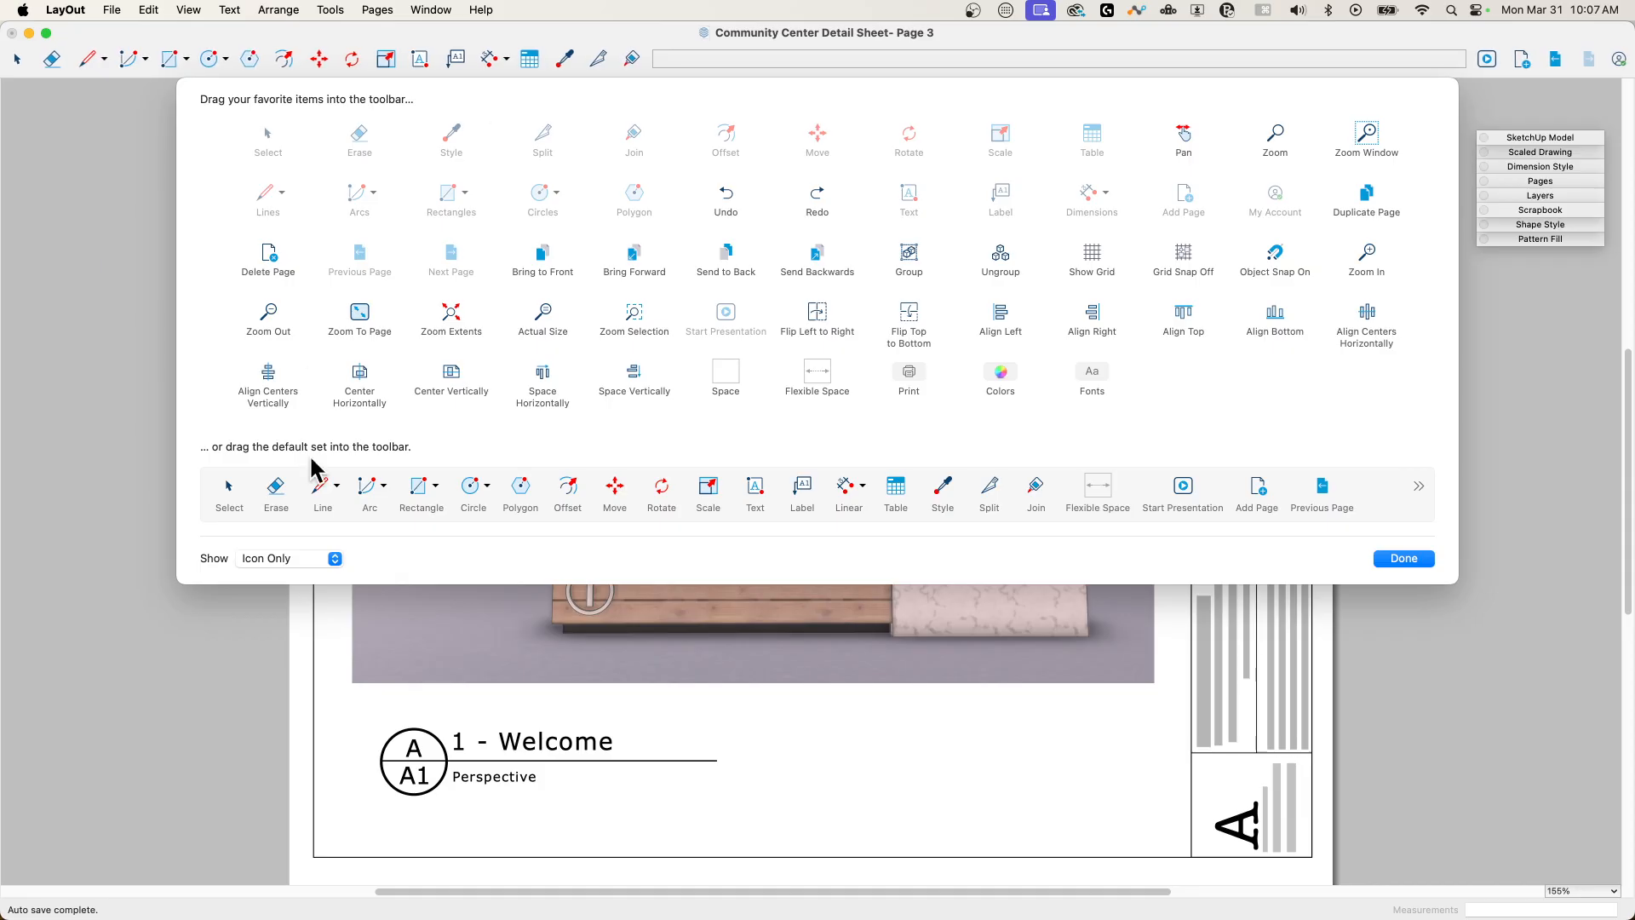
{"action": "mouse_move", "coordinate": [407, 334]}
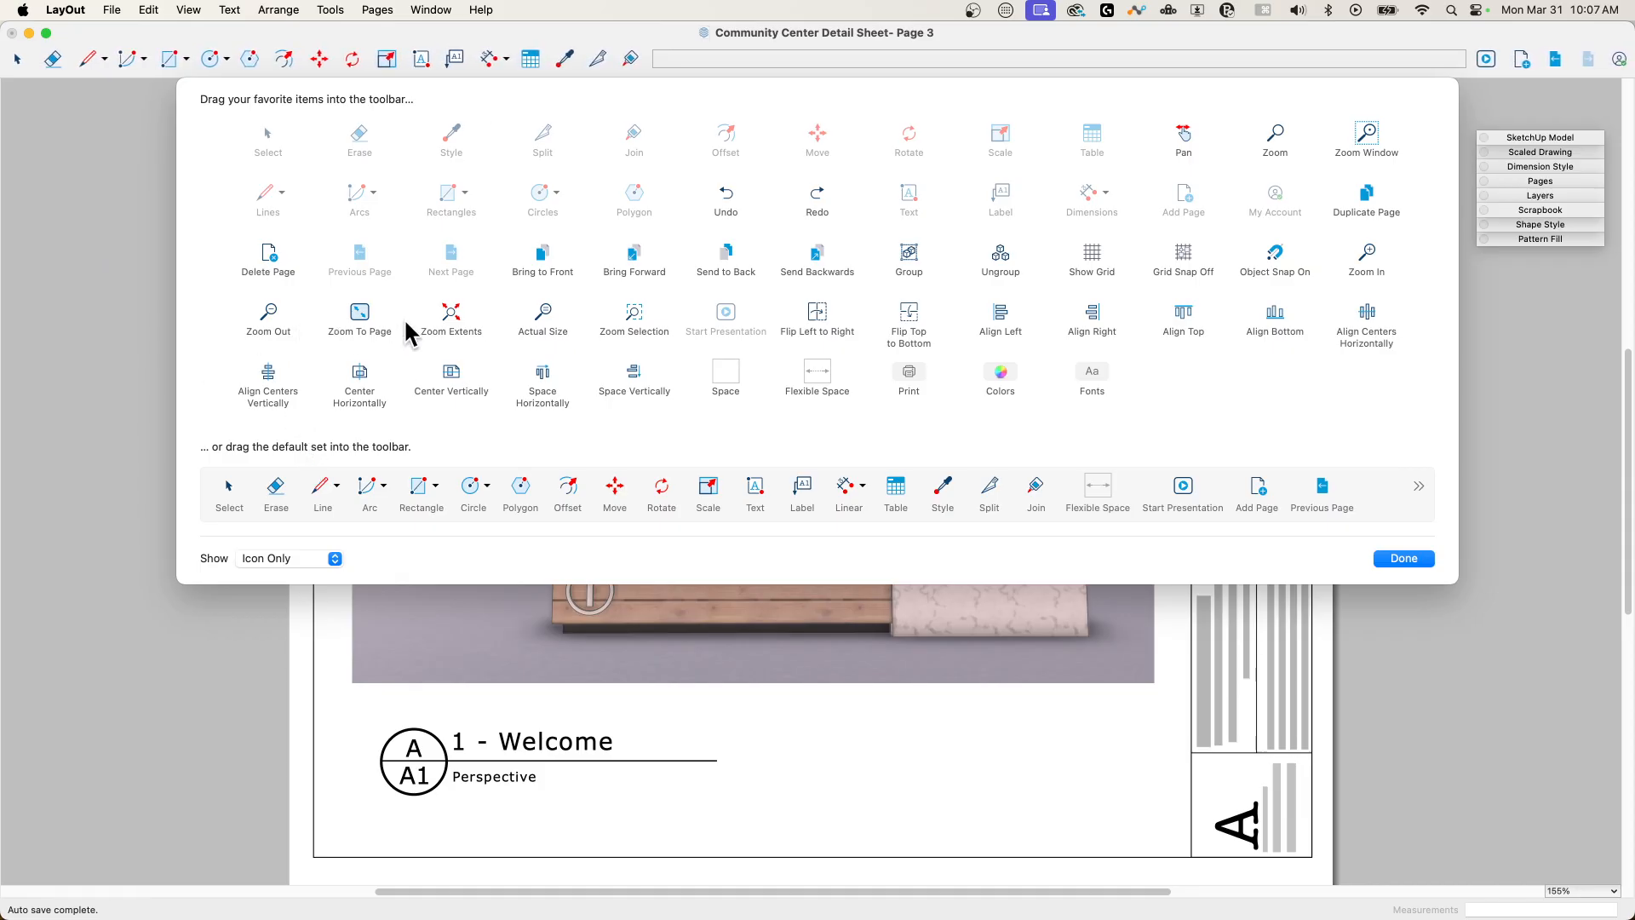
{"action": "mouse_move", "coordinate": [290, 334]}
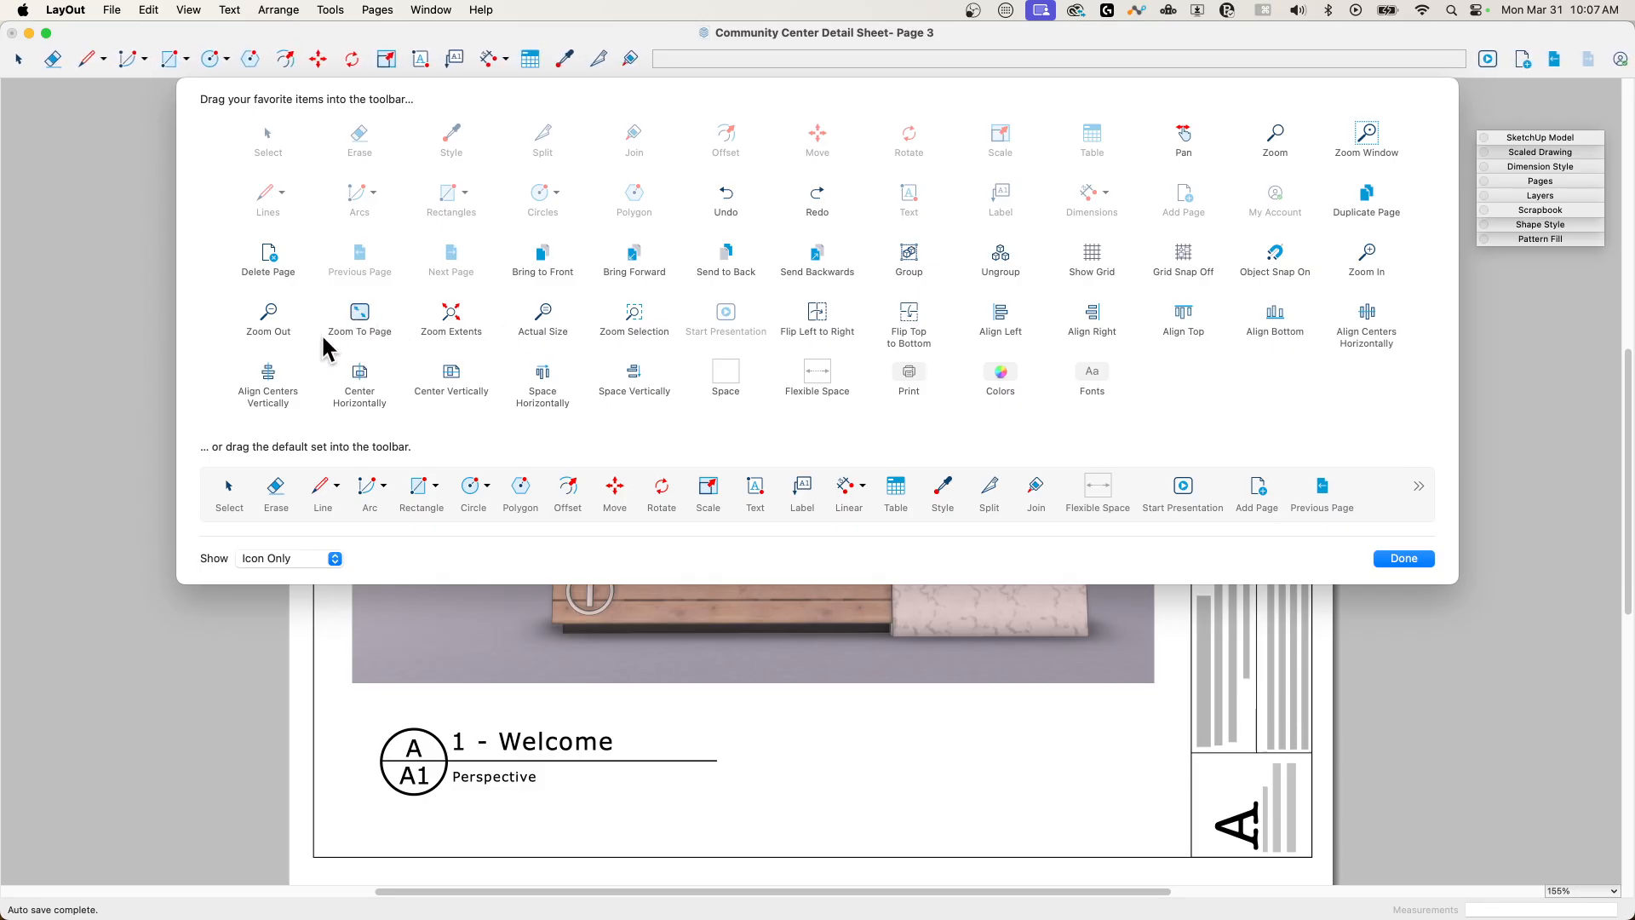
{"action": "mouse_move", "coordinate": [359, 314]}
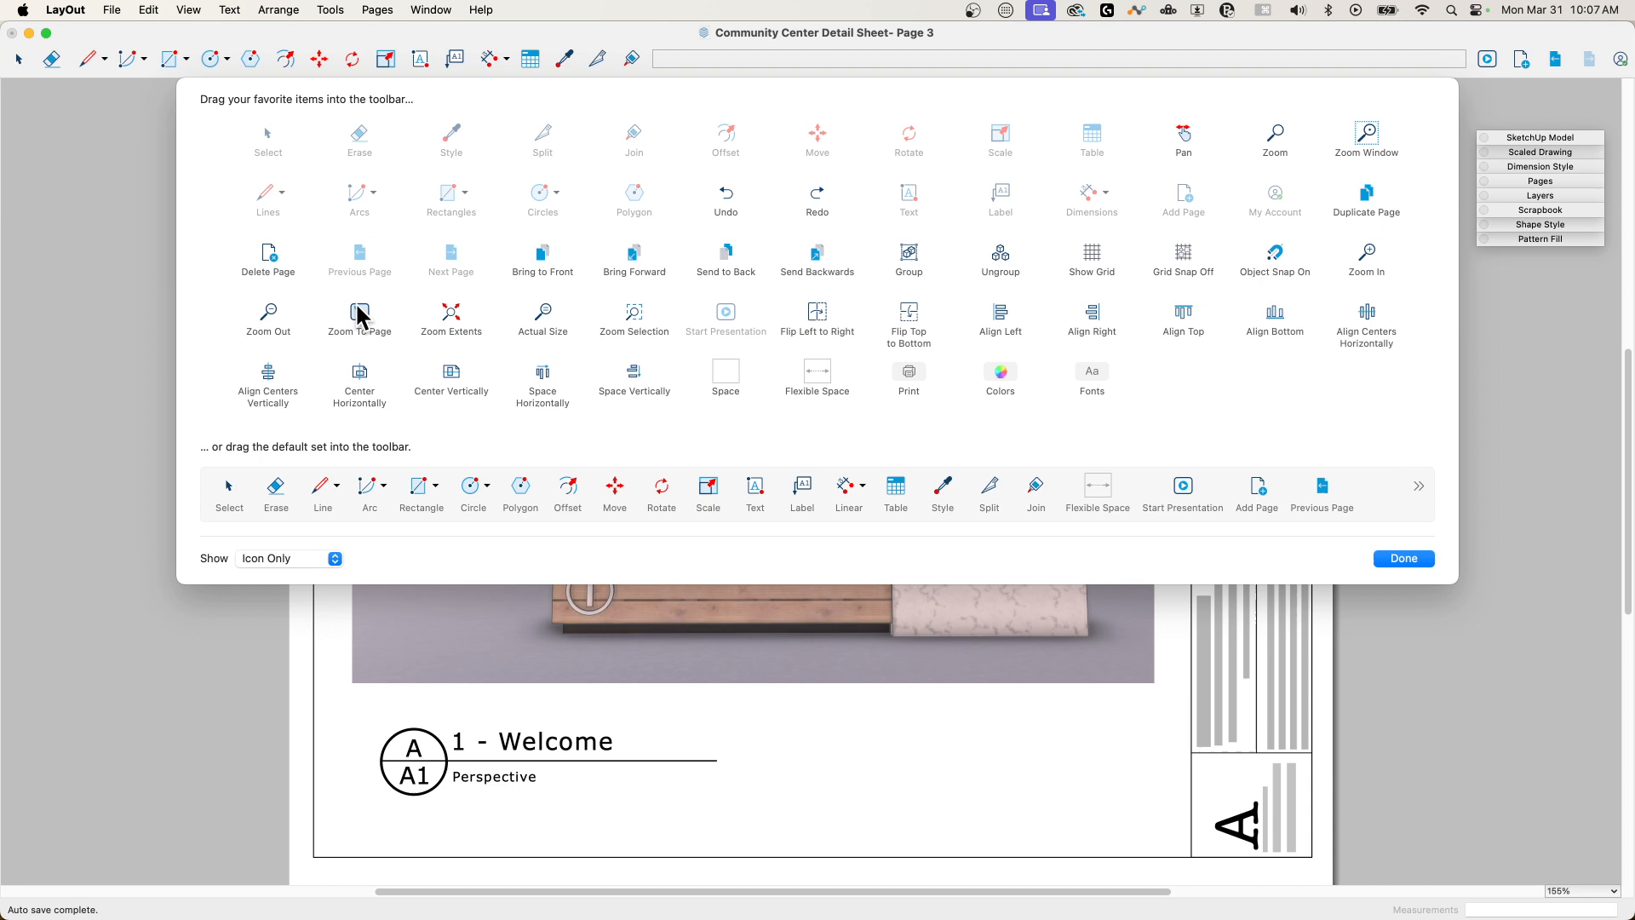
{"action": "mouse_move", "coordinate": [373, 353]}
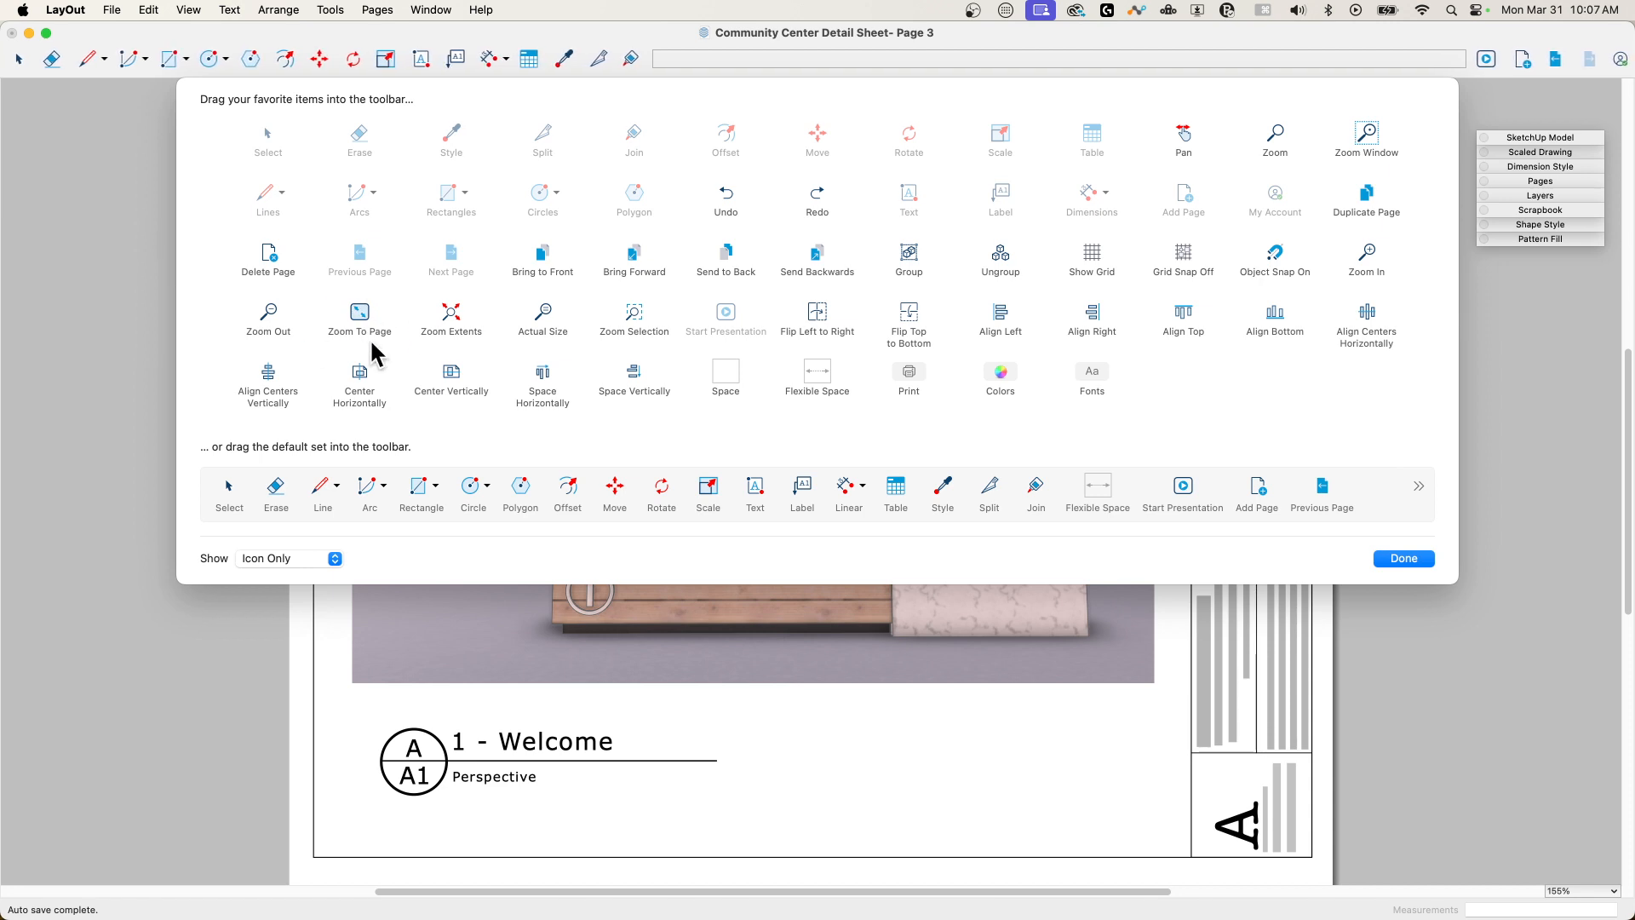
{"action": "mouse_move", "coordinate": [386, 349]}
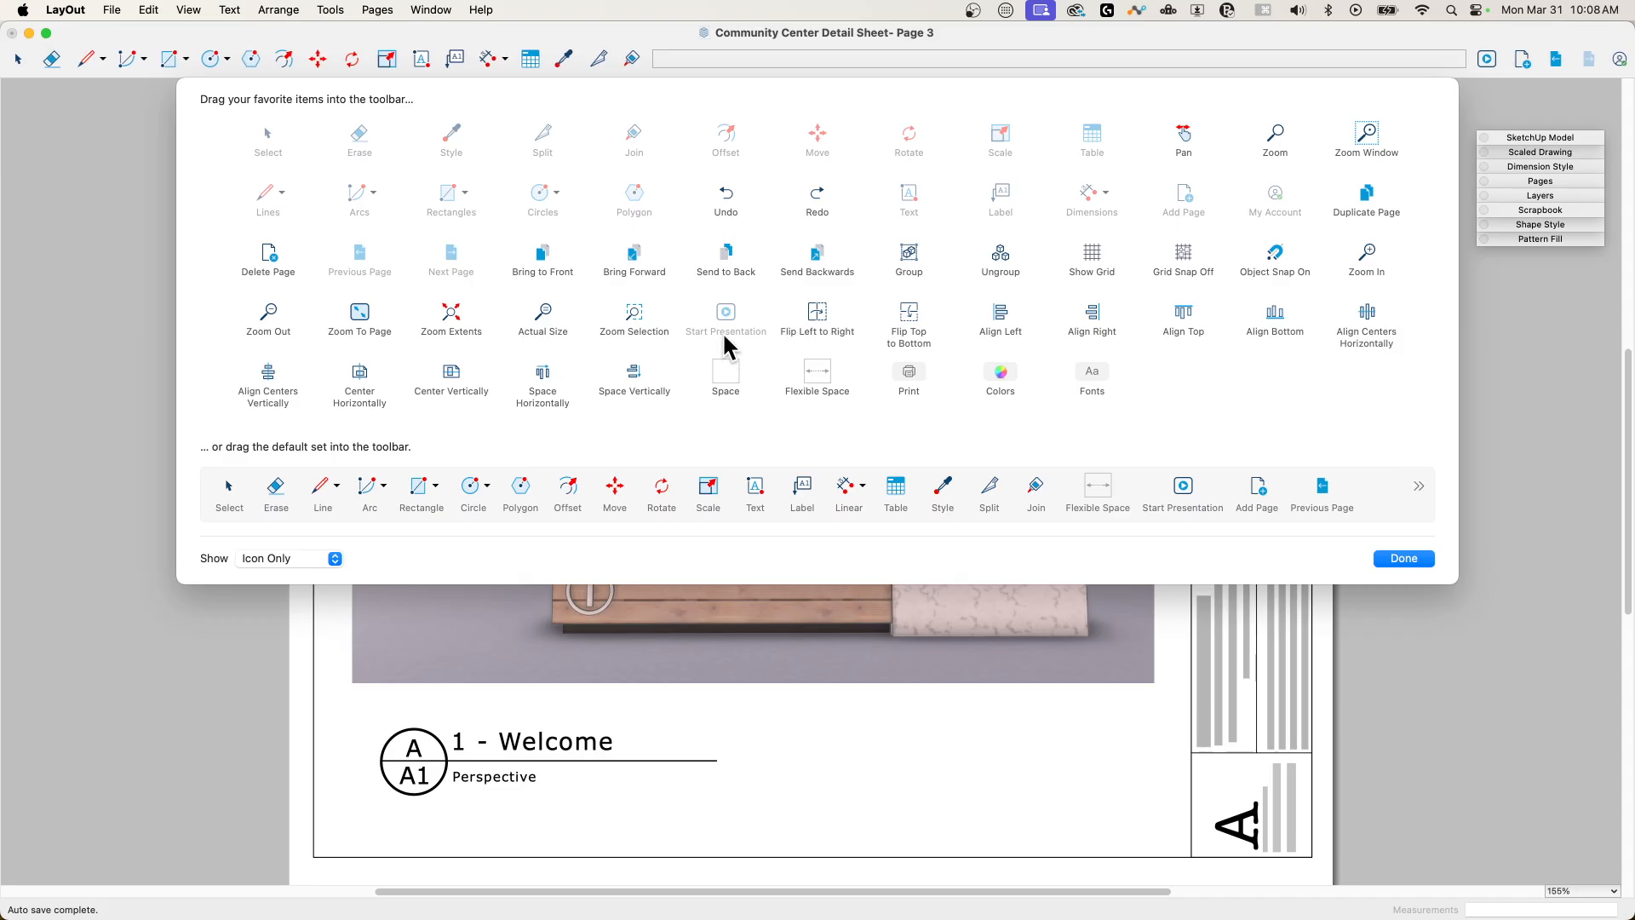
{"action": "mouse_move", "coordinate": [977, 378]}
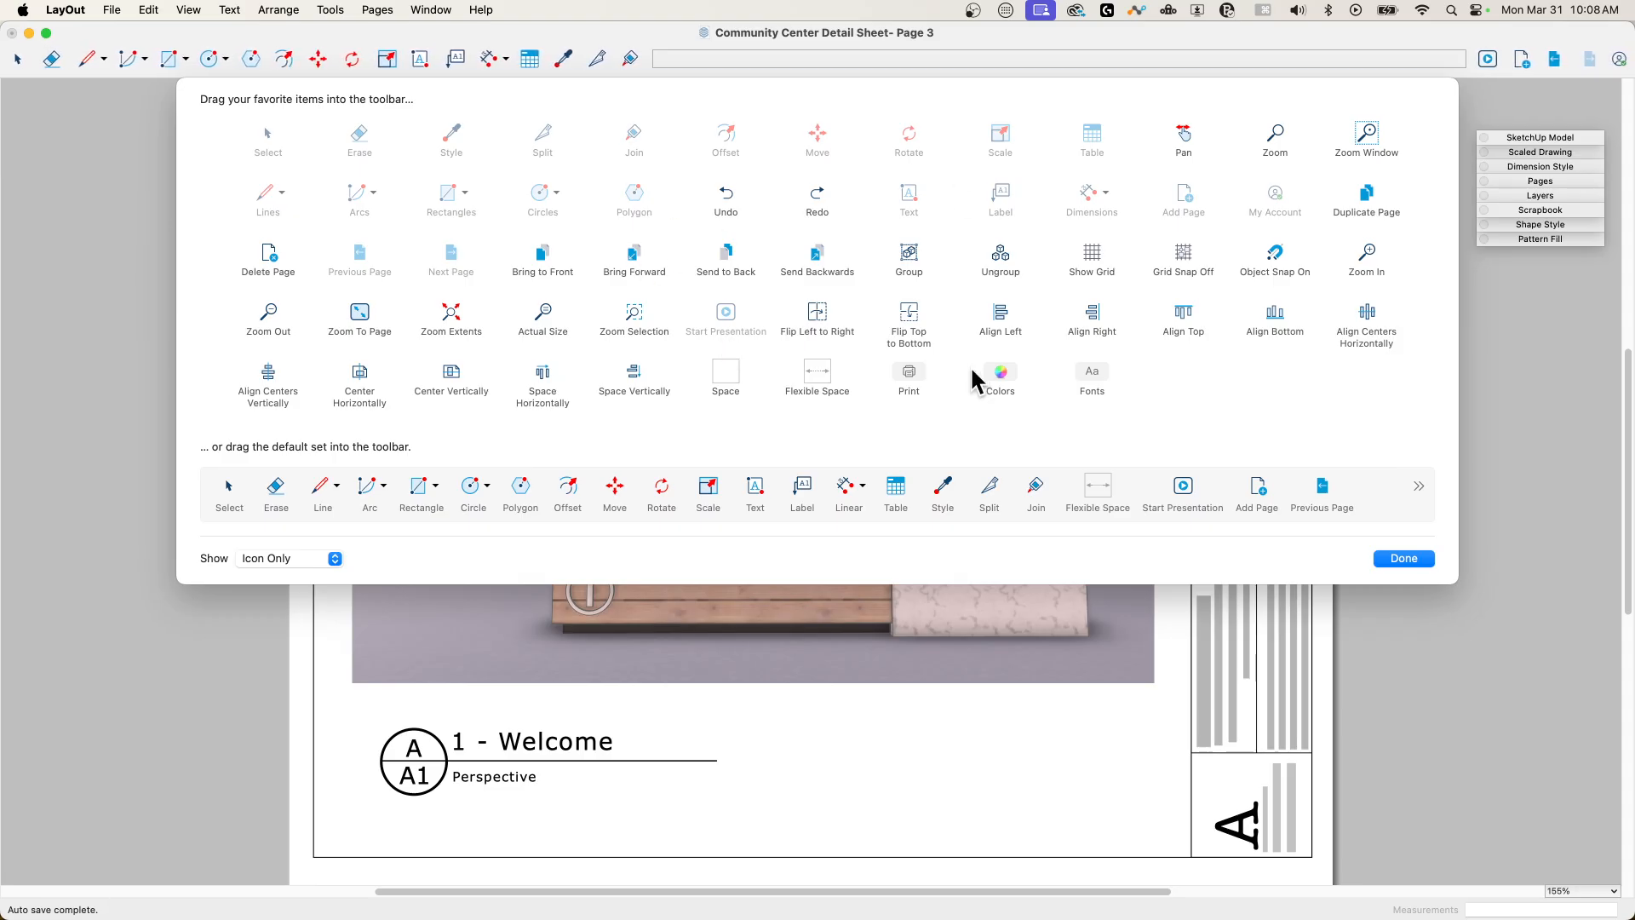
{"action": "mouse_move", "coordinate": [445, 187]}
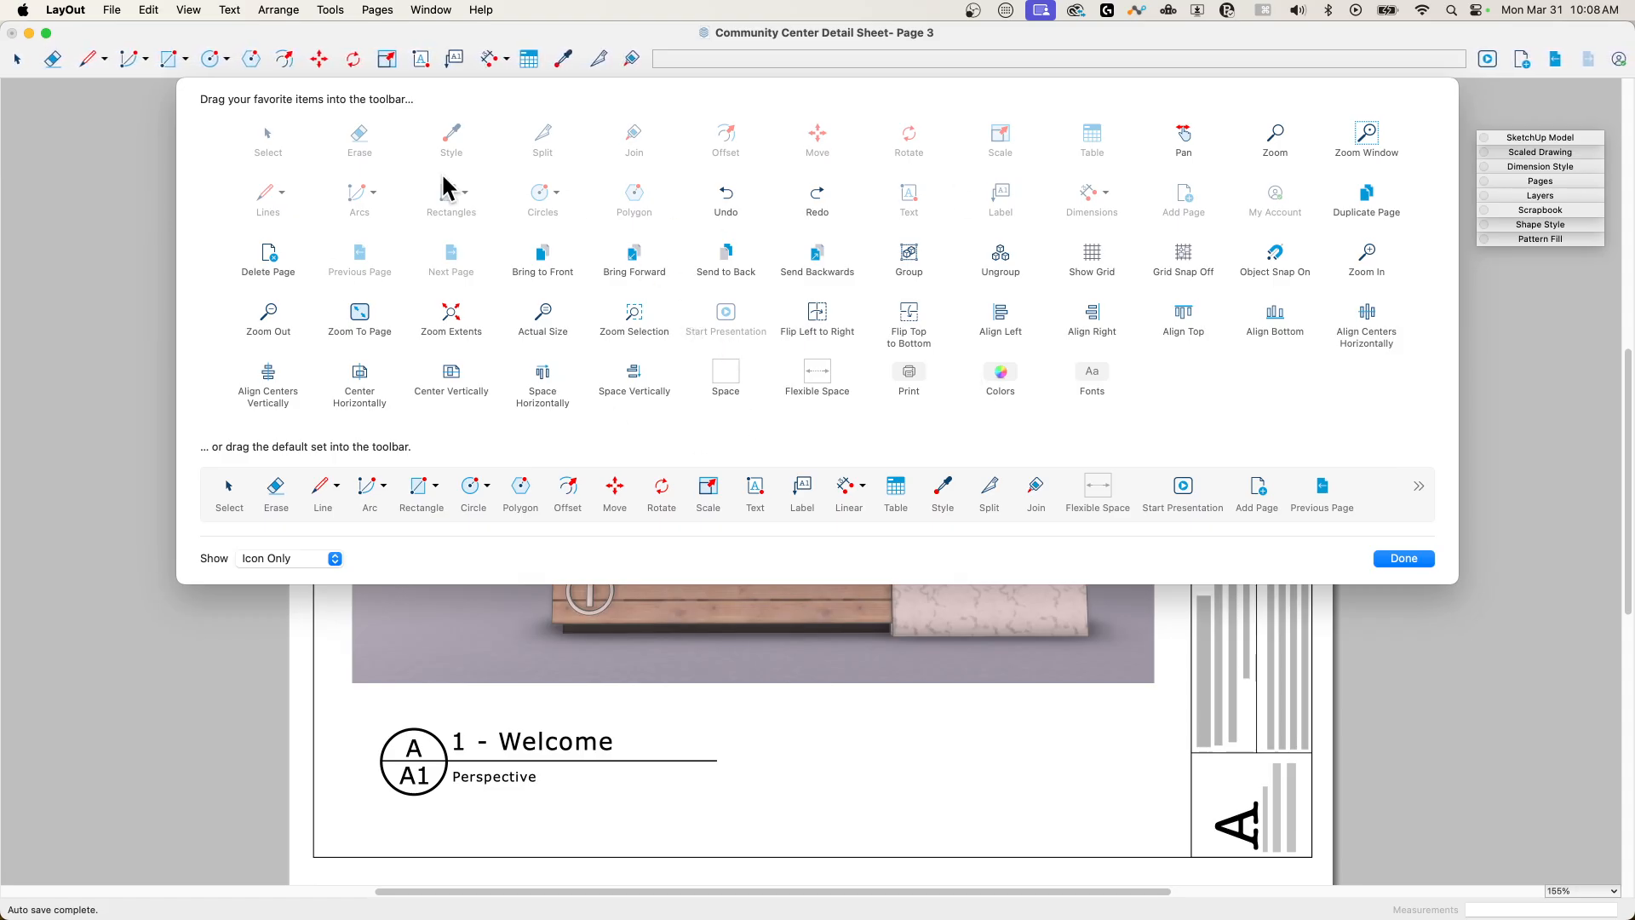
{"action": "mouse_move", "coordinate": [911, 419]}
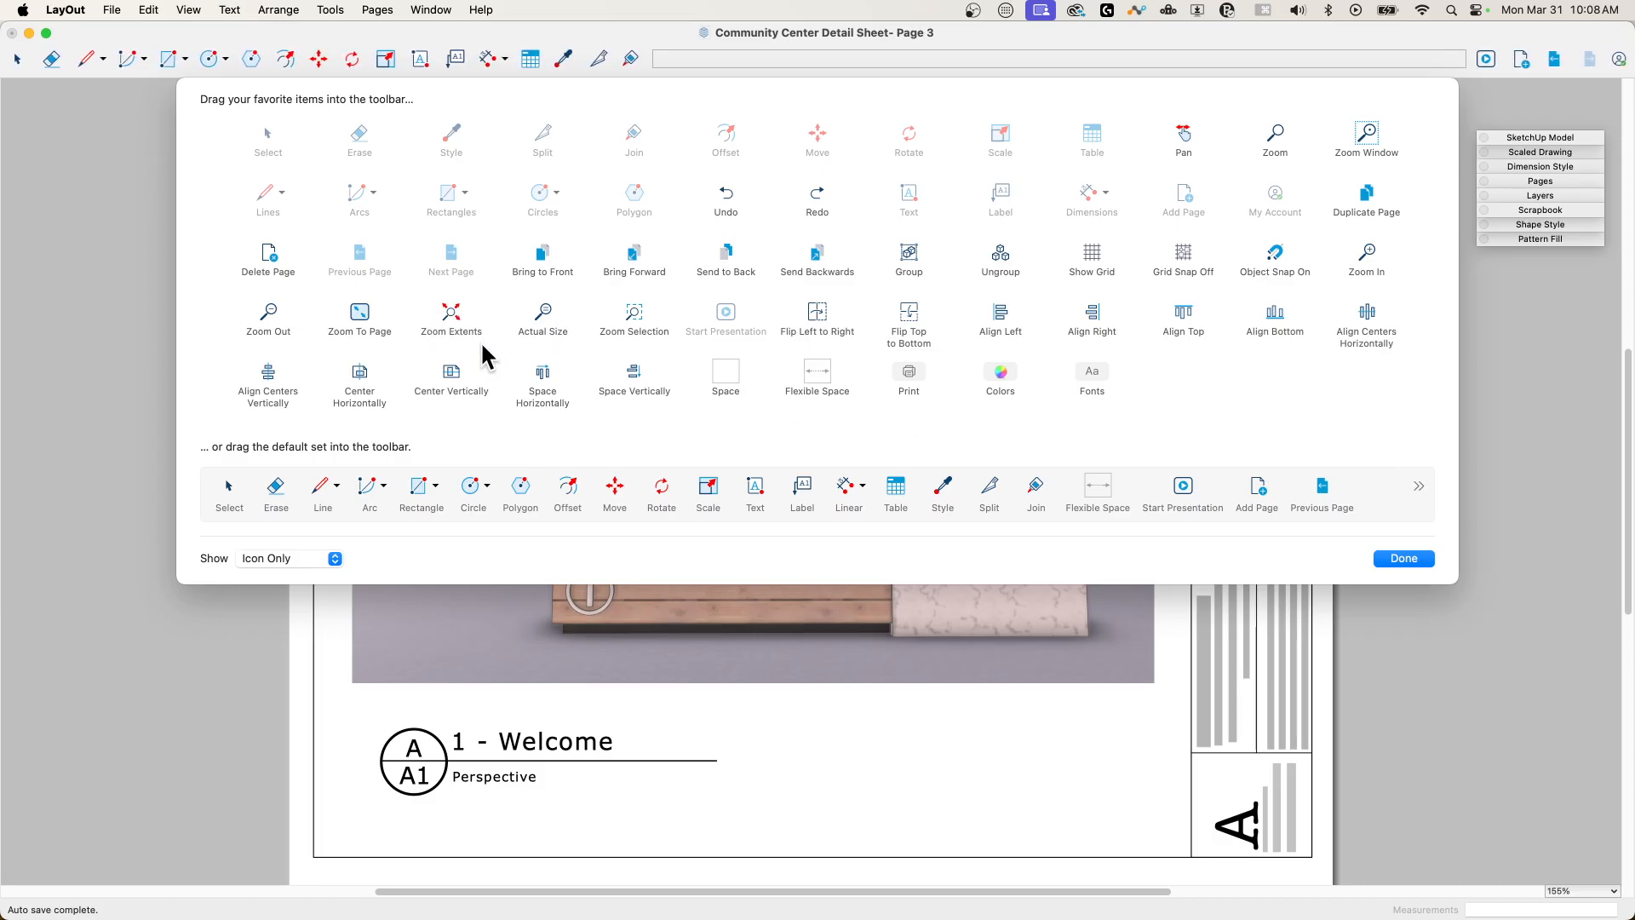
{"action": "mouse_move", "coordinate": [589, 396]}
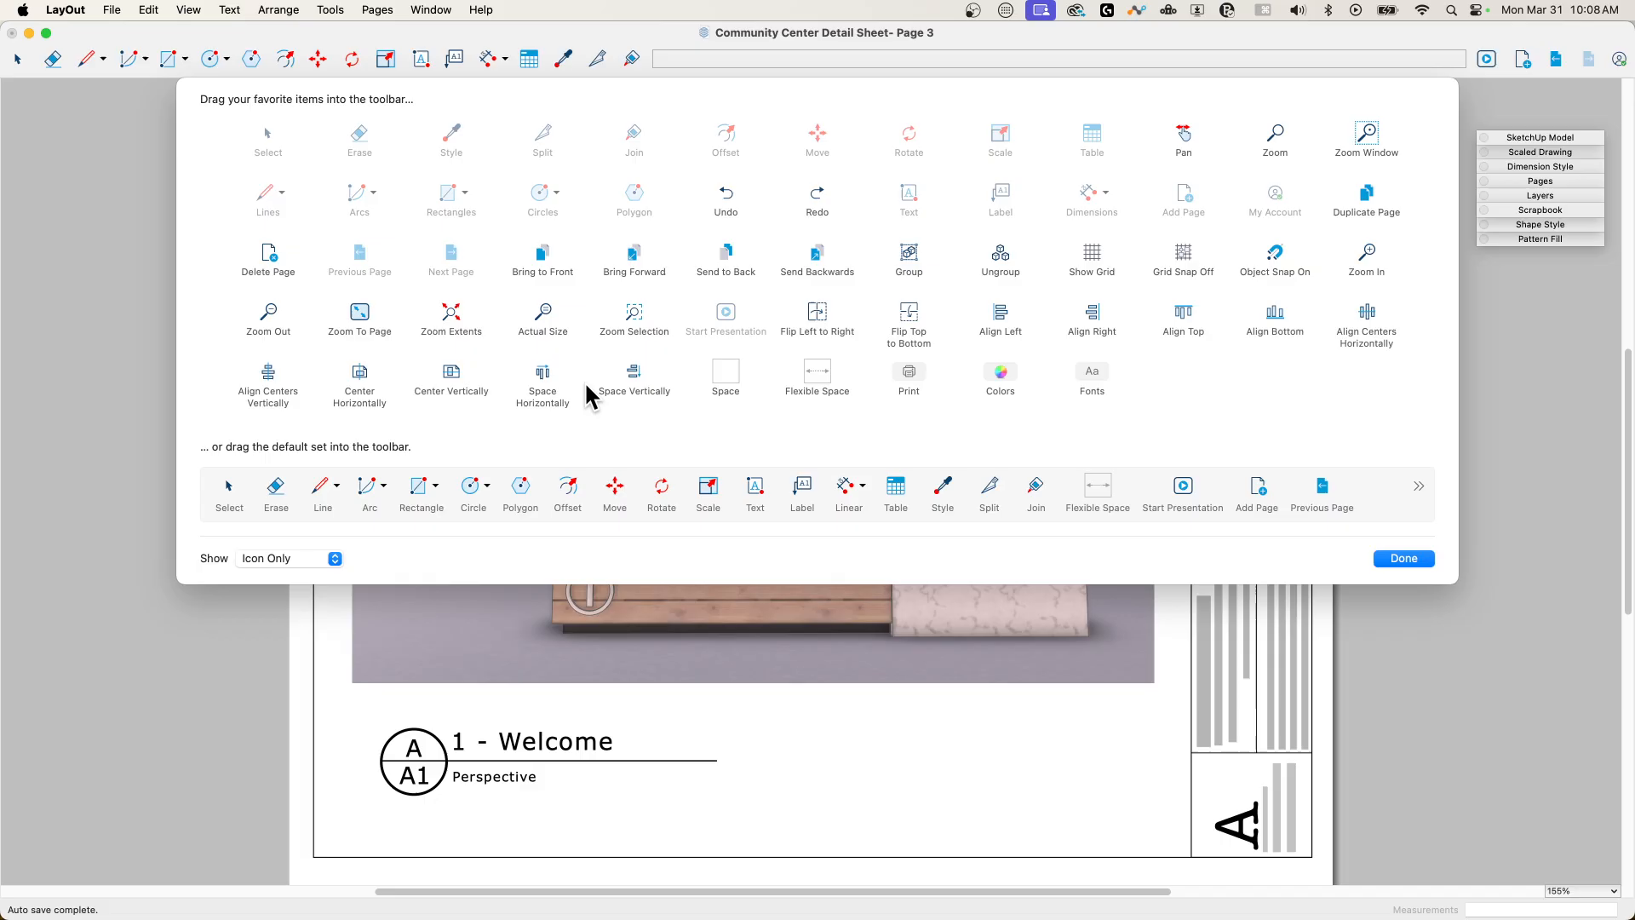
{"action": "mouse_move", "coordinate": [349, 417]}
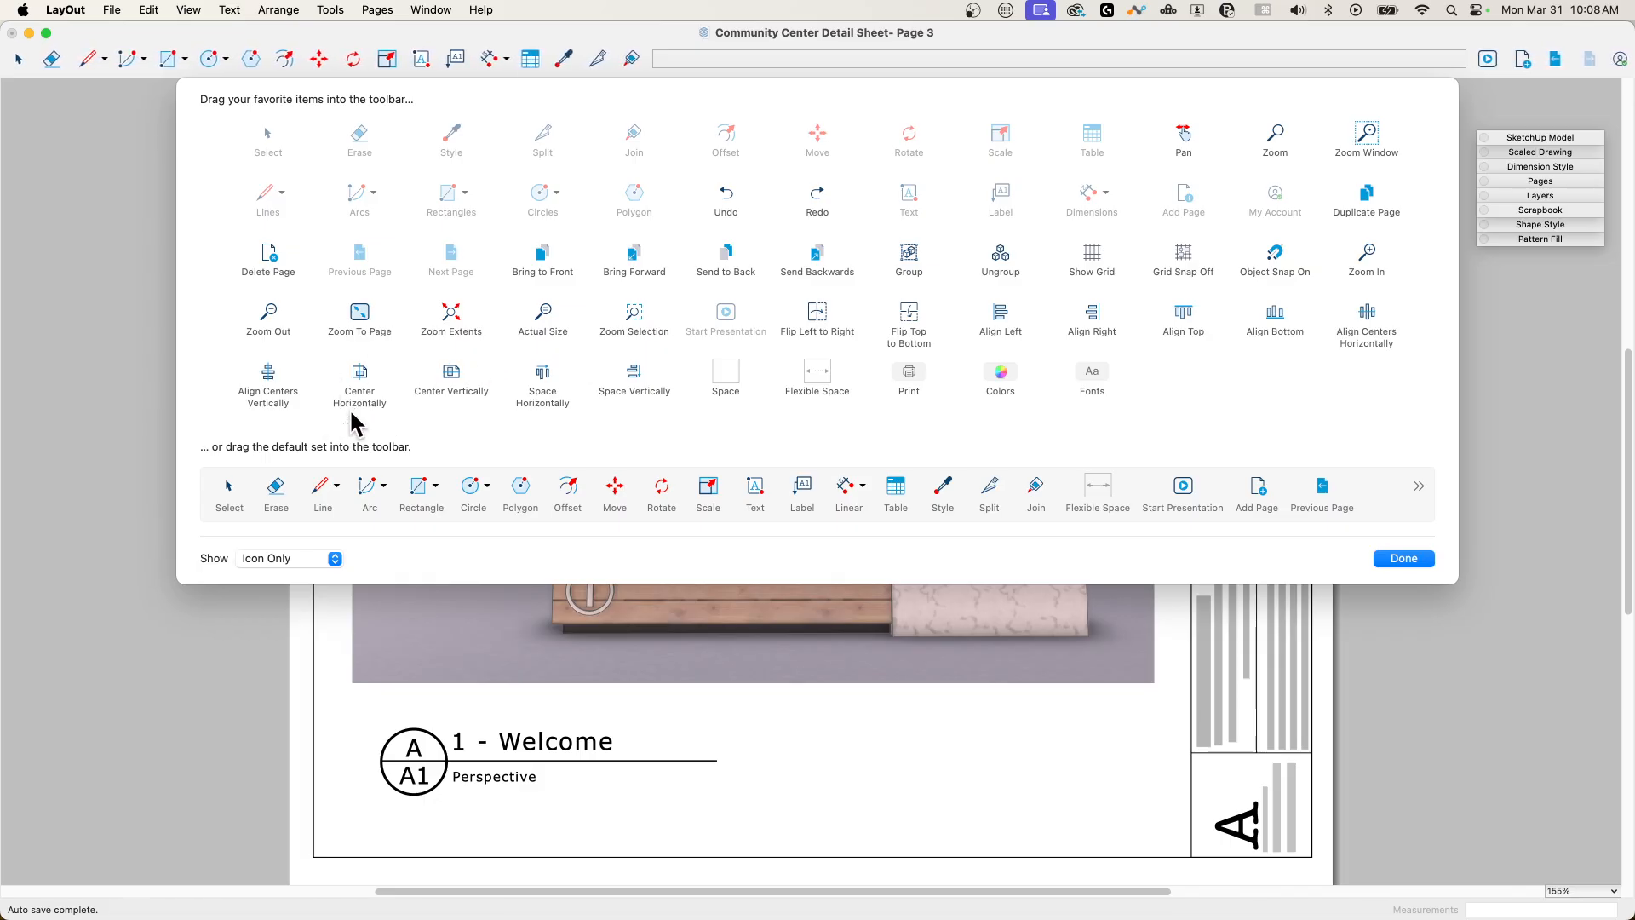
{"action": "mouse_move", "coordinate": [463, 405]}
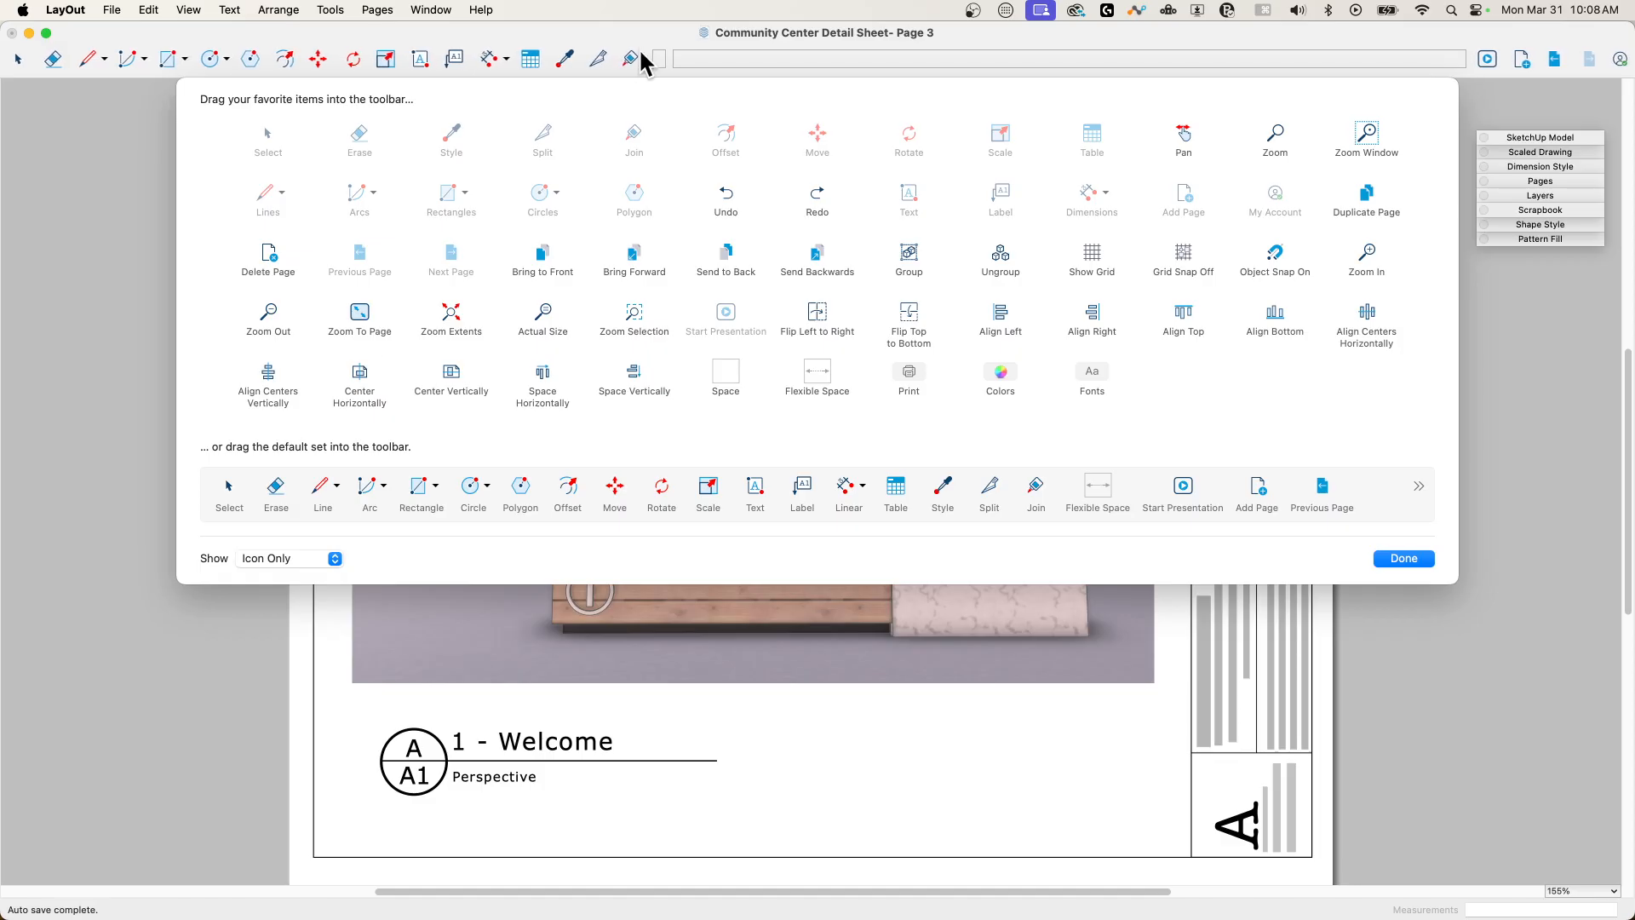
{"action": "mouse_move", "coordinate": [359, 383]}
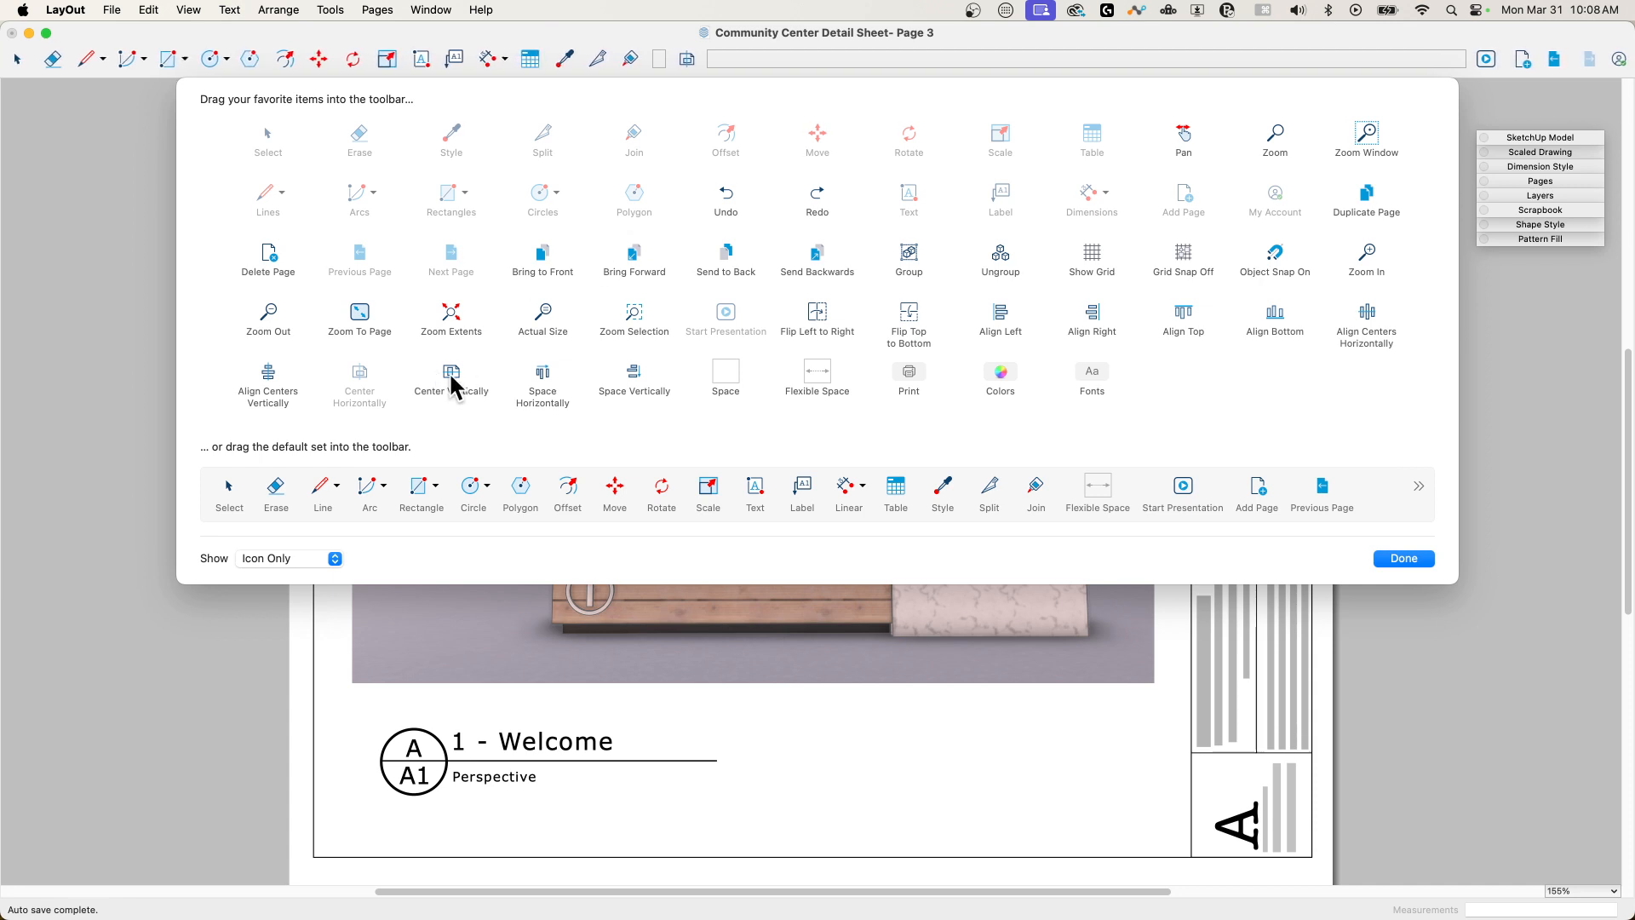
{"action": "mouse_move", "coordinate": [448, 668]}
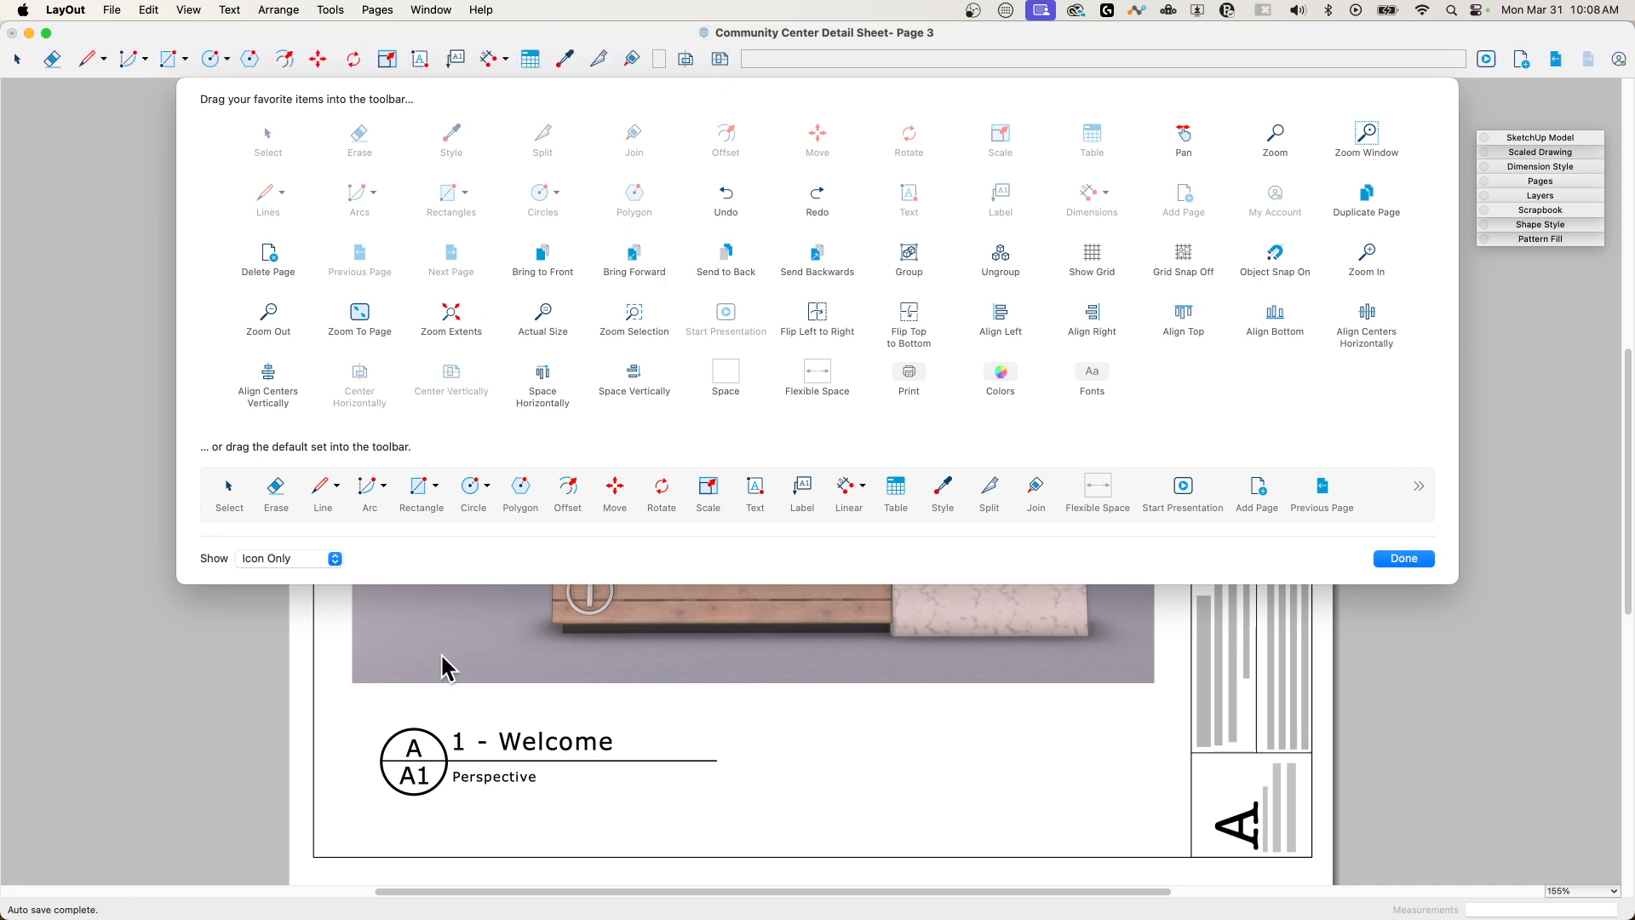
{"action": "mouse_move", "coordinate": [562, 563]}
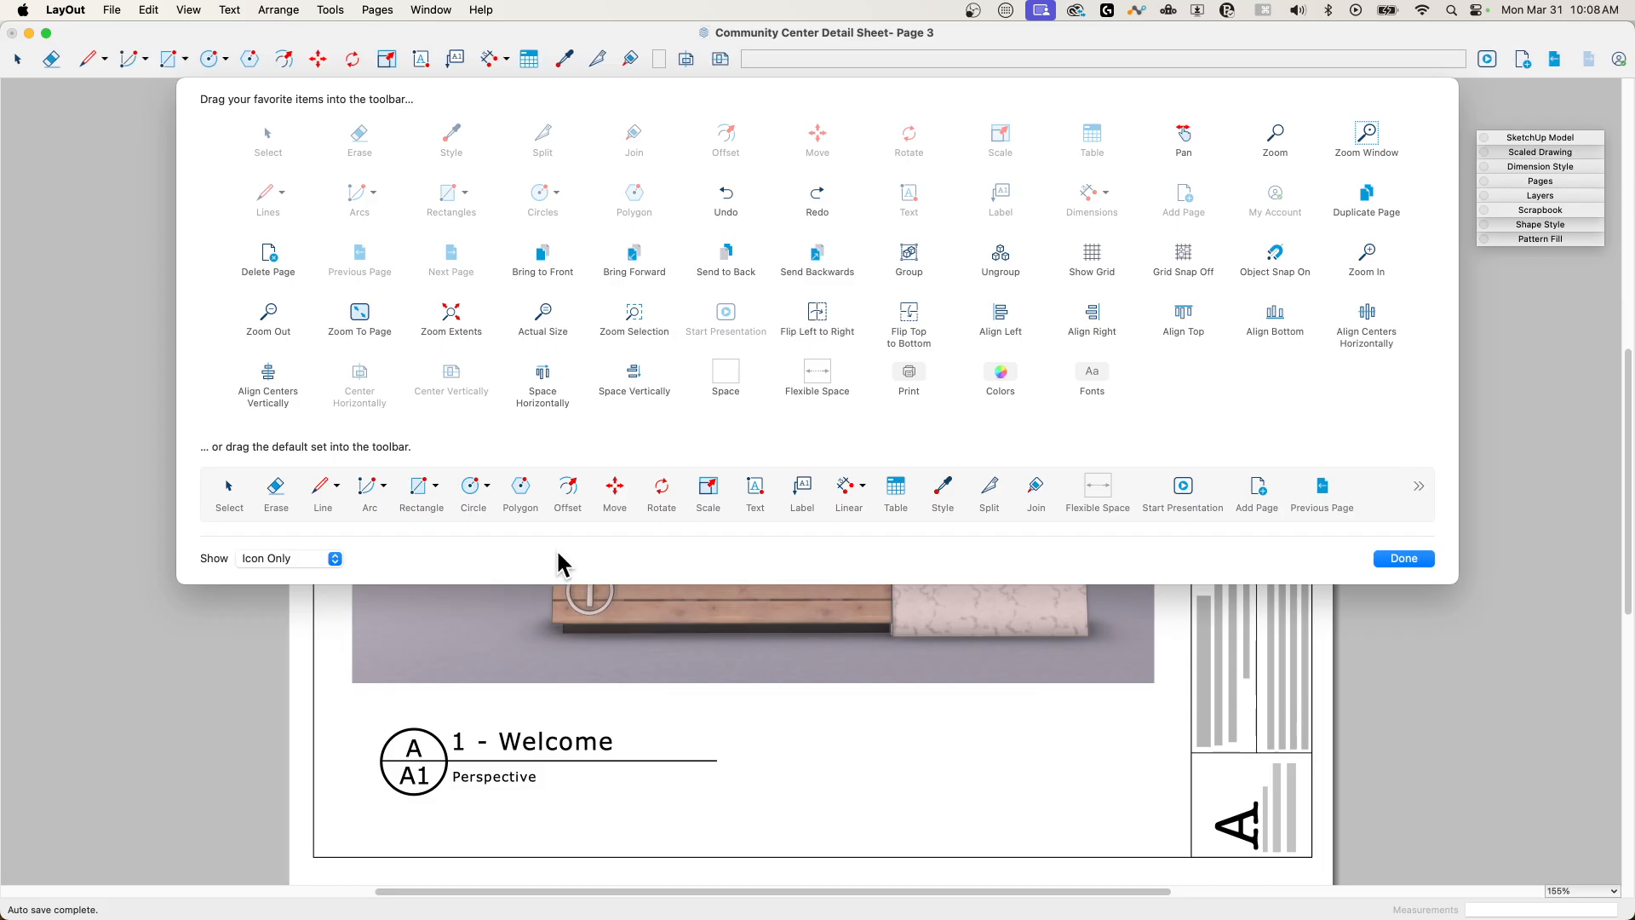
{"action": "mouse_move", "coordinate": [652, 647]}
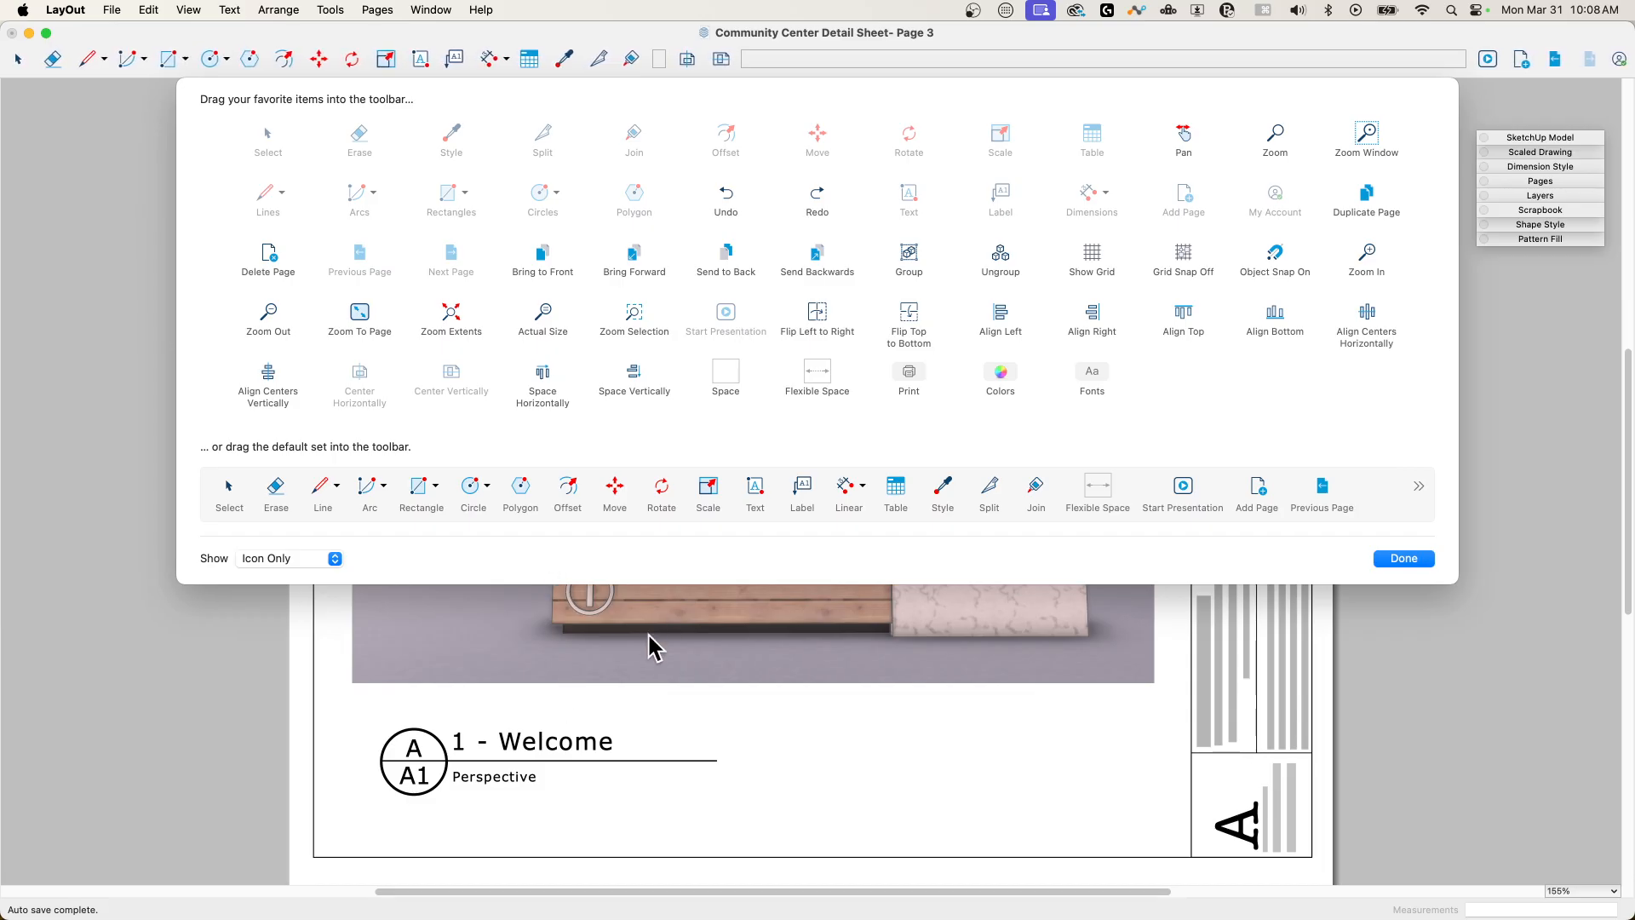
{"action": "mouse_move", "coordinate": [981, 658]}
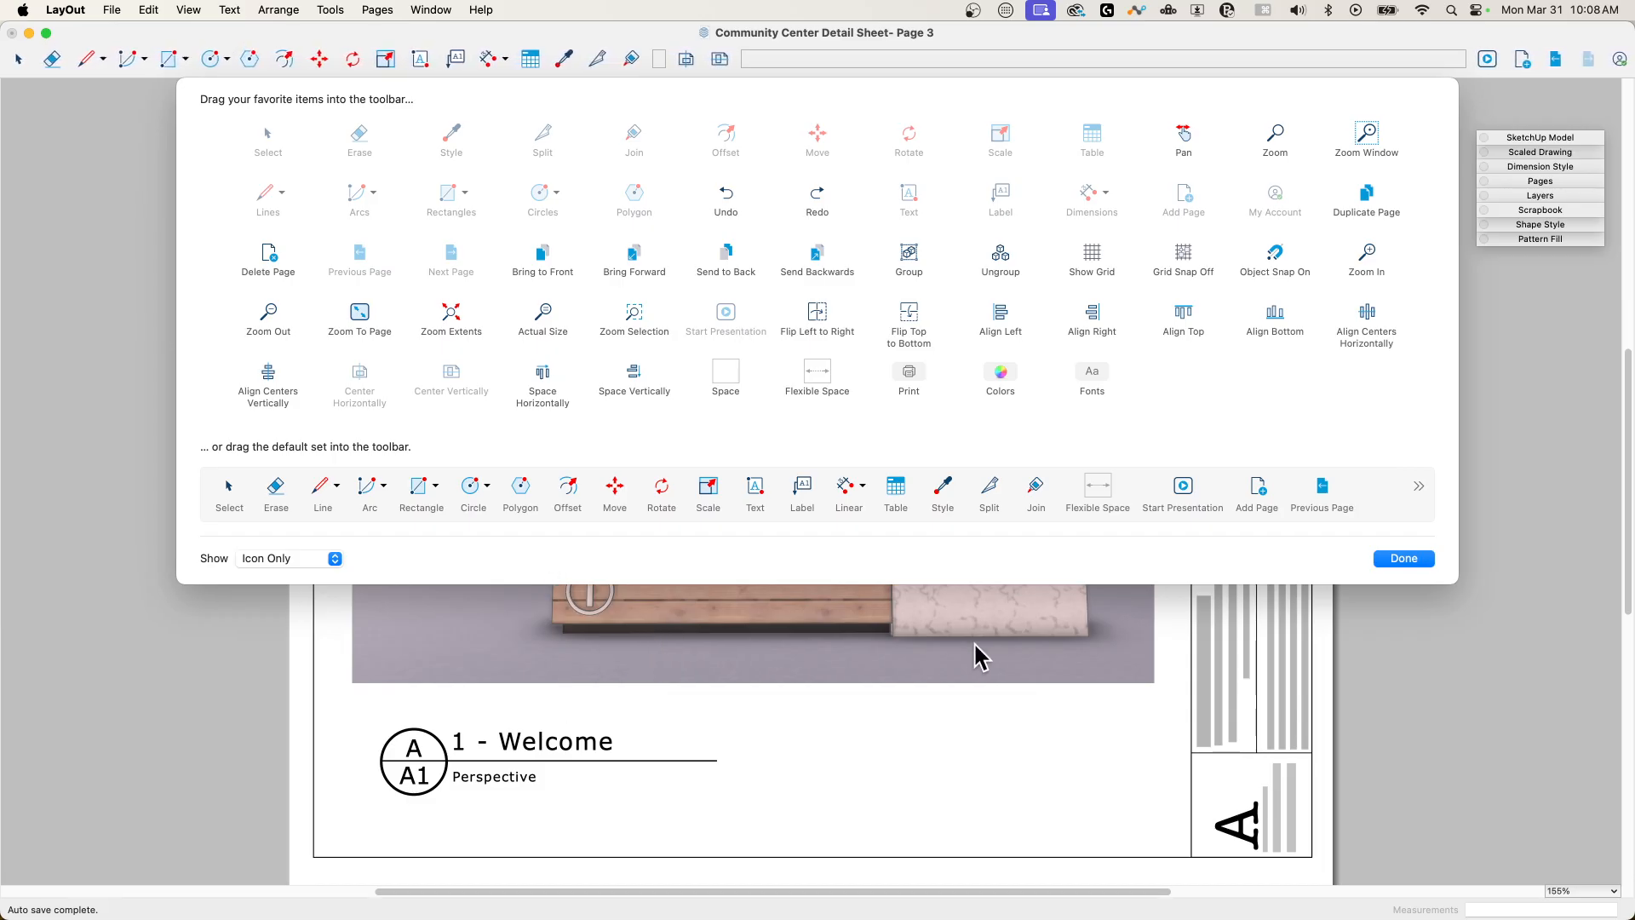
{"action": "mouse_move", "coordinate": [961, 682]}
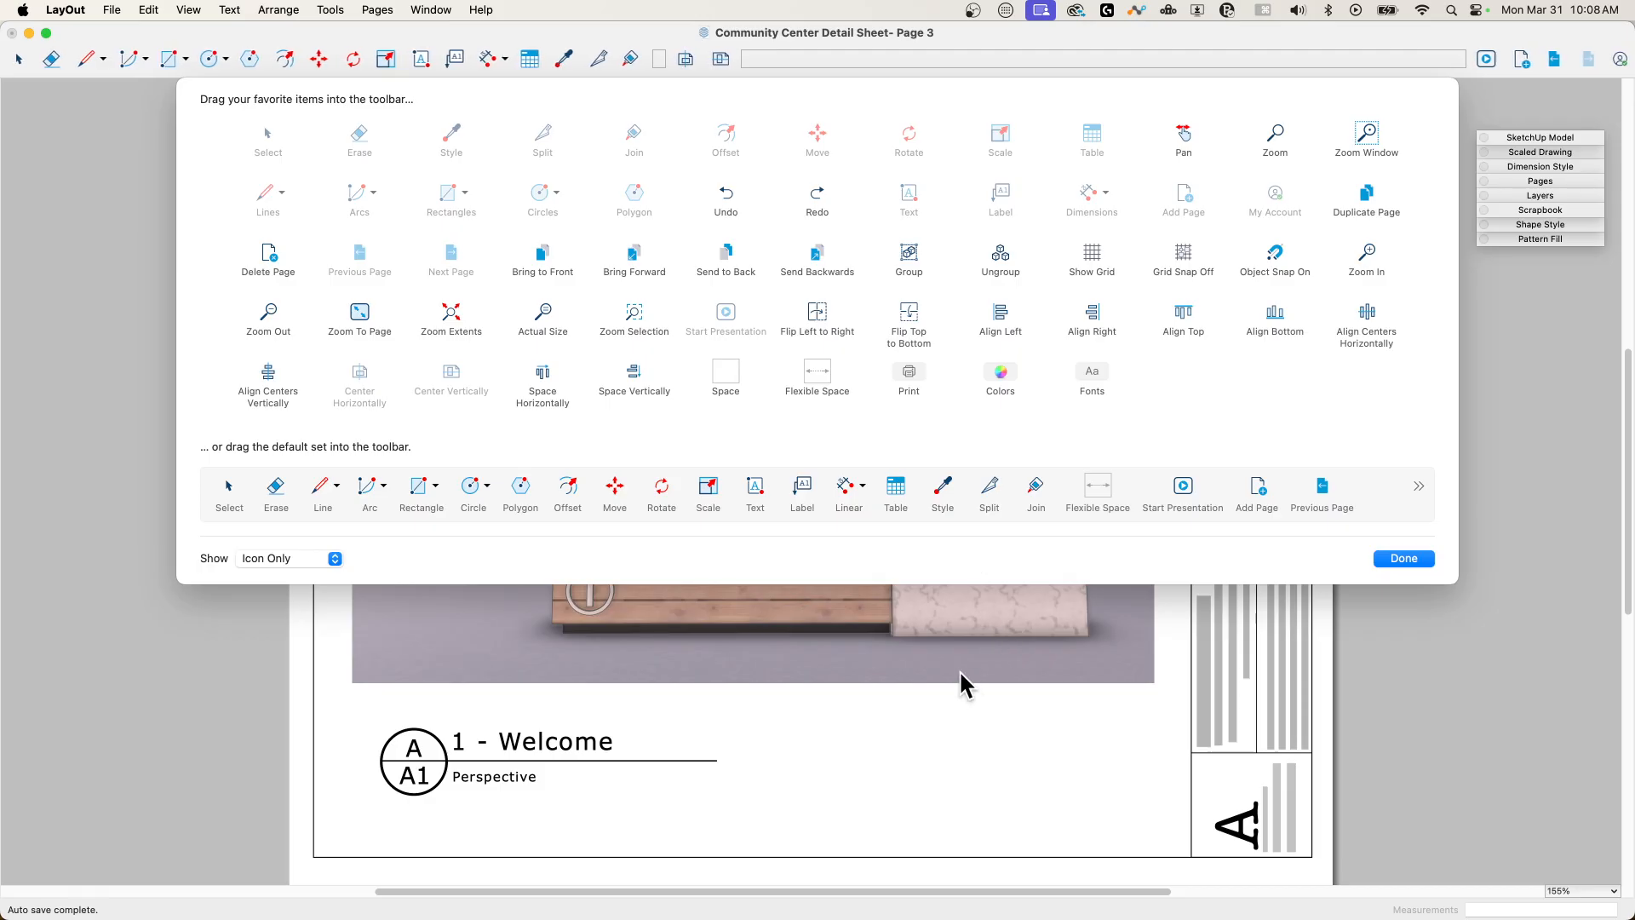
{"action": "mouse_move", "coordinate": [414, 394]}
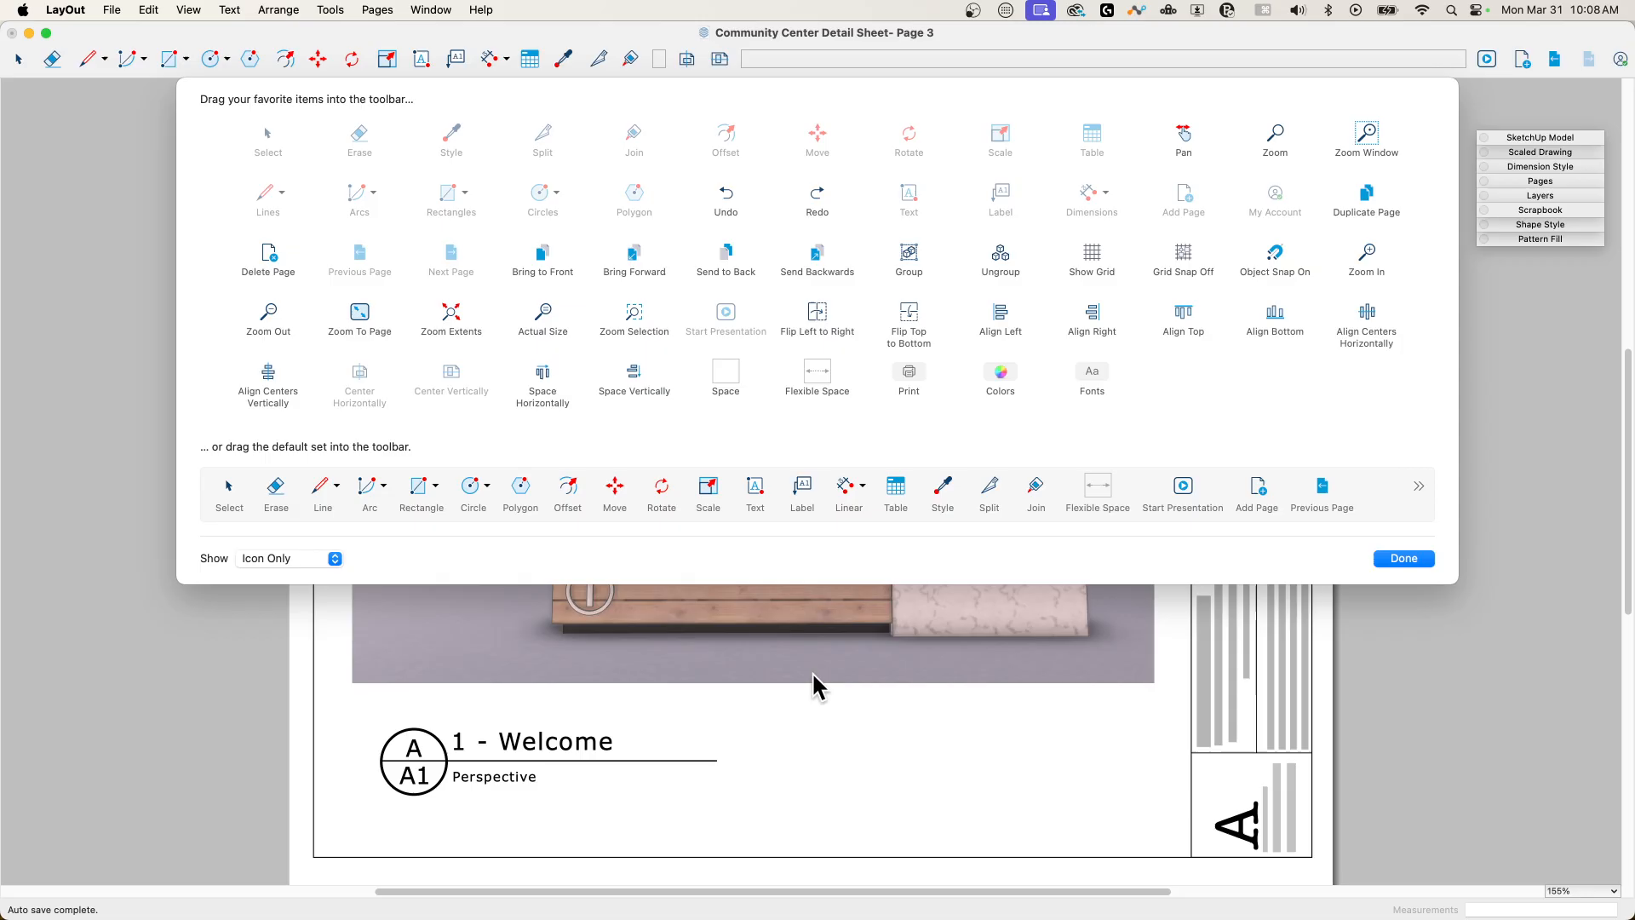
{"action": "mouse_move", "coordinate": [1046, 302]}
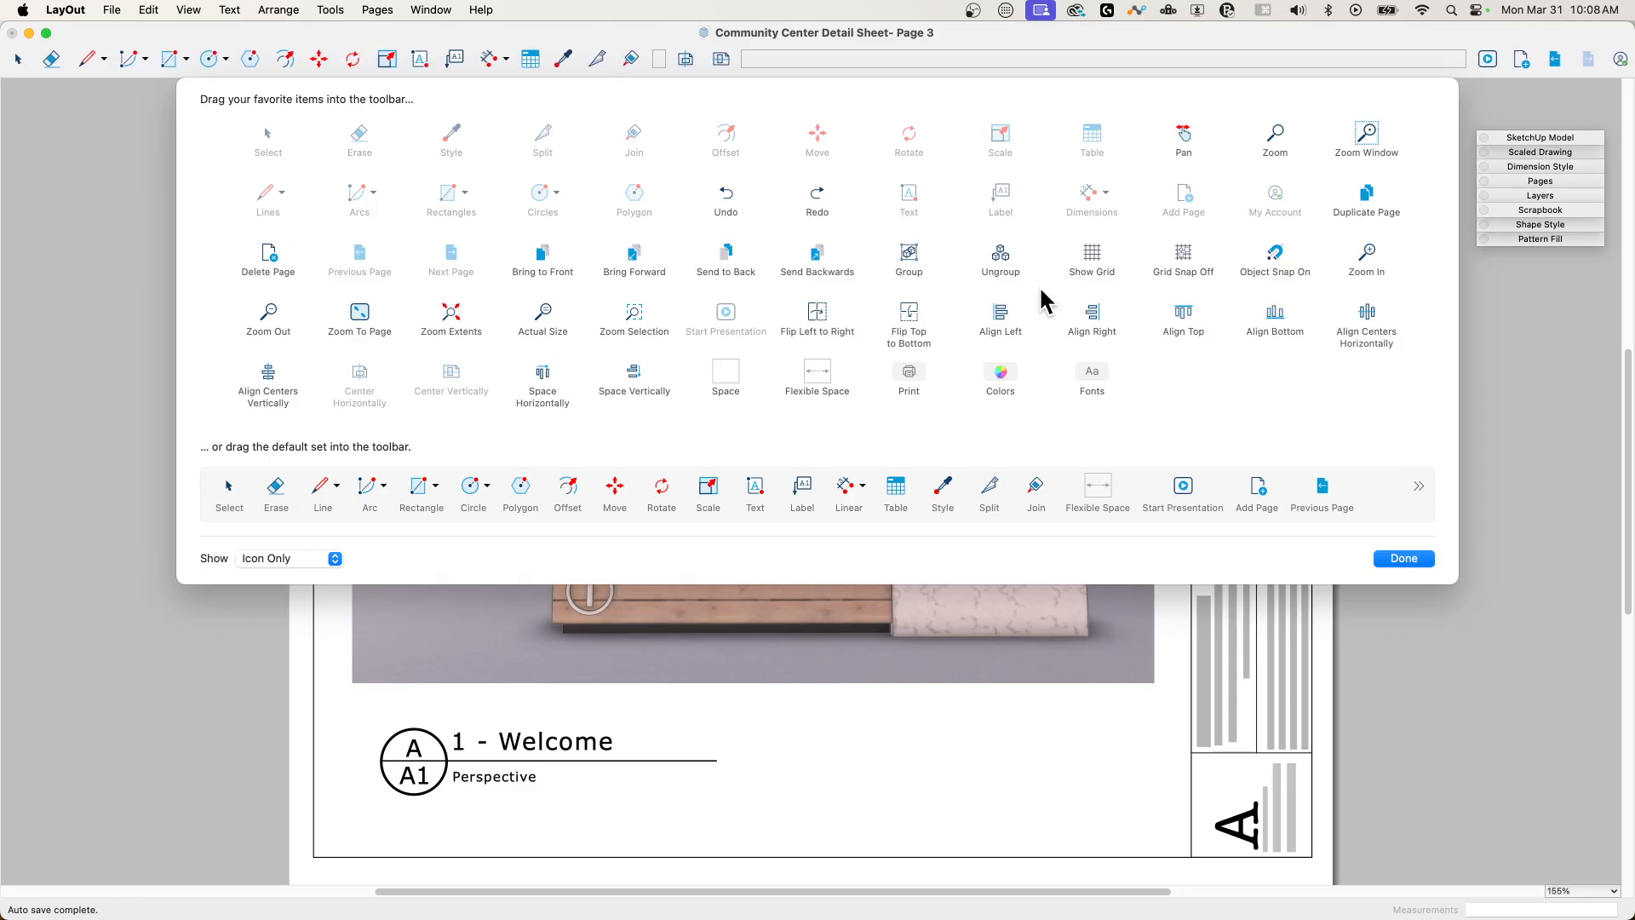
{"action": "mouse_move", "coordinate": [761, 66]}
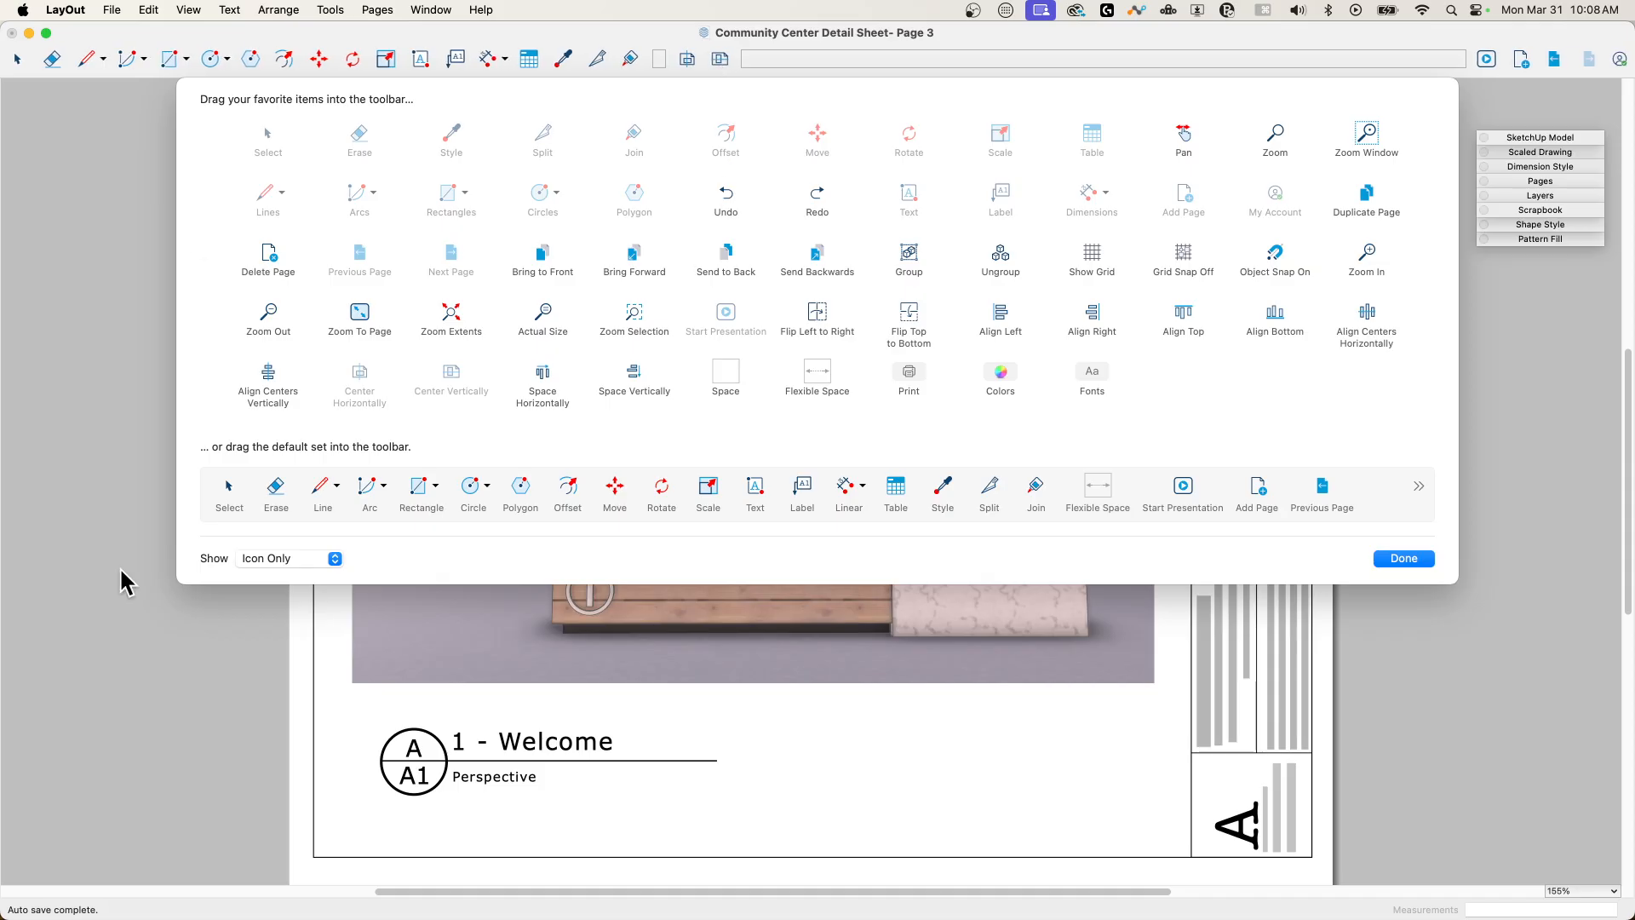
{"action": "mouse_move", "coordinate": [584, 383]}
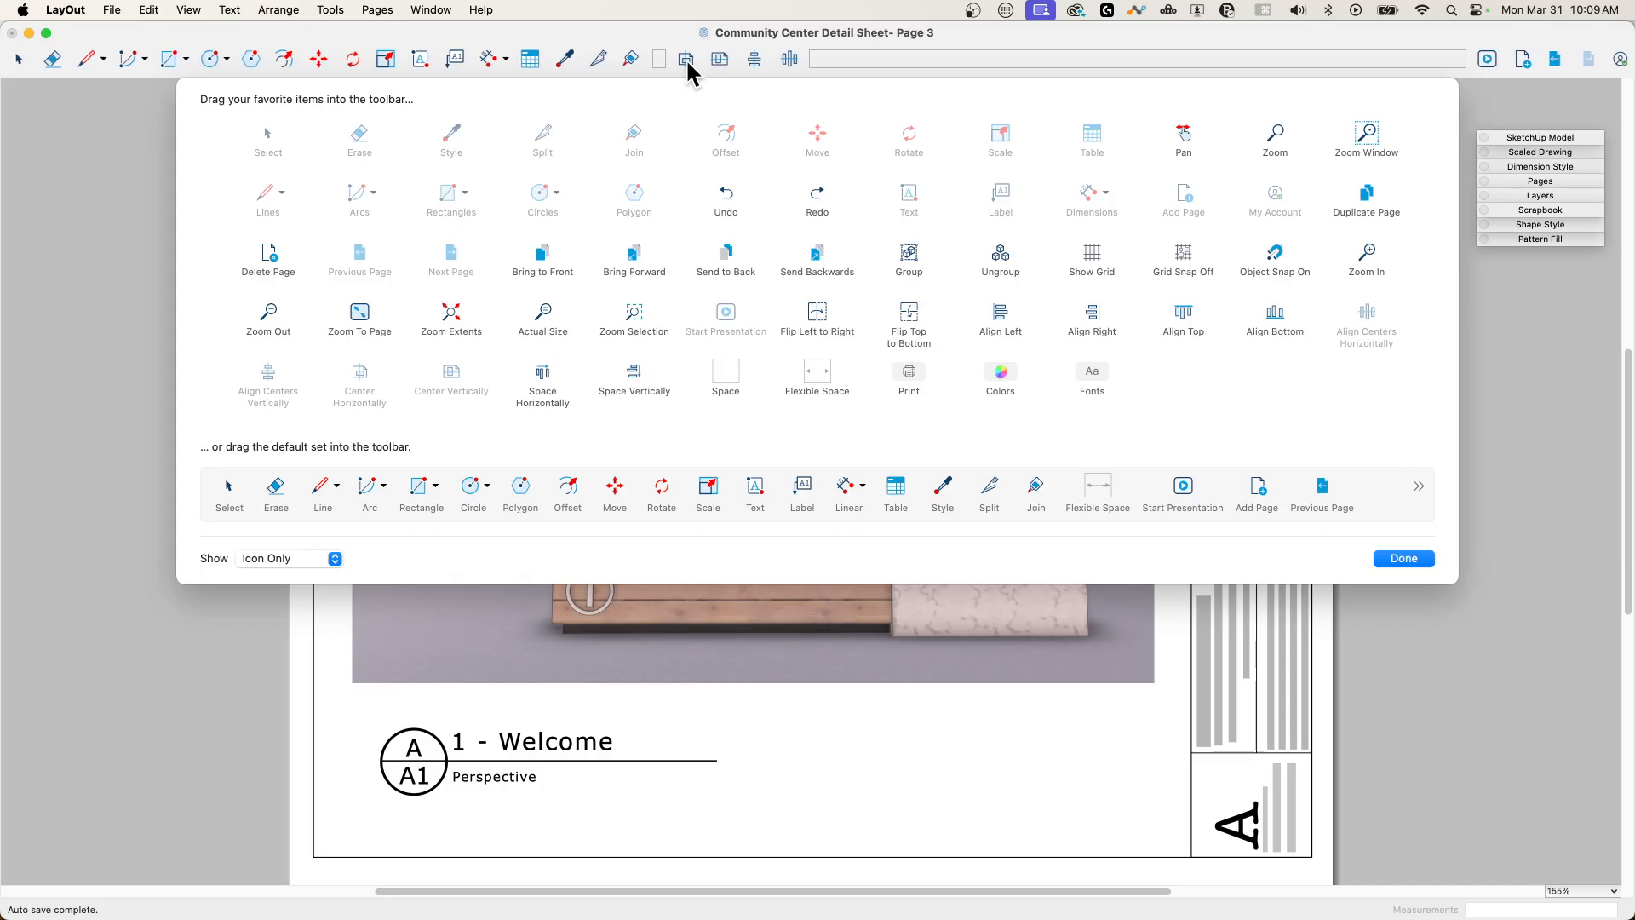
{"action": "mouse_move", "coordinate": [1381, 590]}
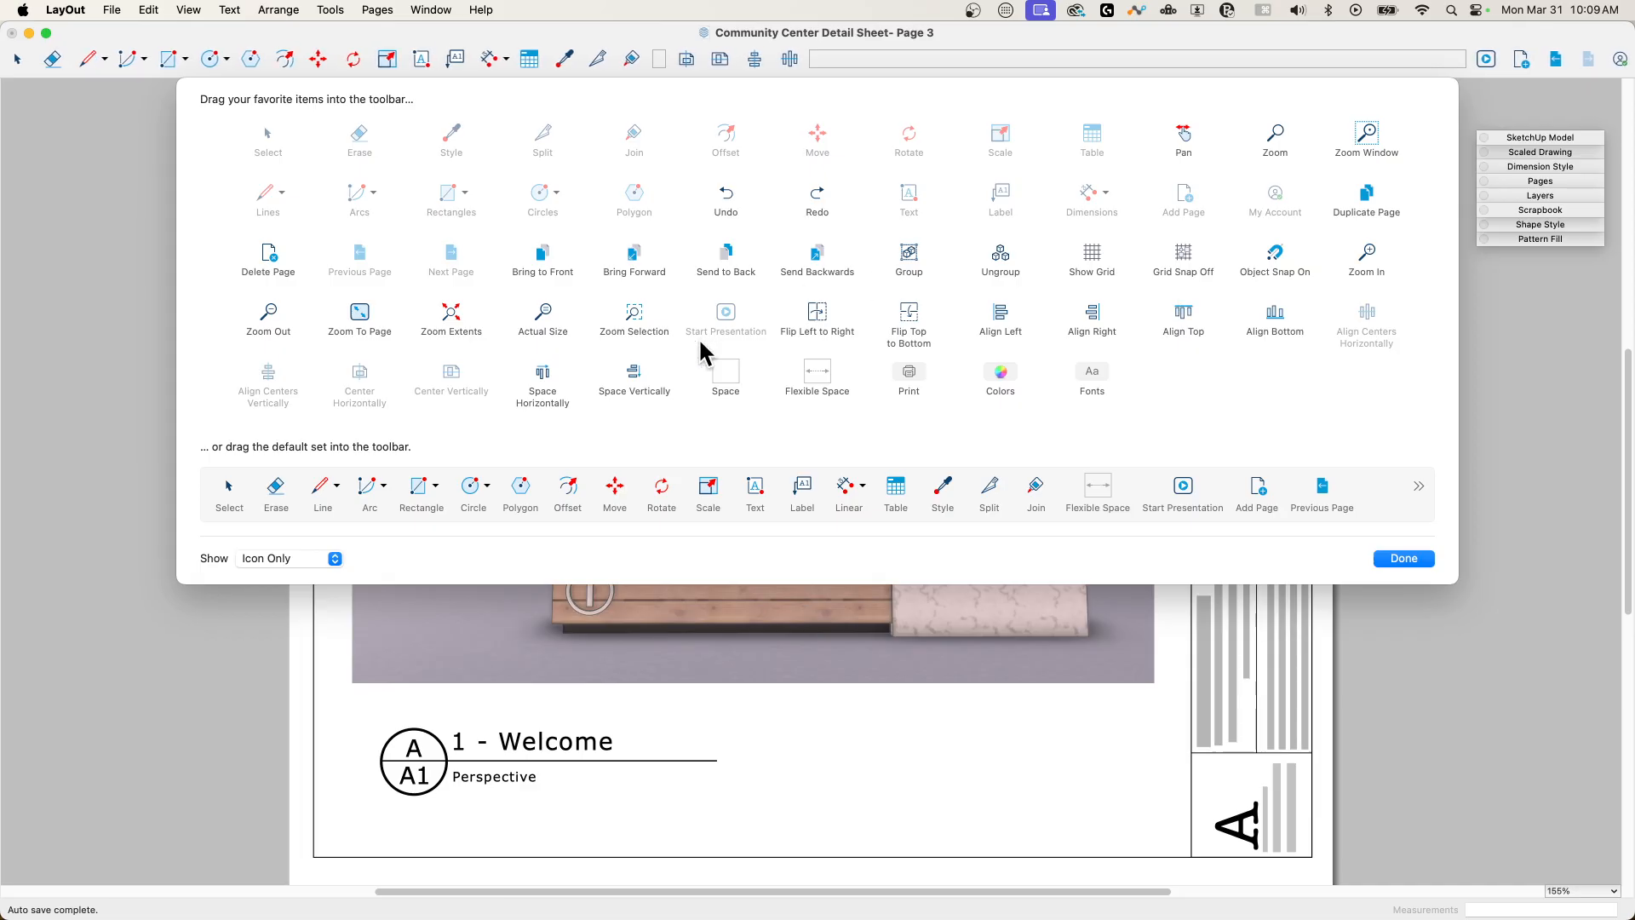
{"action": "mouse_move", "coordinate": [756, 380]}
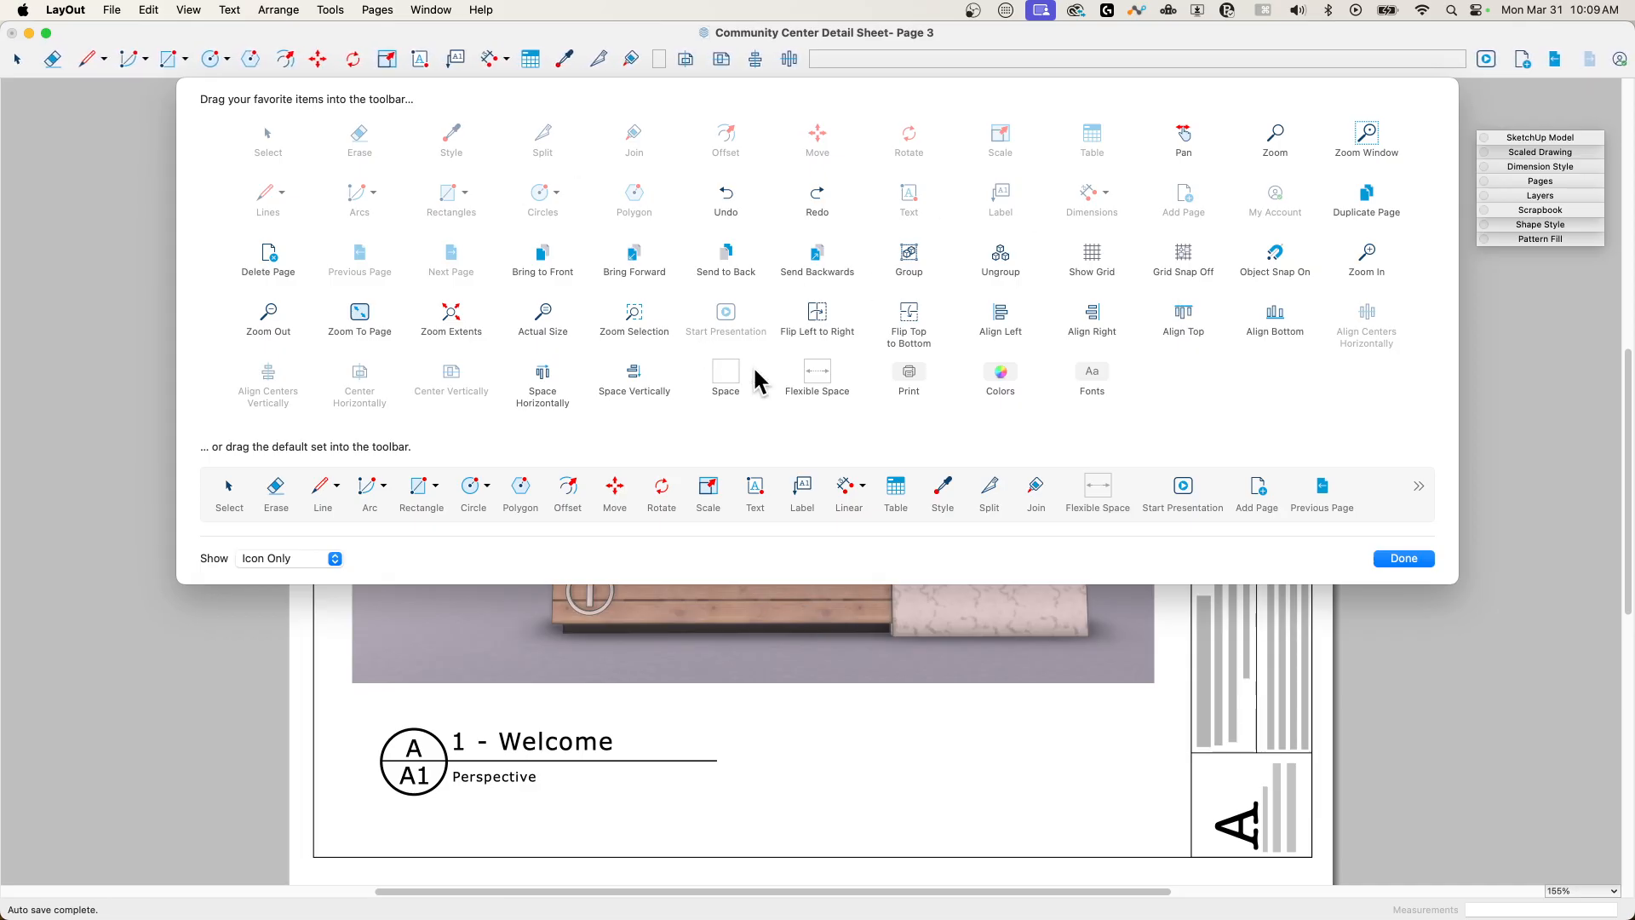
{"action": "mouse_move", "coordinate": [1059, 371]}
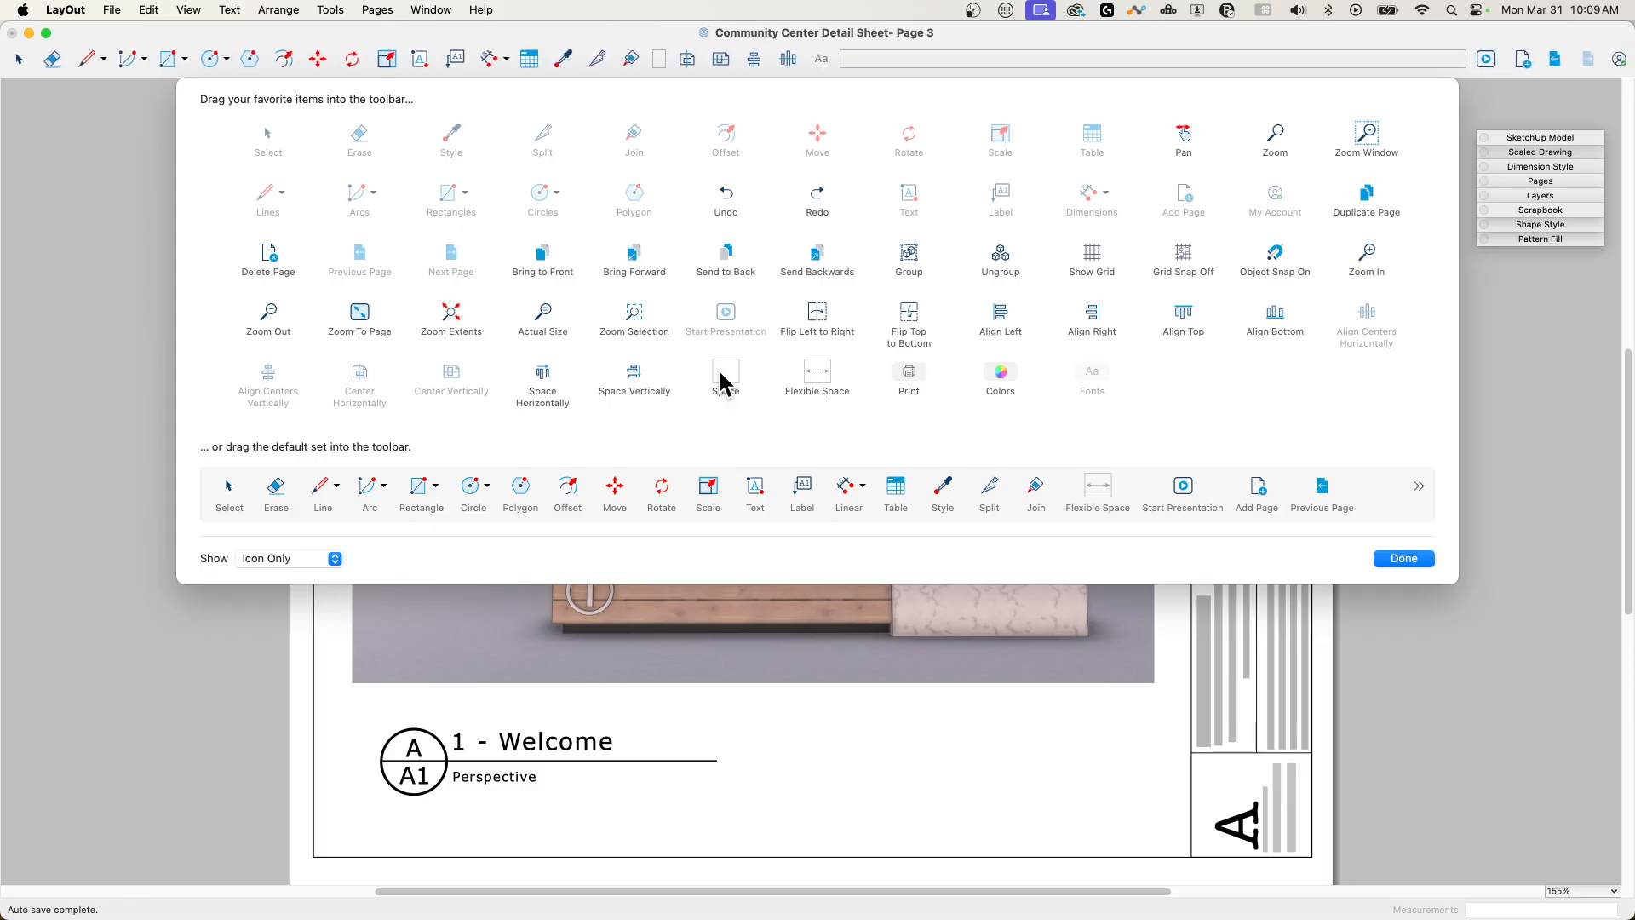
{"action": "mouse_move", "coordinate": [731, 378]}
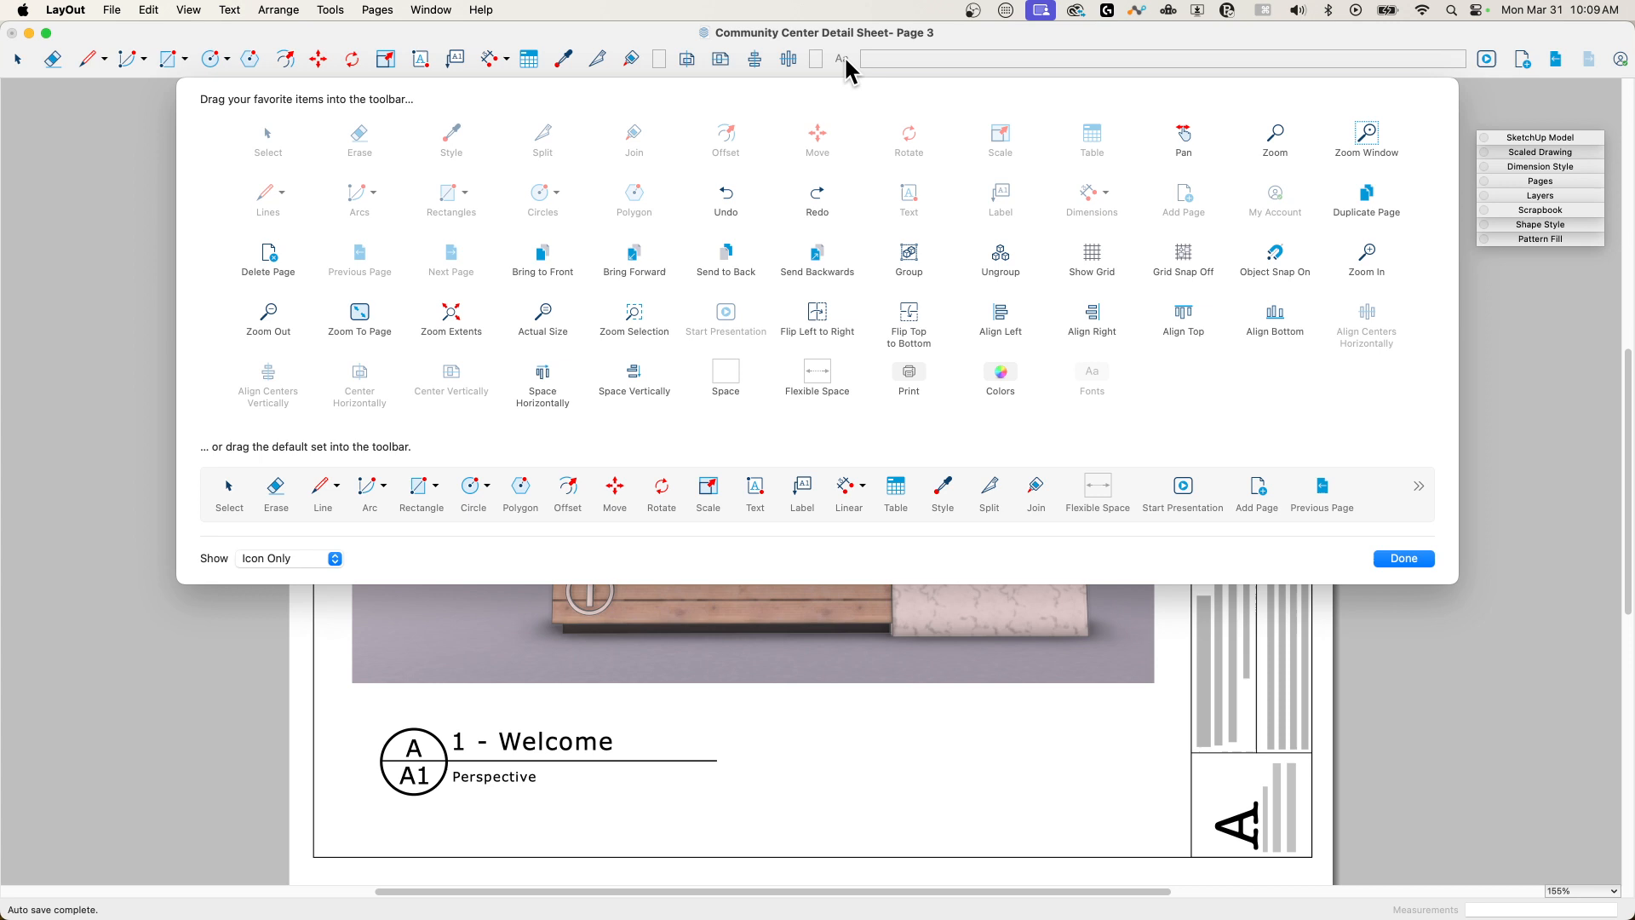
{"action": "mouse_move", "coordinate": [1522, 245]}
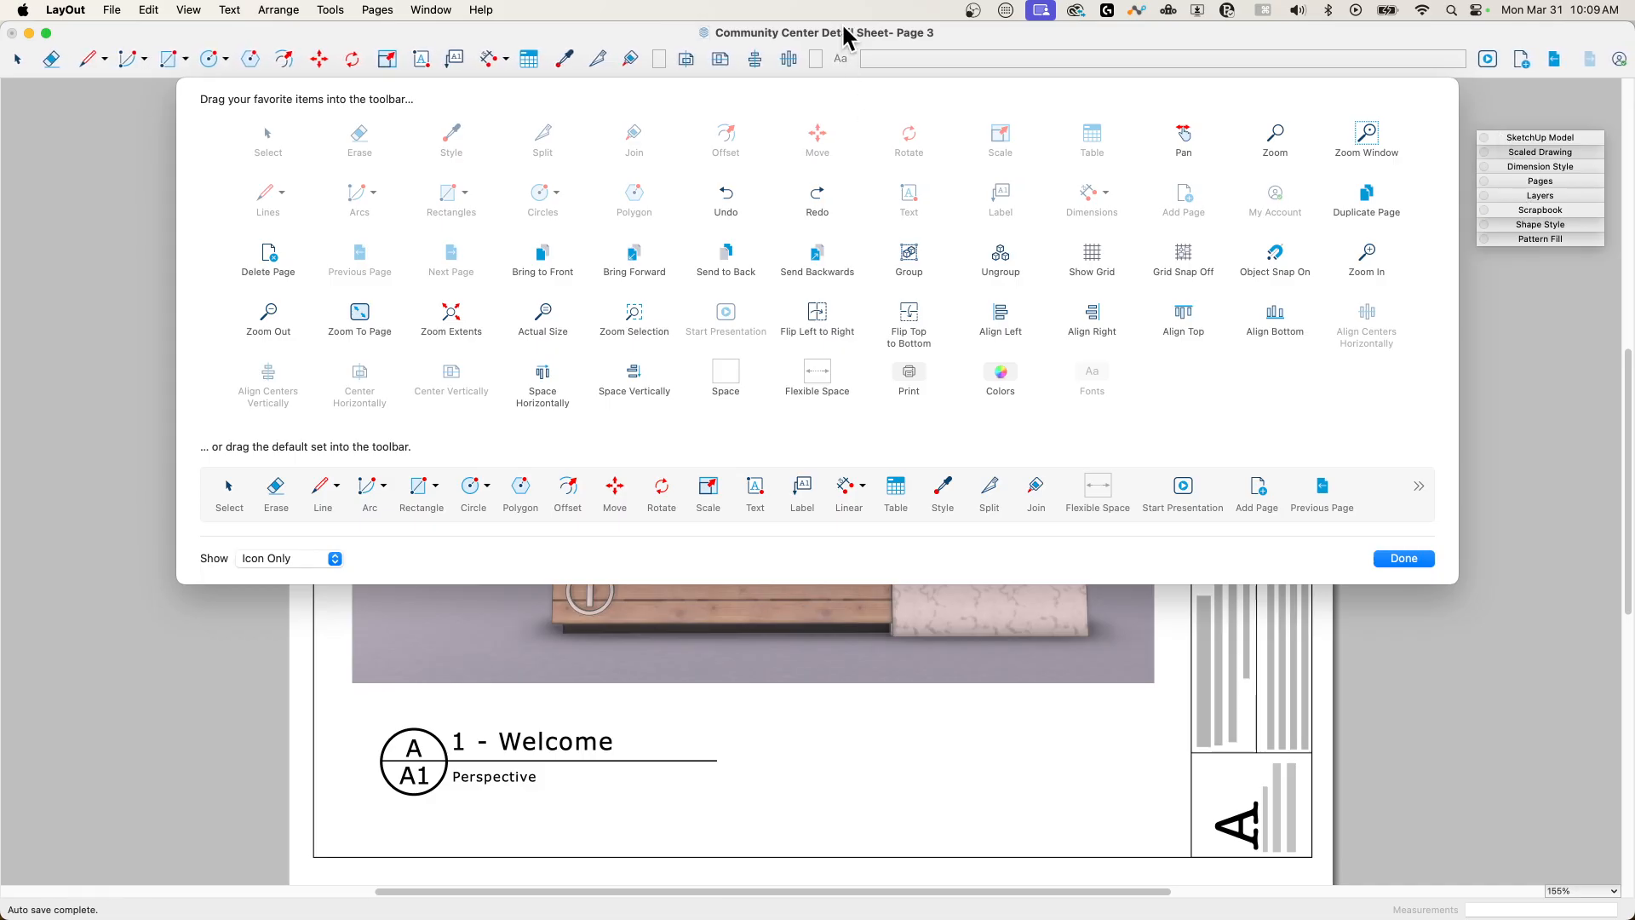
{"action": "mouse_move", "coordinate": [380, 16]}
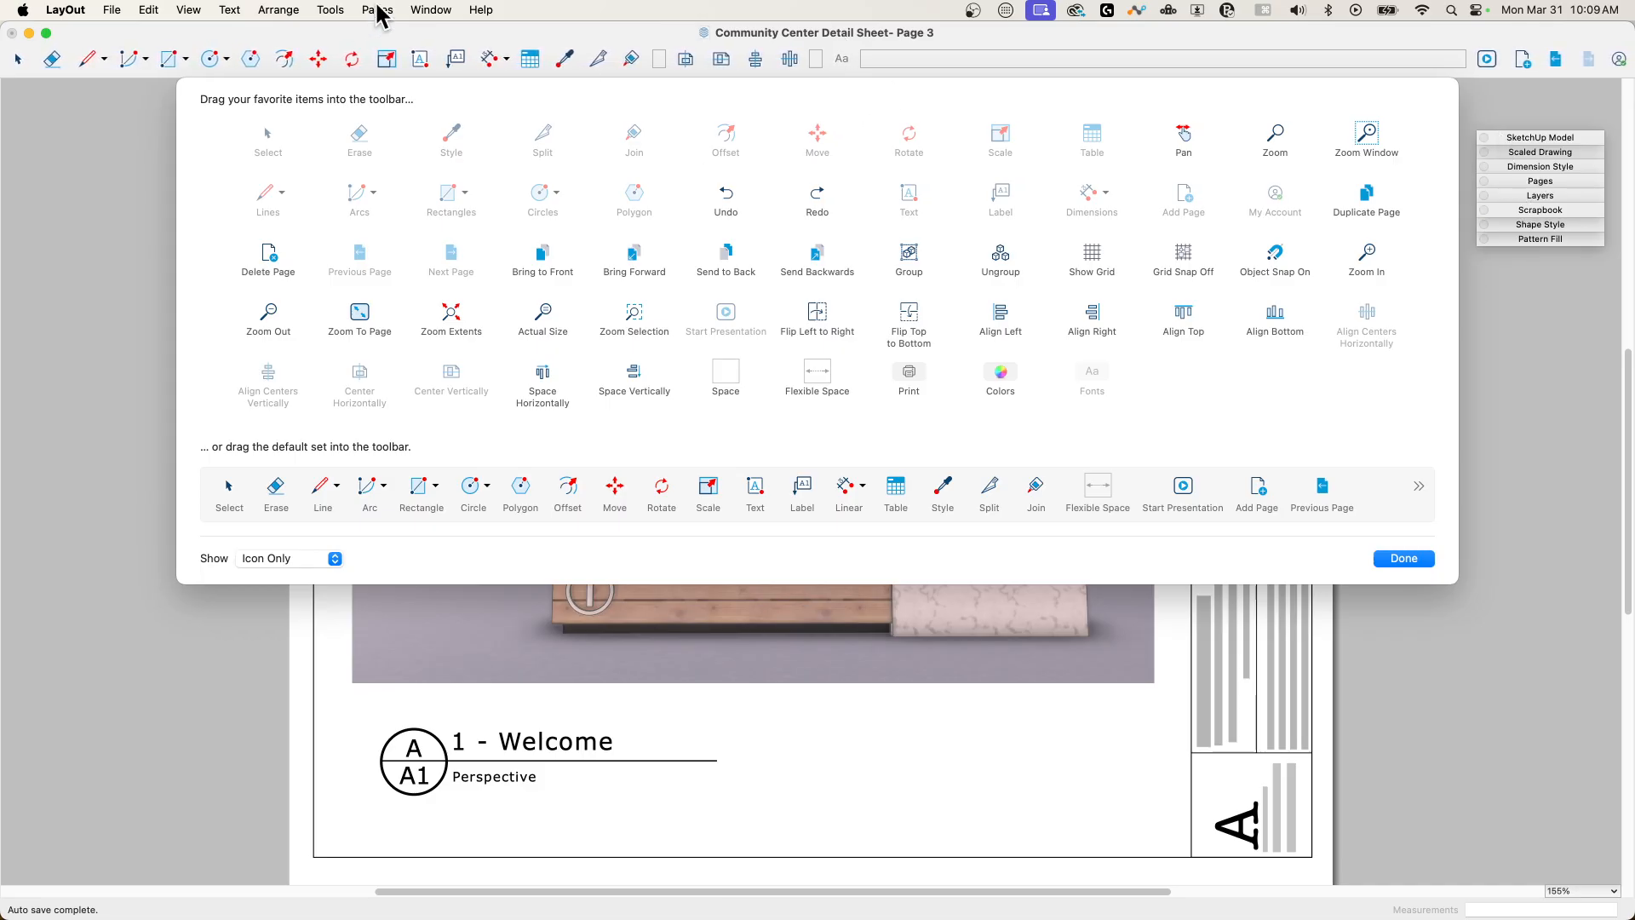
{"action": "mouse_move", "coordinate": [438, 259]}
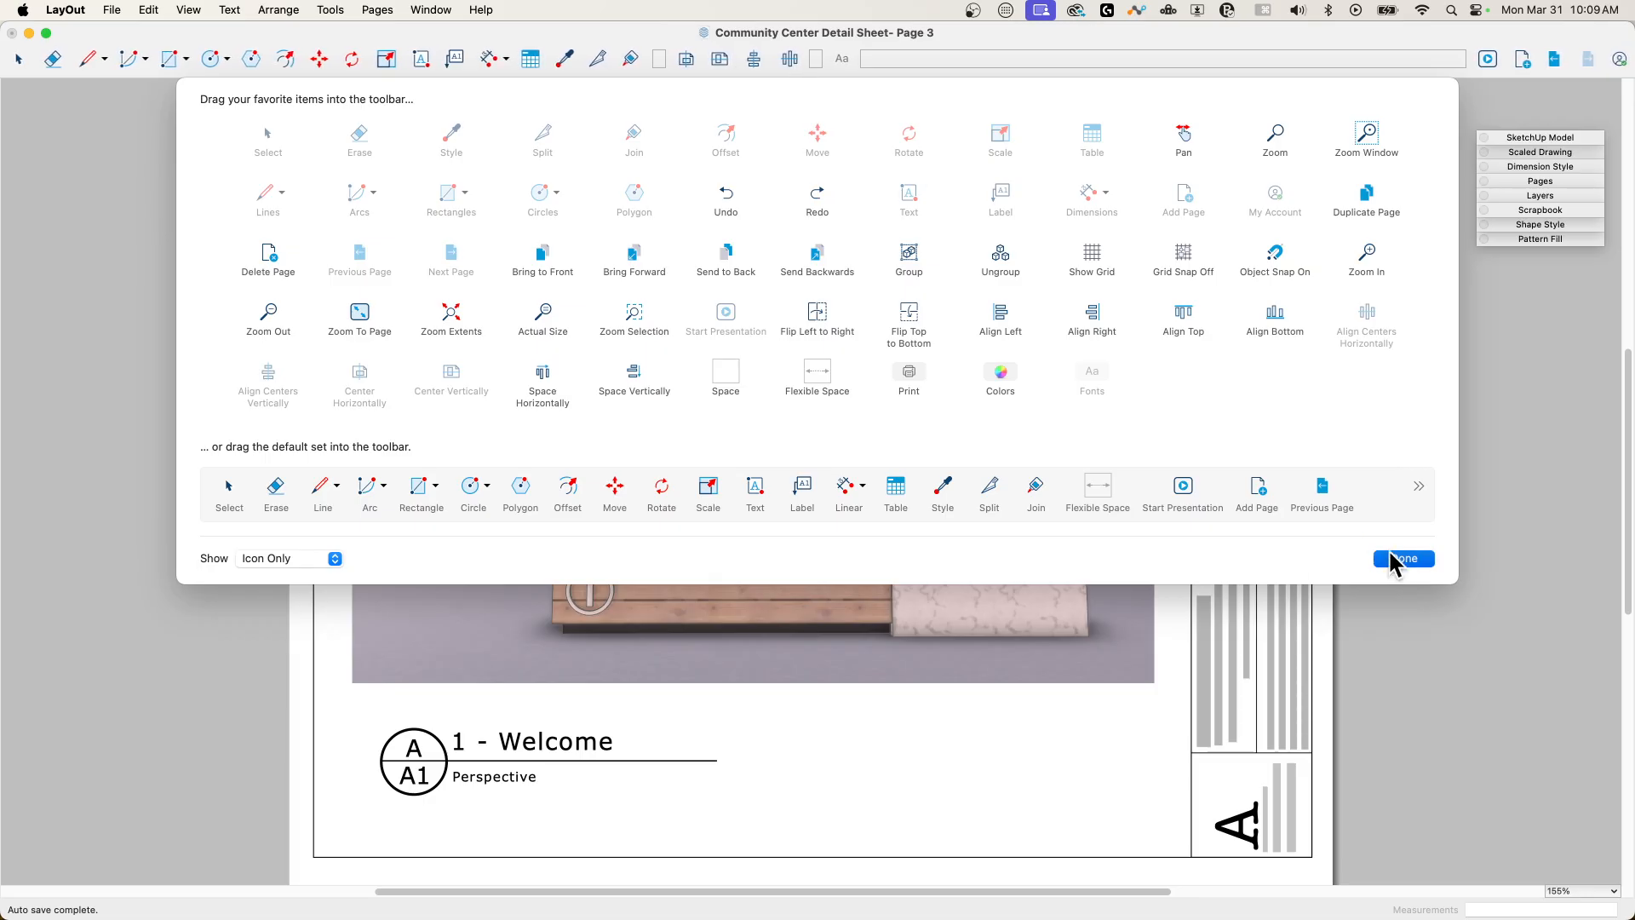
Step: Finish toolbar customization with Done, returning to the Welcome page
{"action": "left_click", "coordinate": [1401, 558]}
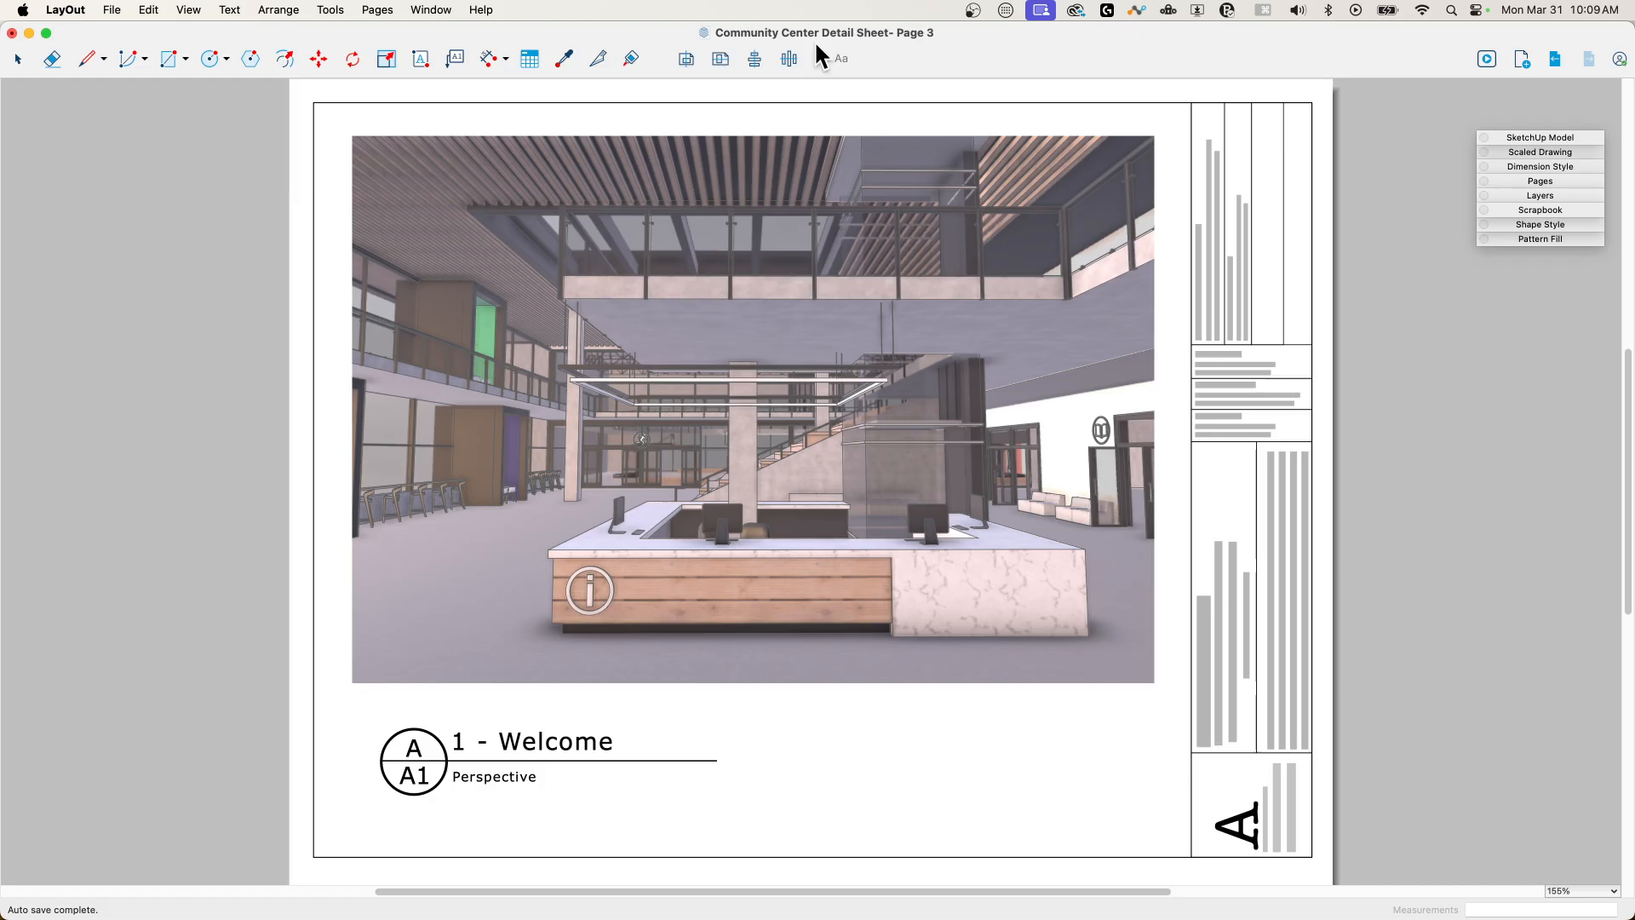
{"action": "mouse_move", "coordinate": [851, 67]}
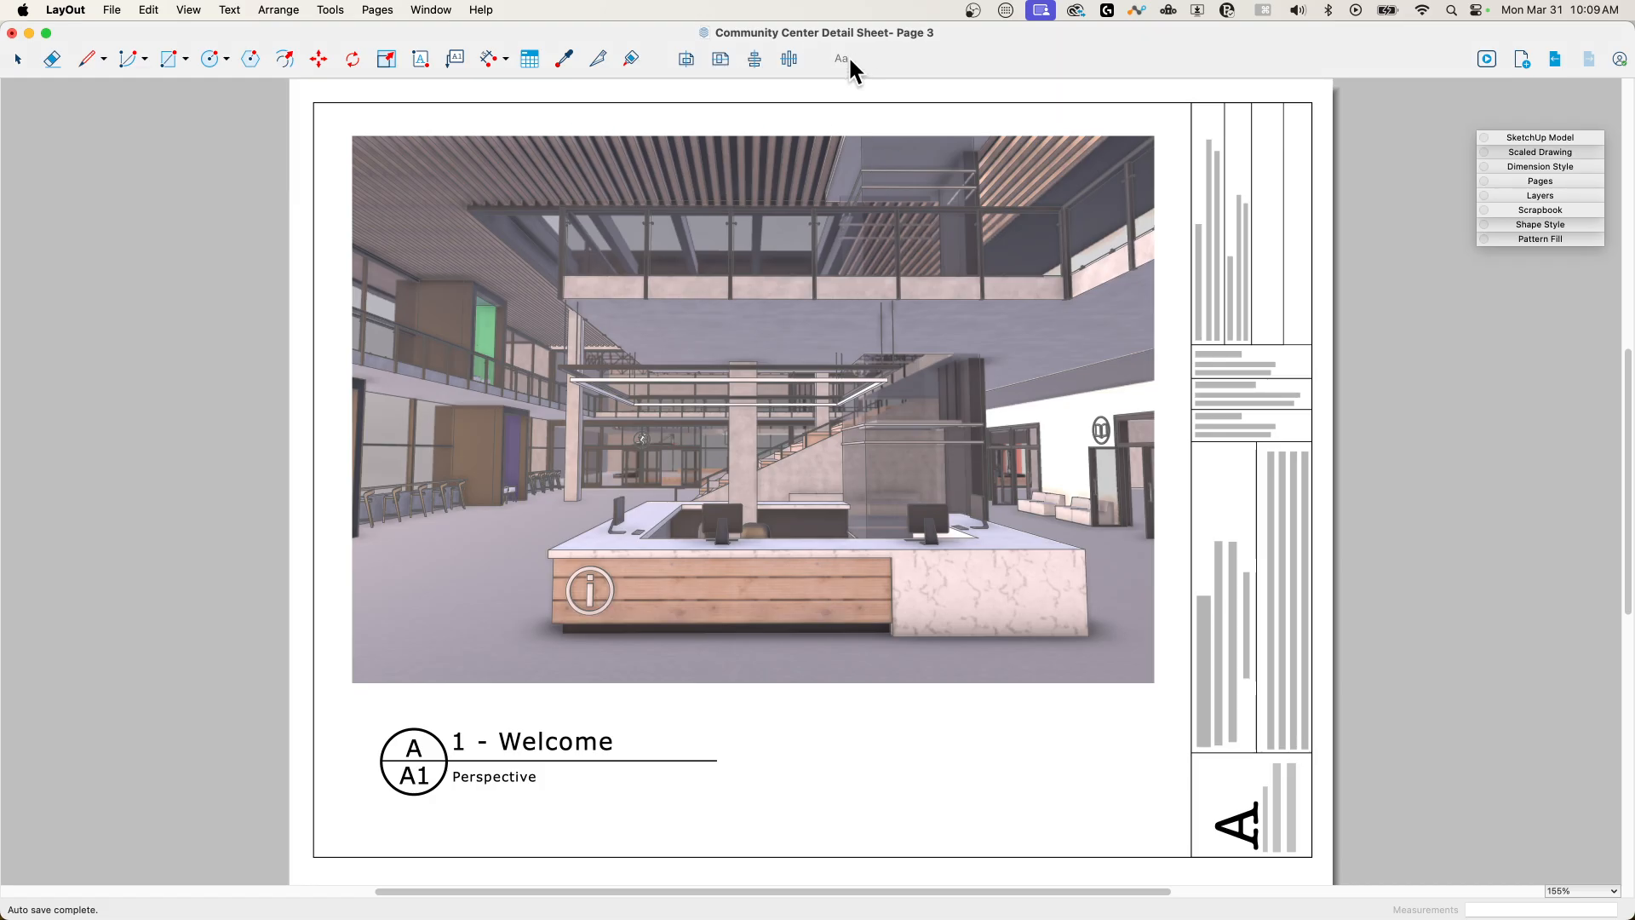
{"action": "mouse_move", "coordinate": [58, 142]}
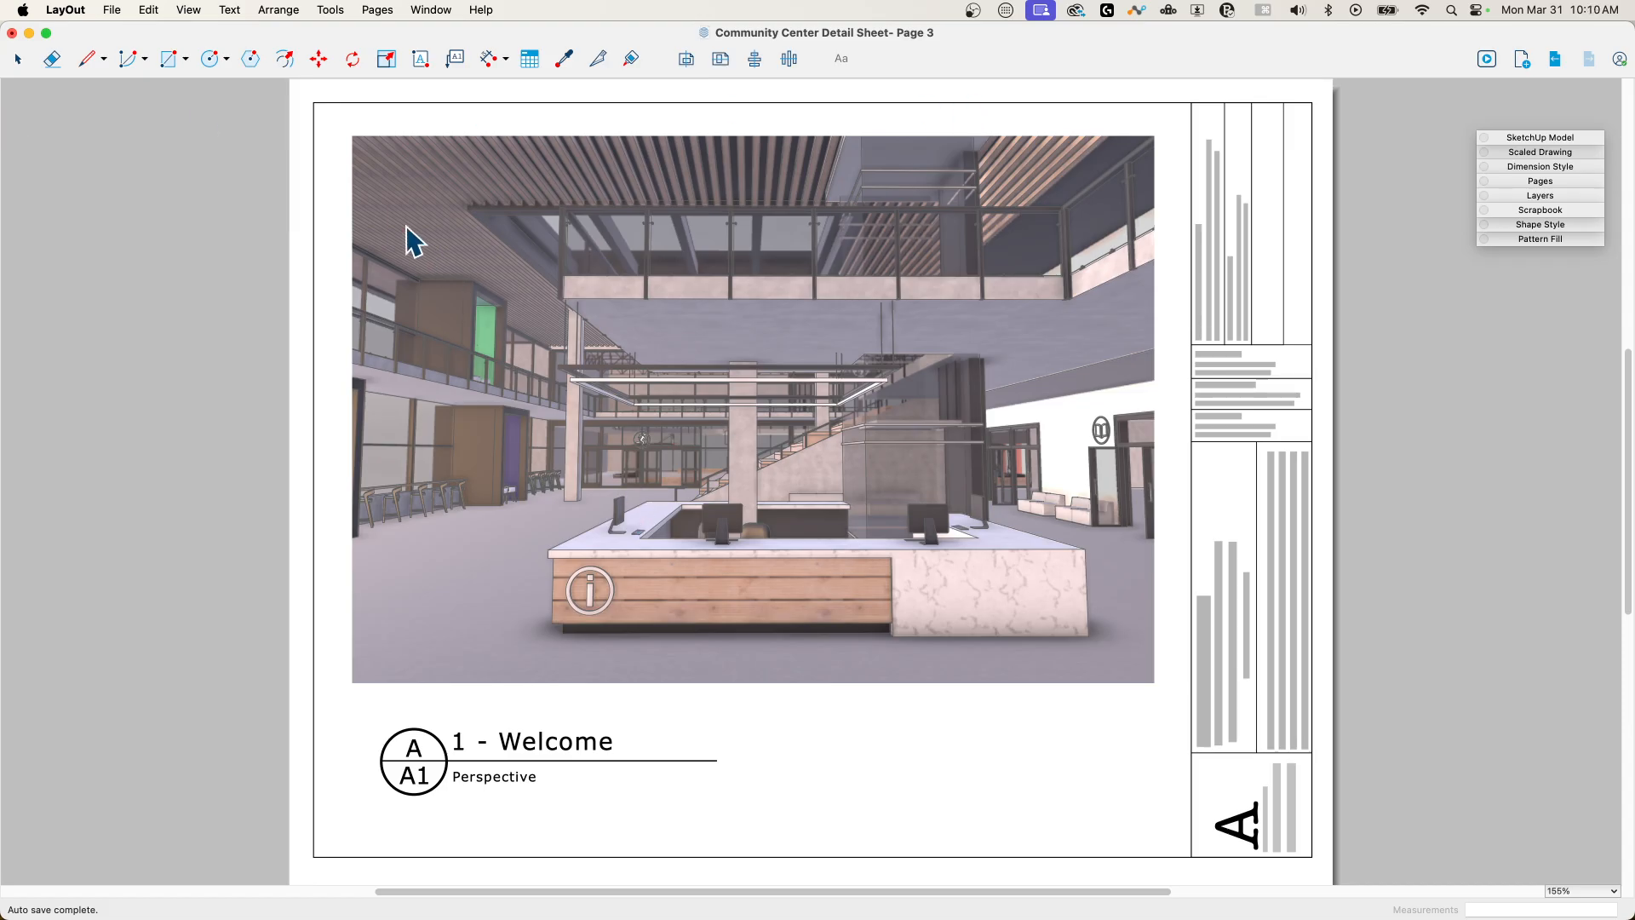
{"action": "mouse_move", "coordinate": [290, 117]}
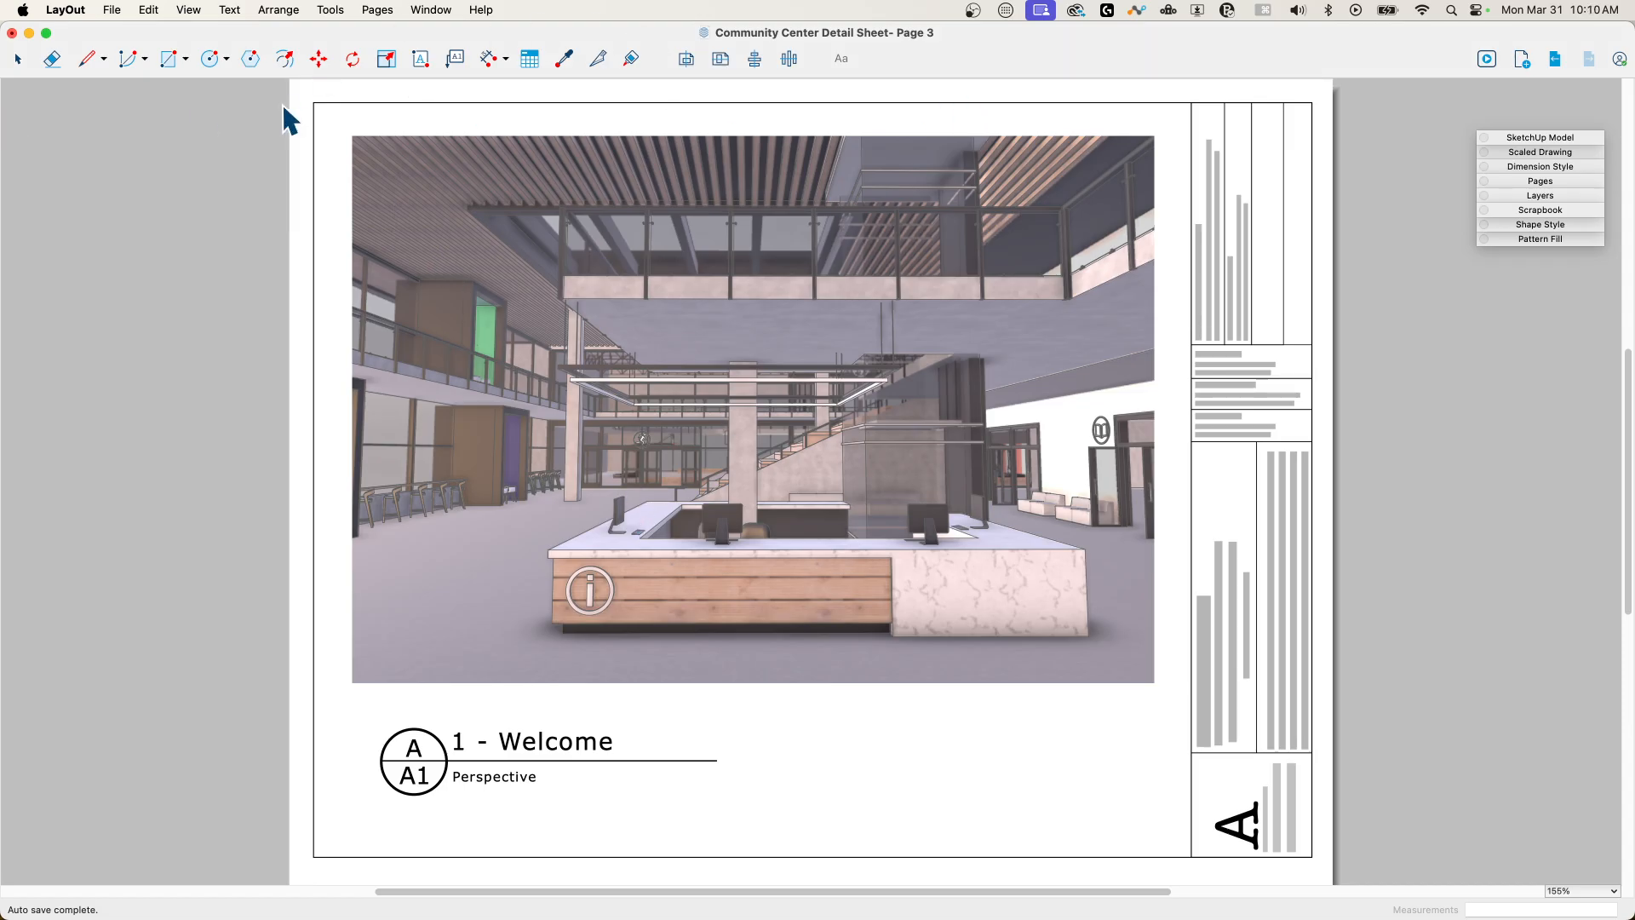
{"action": "left_click", "coordinate": [65, 10]}
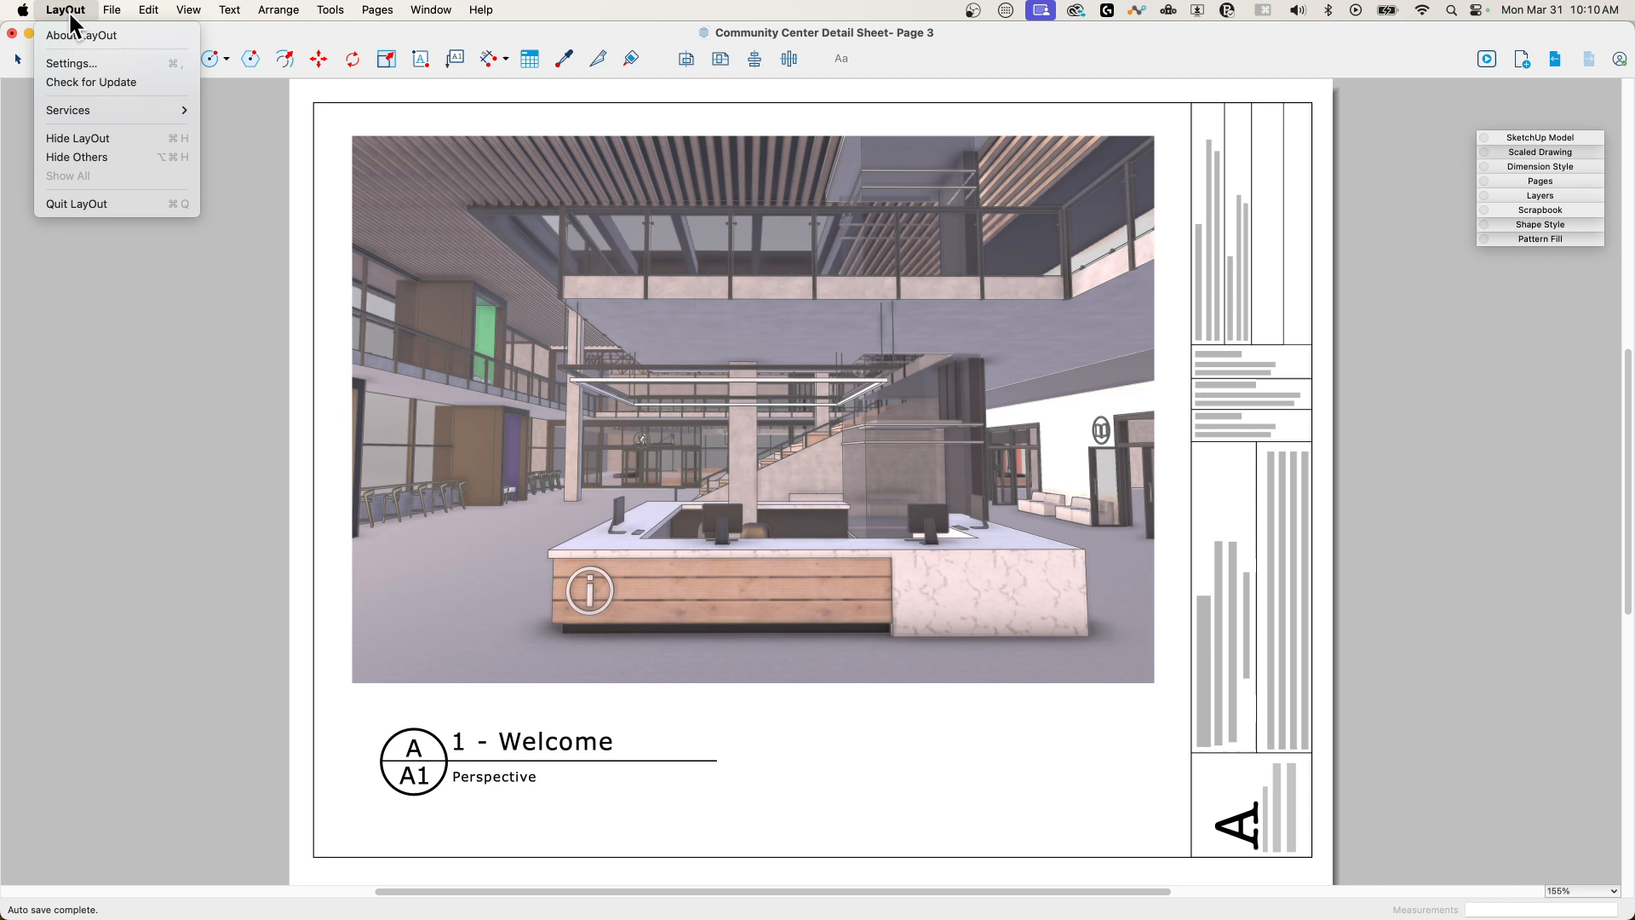
{"action": "mouse_move", "coordinate": [81, 34]}
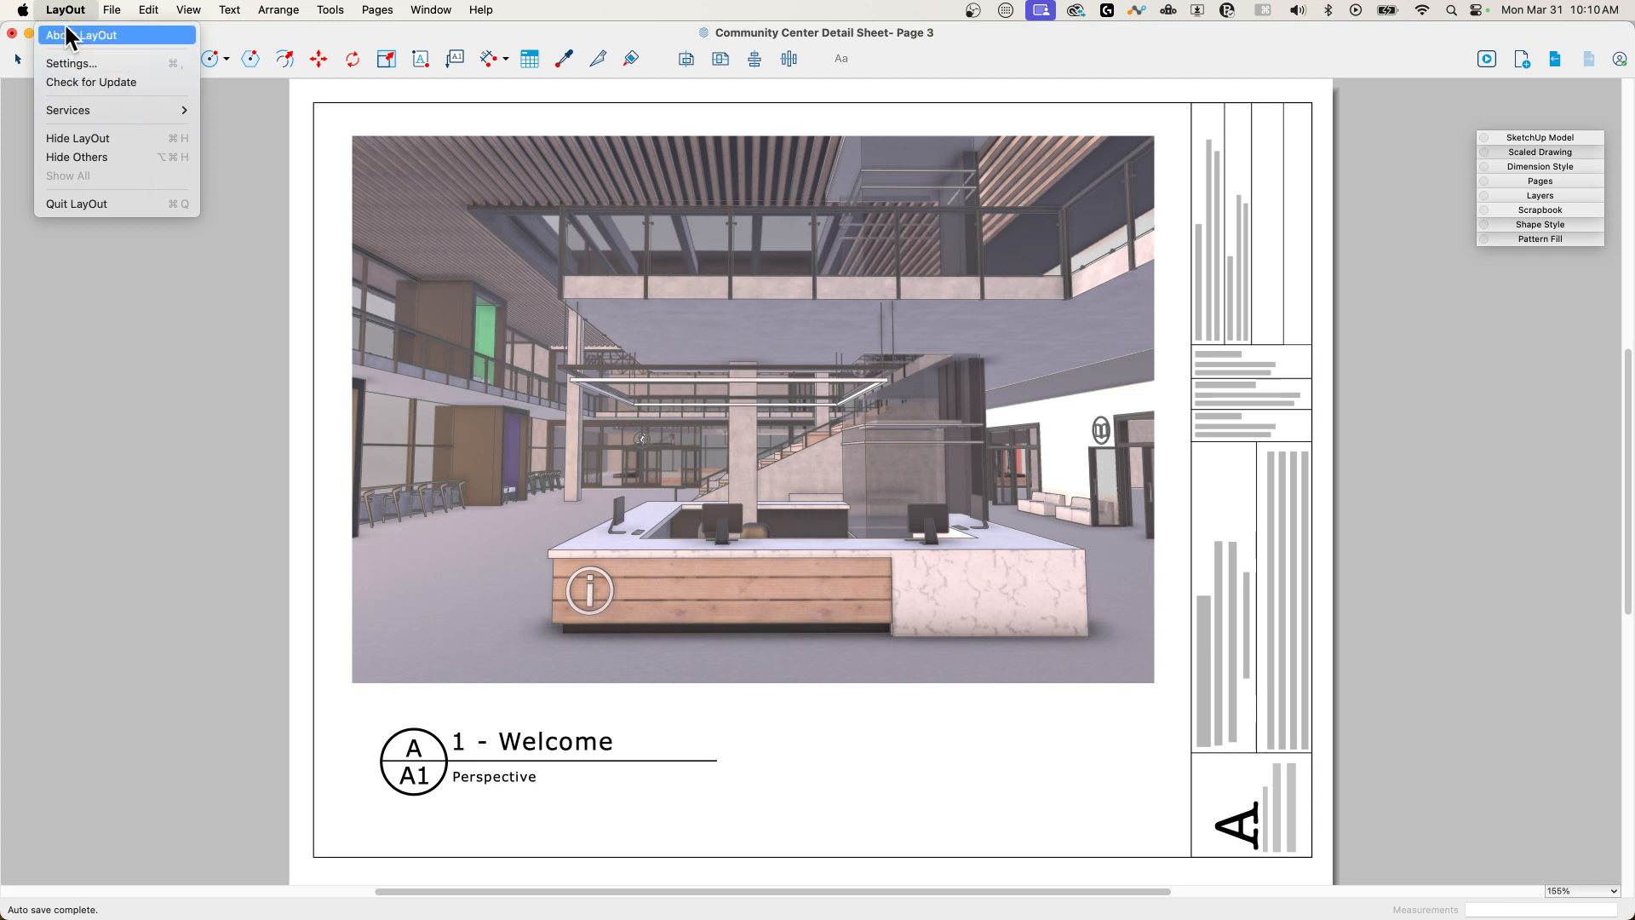
{"action": "mouse_move", "coordinate": [72, 63]}
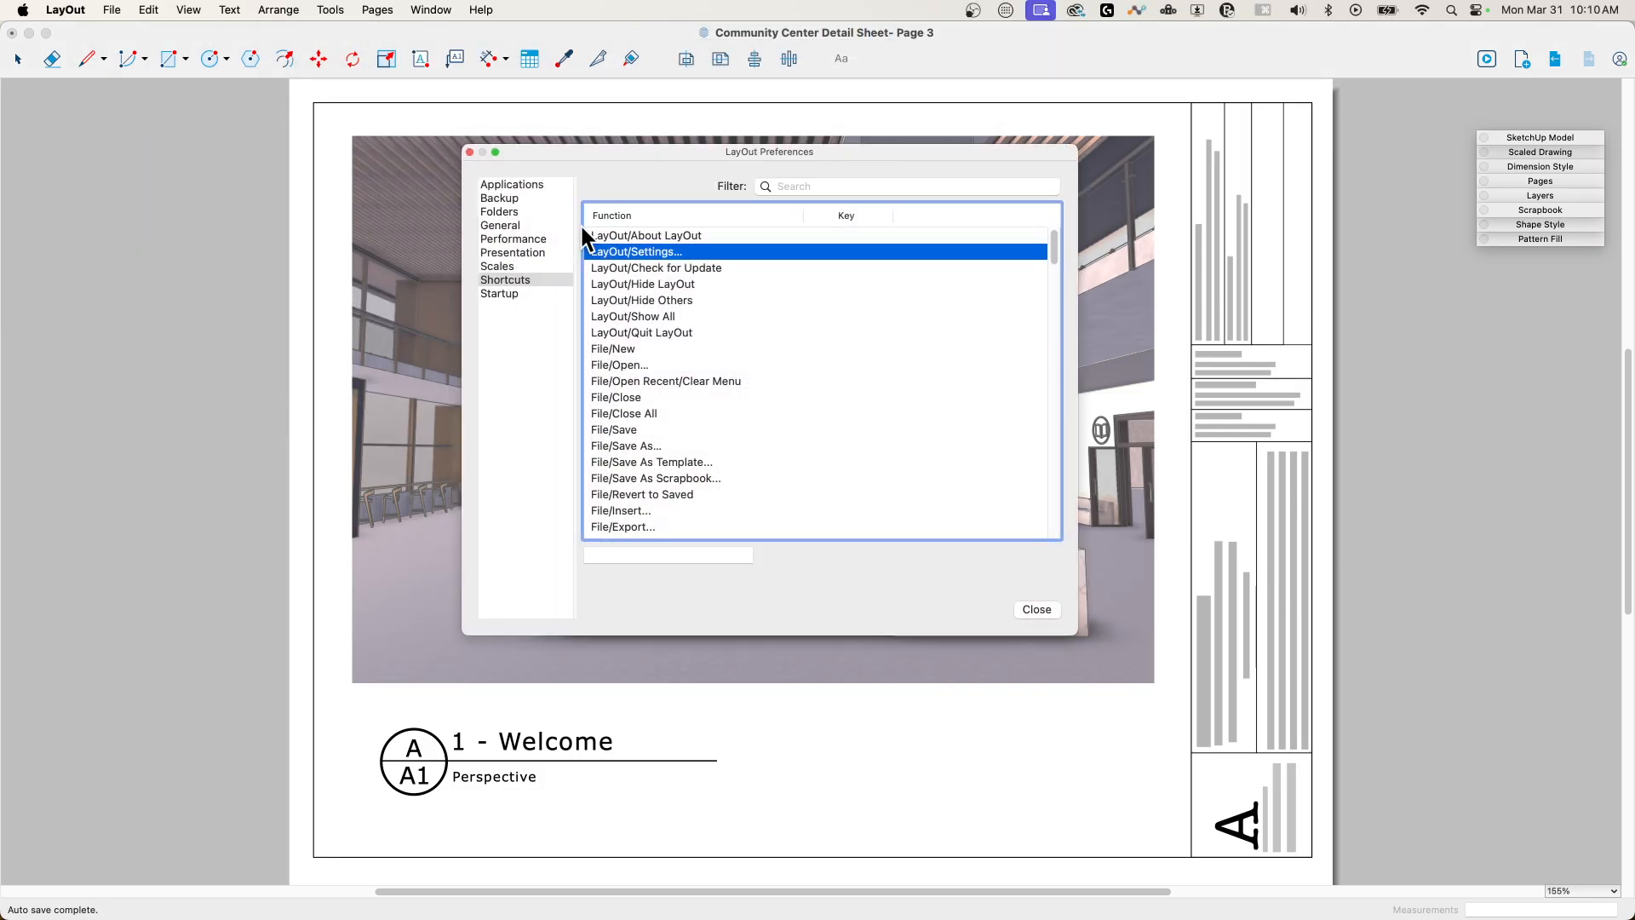
{"action": "left_click", "coordinate": [504, 280]}
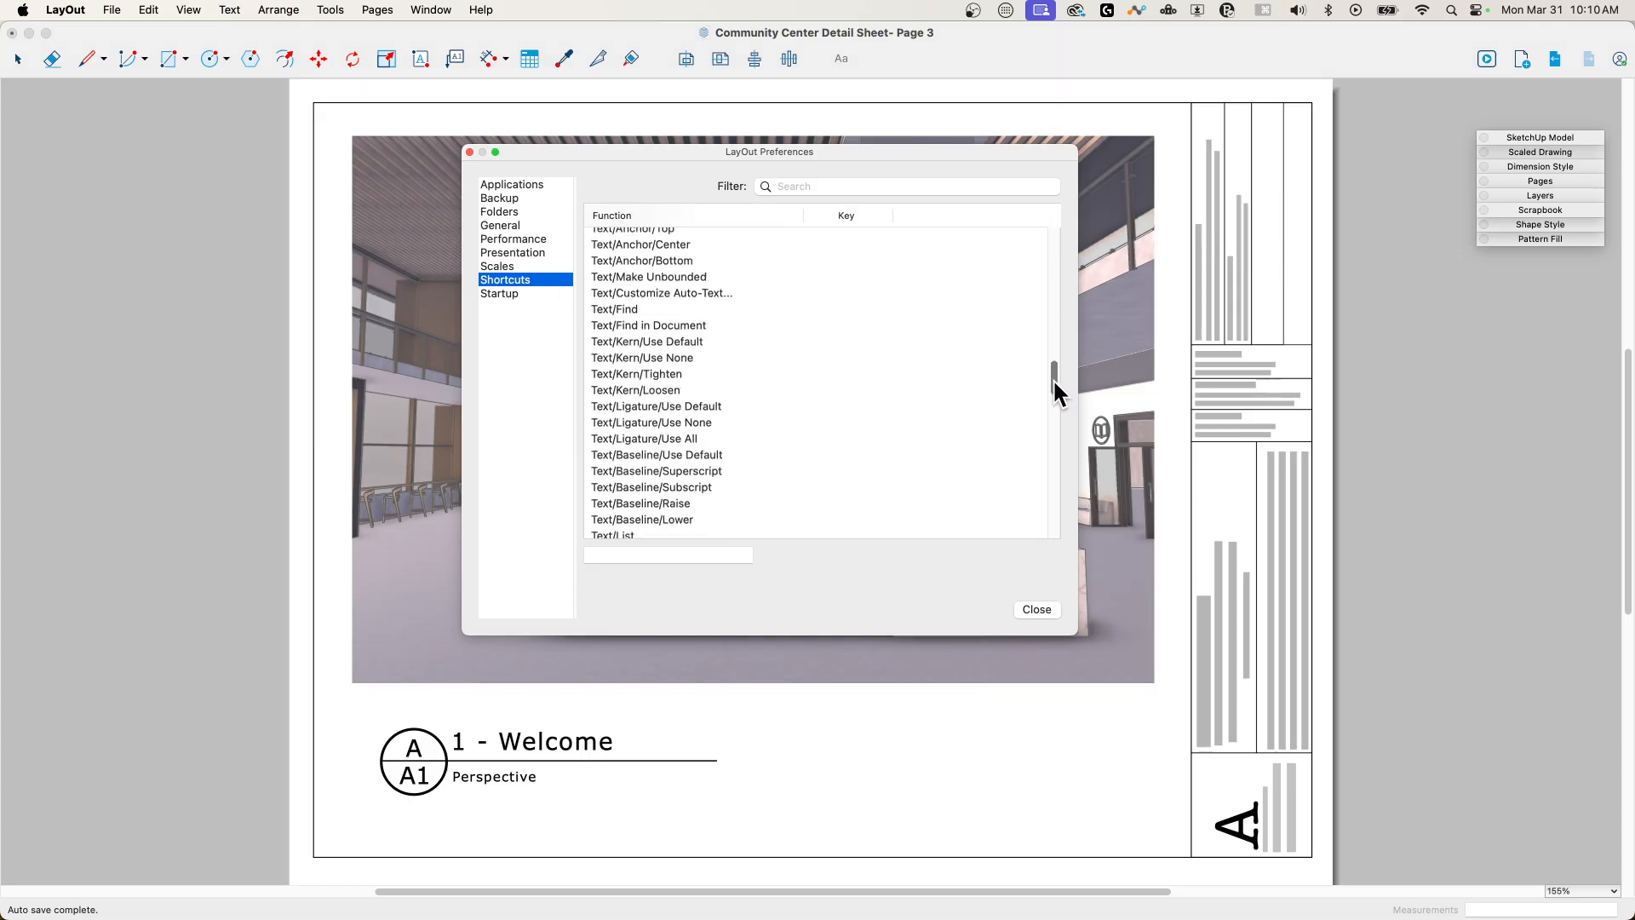
{"action": "scroll", "scroll_direction": "down", "scroll_amount": 3}
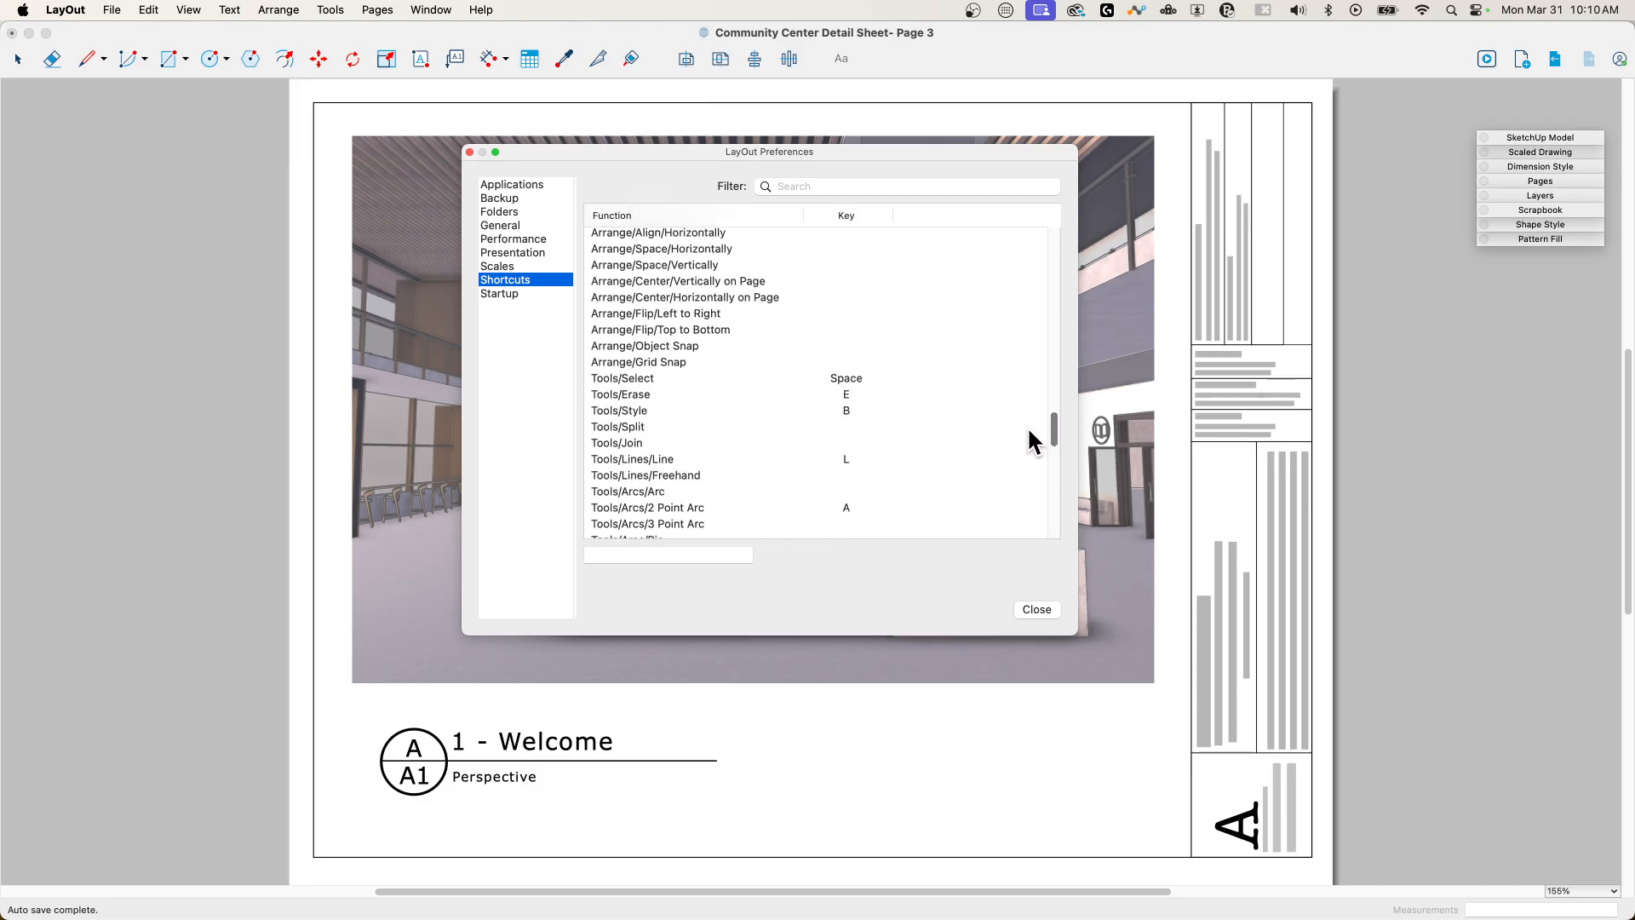
{"action": "scroll", "scroll_direction": "down", "scroll_amount": 3}
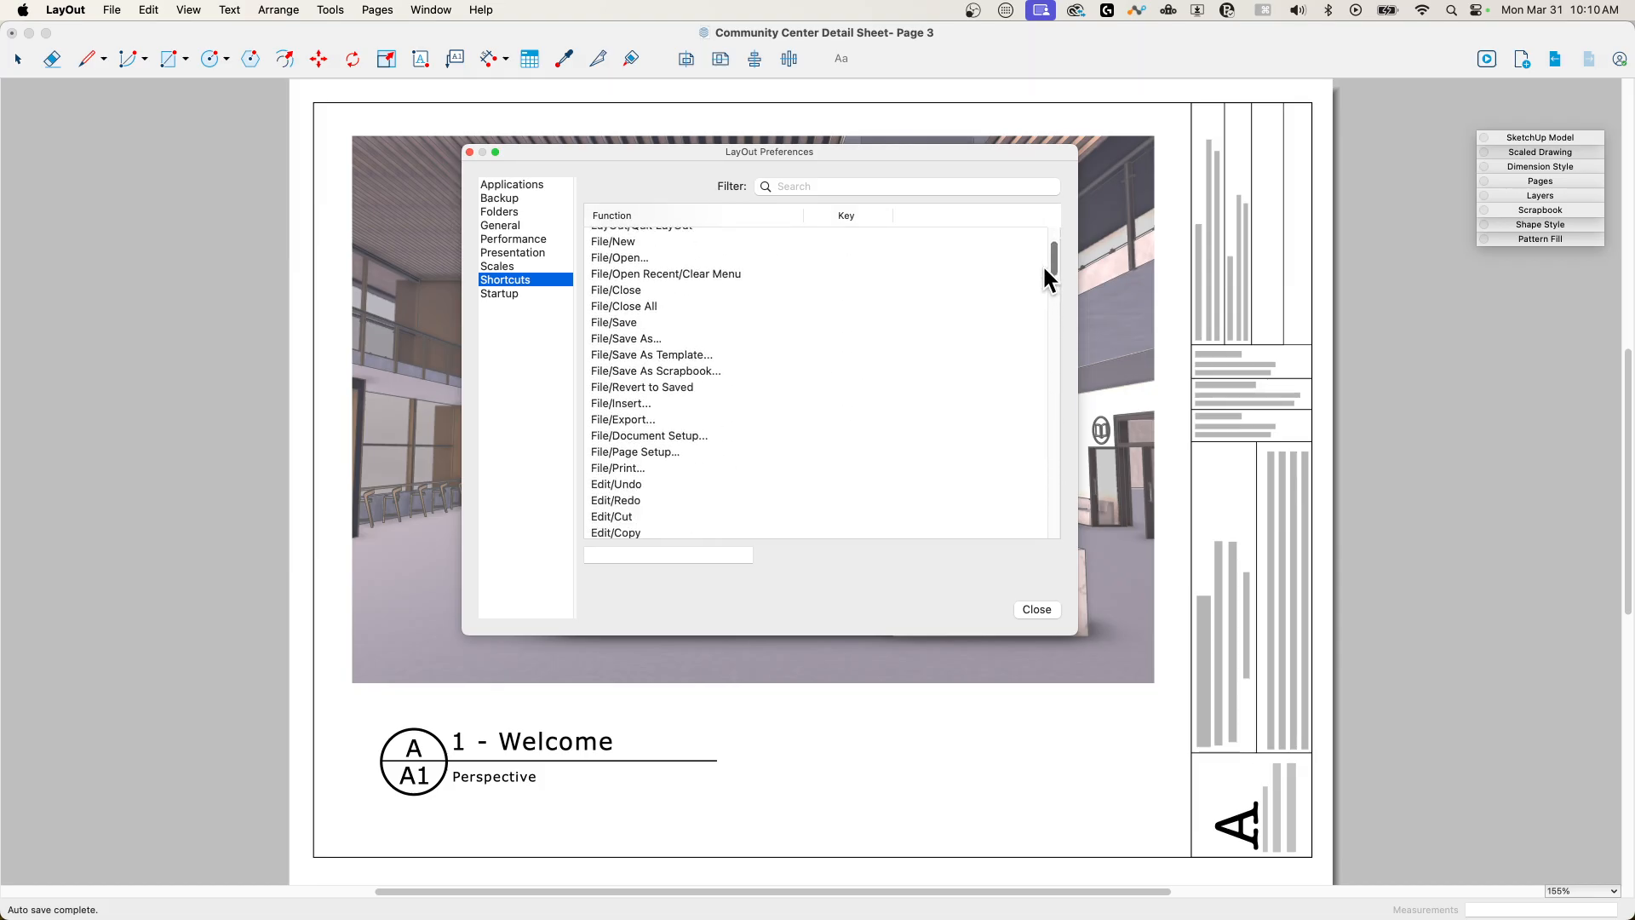
{"action": "scroll", "scroll_direction": "down", "scroll_amount": 3}
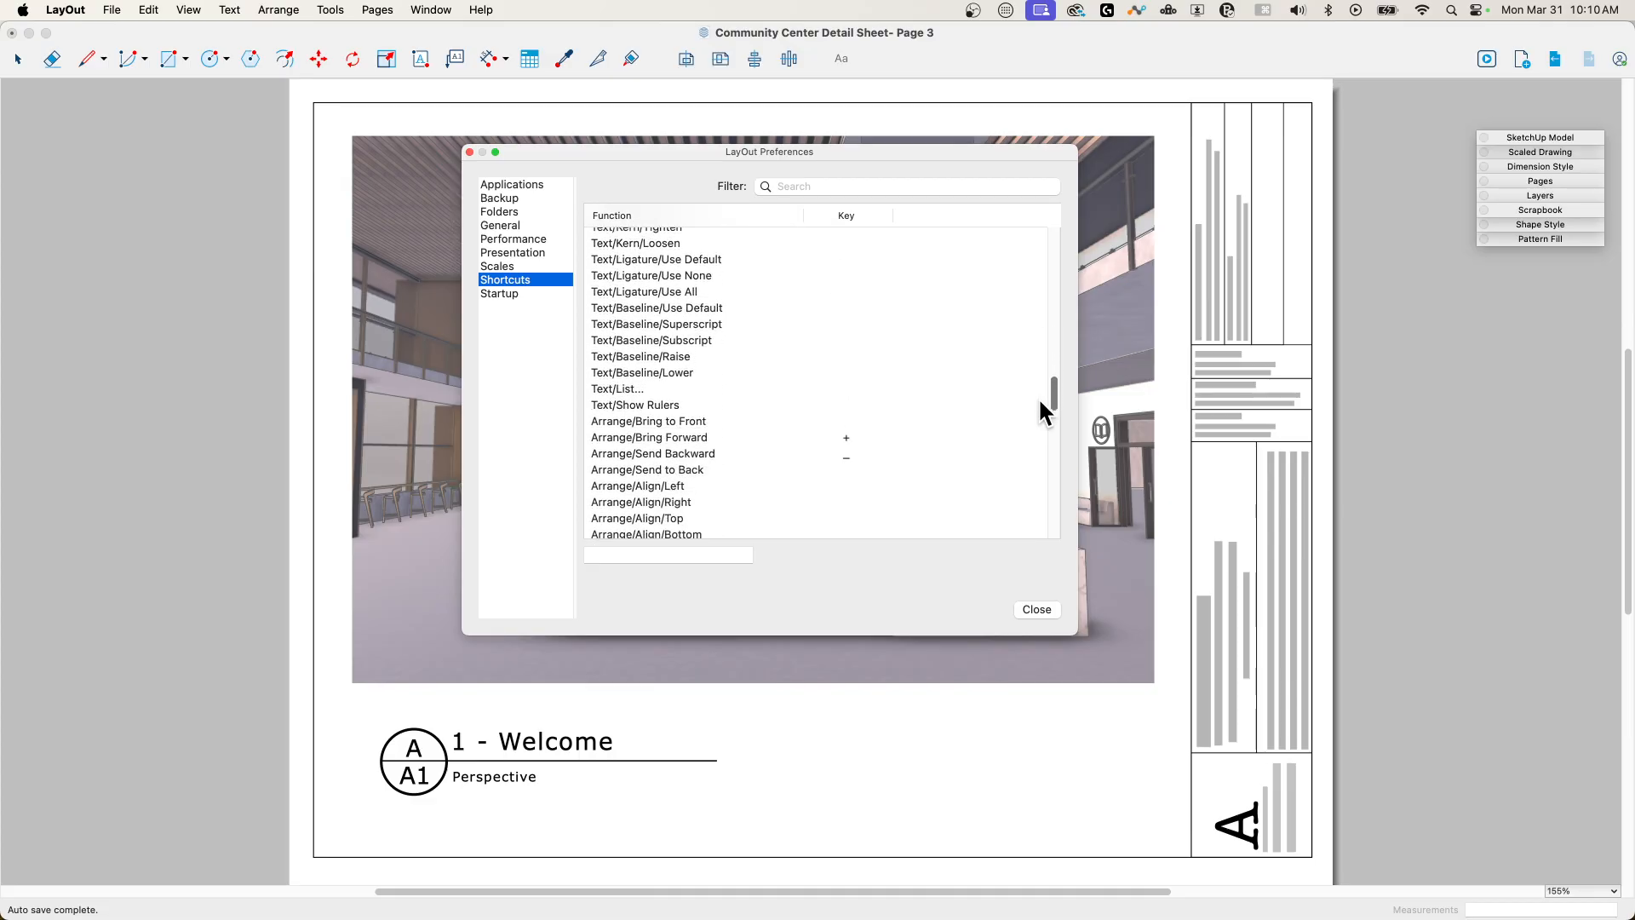
{"action": "scroll", "scroll_direction": "down", "scroll_amount": 3}
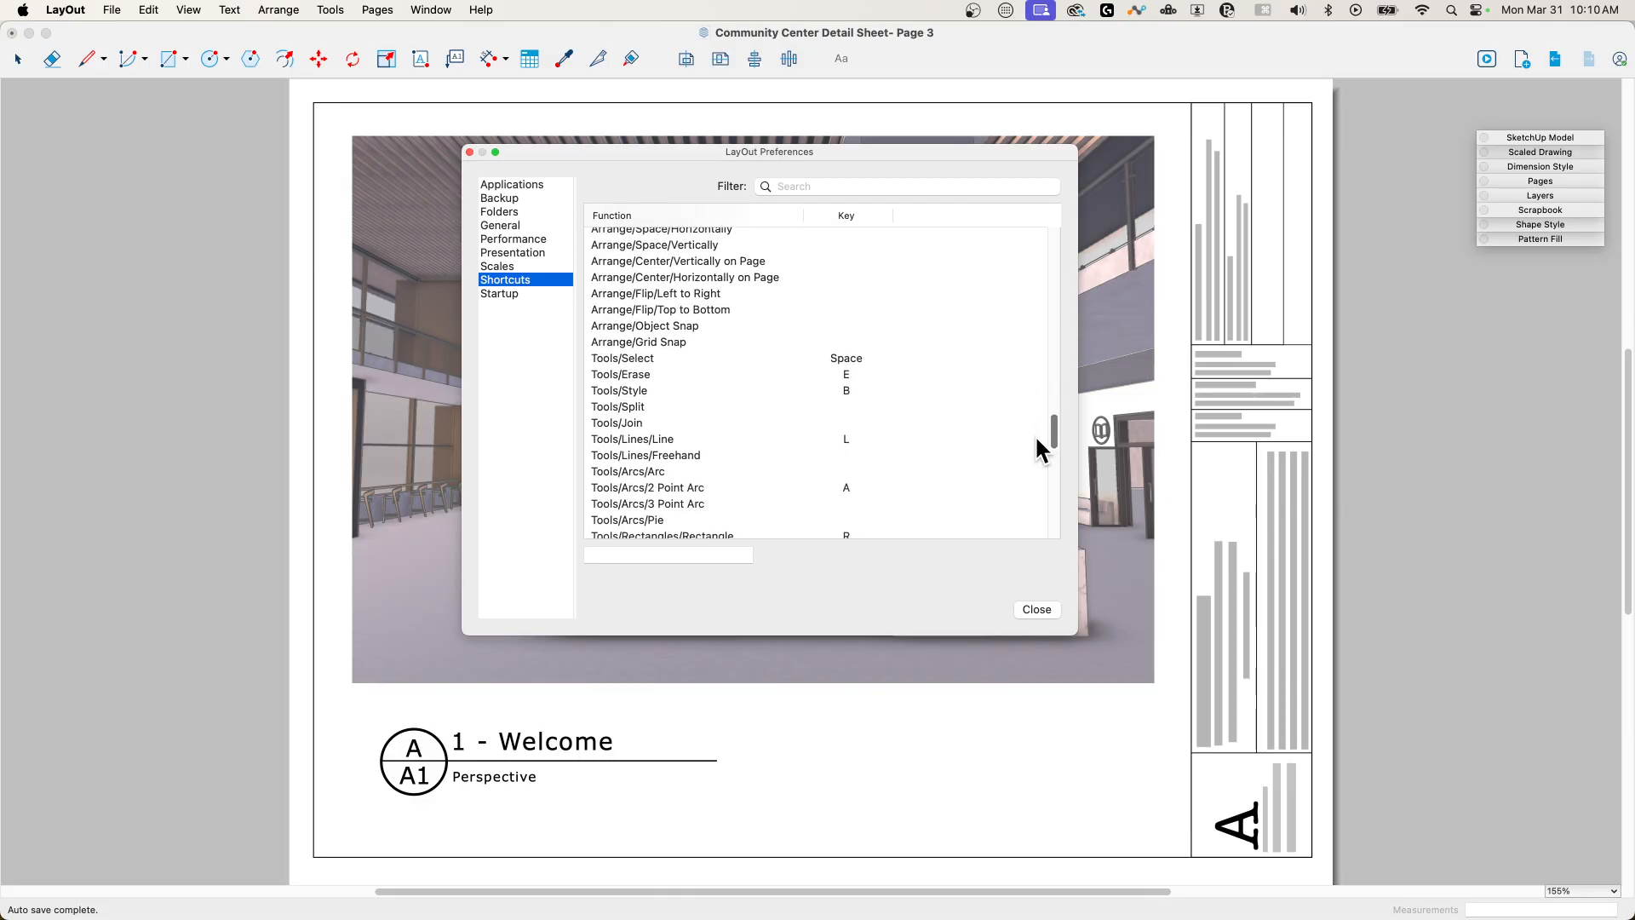
{"action": "scroll", "scroll_direction": "down", "scroll_amount": 3}
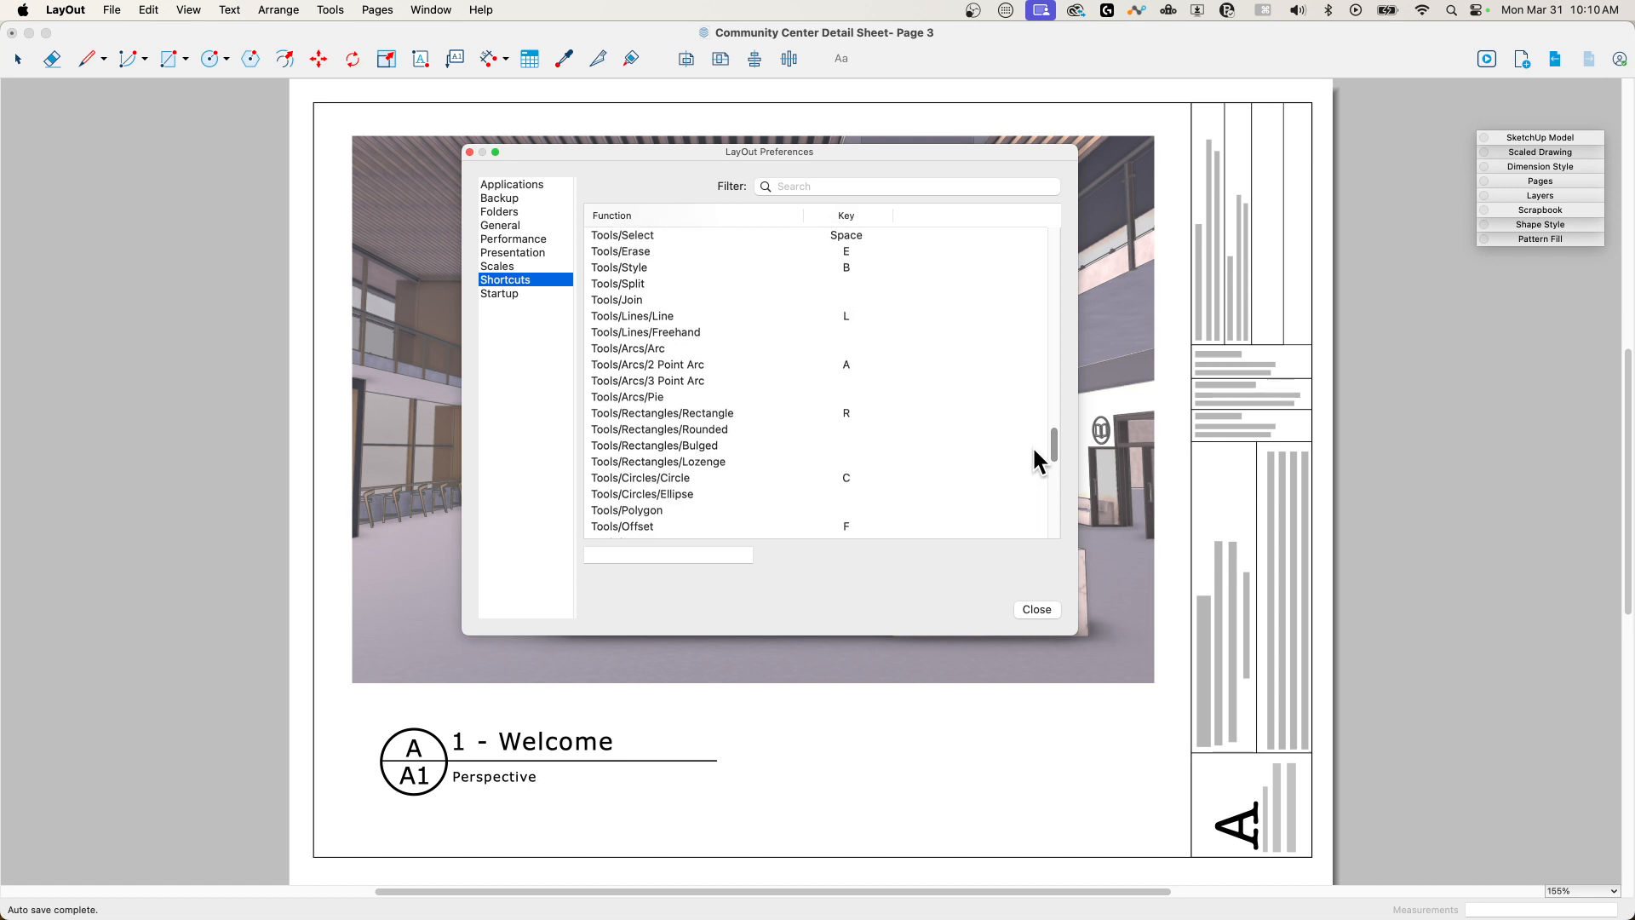
{"action": "mouse_move", "coordinate": [599, 242]}
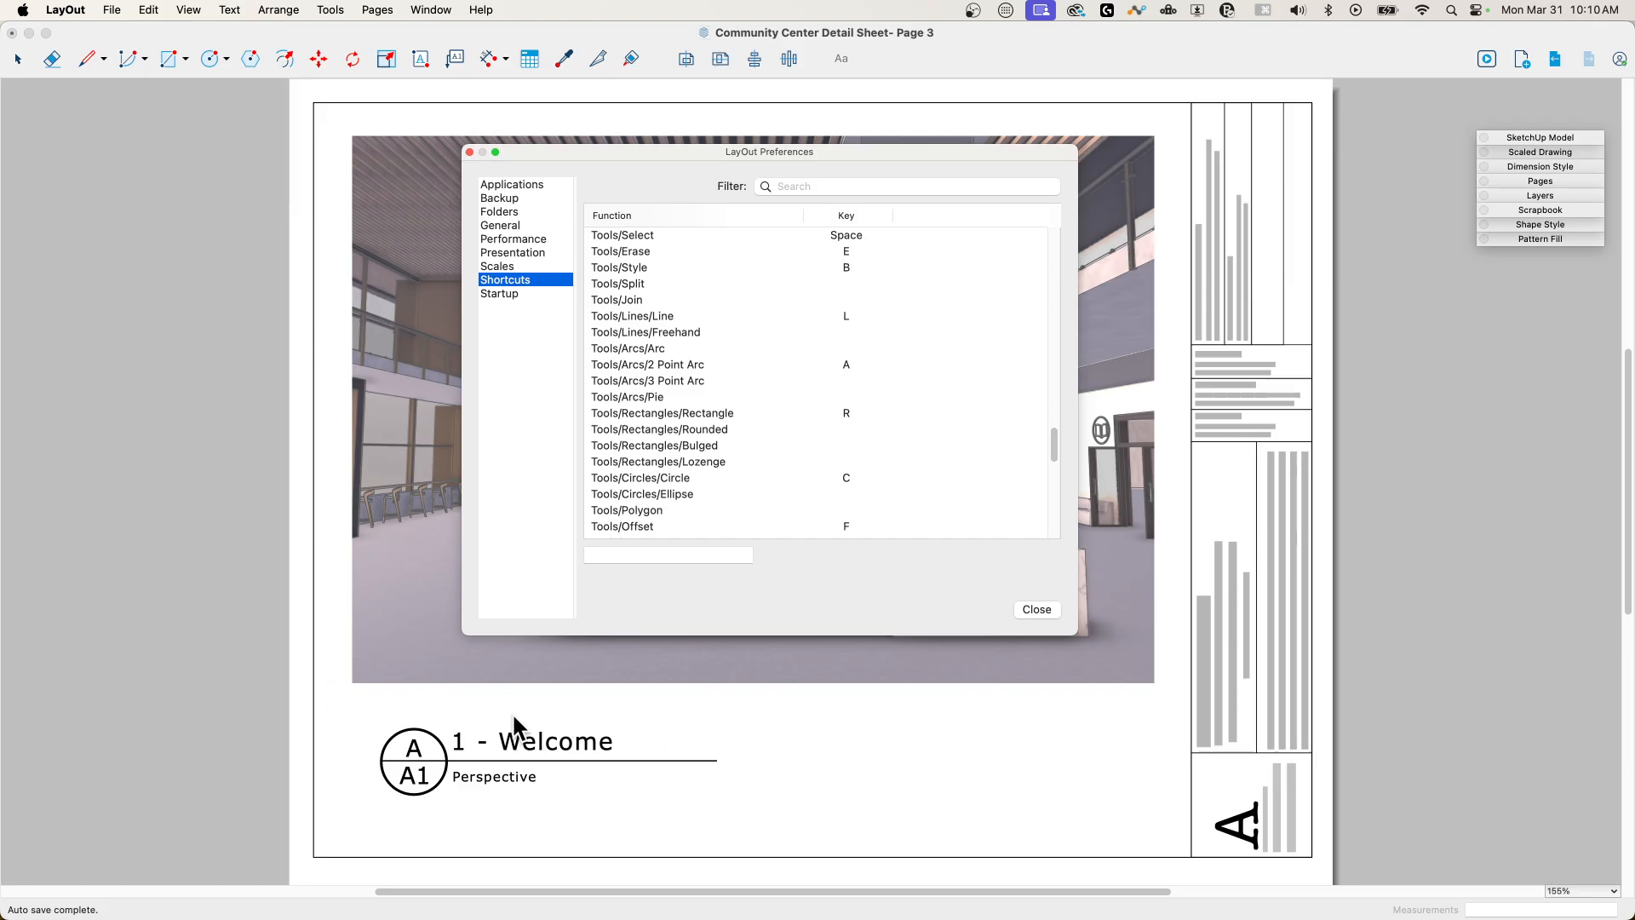
{"action": "mouse_move", "coordinate": [866, 247]}
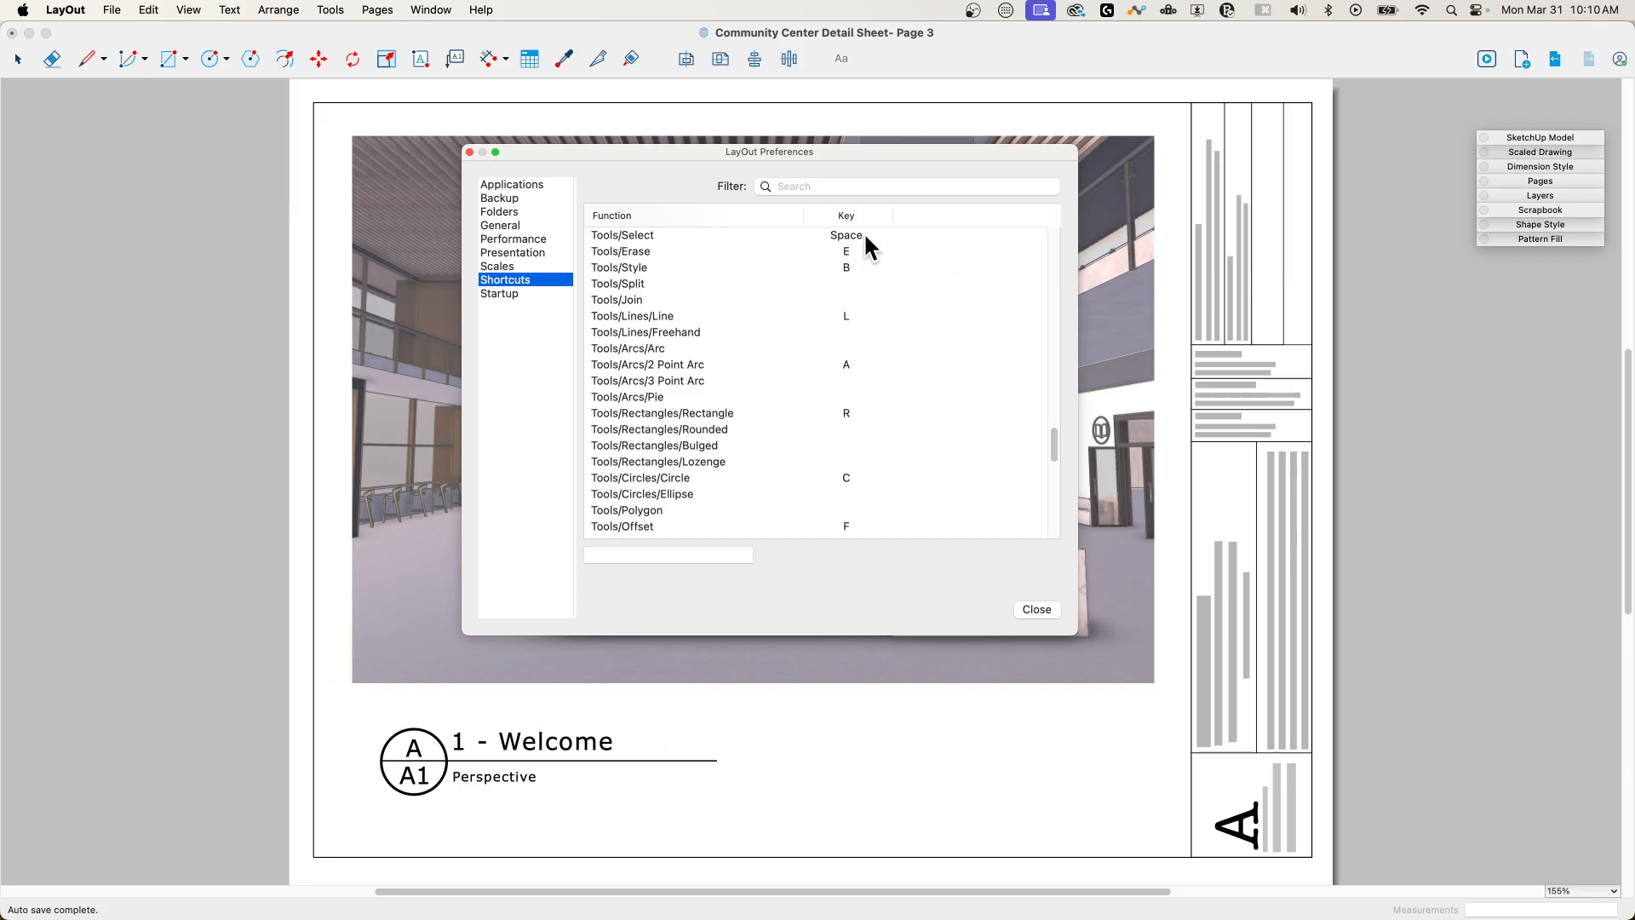
{"action": "mouse_move", "coordinate": [835, 373]}
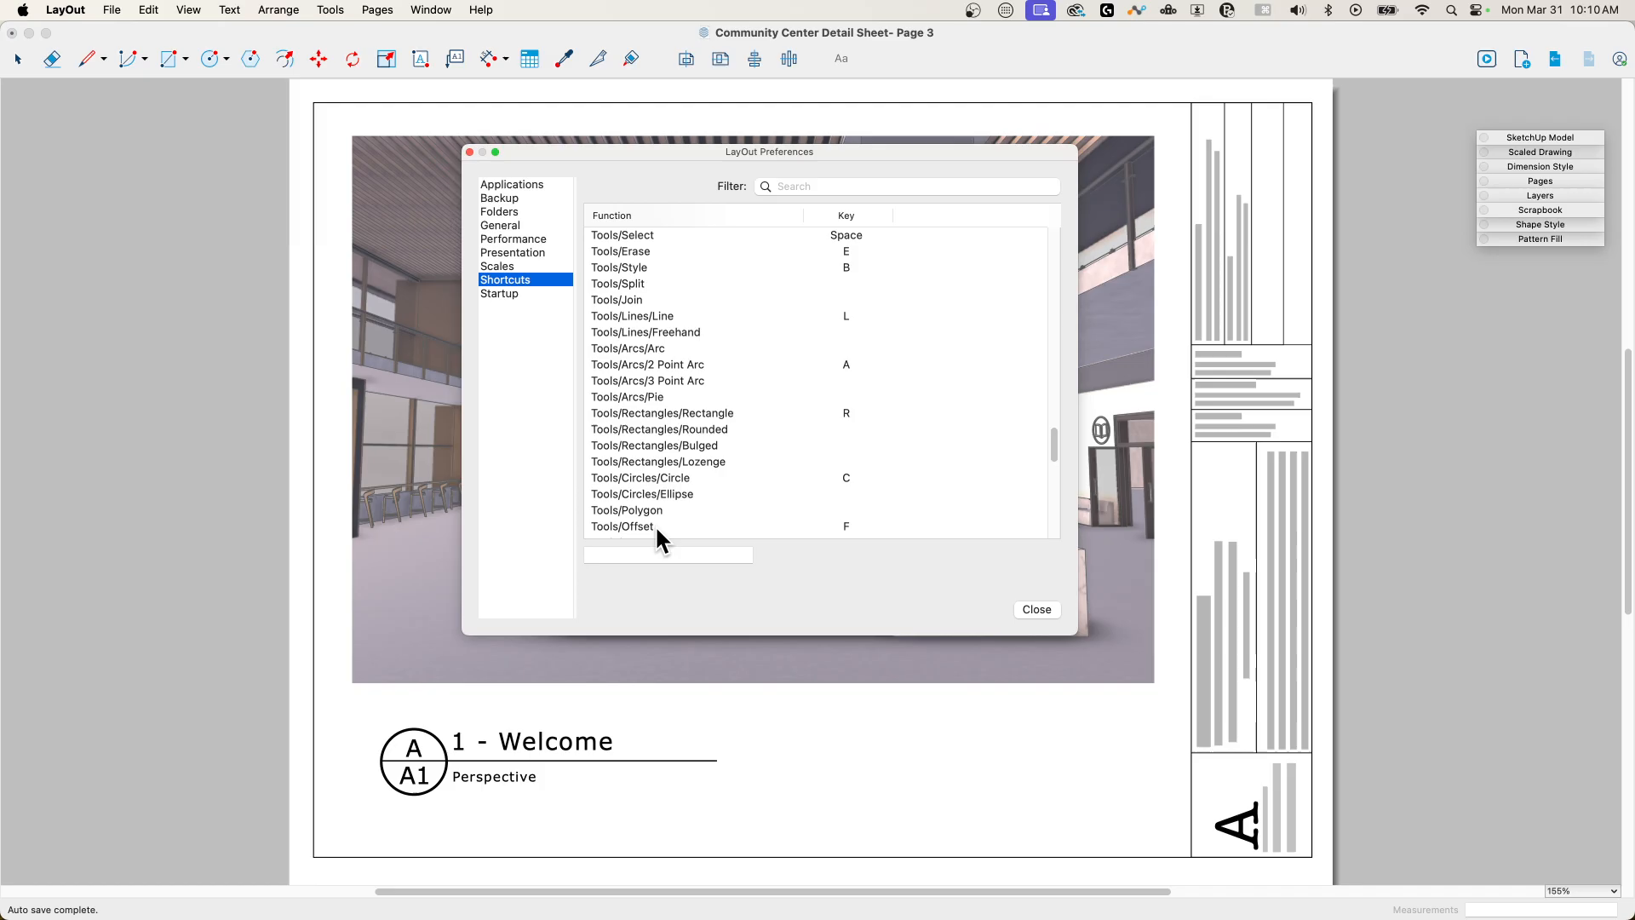
{"action": "mouse_move", "coordinate": [1056, 443]}
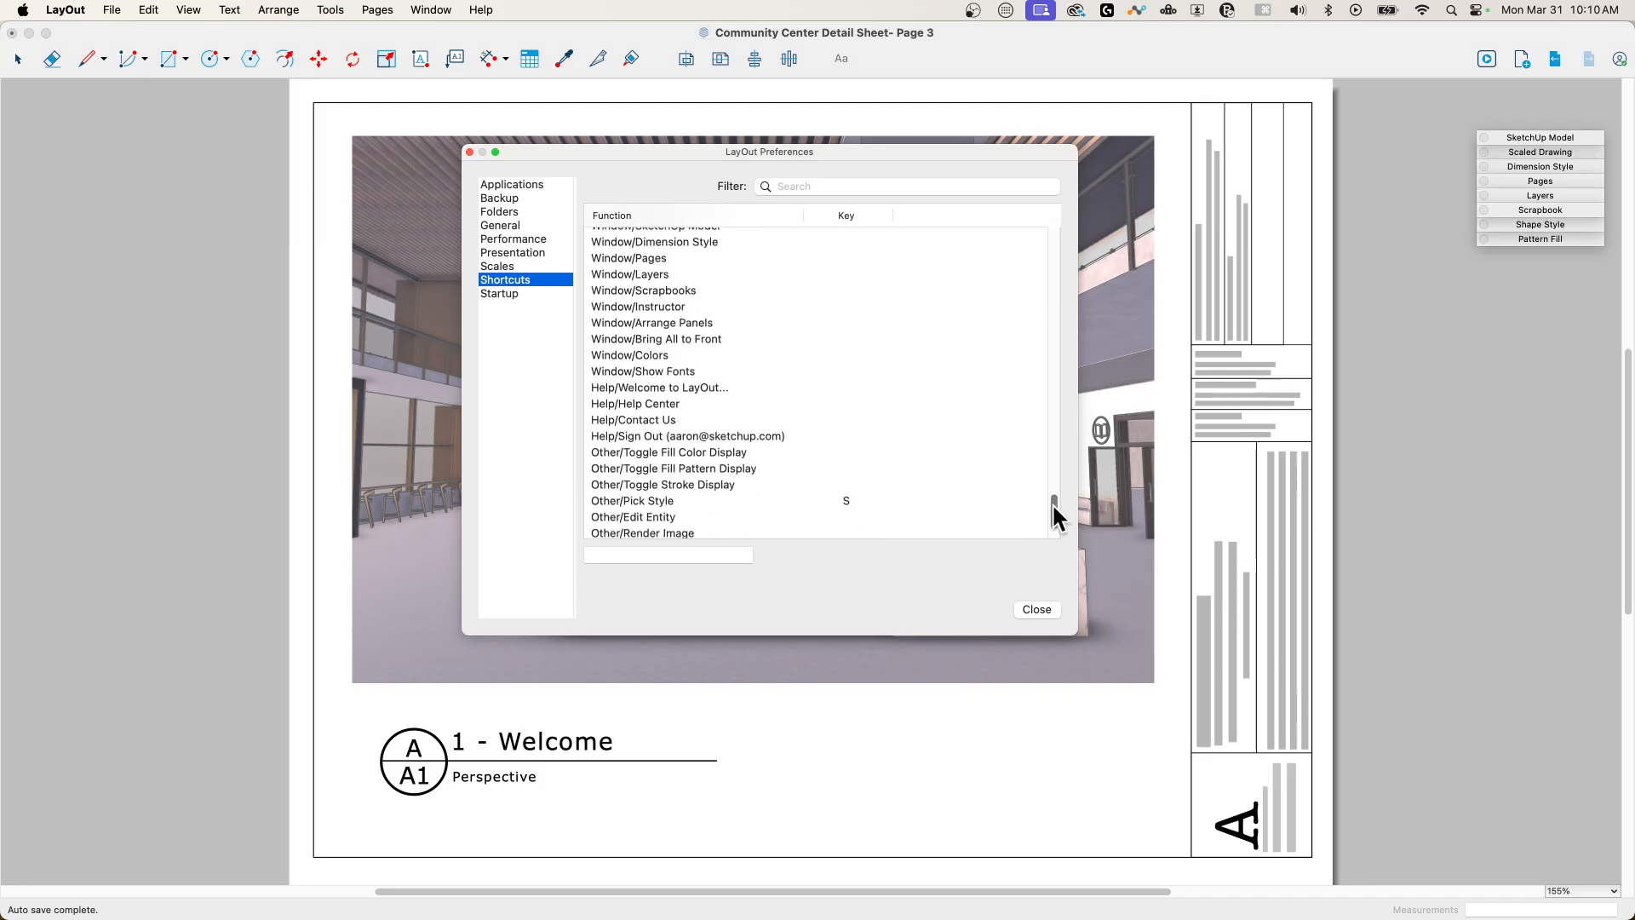
{"action": "scroll", "scroll_direction": "down", "scroll_amount": 3}
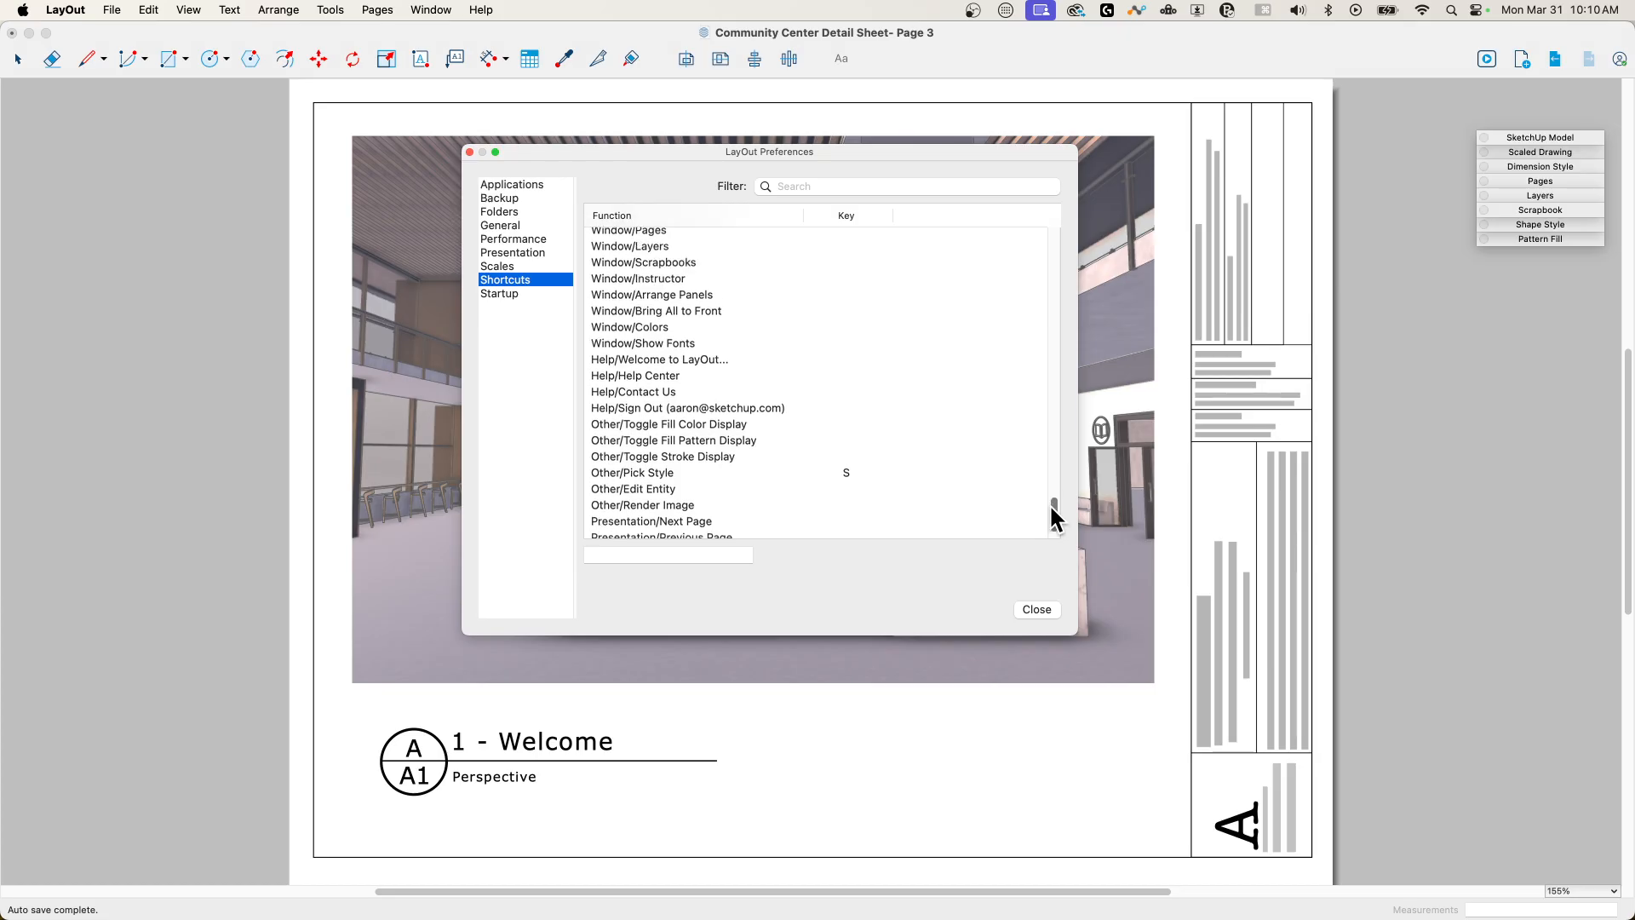
{"action": "scroll", "scroll_direction": "down", "scroll_amount": 3}
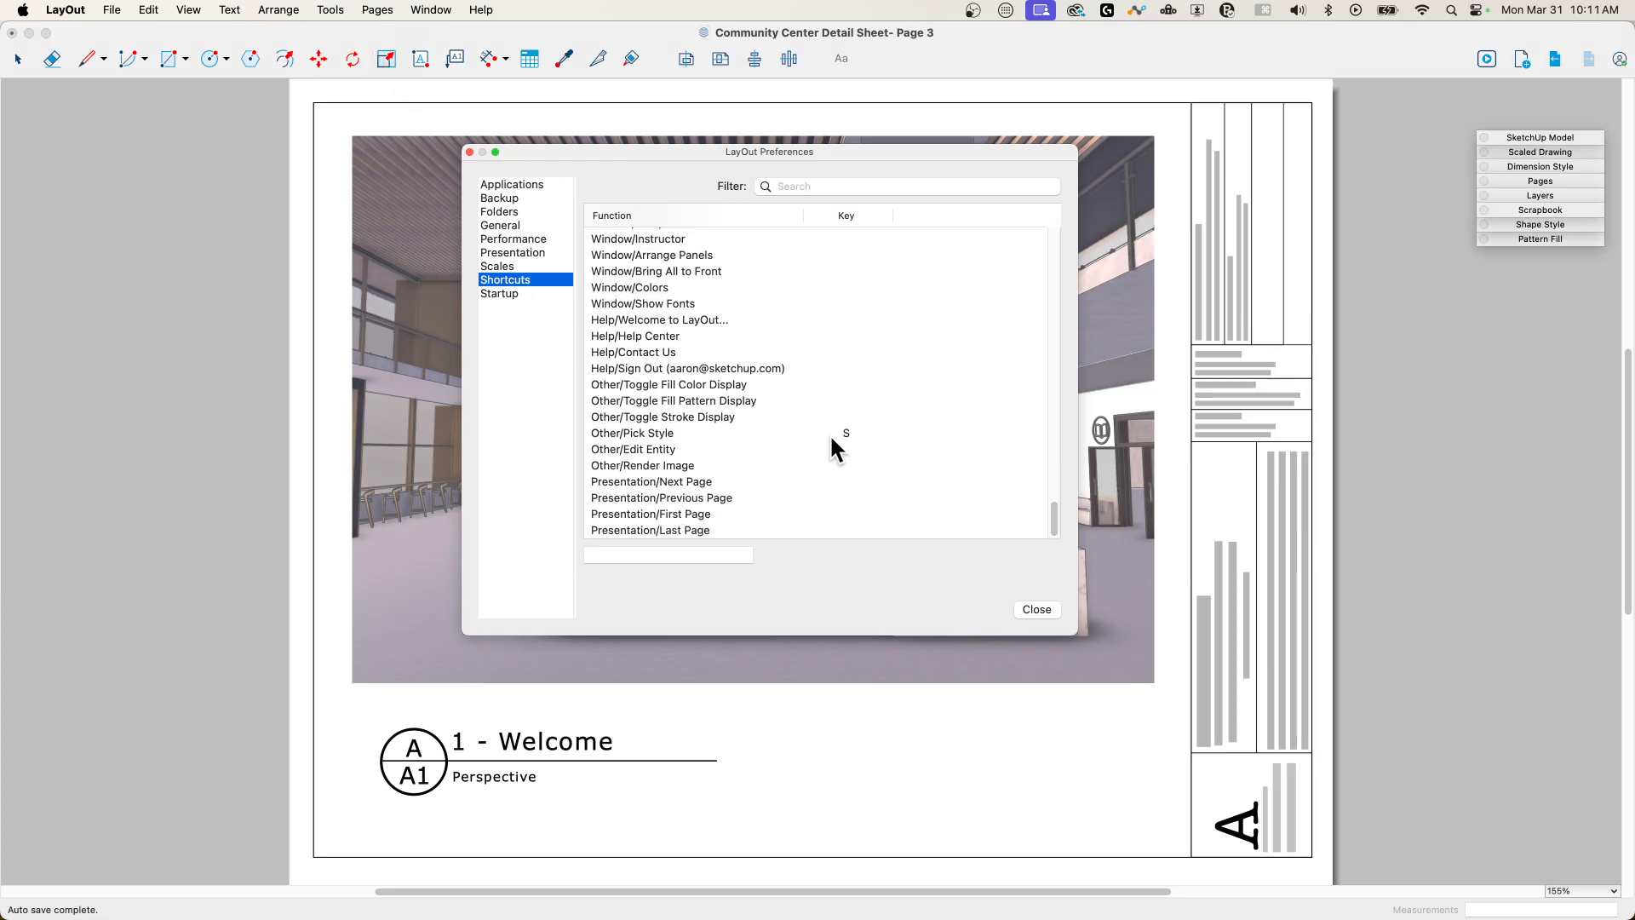
{"action": "mouse_move", "coordinate": [668, 448]}
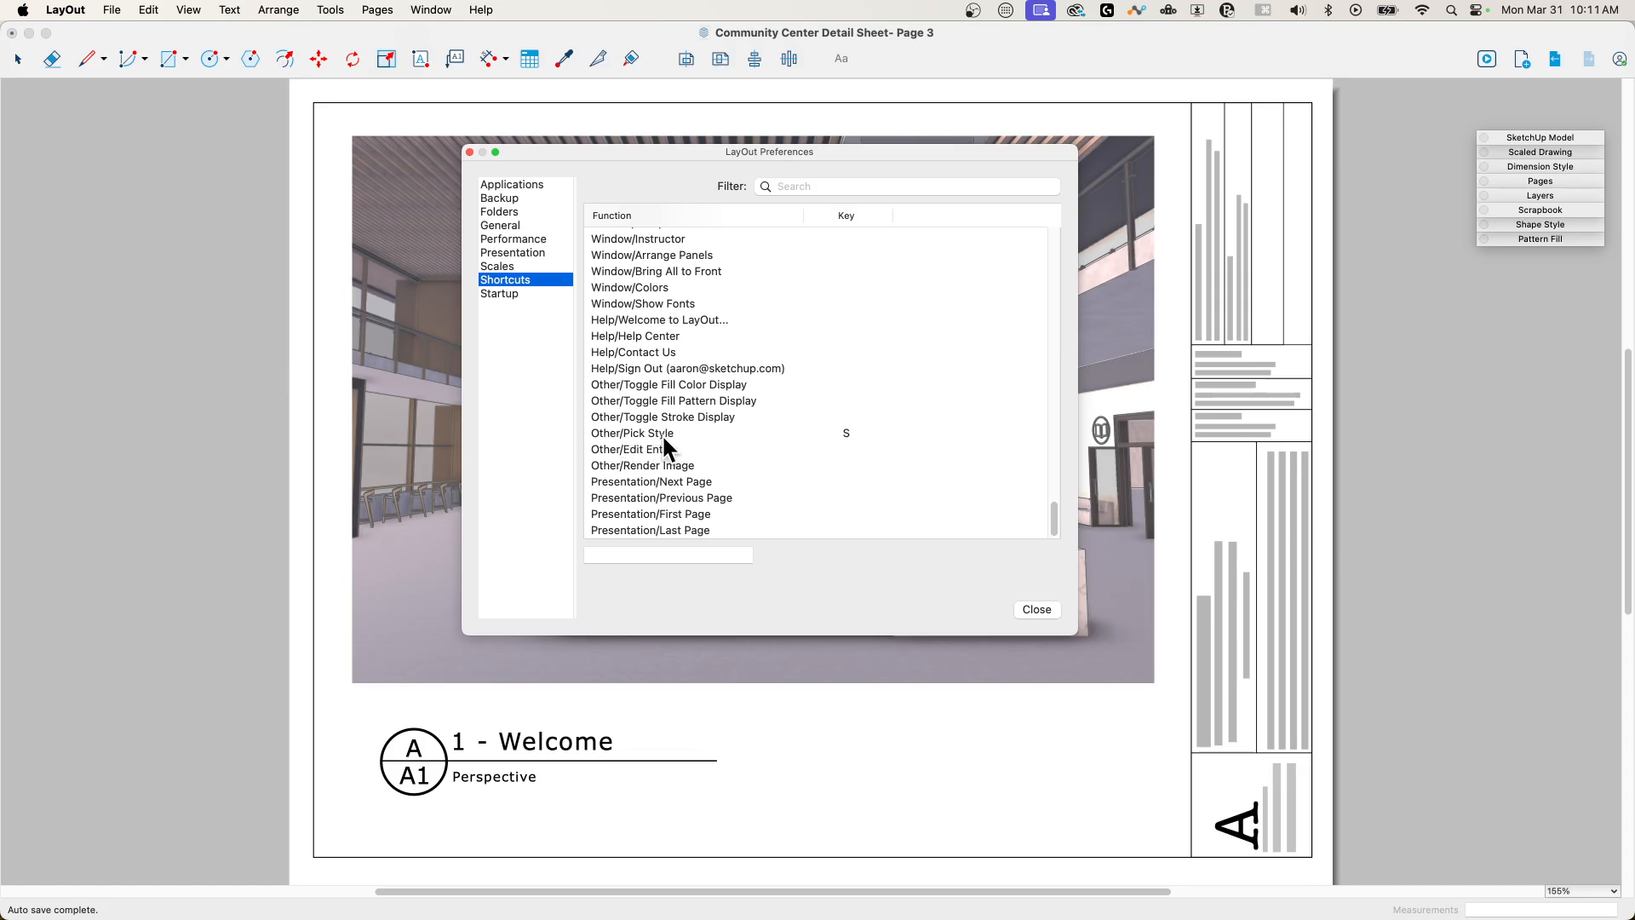
{"action": "mouse_move", "coordinate": [736, 438]}
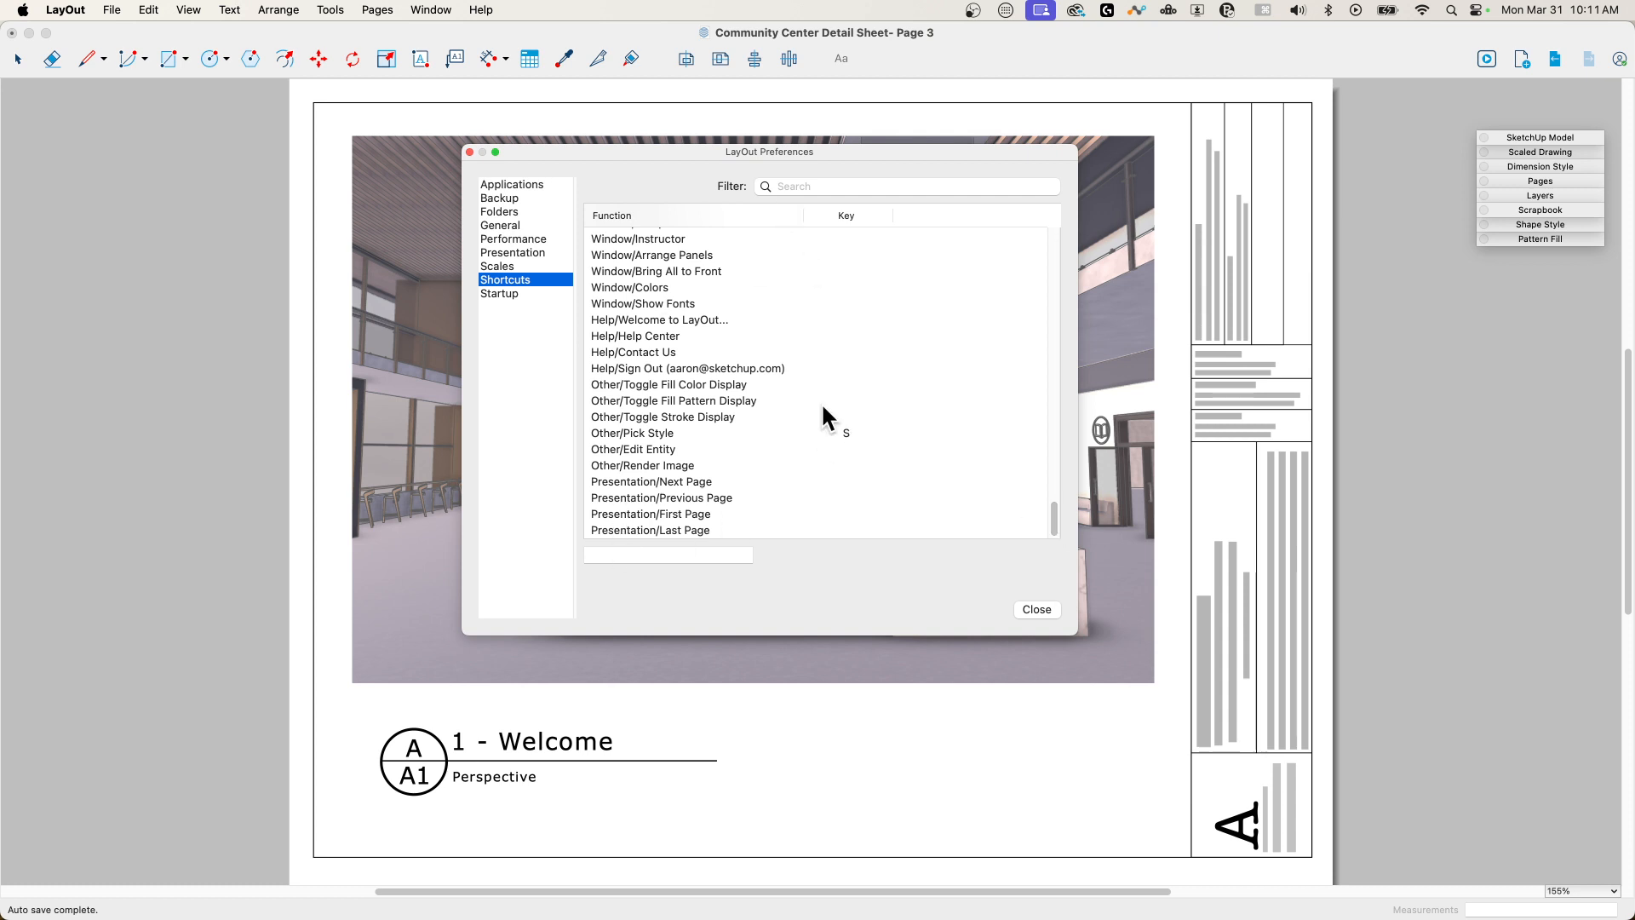
Step: Assign S to Tools/Scale, replacing Pick Style's shortcut, and ready the filter for another search
{"action": "type", "text": "scale"}
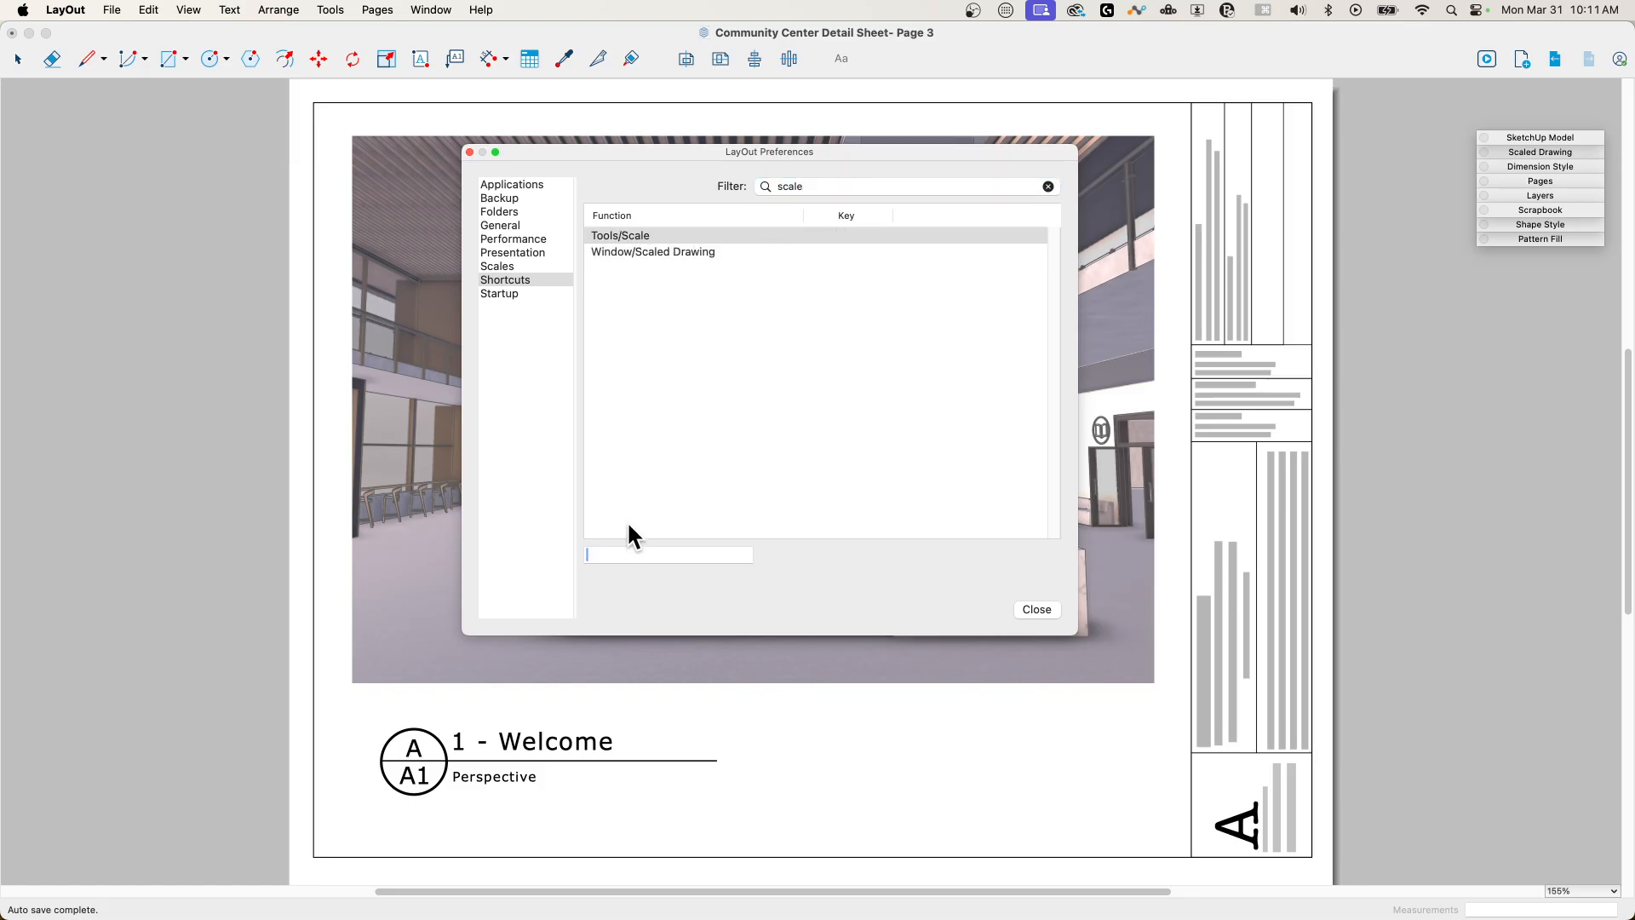
{"action": "type", "text": "S"}
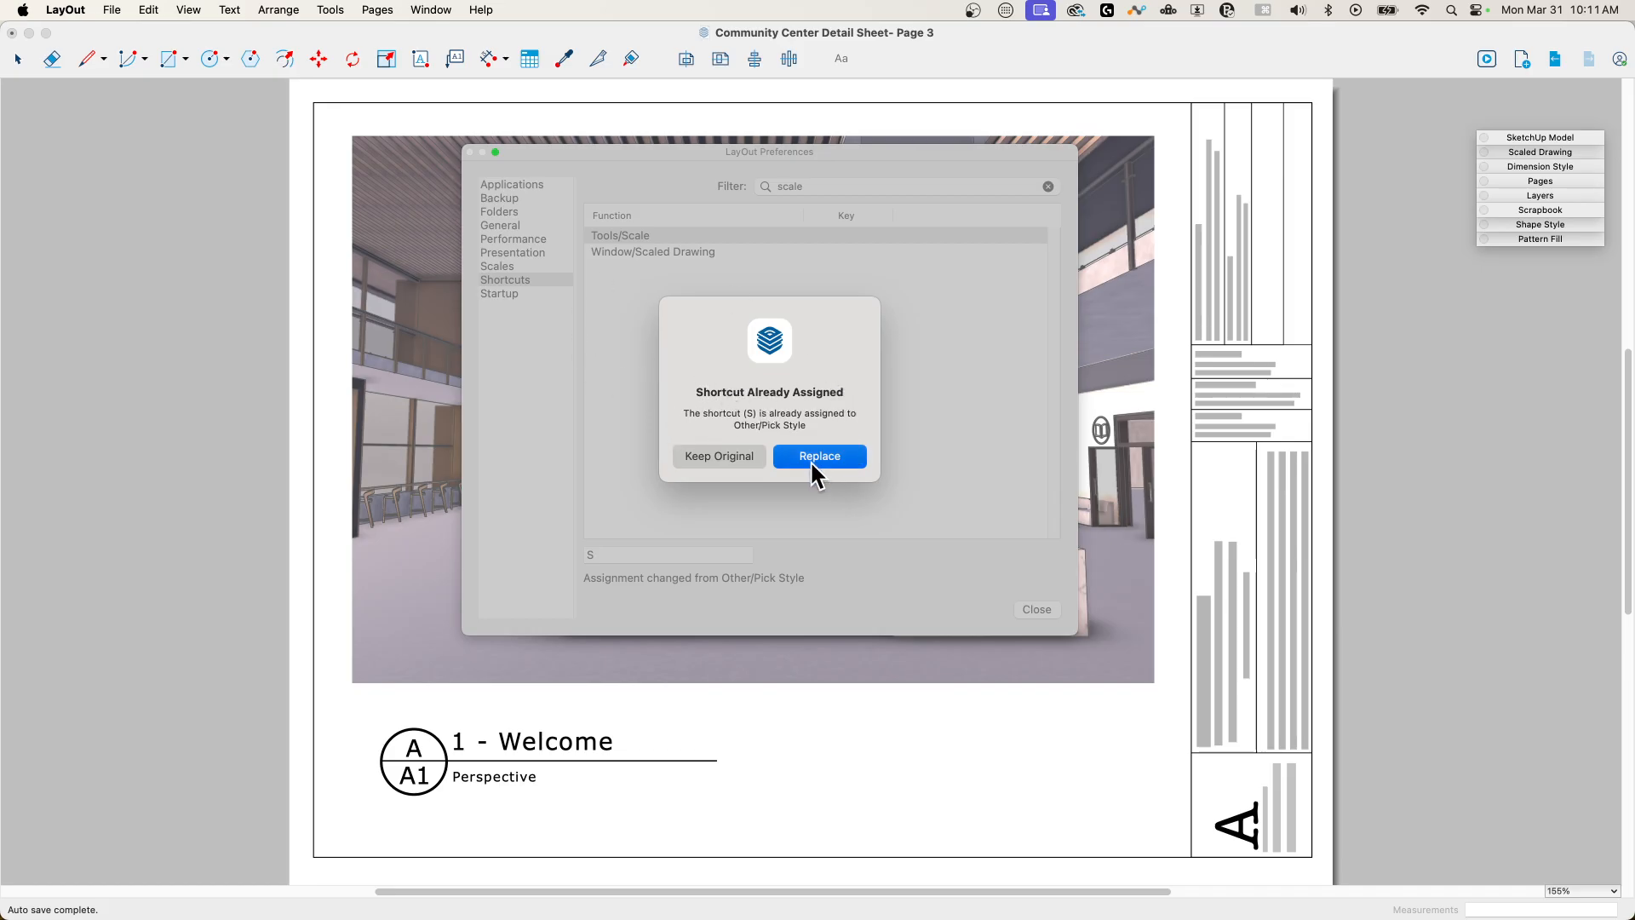
{"action": "left_click", "coordinate": [819, 456]}
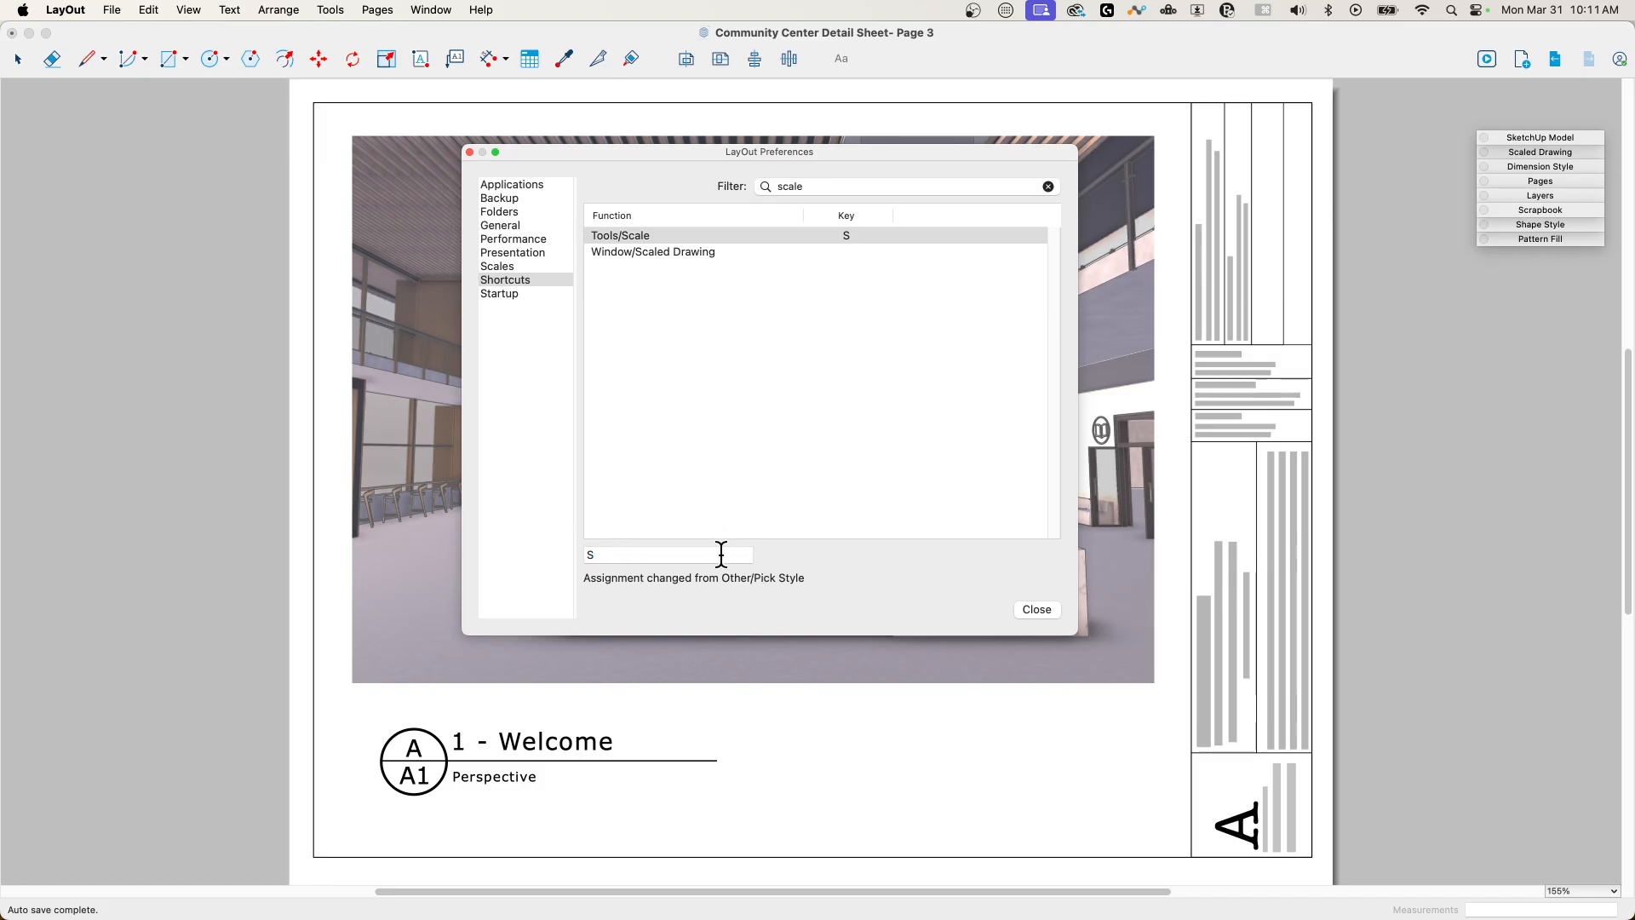
{"action": "left_click", "coordinate": [897, 186]}
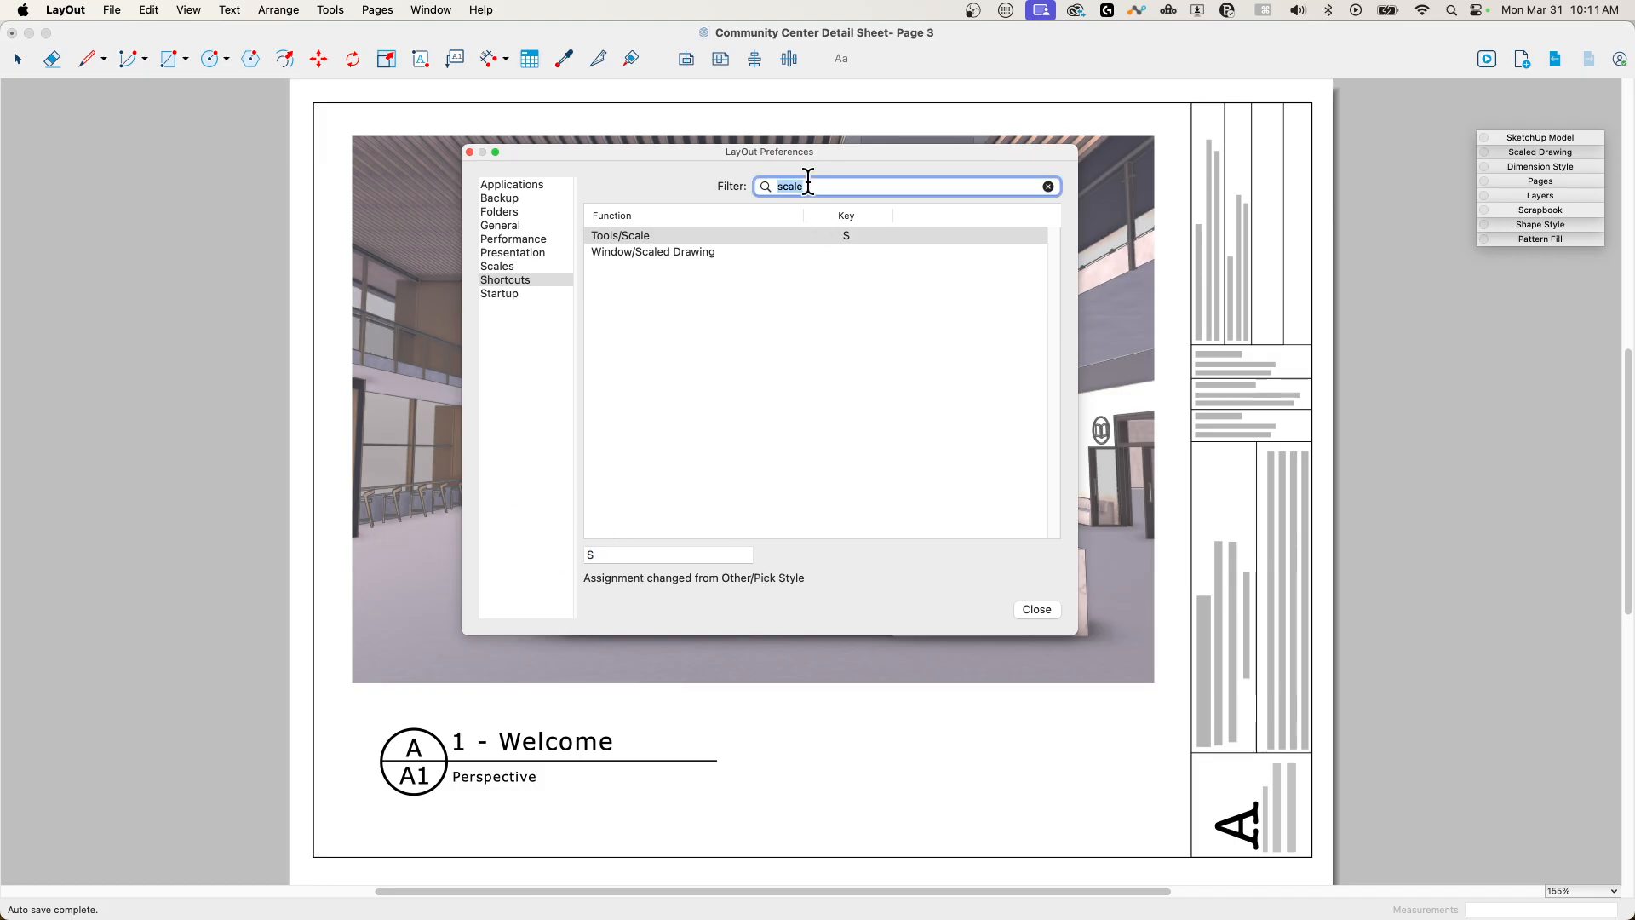
Step: Assign M to Tools/Move via the 'move' filter and ready the filter for another search
{"action": "type", "text": "move"}
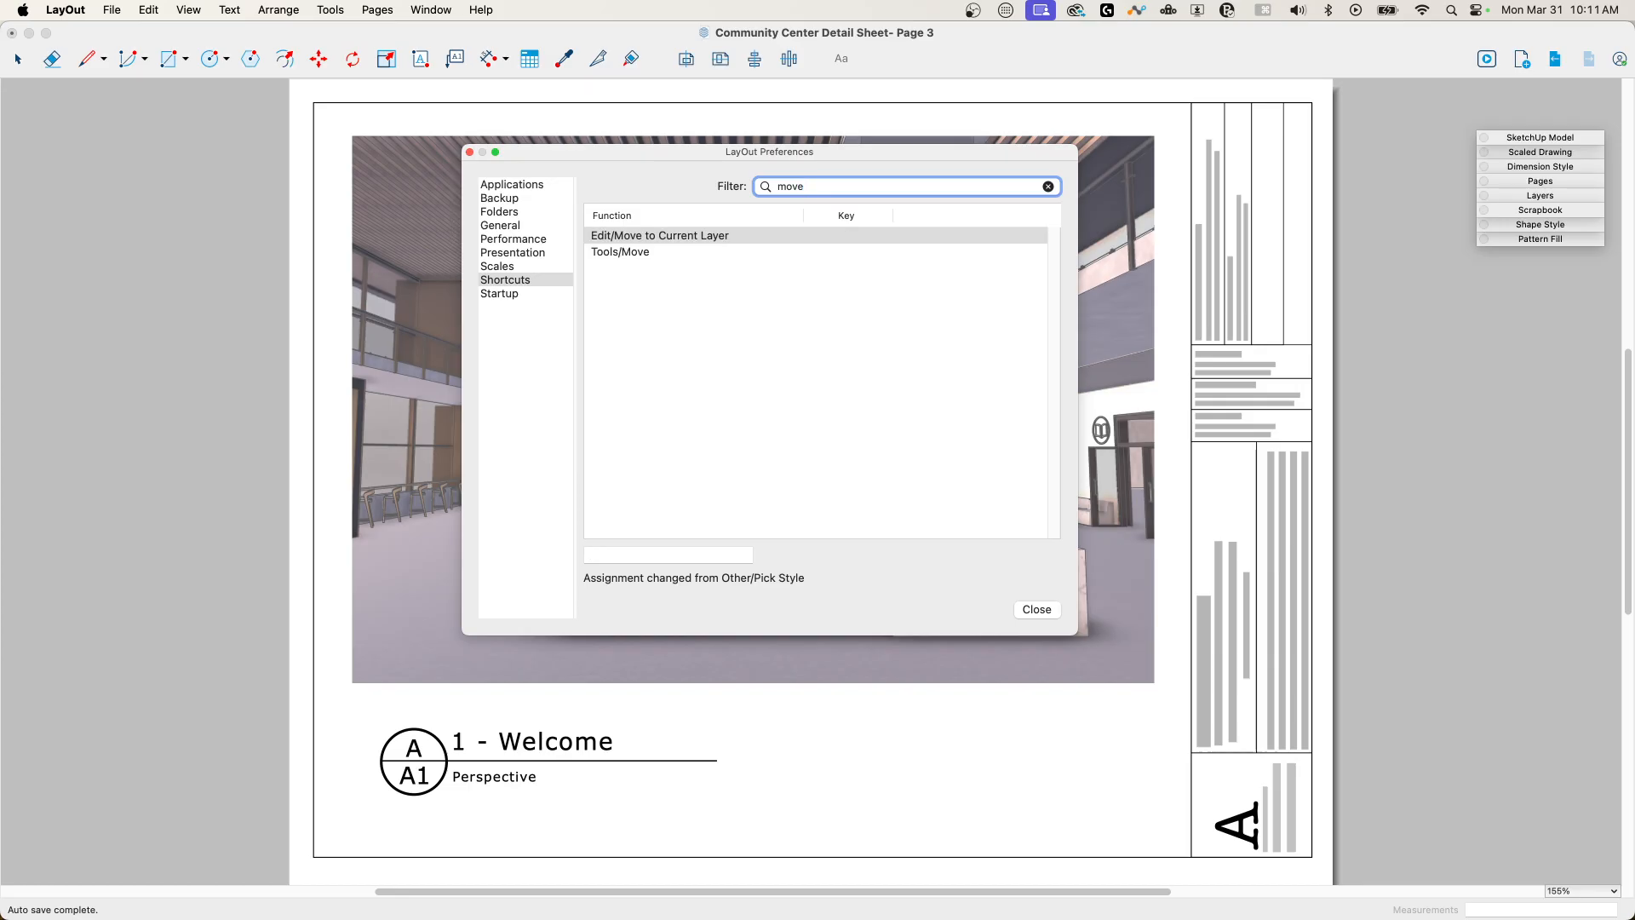
{"action": "left_click", "coordinate": [620, 252]}
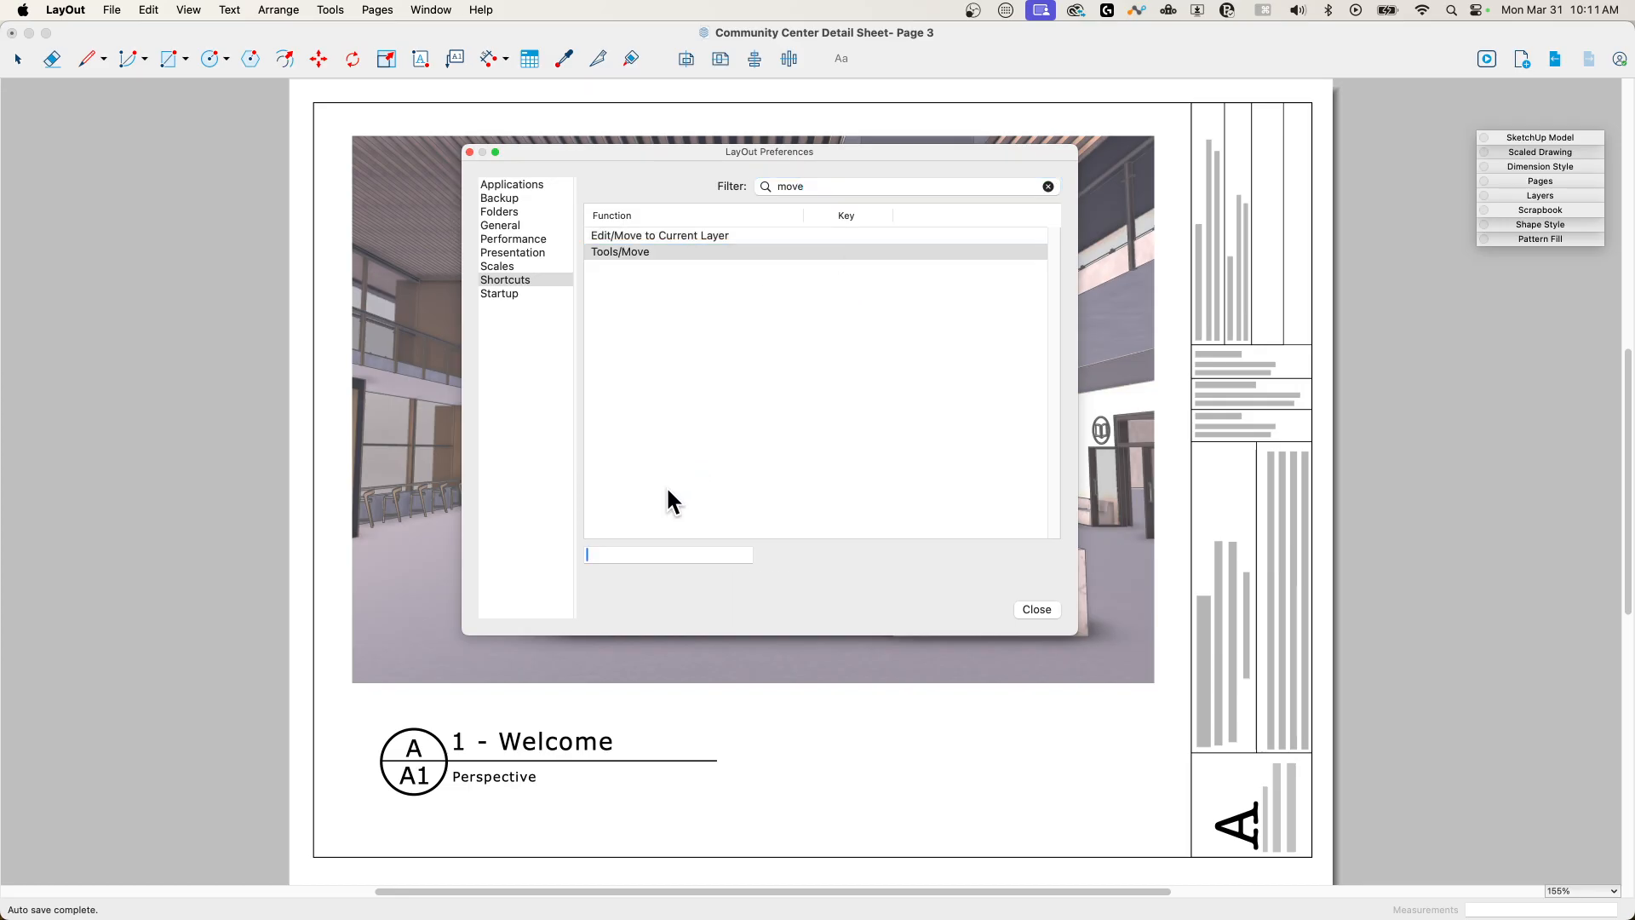
{"action": "type", "text": "M"}
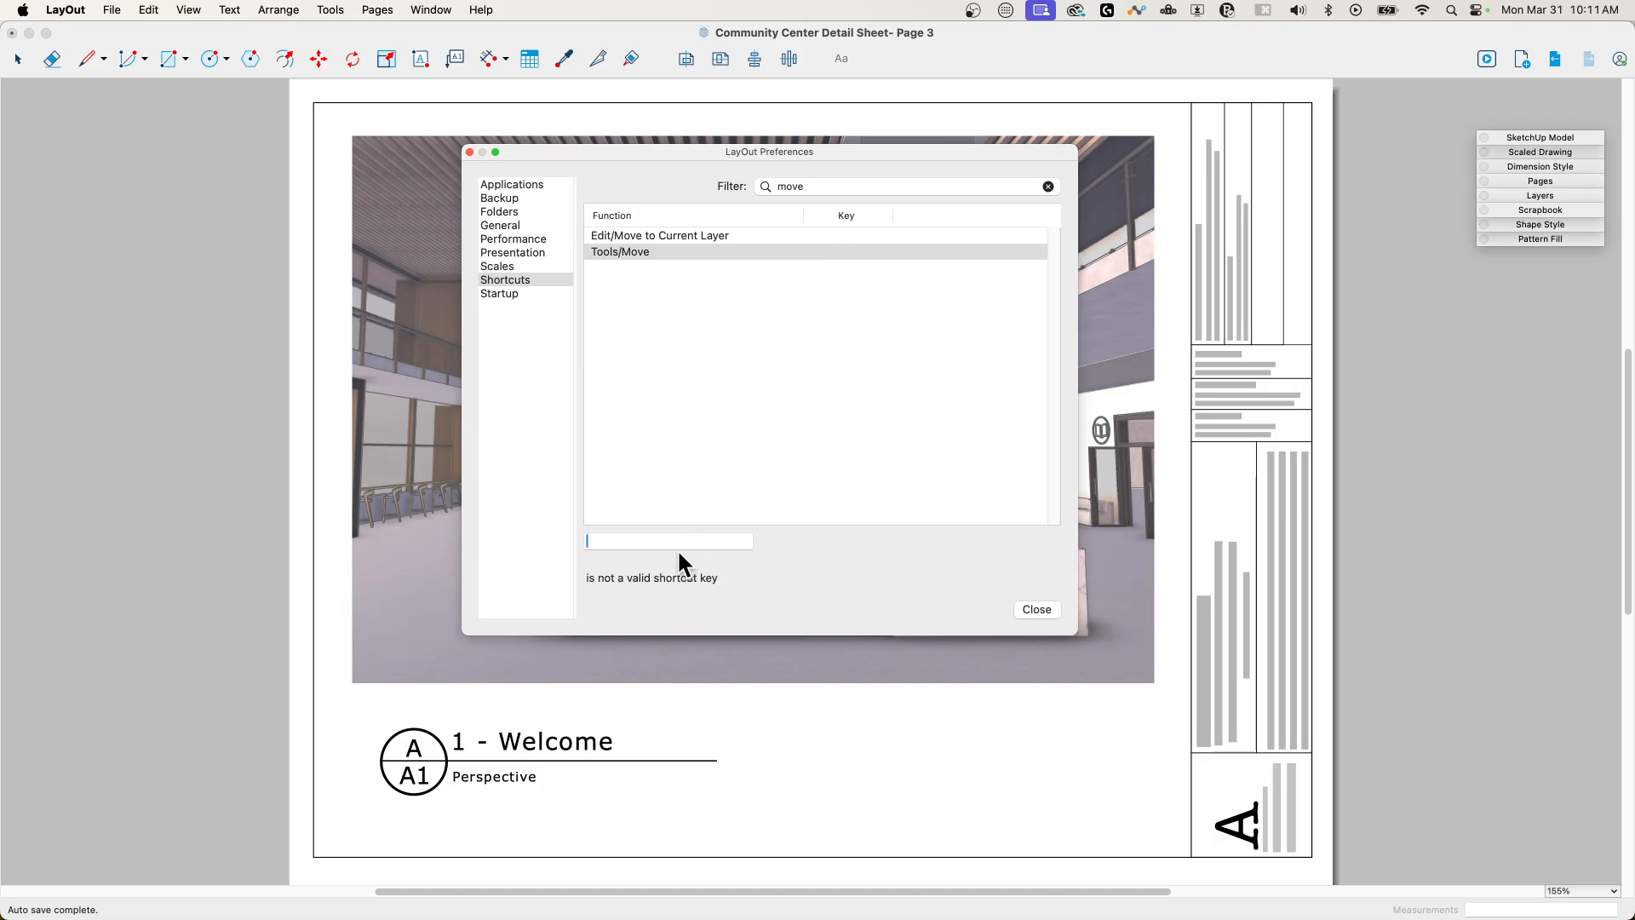
{"action": "type", "text": "M"}
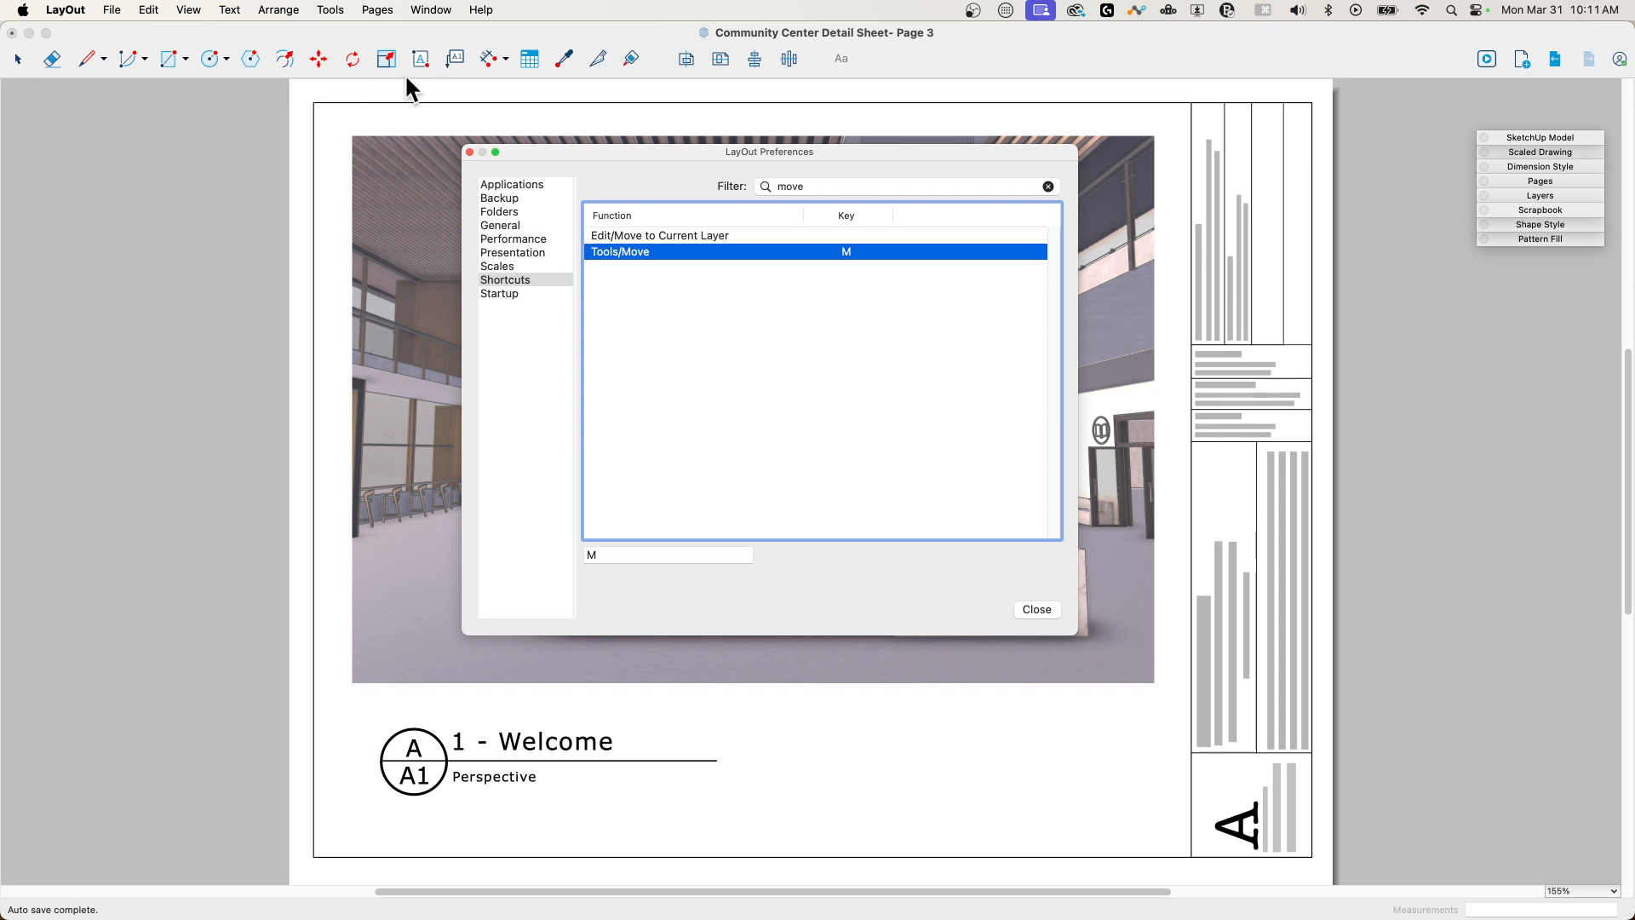
{"action": "mouse_move", "coordinate": [366, 70]}
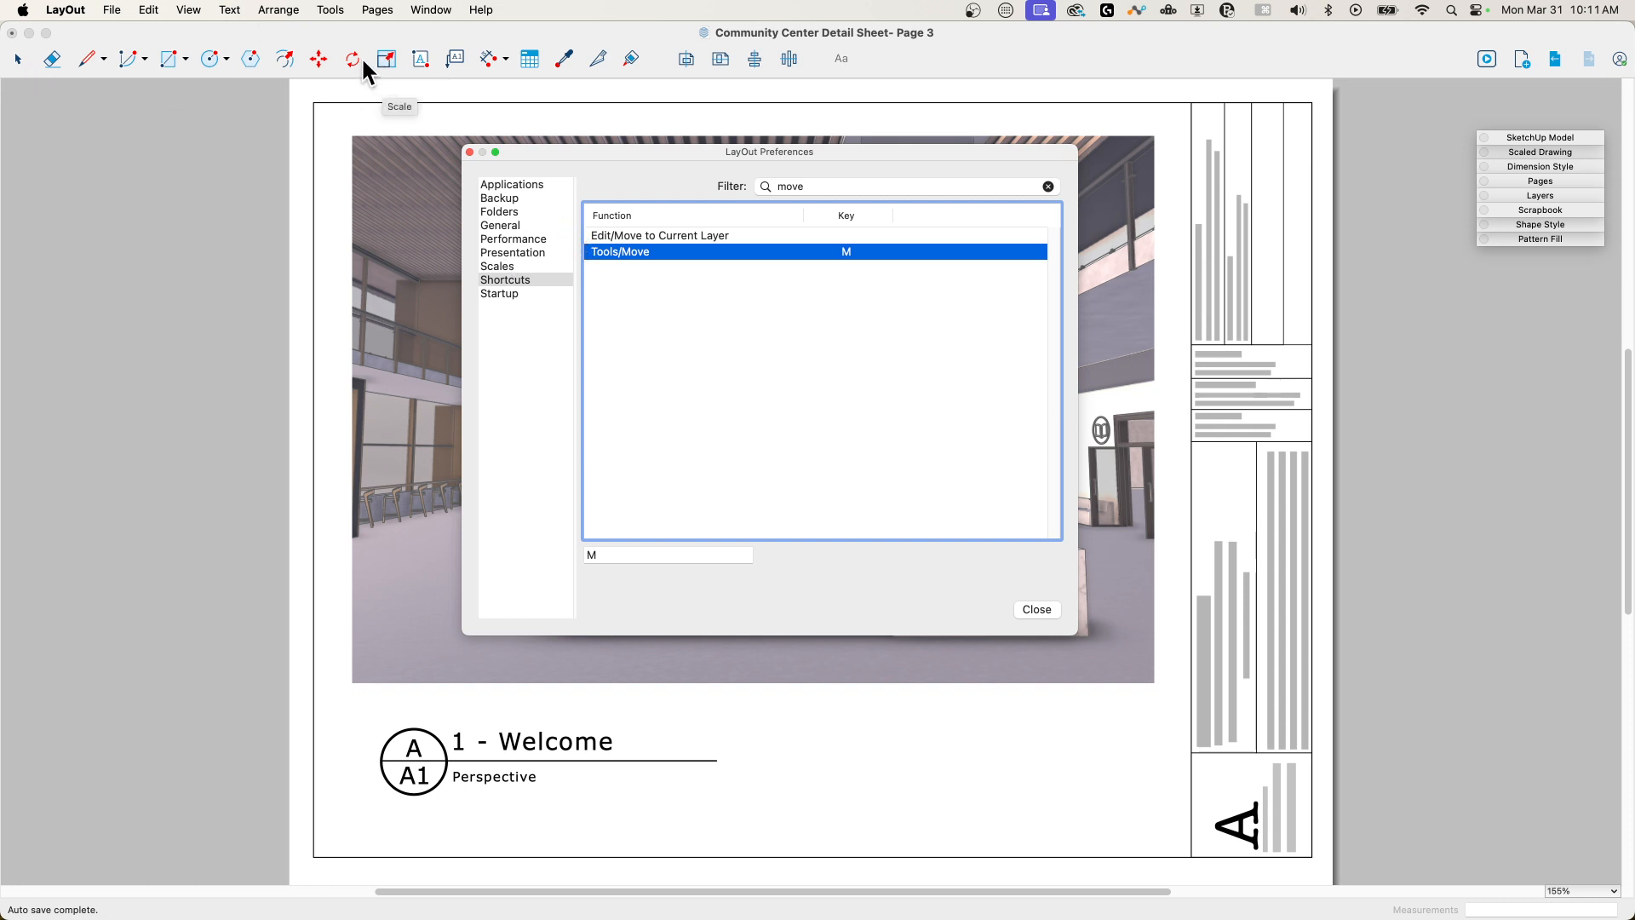
{"action": "left_click", "coordinate": [902, 186]}
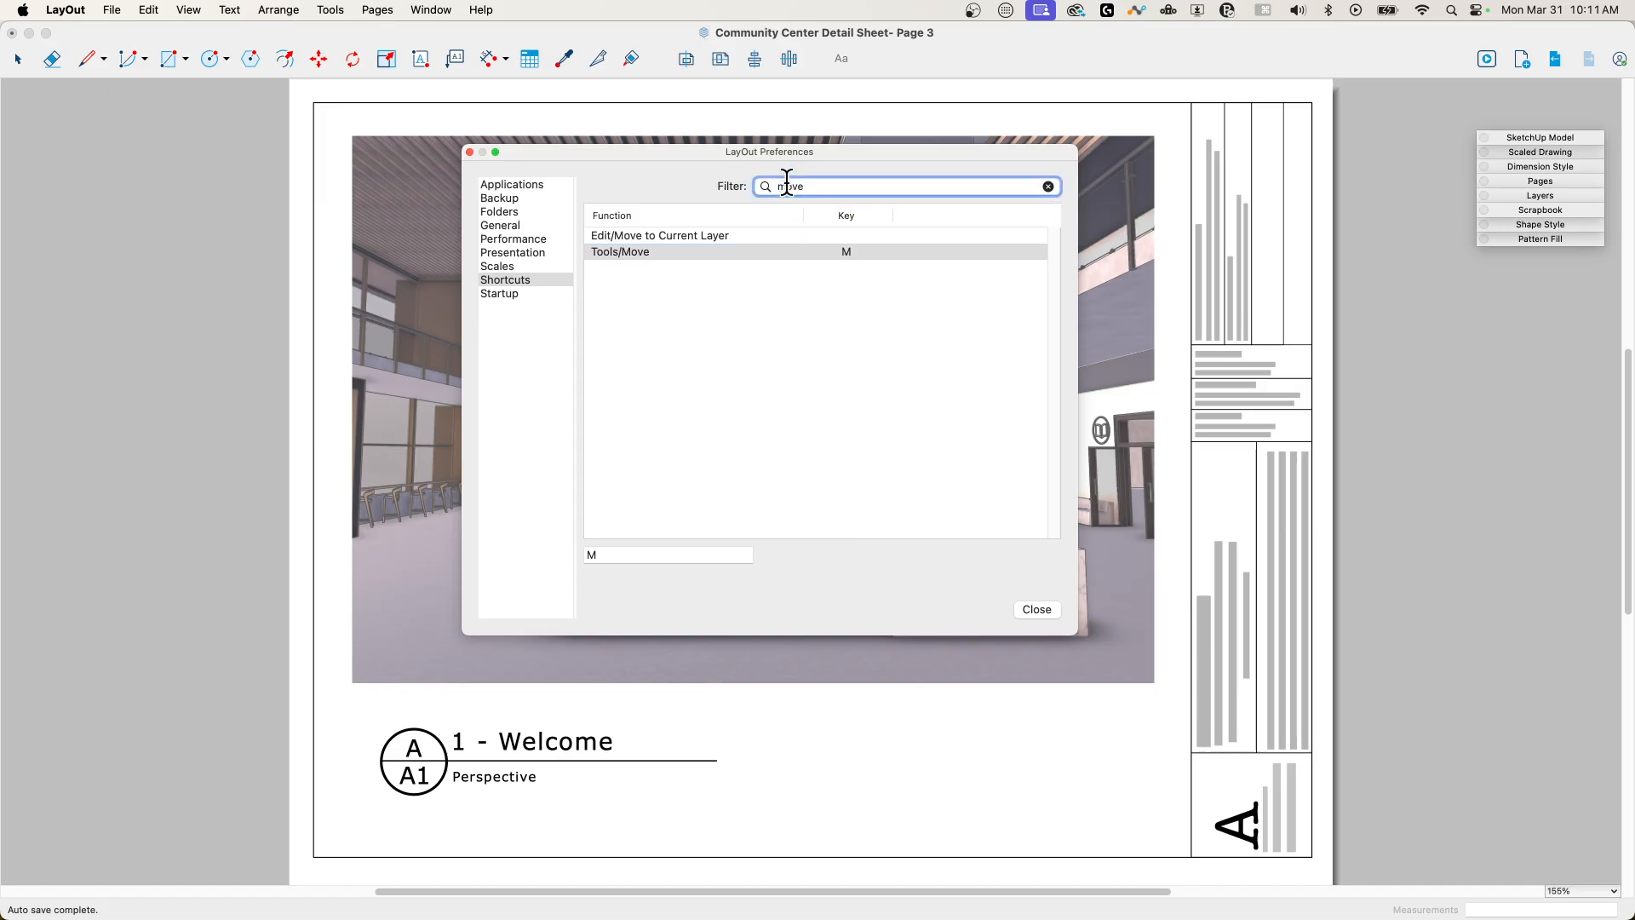
Step: Assign Q to Tools/Rotate via the 'rotate' filter and close Preferences
{"action": "type", "text": "rotate"}
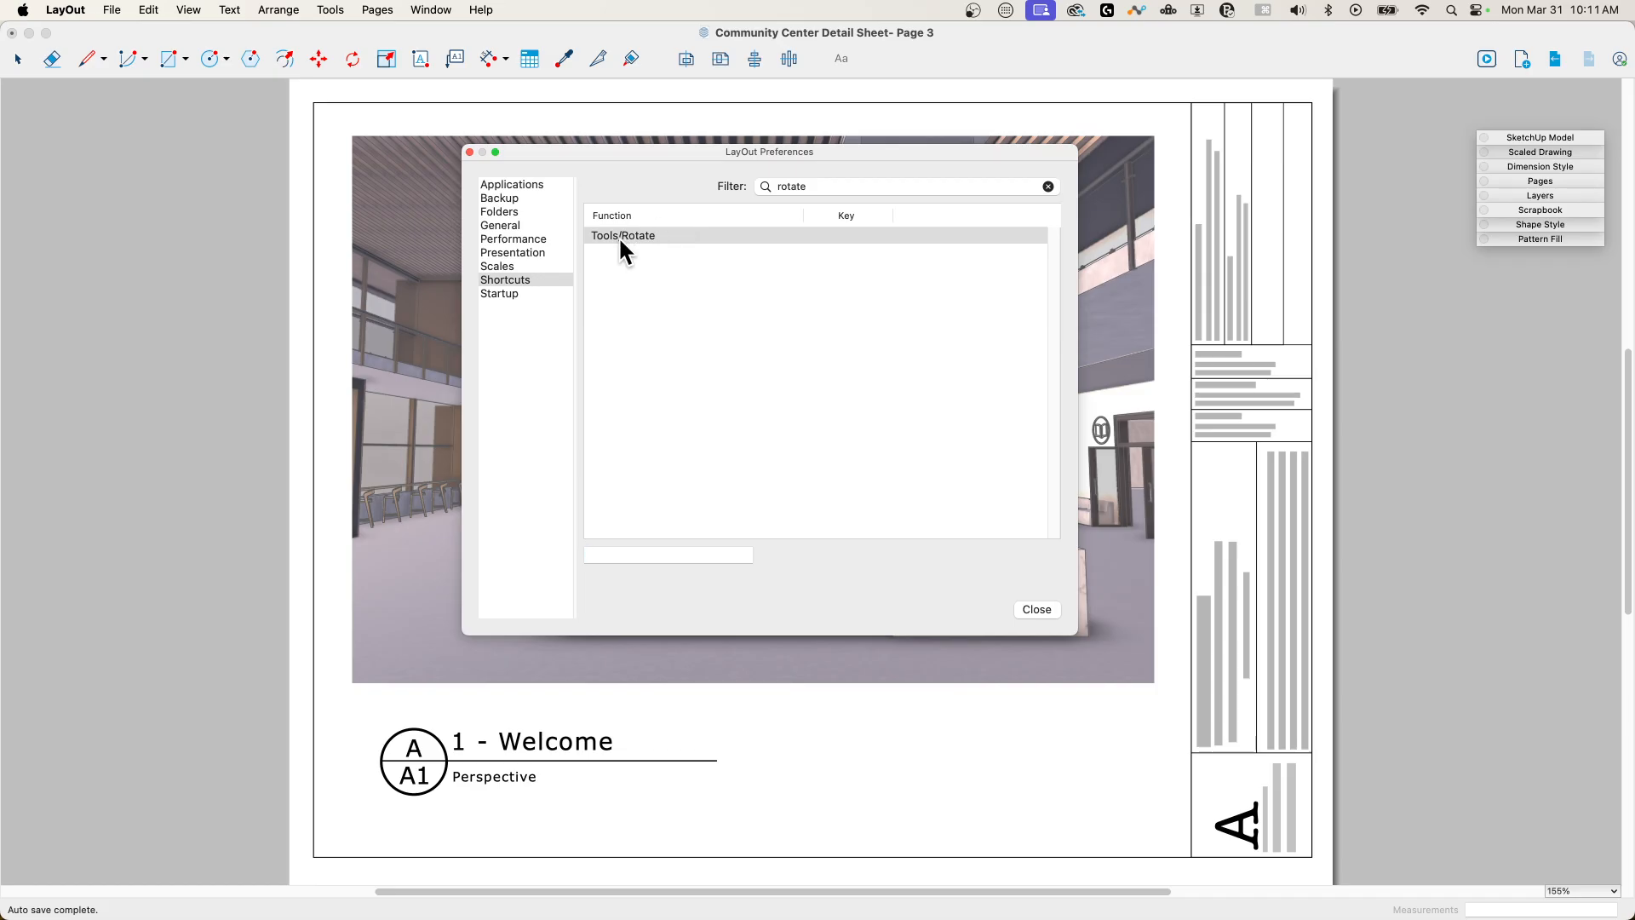
{"action": "mouse_move", "coordinate": [628, 254]}
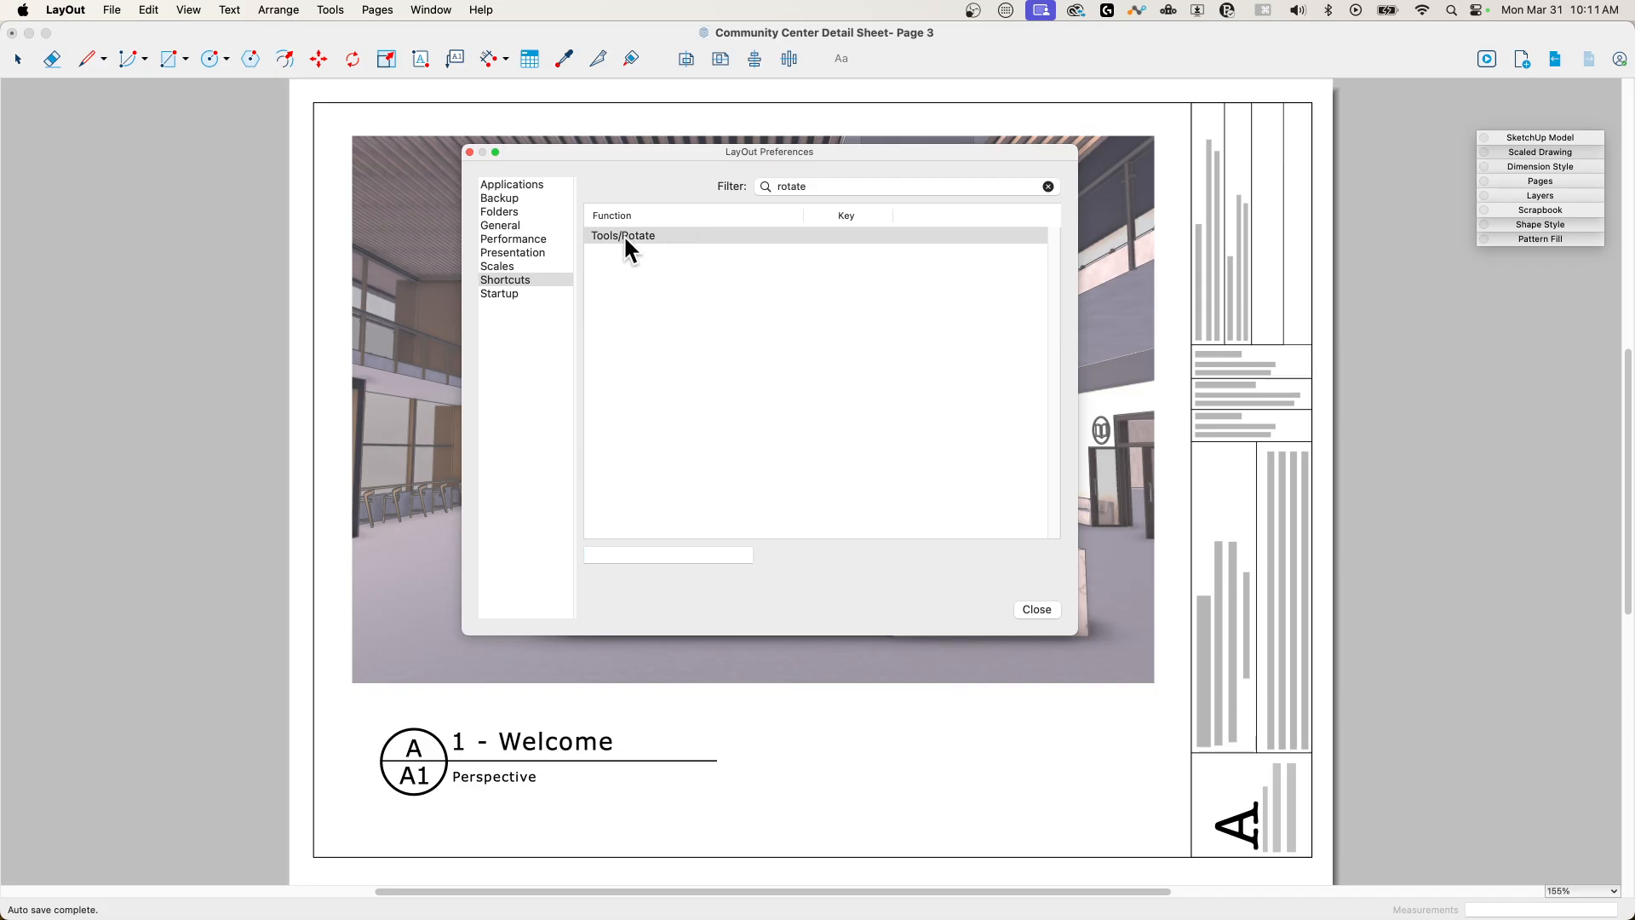
{"action": "mouse_move", "coordinate": [635, 256]}
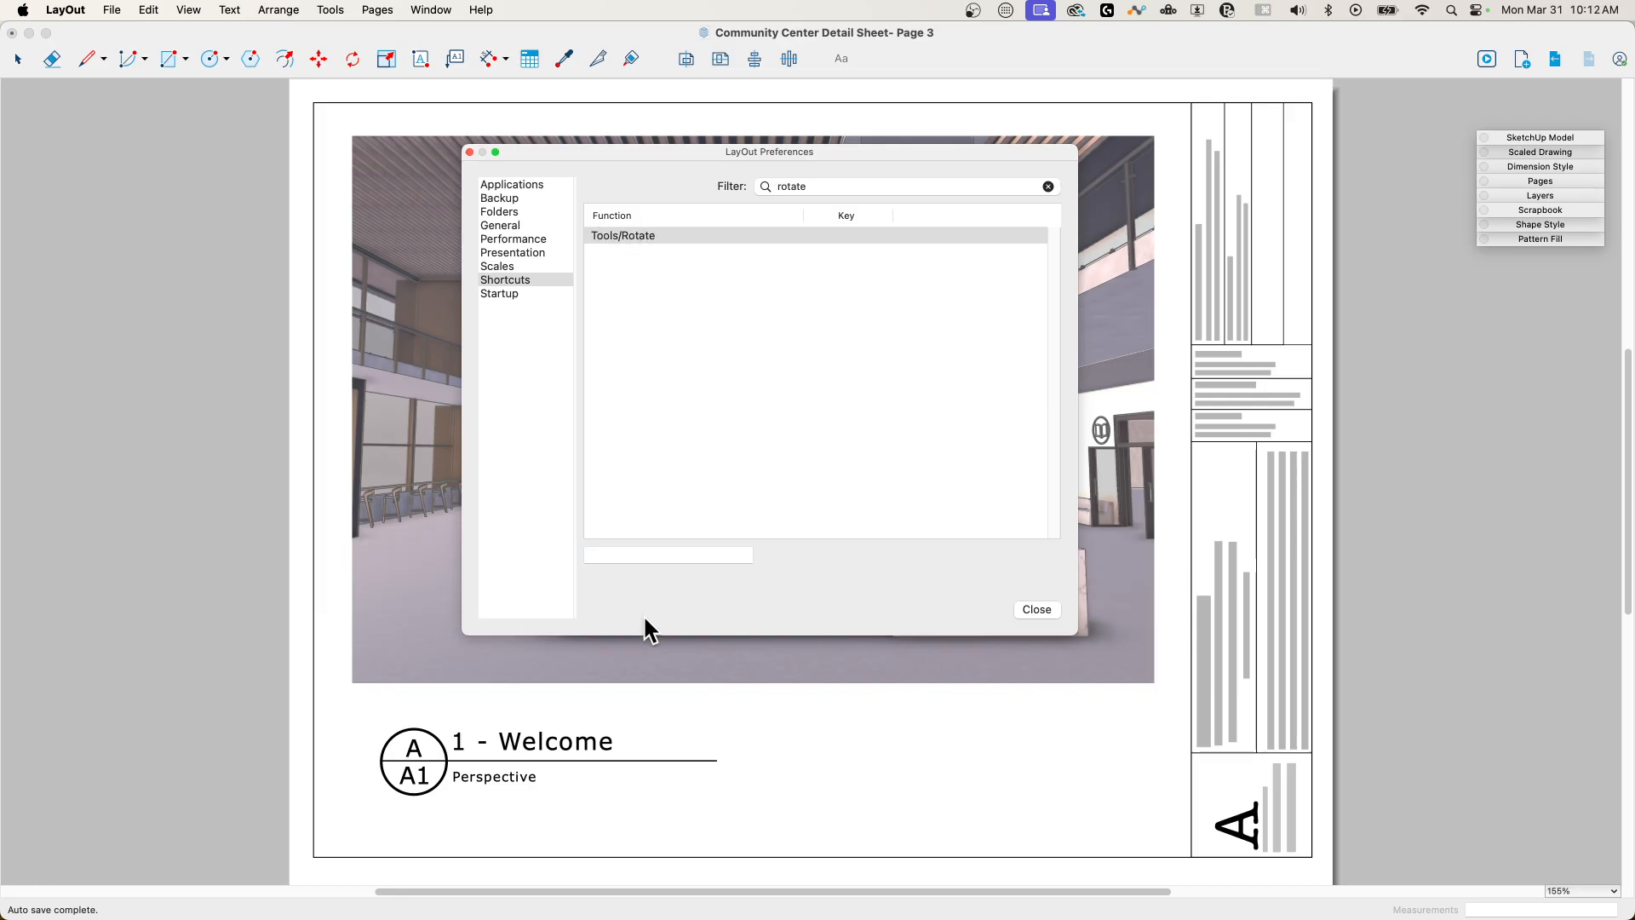
{"action": "type", "text": "Q"}
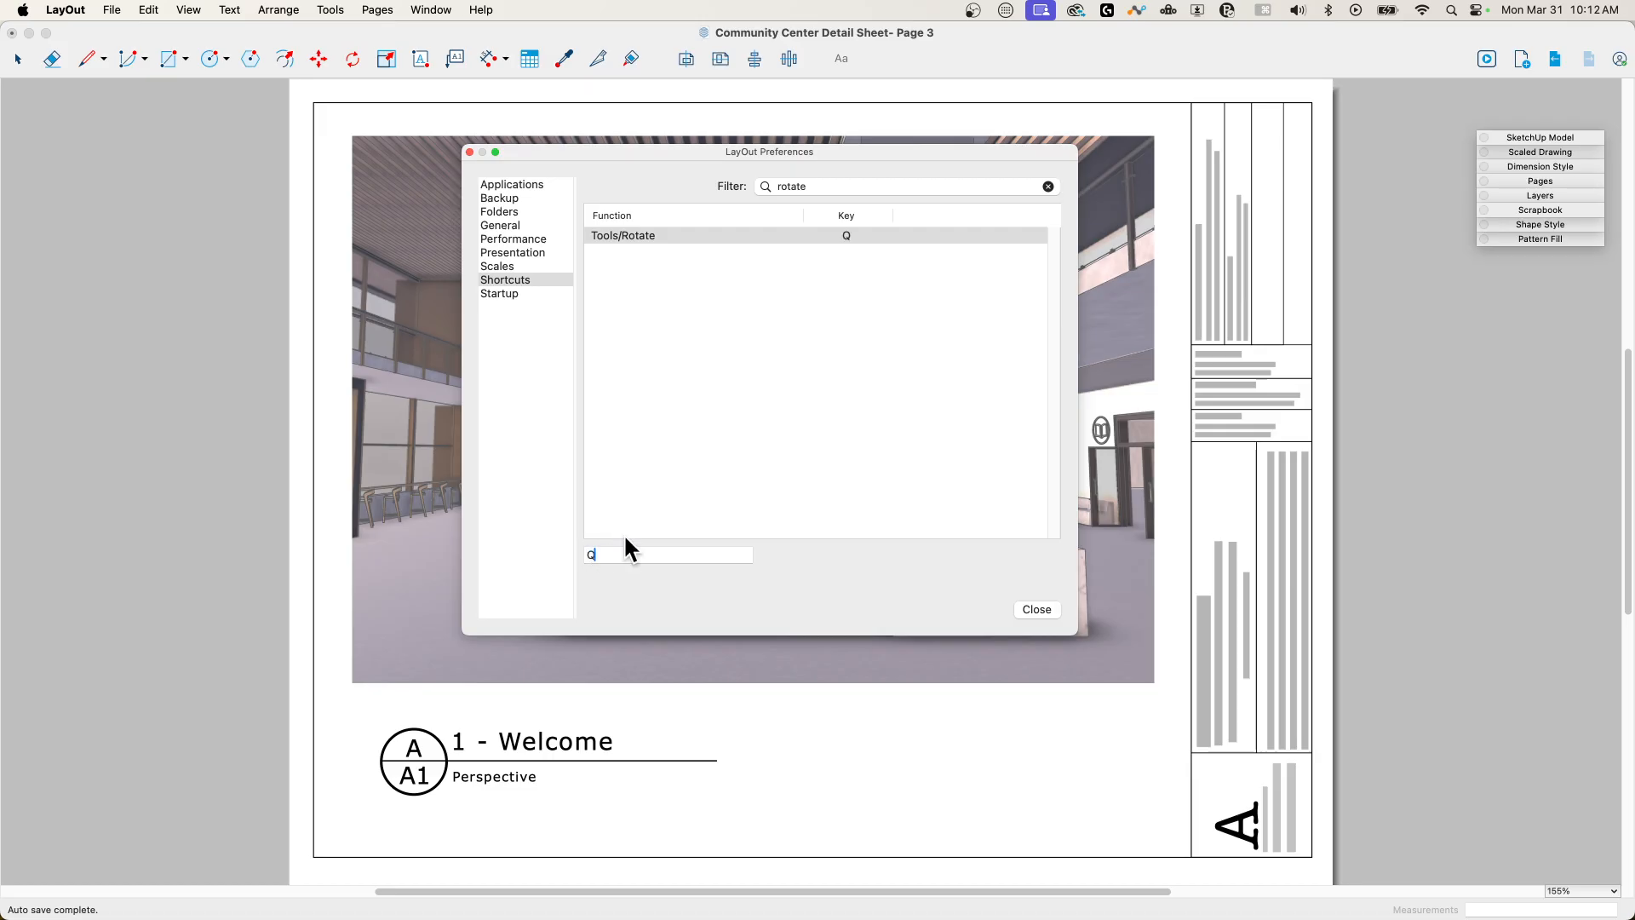
{"action": "mouse_move", "coordinate": [698, 269]}
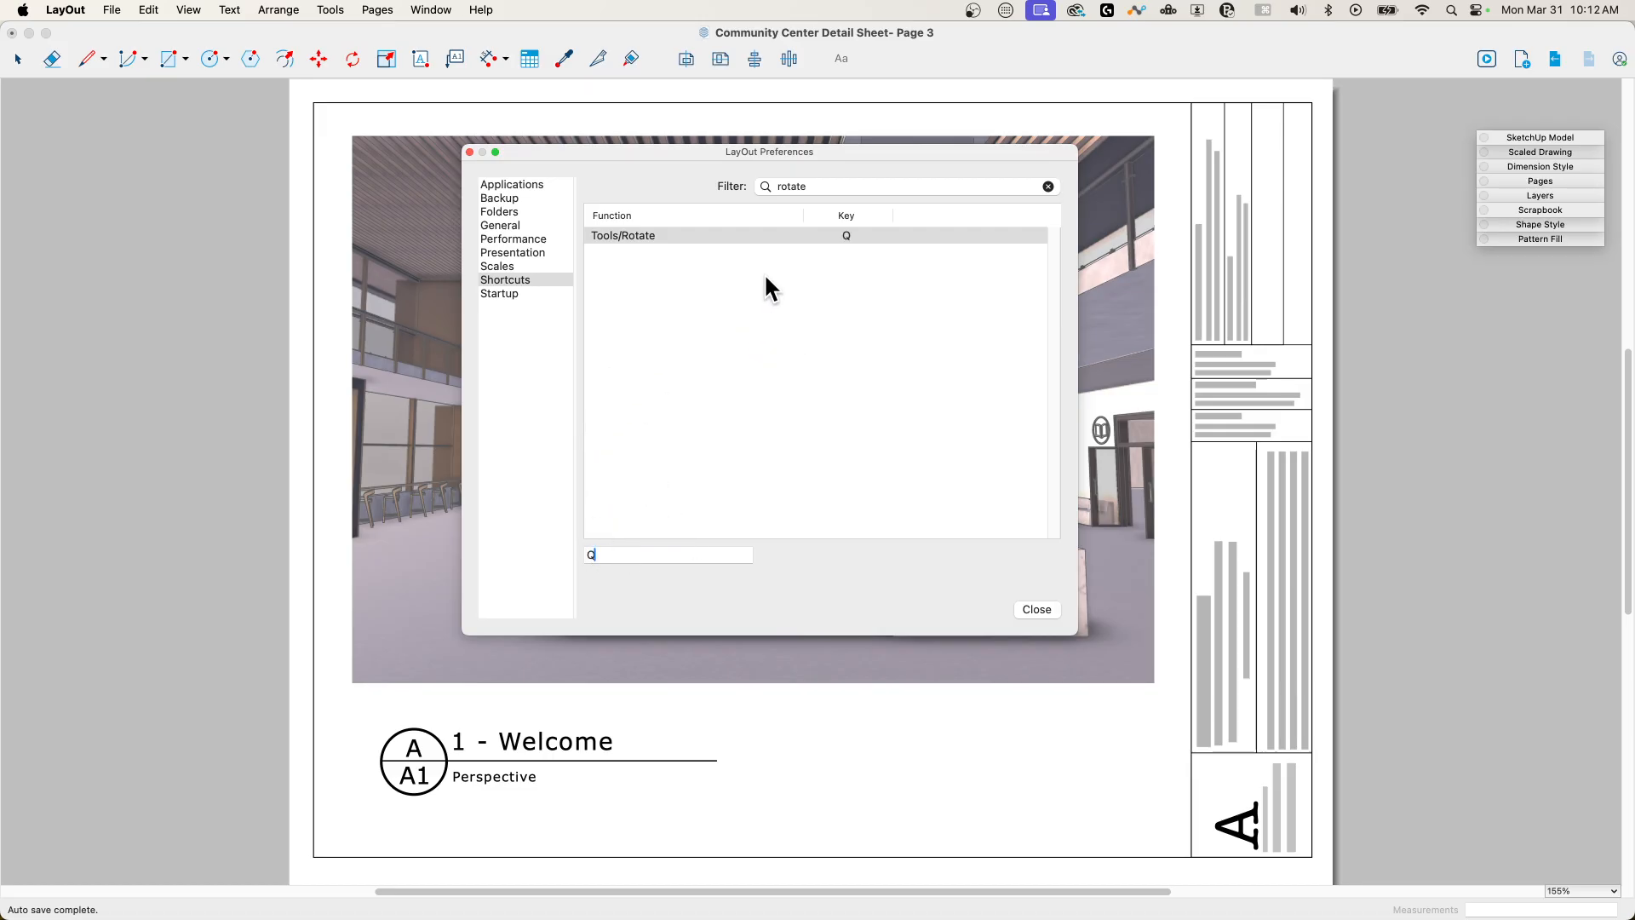
{"action": "mouse_move", "coordinate": [598, 598]}
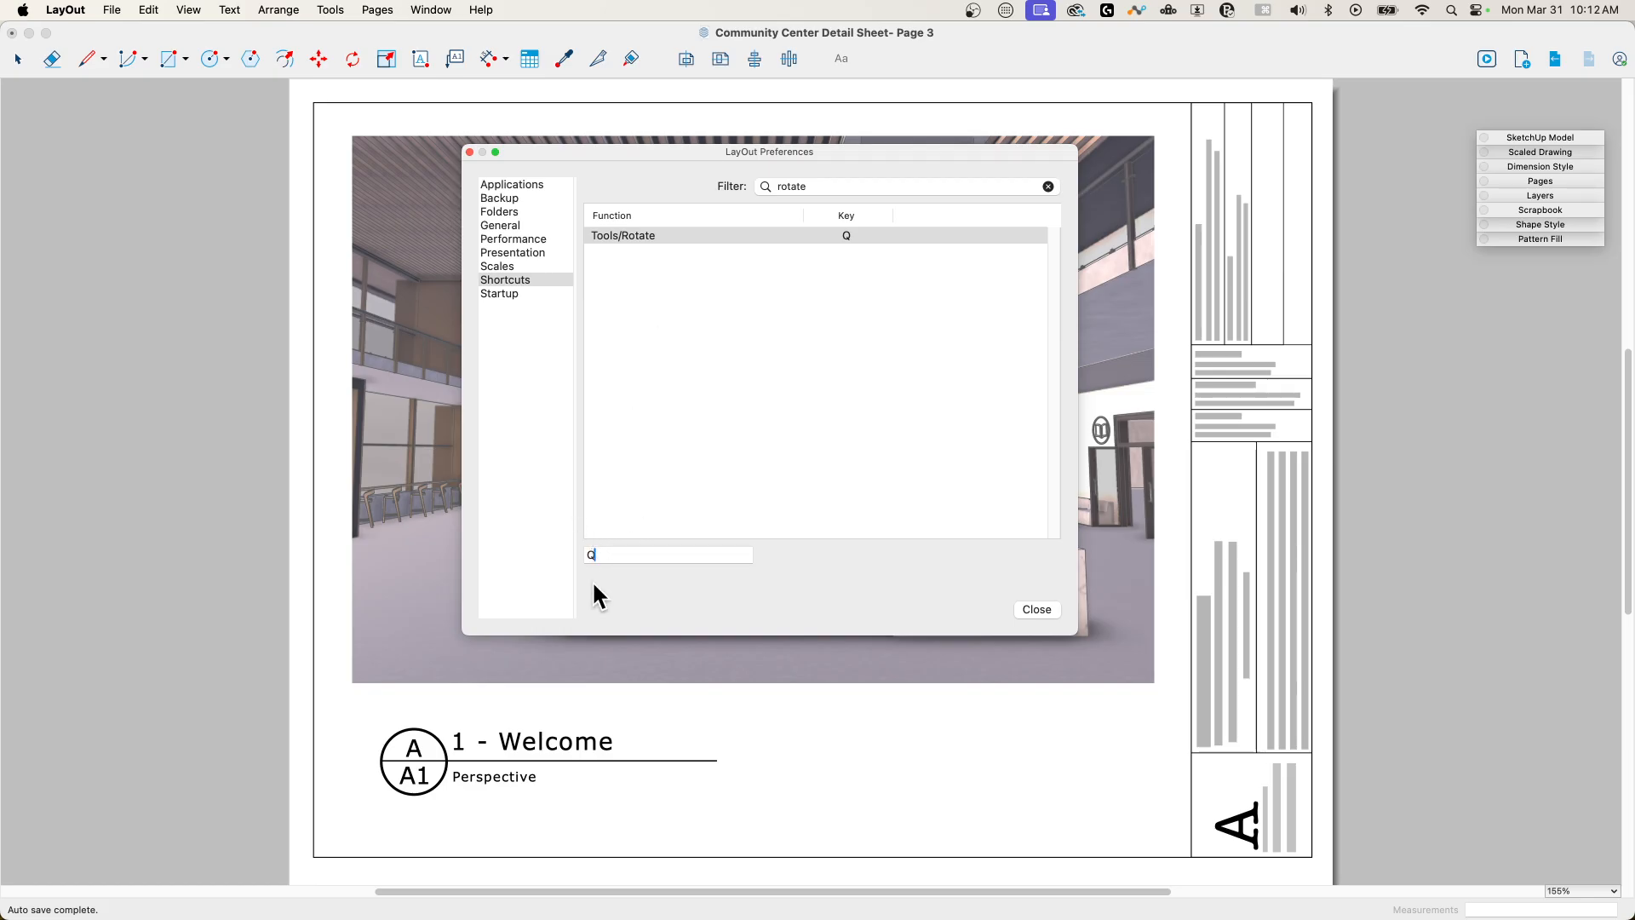
{"action": "mouse_move", "coordinate": [569, 550]}
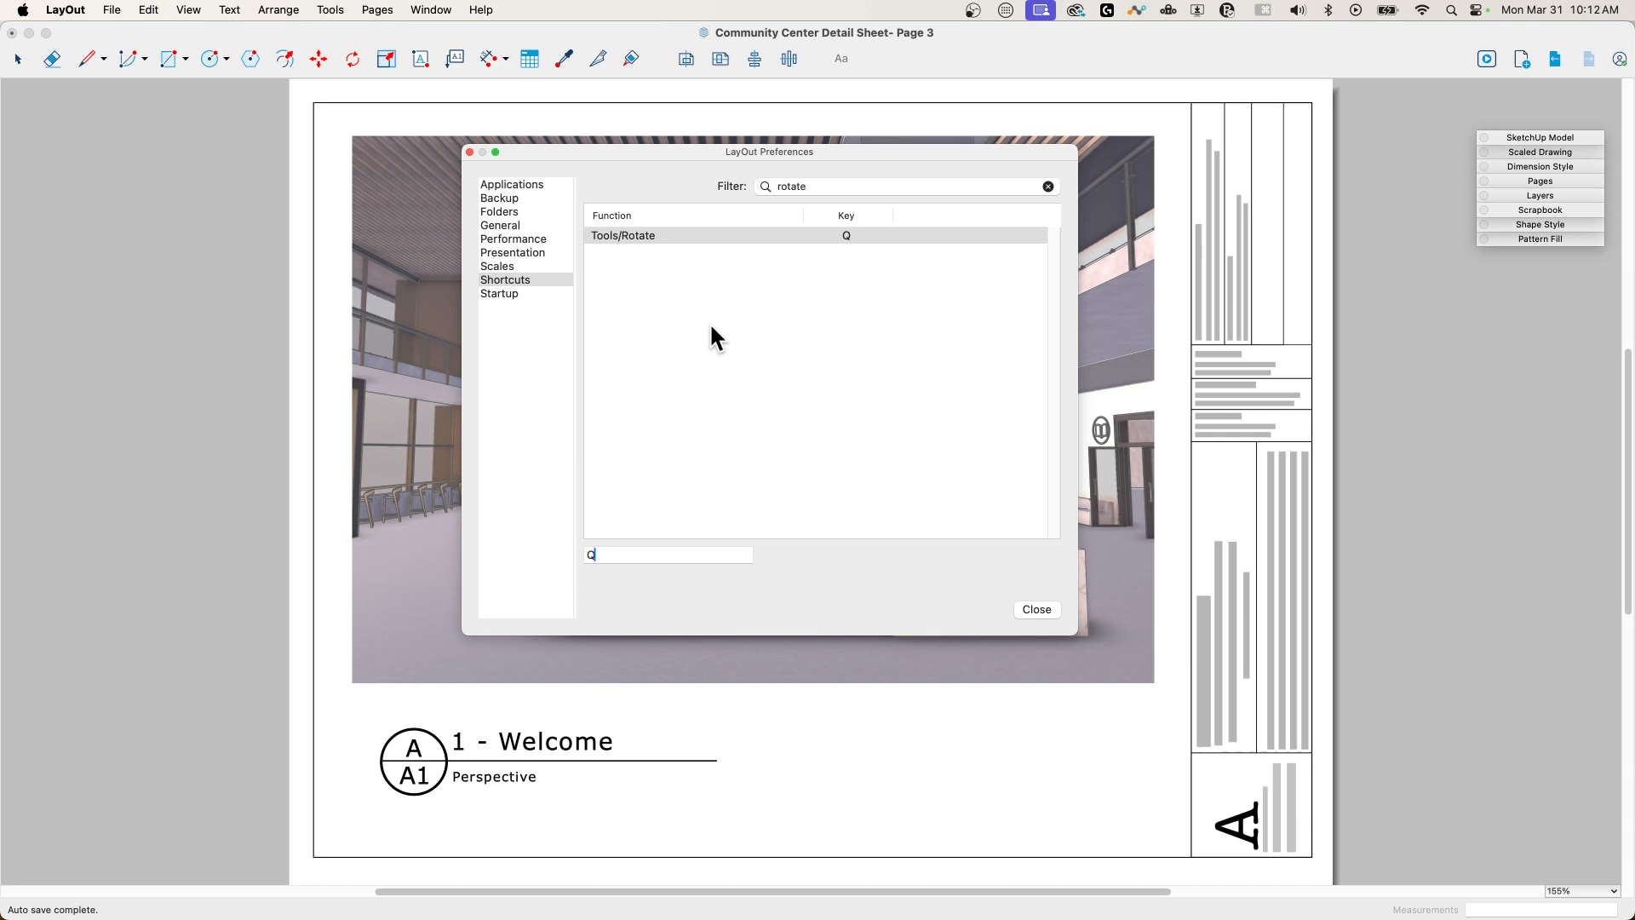
{"action": "mouse_move", "coordinate": [555, 551]}
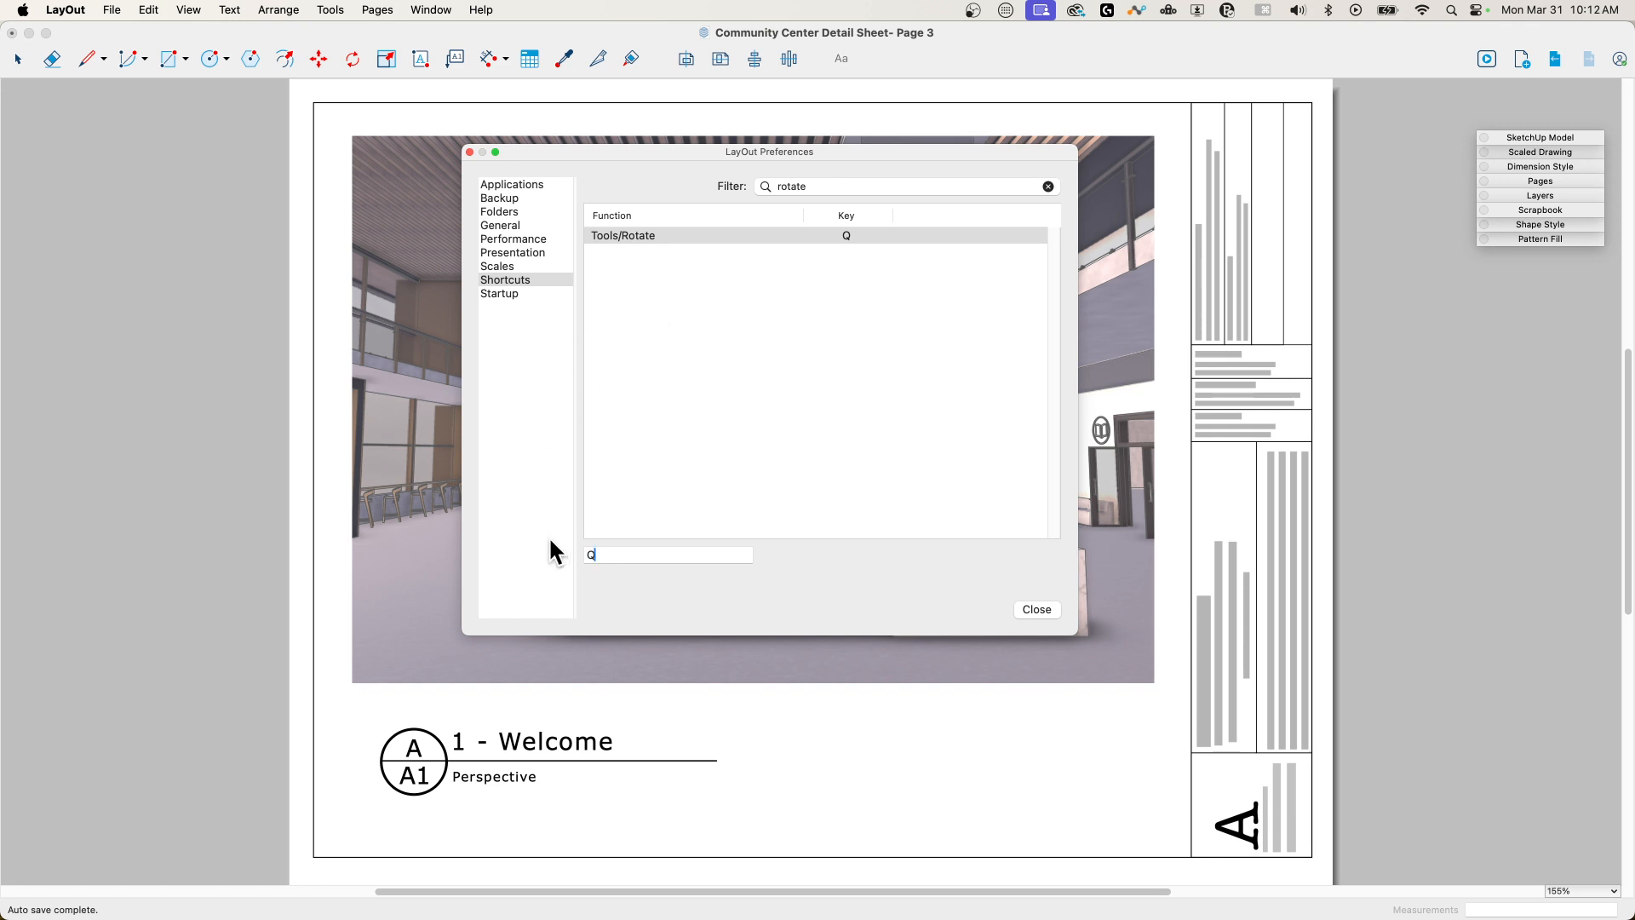
{"action": "left_click", "coordinate": [624, 235]}
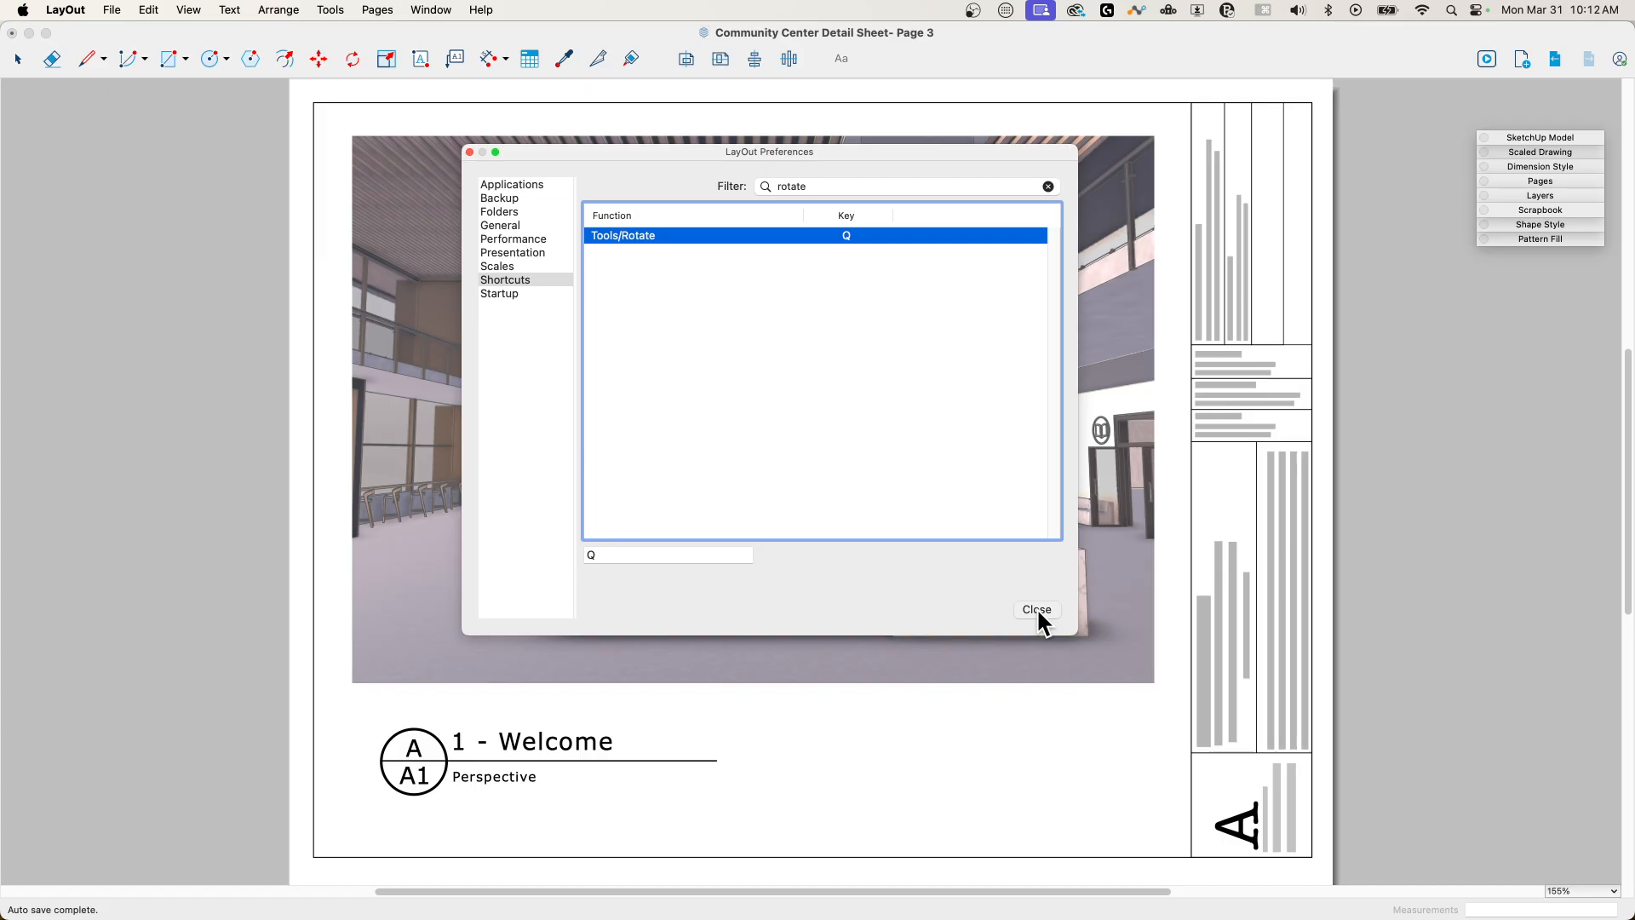
{"action": "left_click", "coordinate": [1035, 610]}
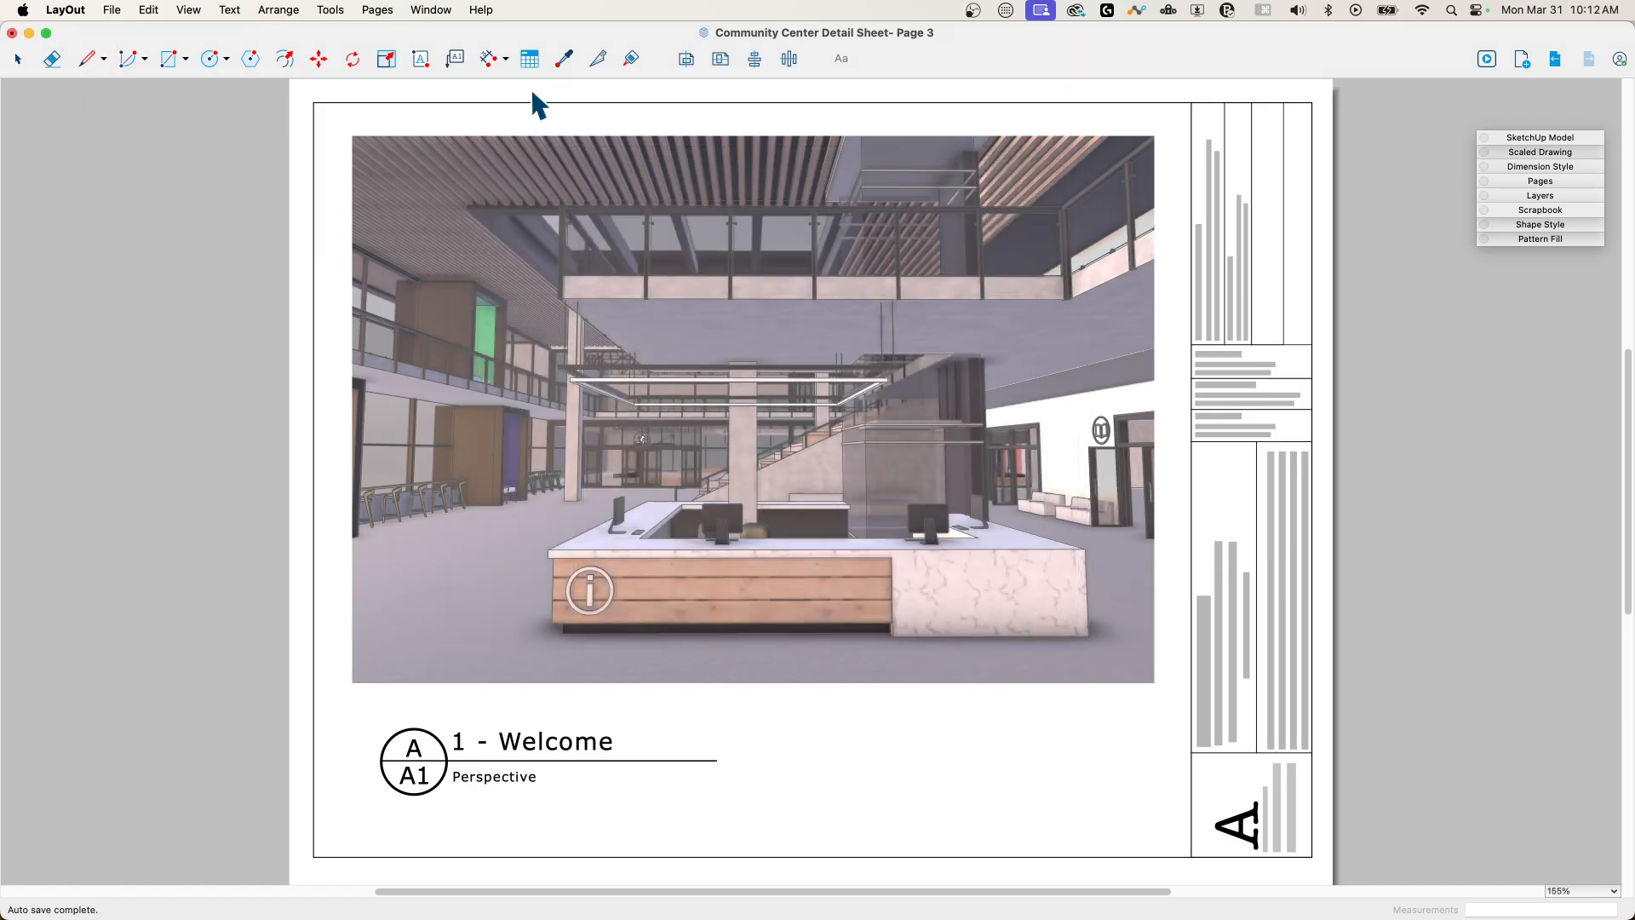
{"action": "mouse_move", "coordinate": [1279, 143]}
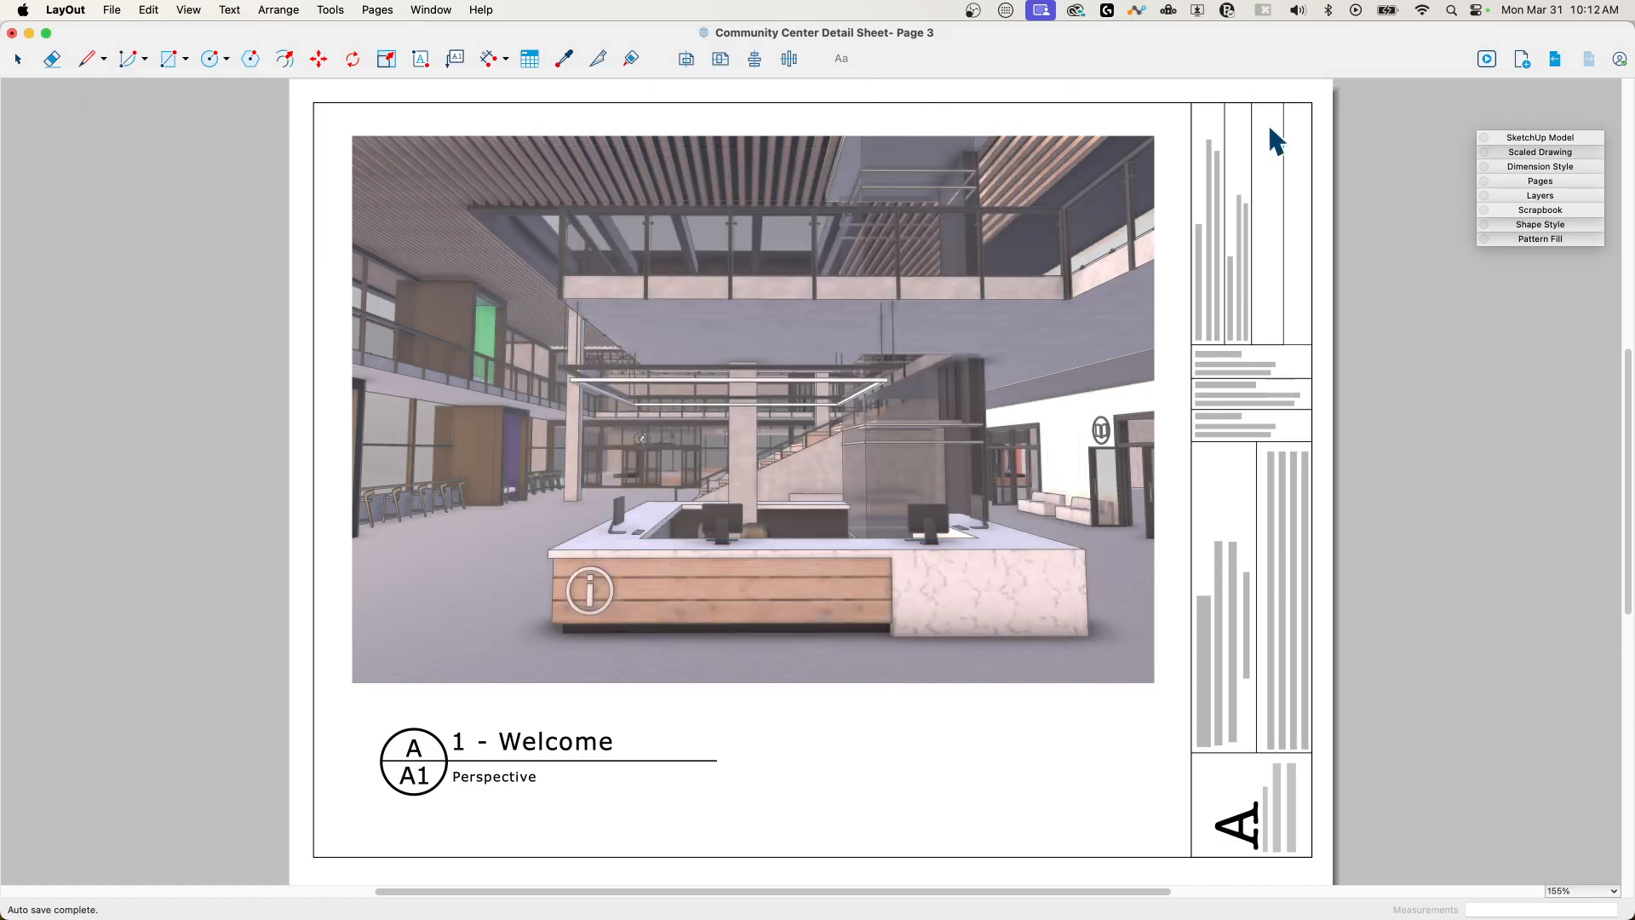
{"action": "mouse_move", "coordinate": [1541, 141]}
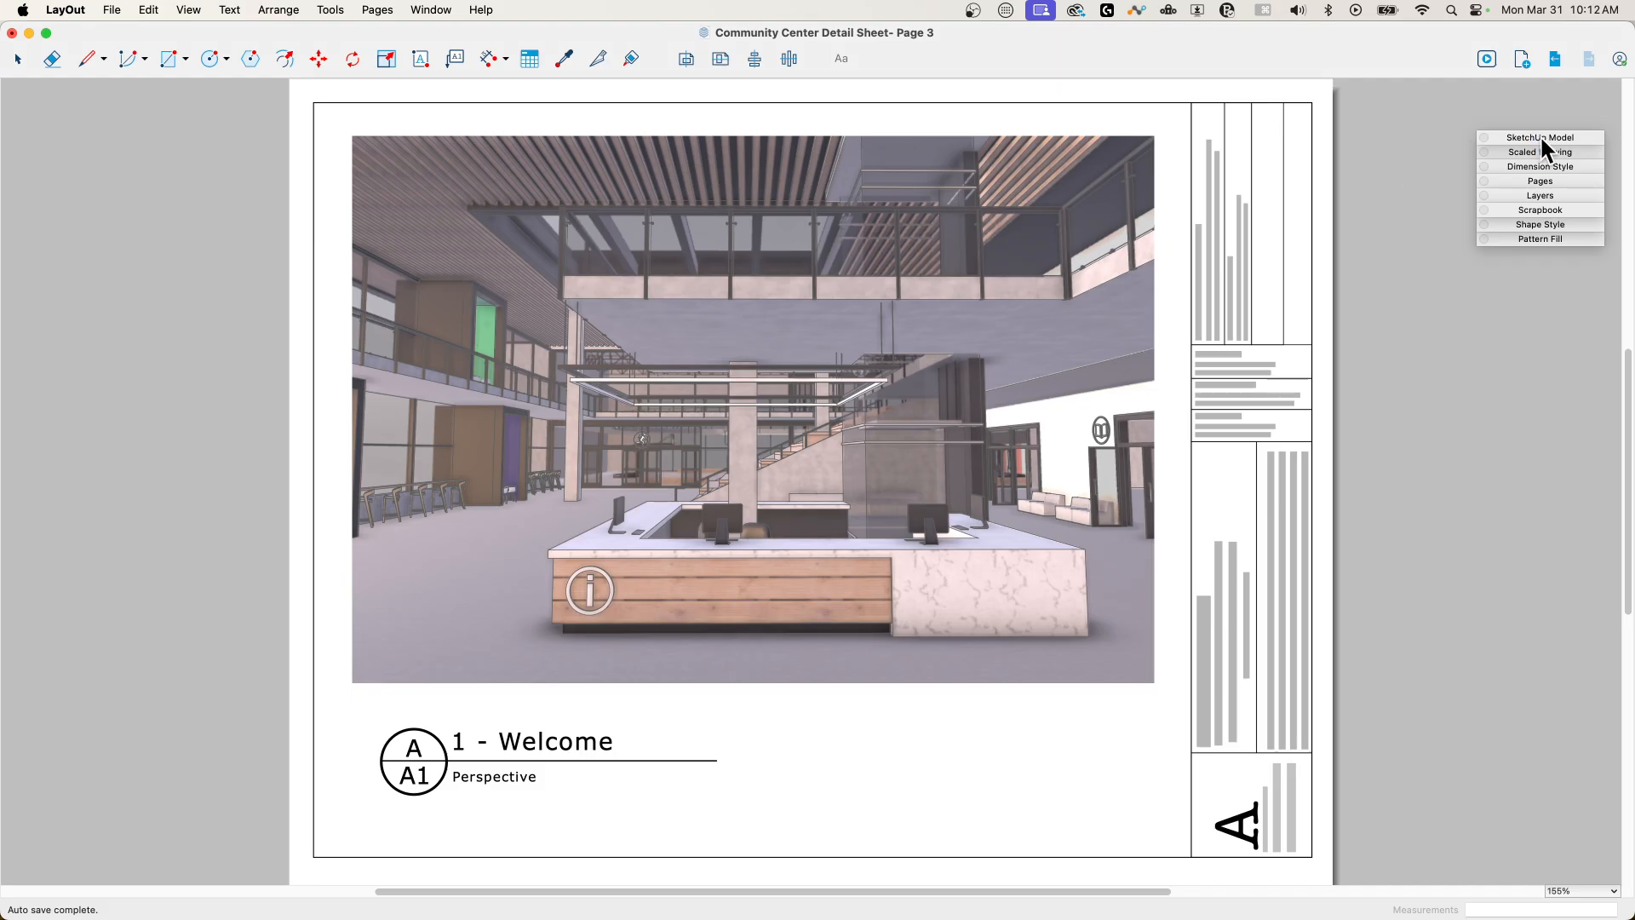
Step: Expand the SketchUp Model panel with its camera and effects sections collapsed
{"action": "left_click", "coordinate": [1539, 137]}
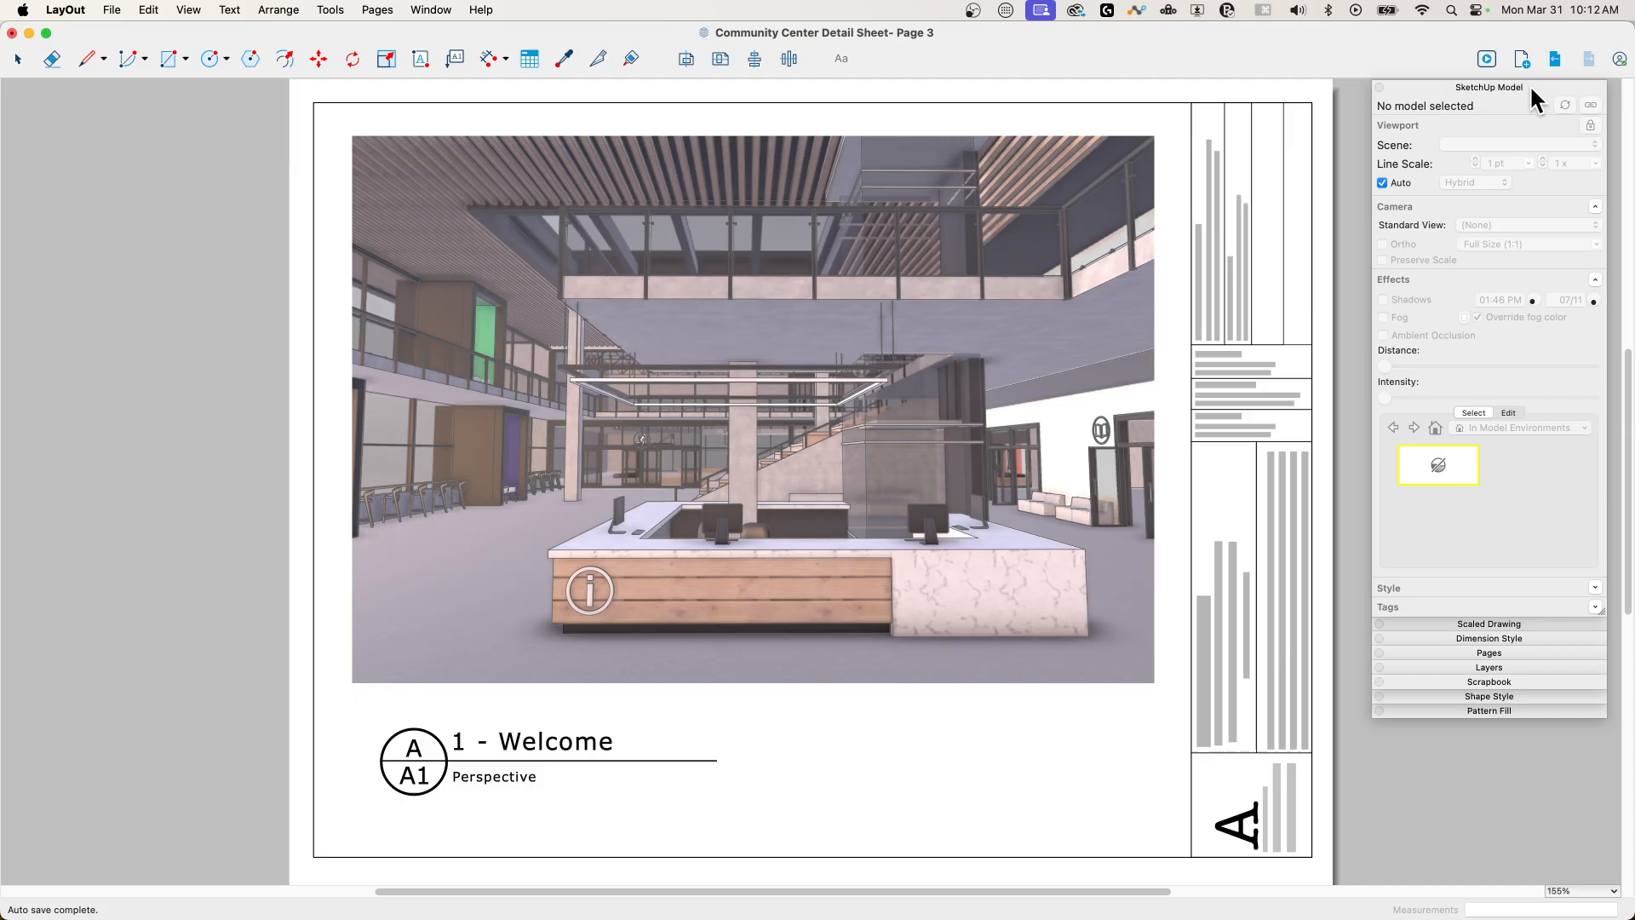
{"action": "mouse_move", "coordinate": [1442, 87]}
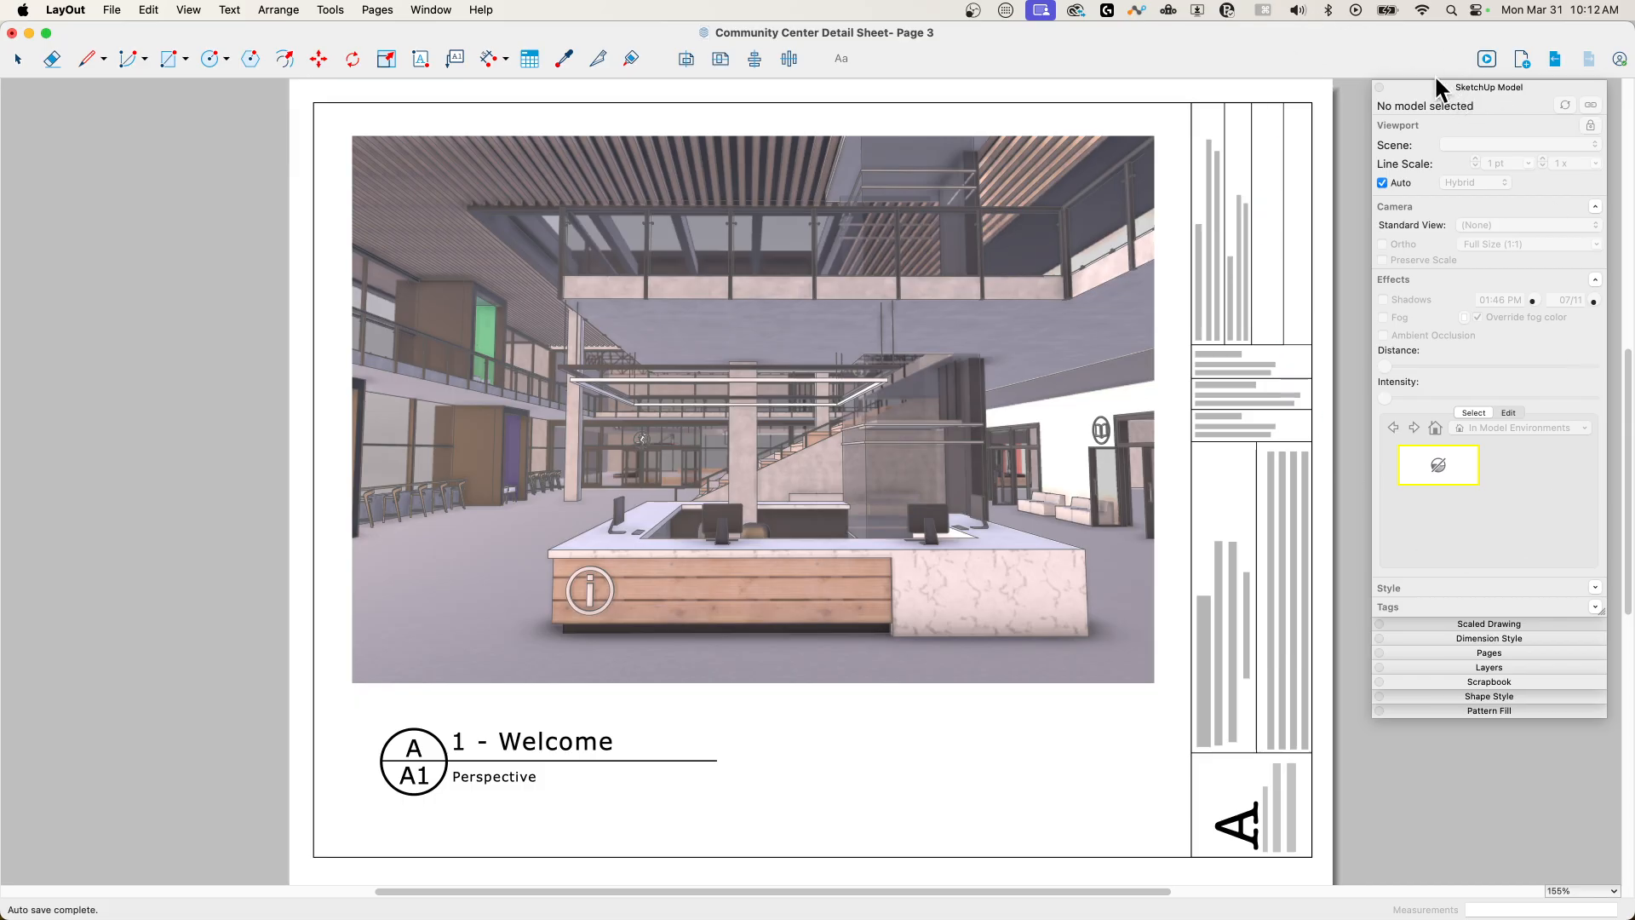
{"action": "mouse_move", "coordinate": [1601, 289]}
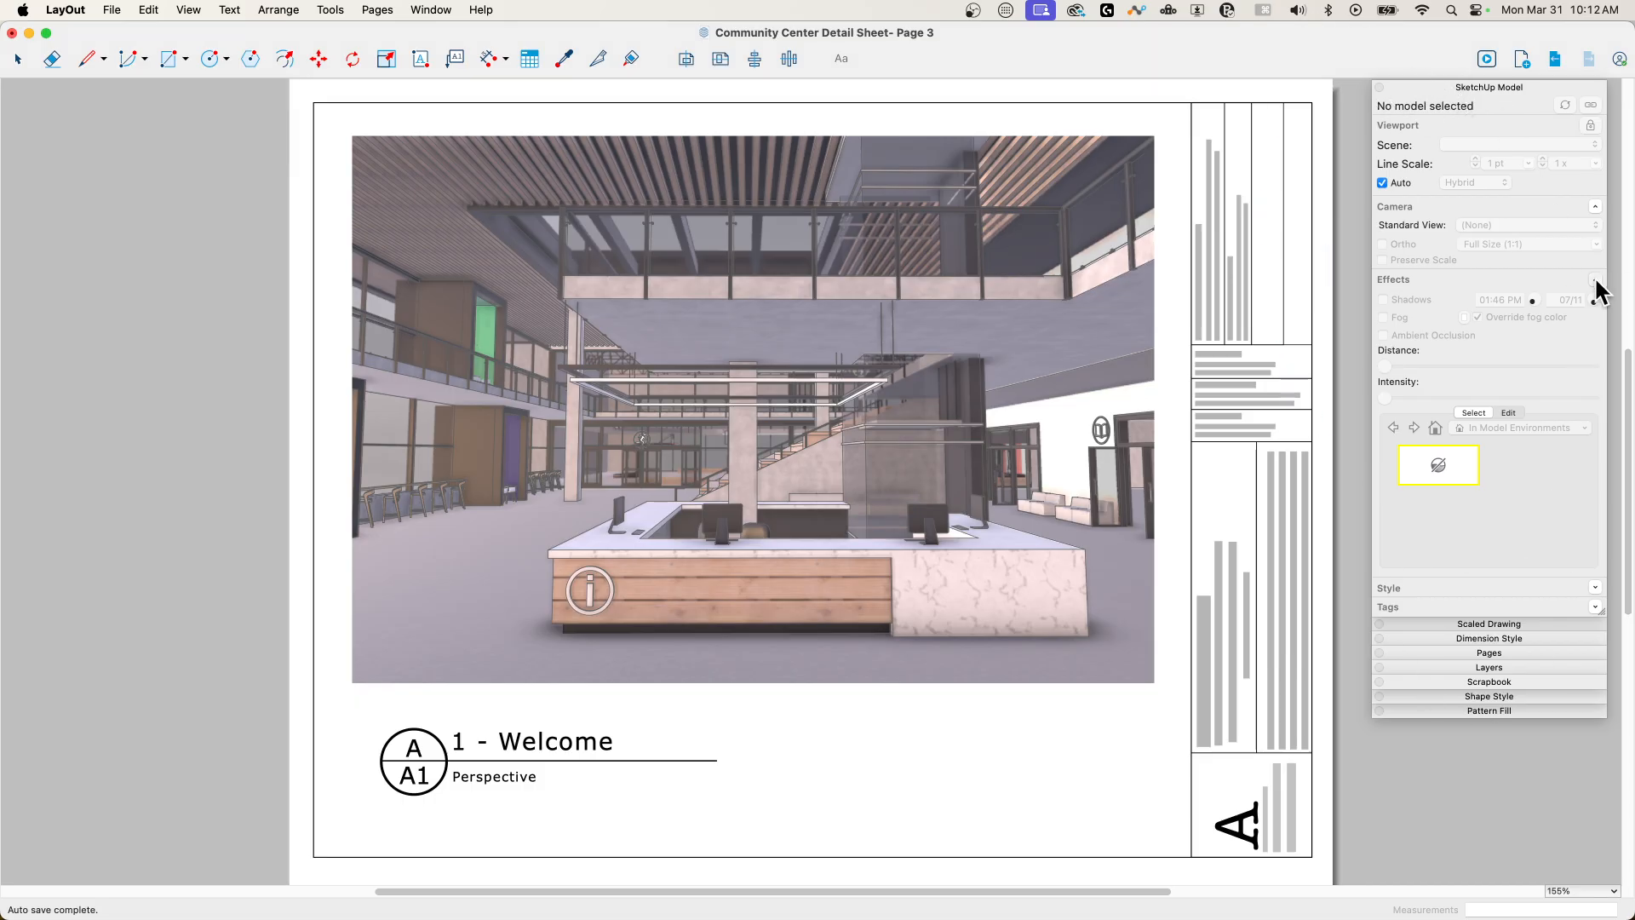
{"action": "left_click", "coordinate": [1594, 206]}
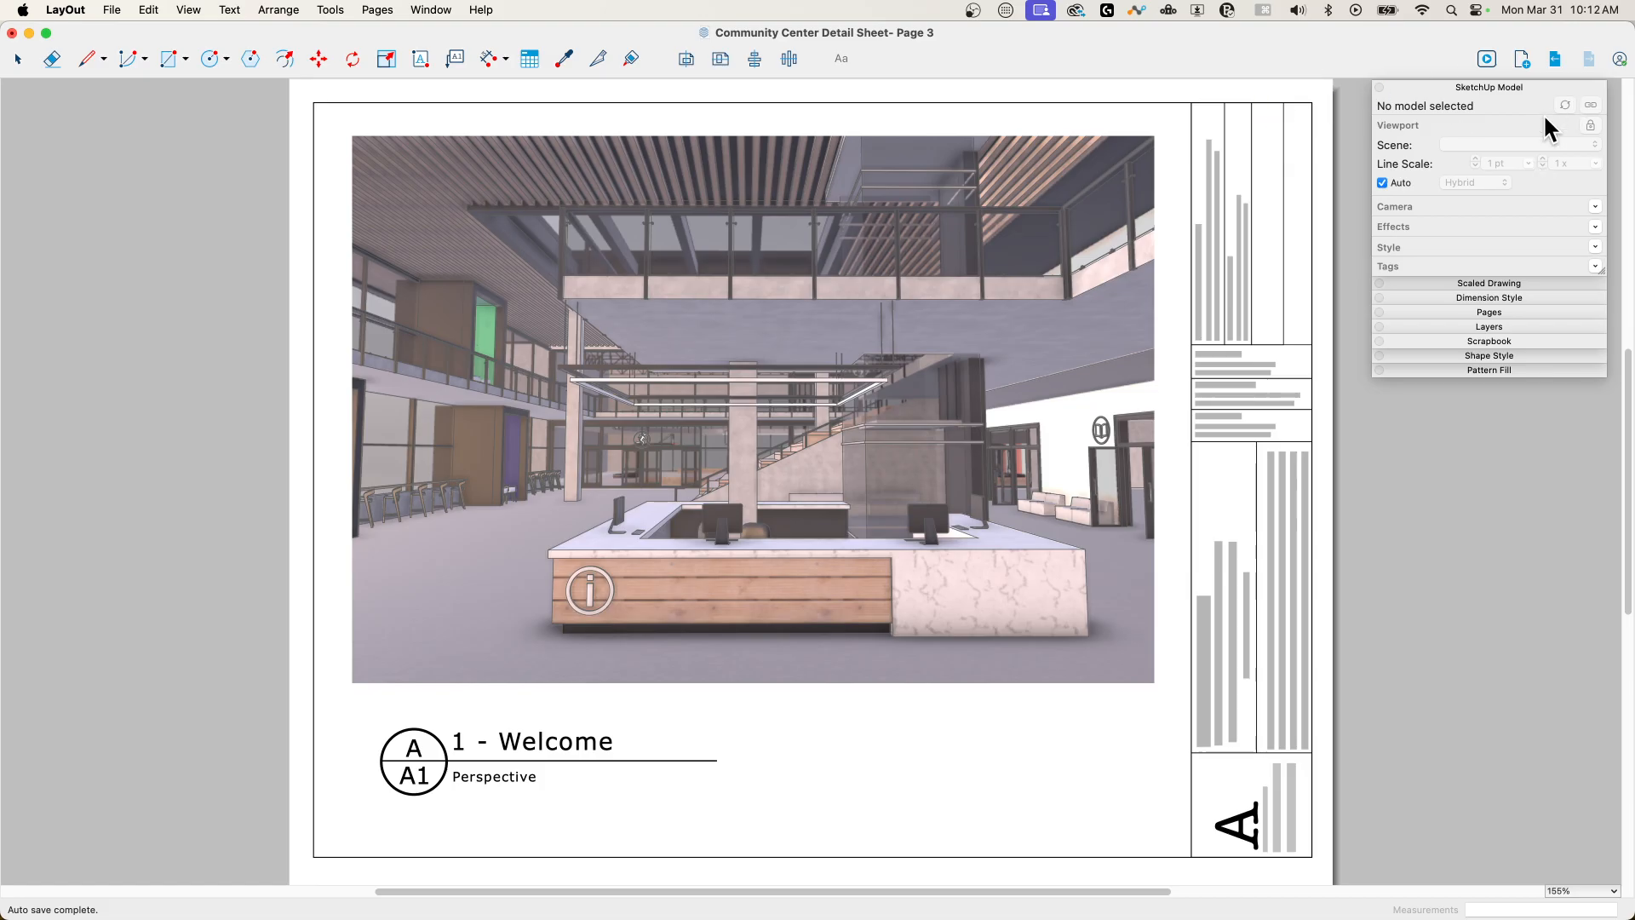
{"action": "mouse_move", "coordinate": [1456, 242]}
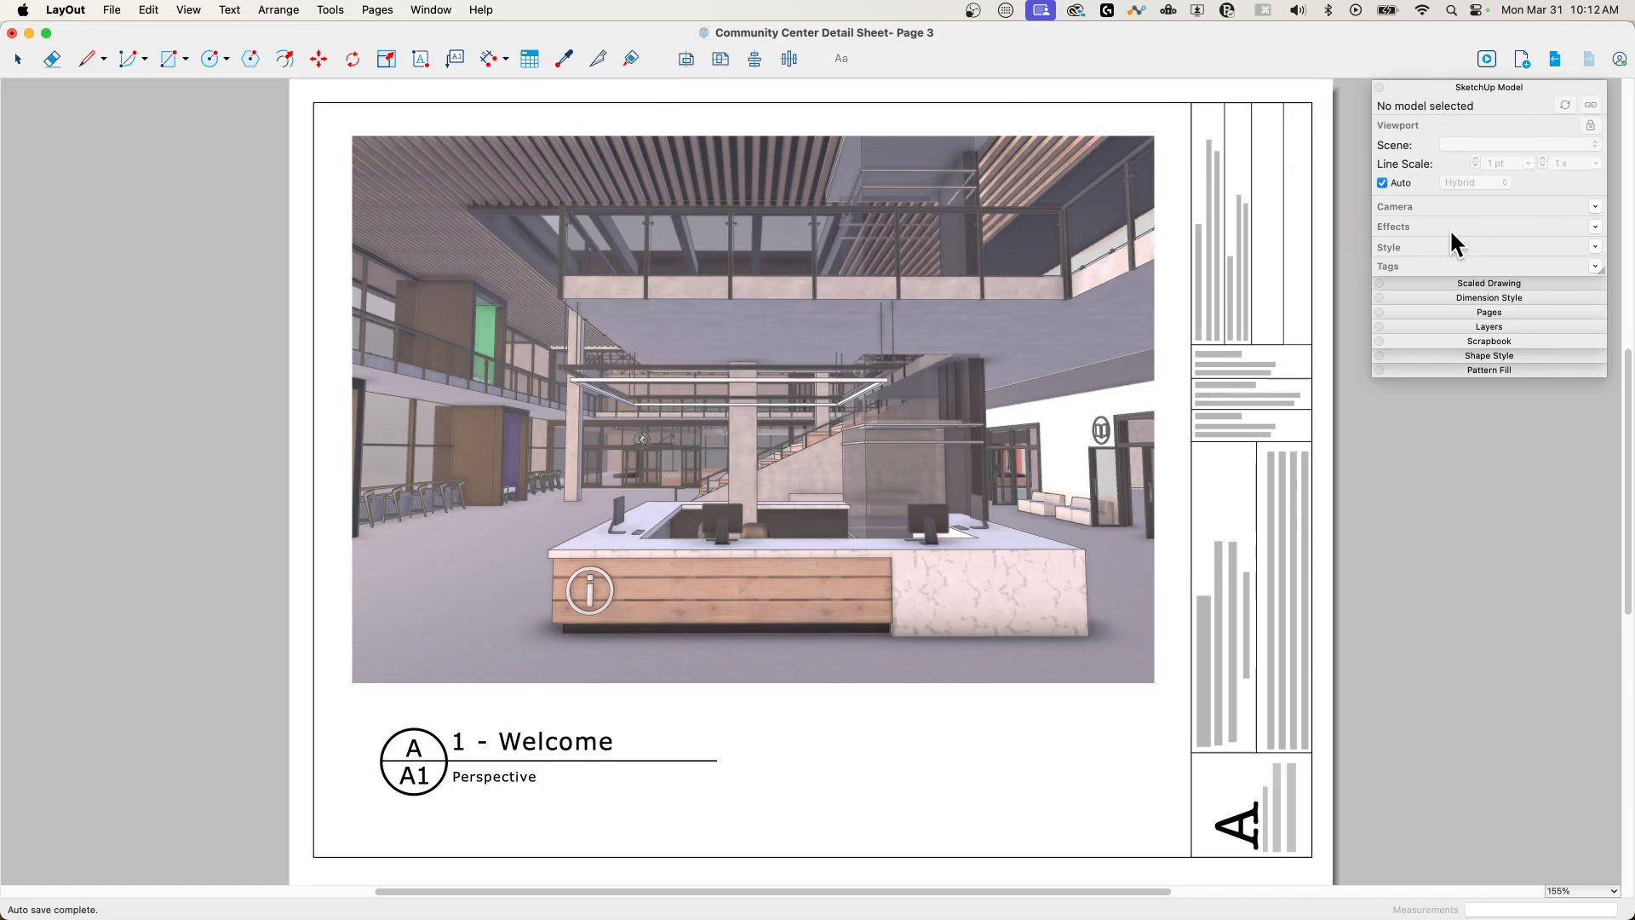
{"action": "mouse_move", "coordinate": [1219, 162]}
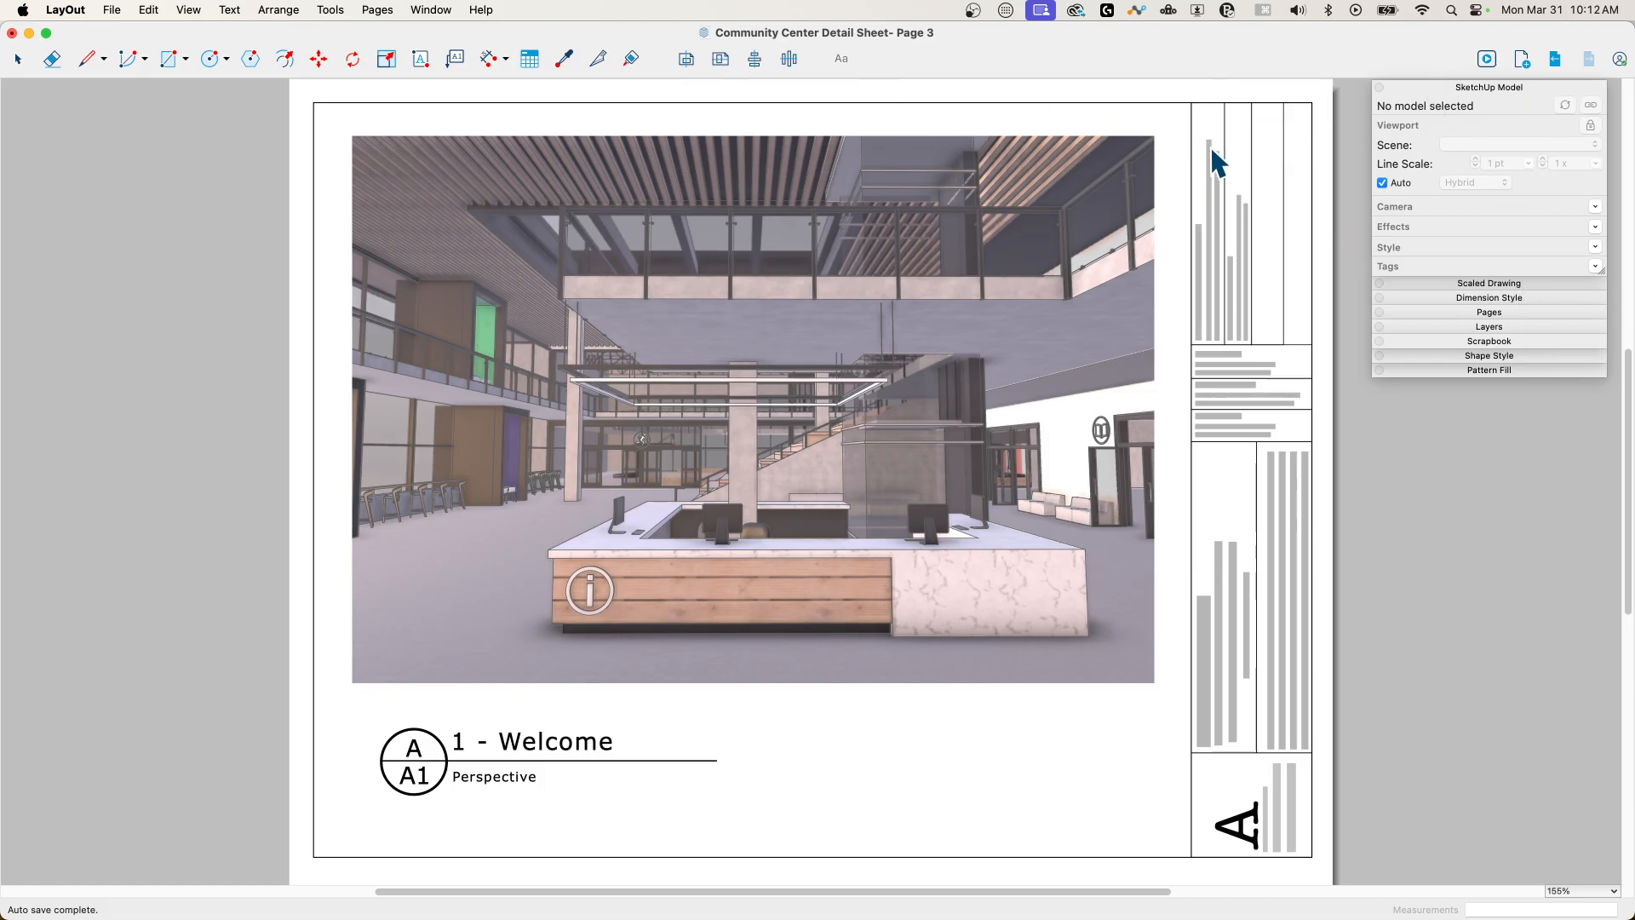
{"action": "mouse_move", "coordinate": [1408, 73]}
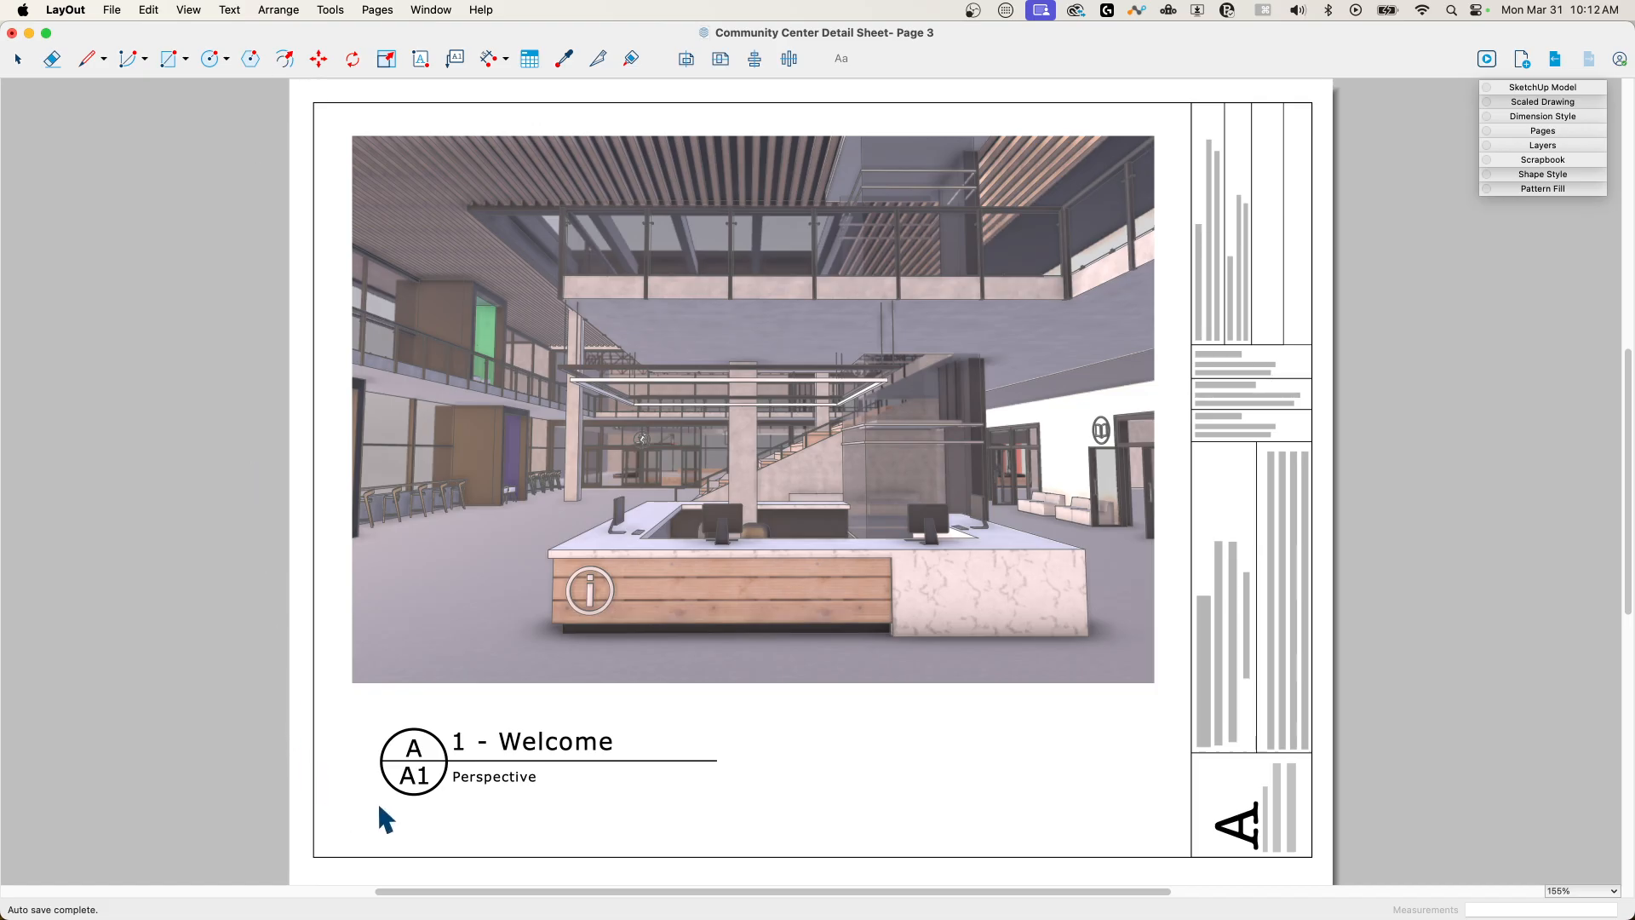
{"action": "mouse_move", "coordinate": [286, 146]}
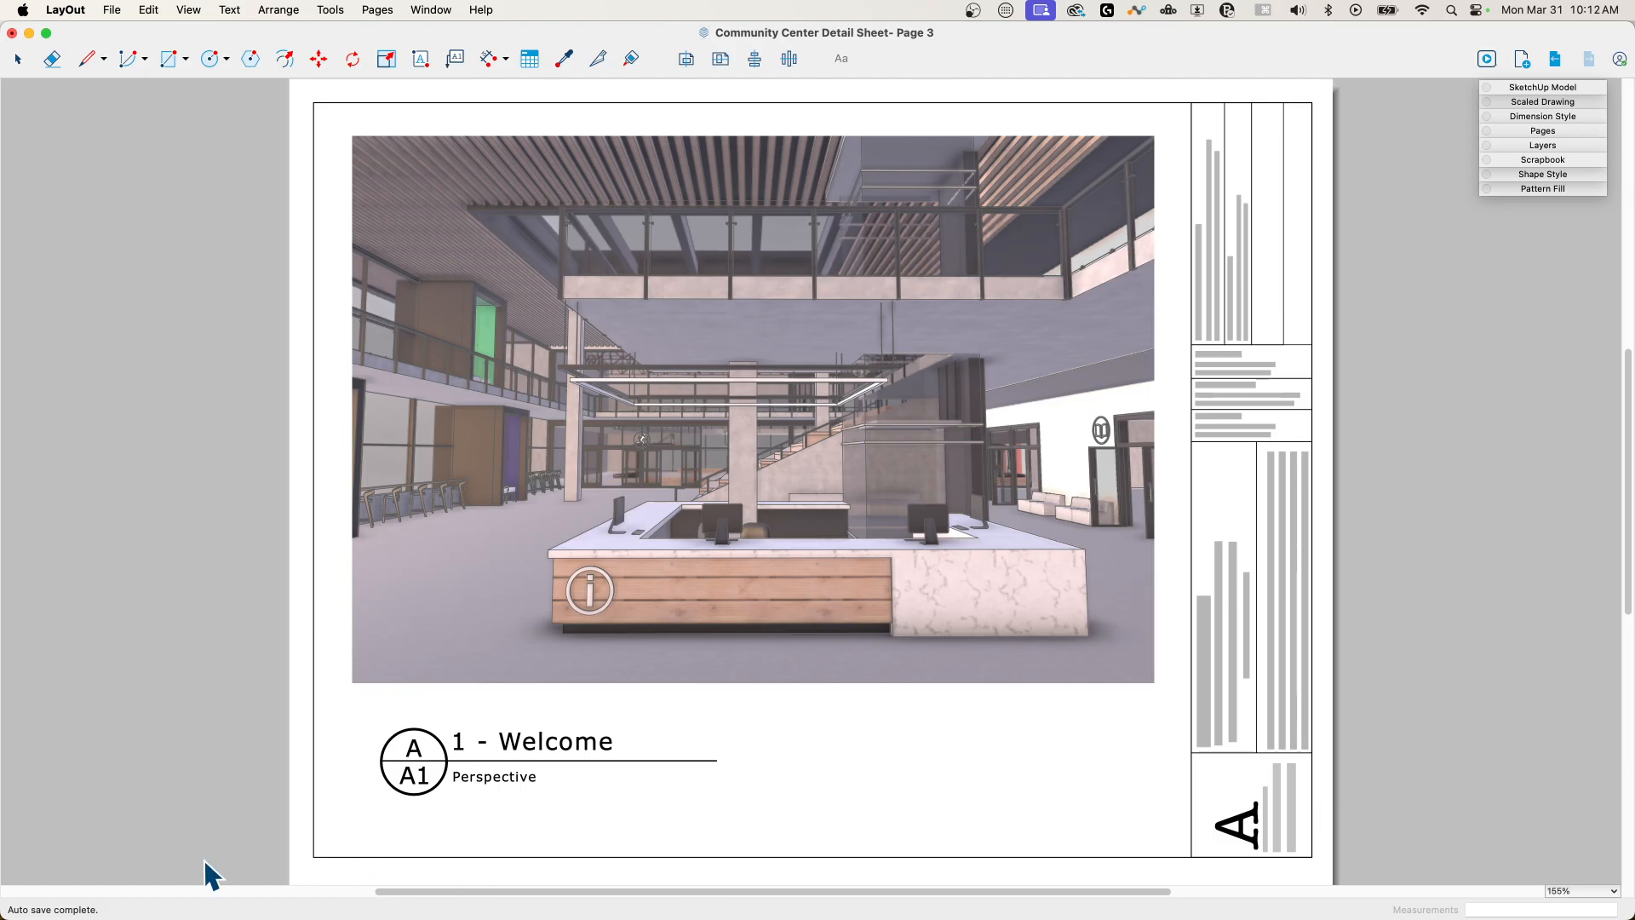
{"action": "mouse_move", "coordinate": [696, 167]}
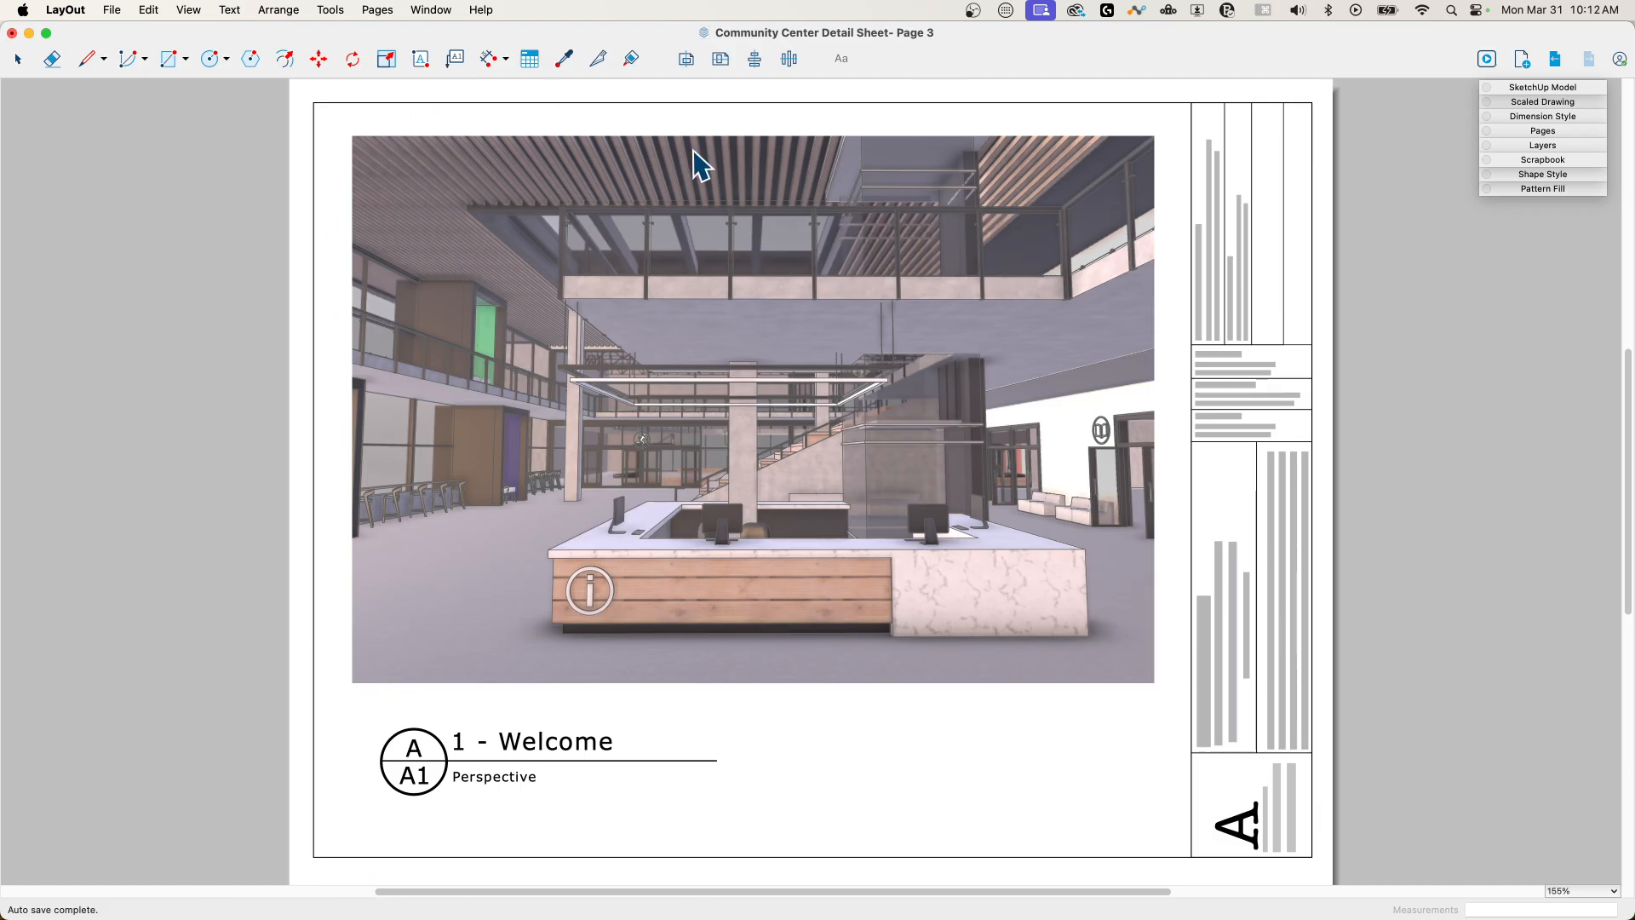
{"action": "mouse_move", "coordinate": [143, 417]}
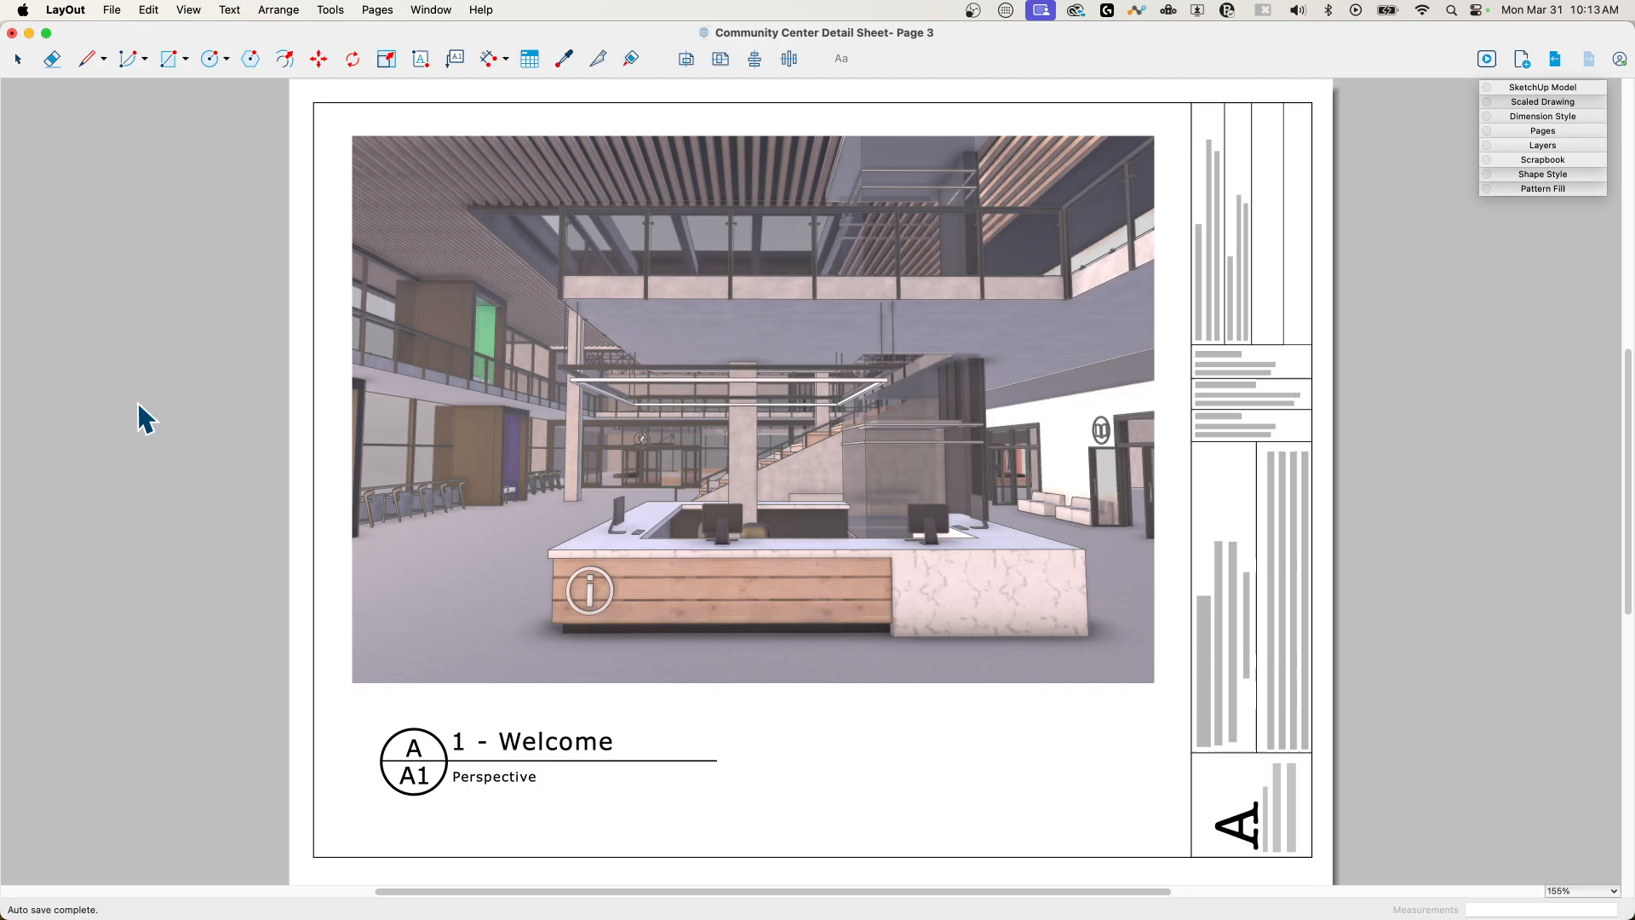
{"action": "mouse_move", "coordinate": [1456, 180]}
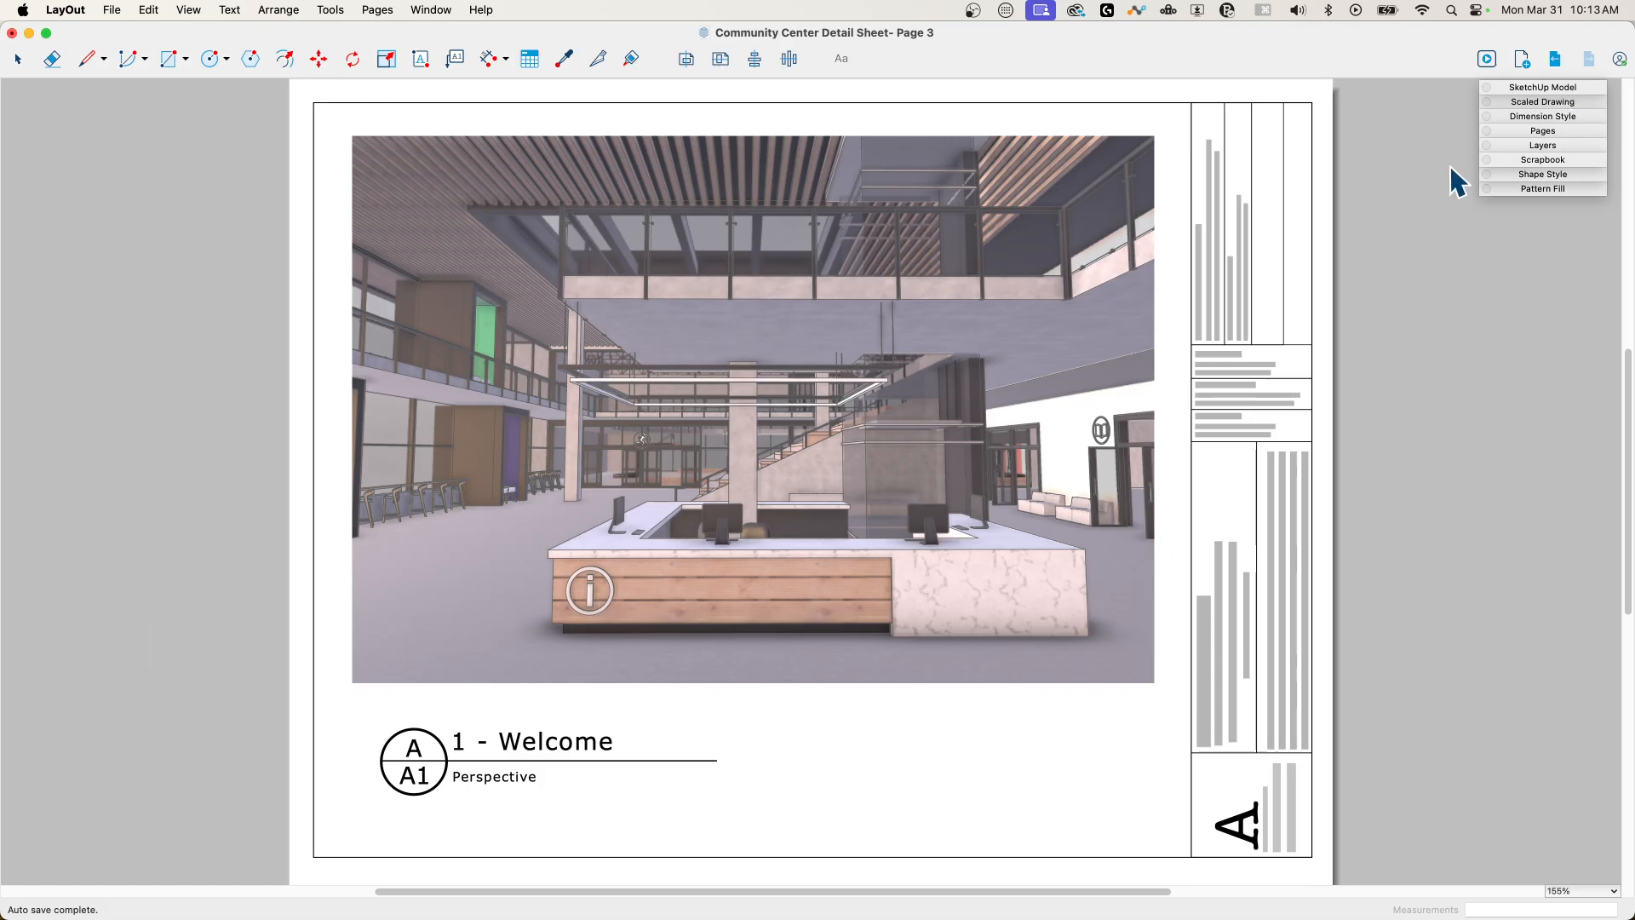
{"action": "mouse_move", "coordinate": [332, 100]}
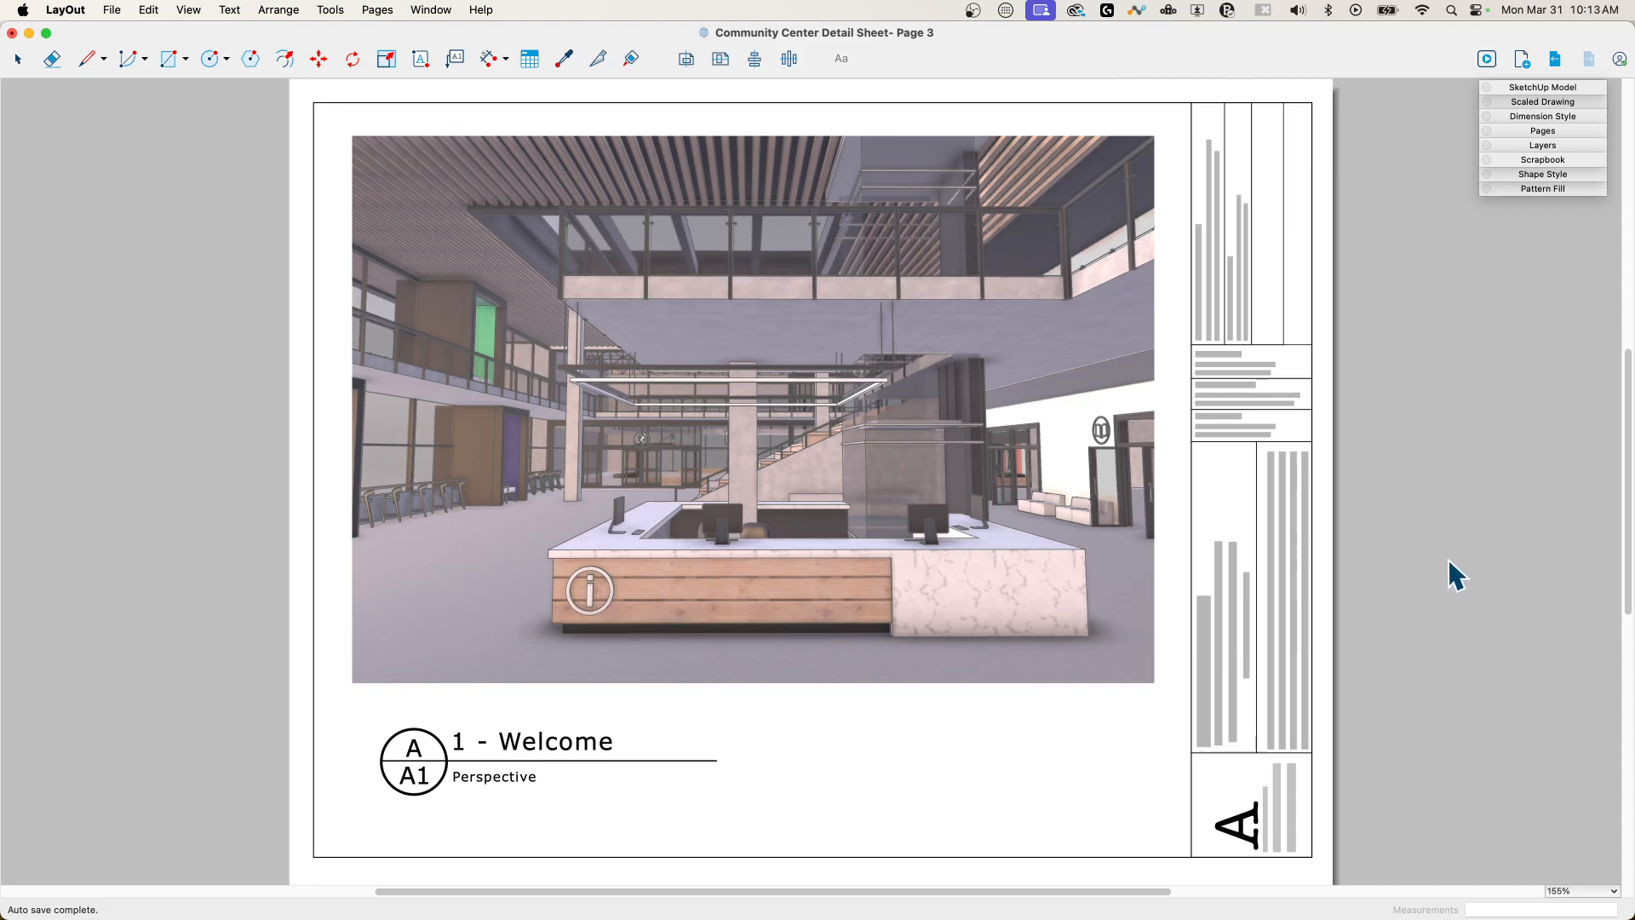
{"action": "mouse_move", "coordinate": [1379, 124]}
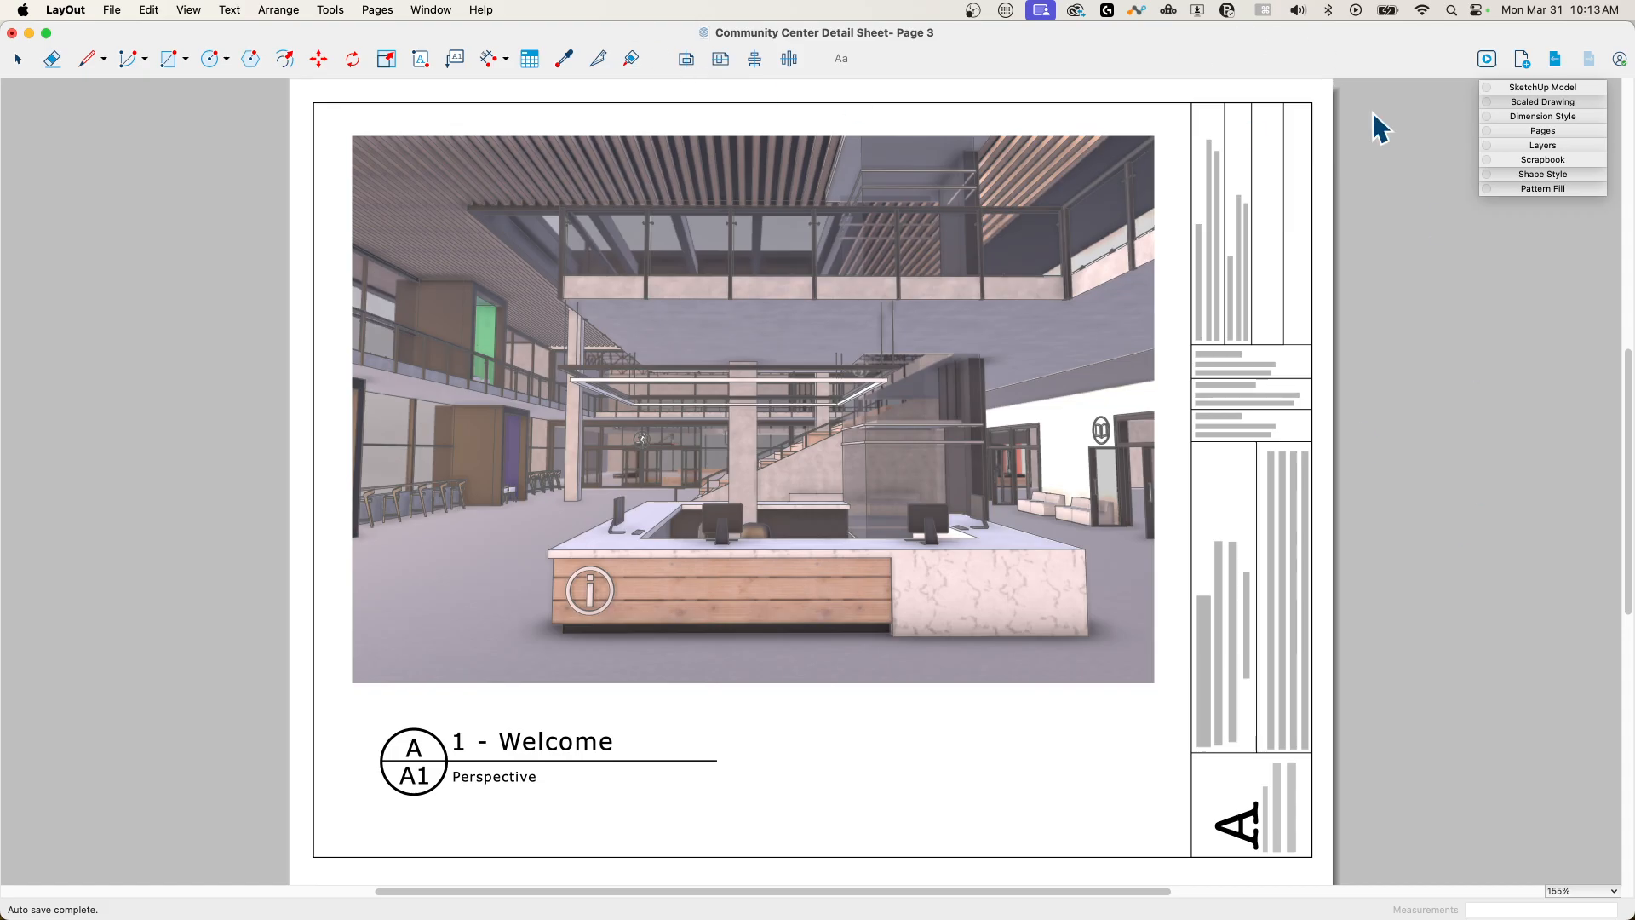
{"action": "mouse_move", "coordinate": [1580, 114]}
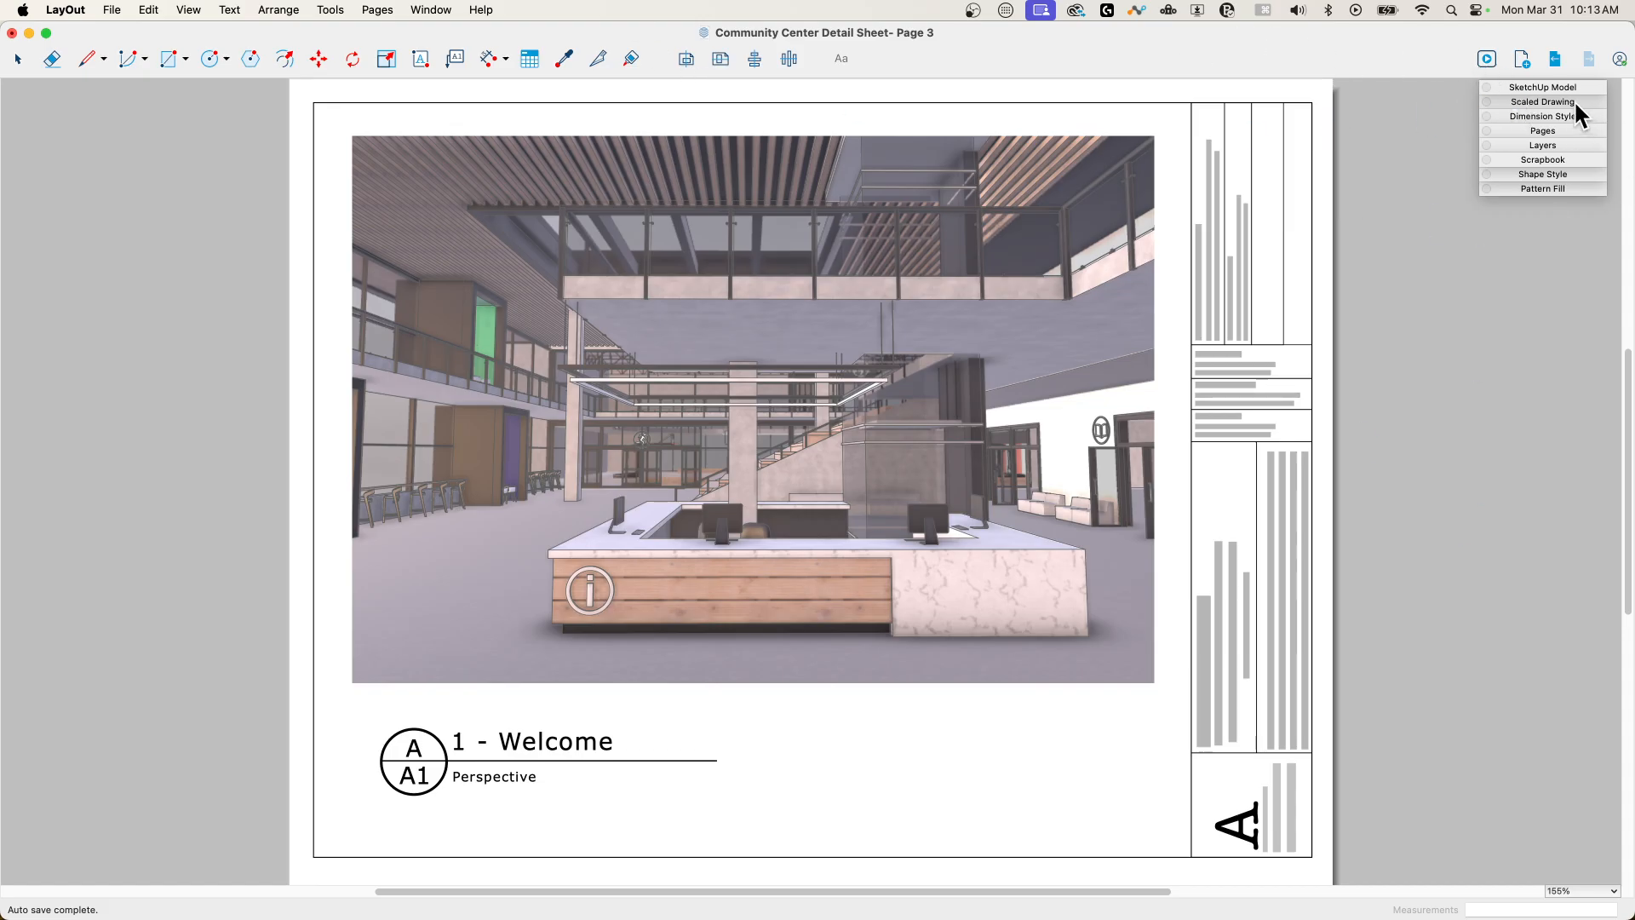
{"action": "mouse_move", "coordinate": [1582, 186]}
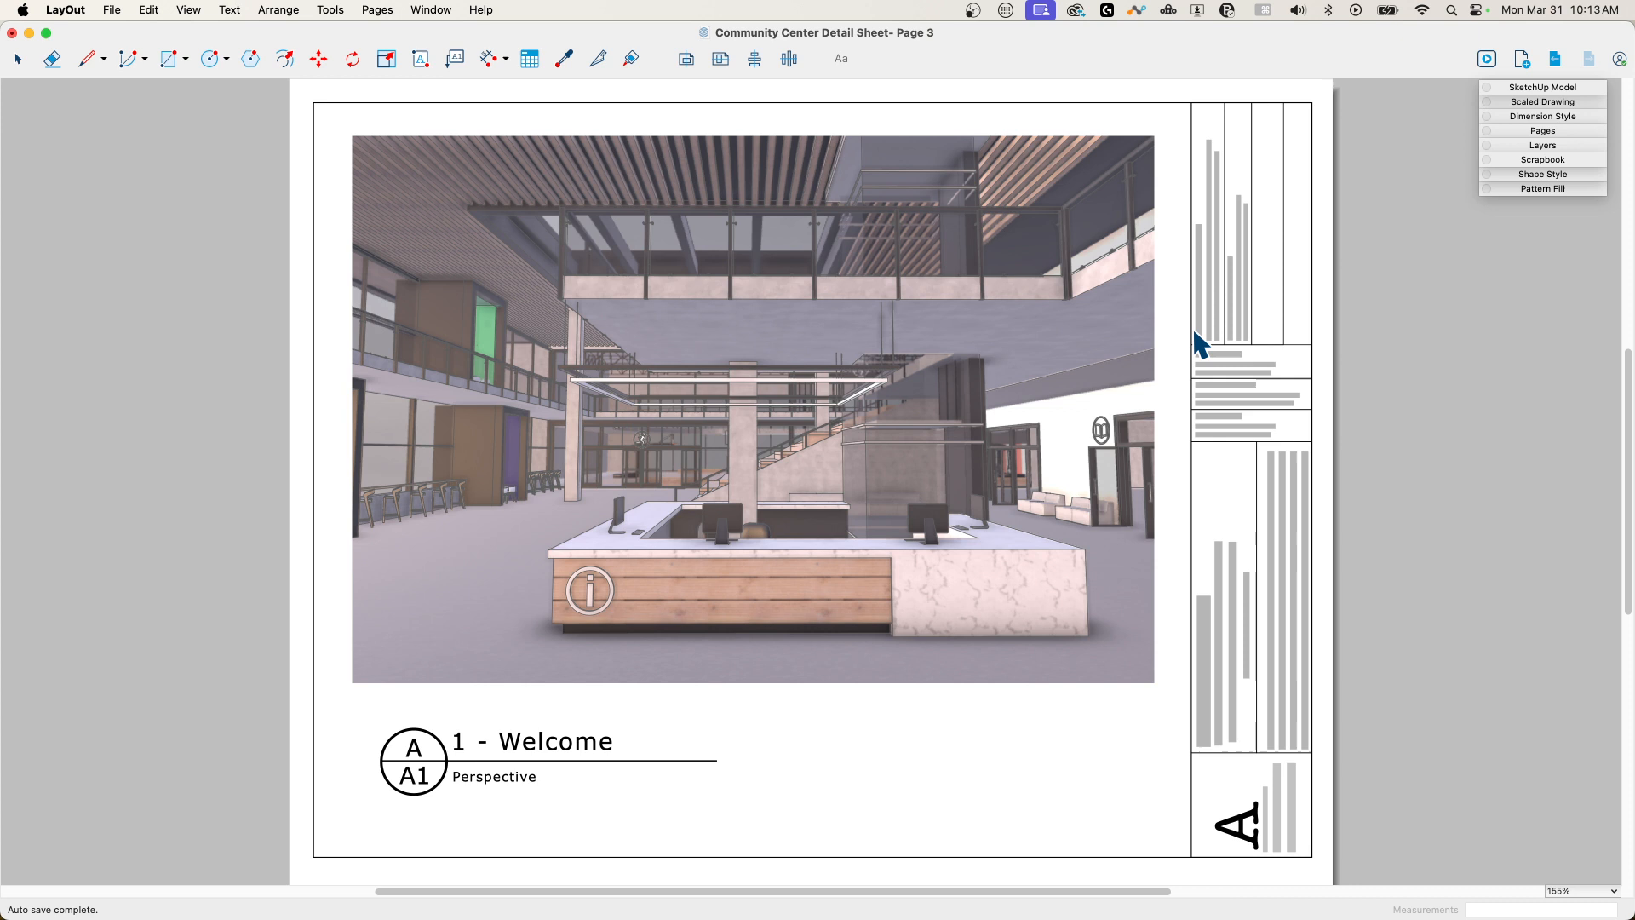
{"action": "mouse_move", "coordinate": [1541, 117]}
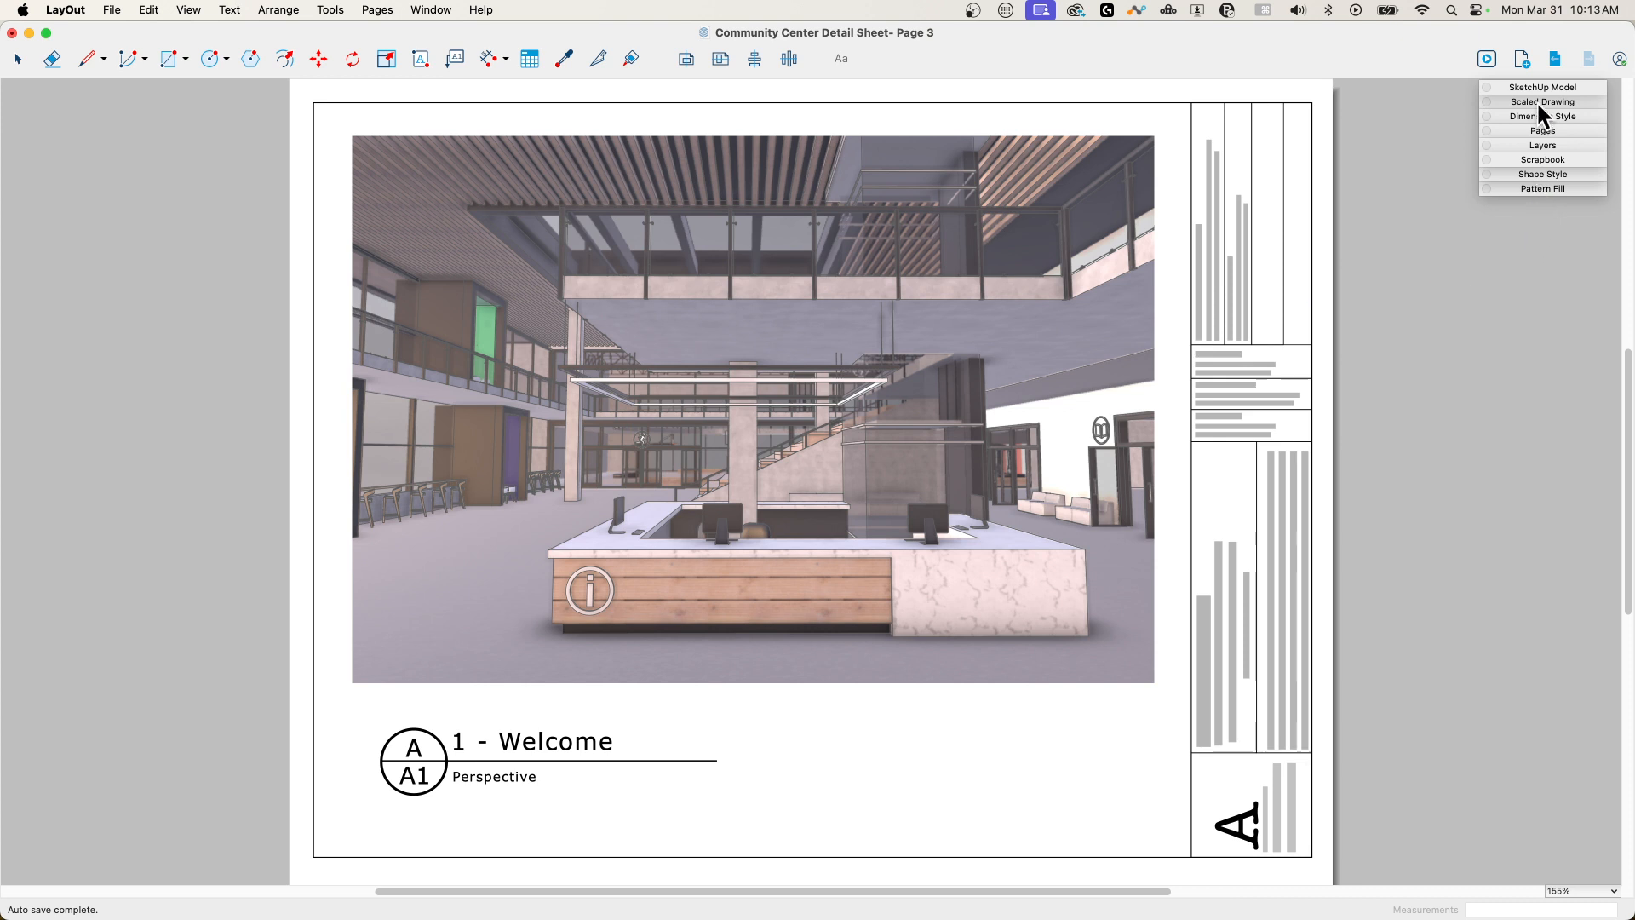
{"action": "left_click", "coordinate": [1541, 87]}
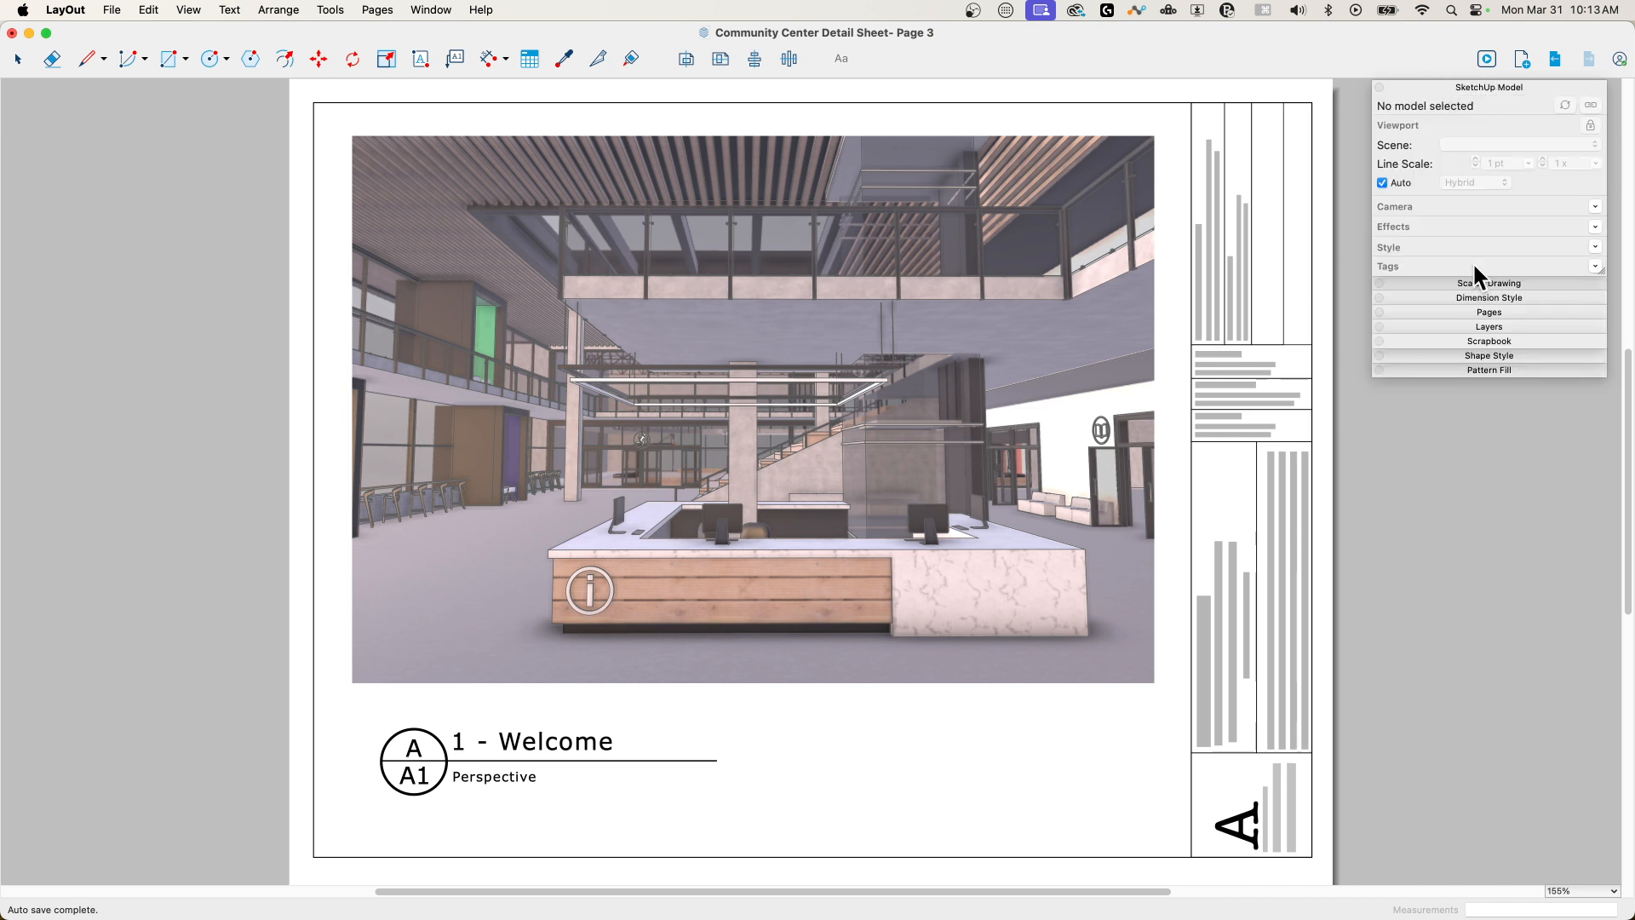
Step: Expand the Scaled Drawing panel beneath SketchUp Model in the right-edge stack
{"action": "left_click", "coordinate": [1488, 283]}
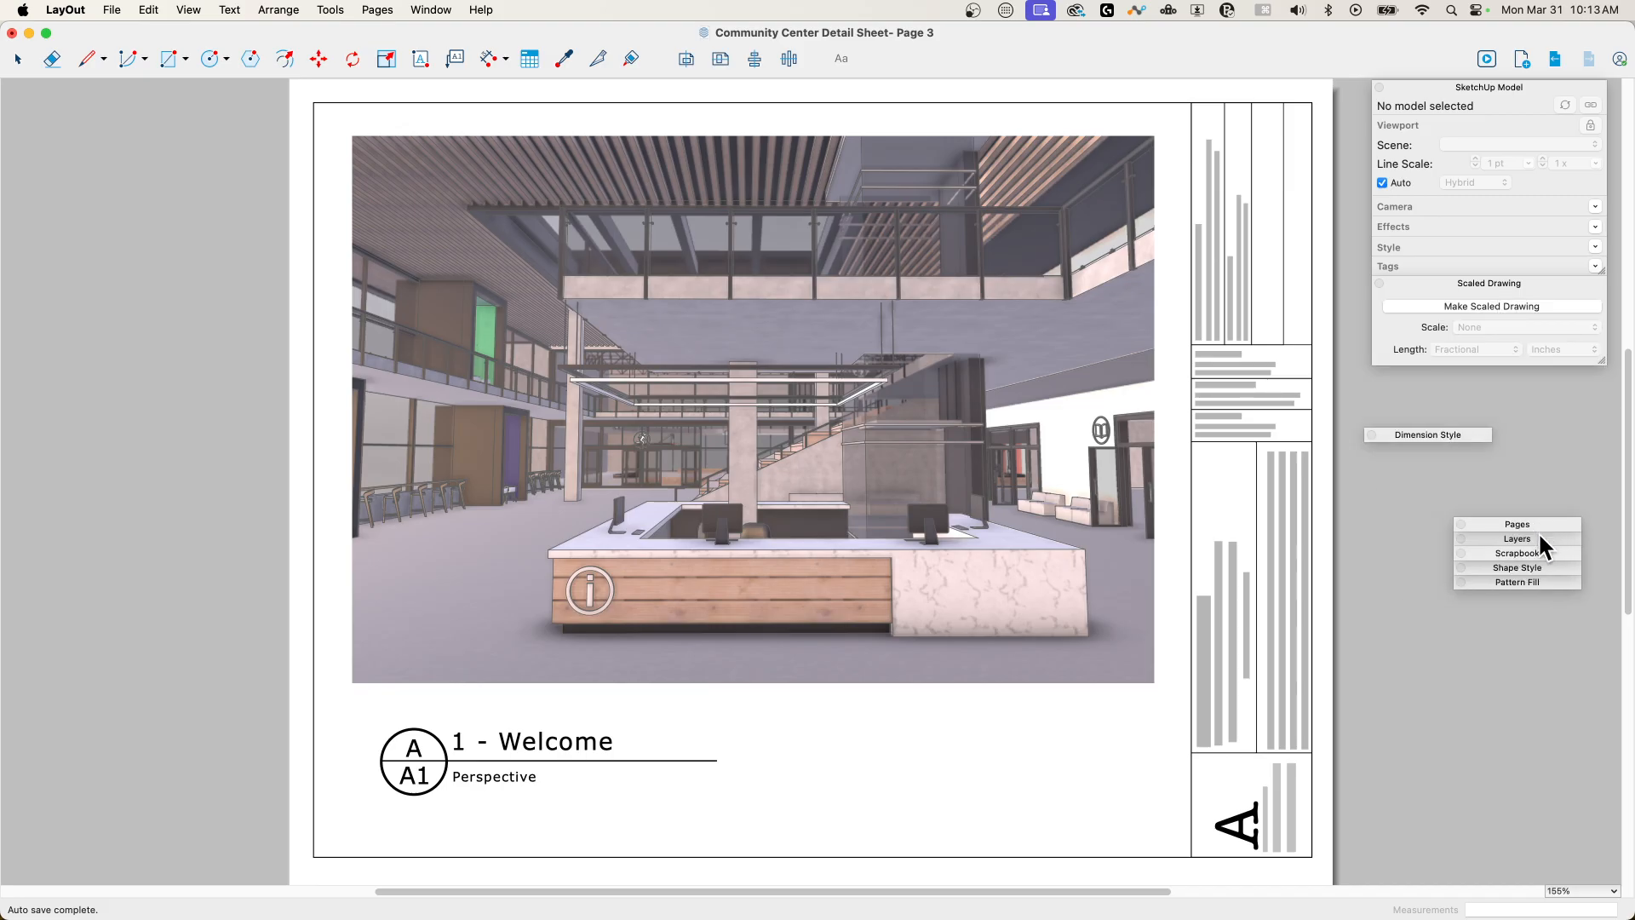
{"action": "mouse_move", "coordinate": [1523, 583]}
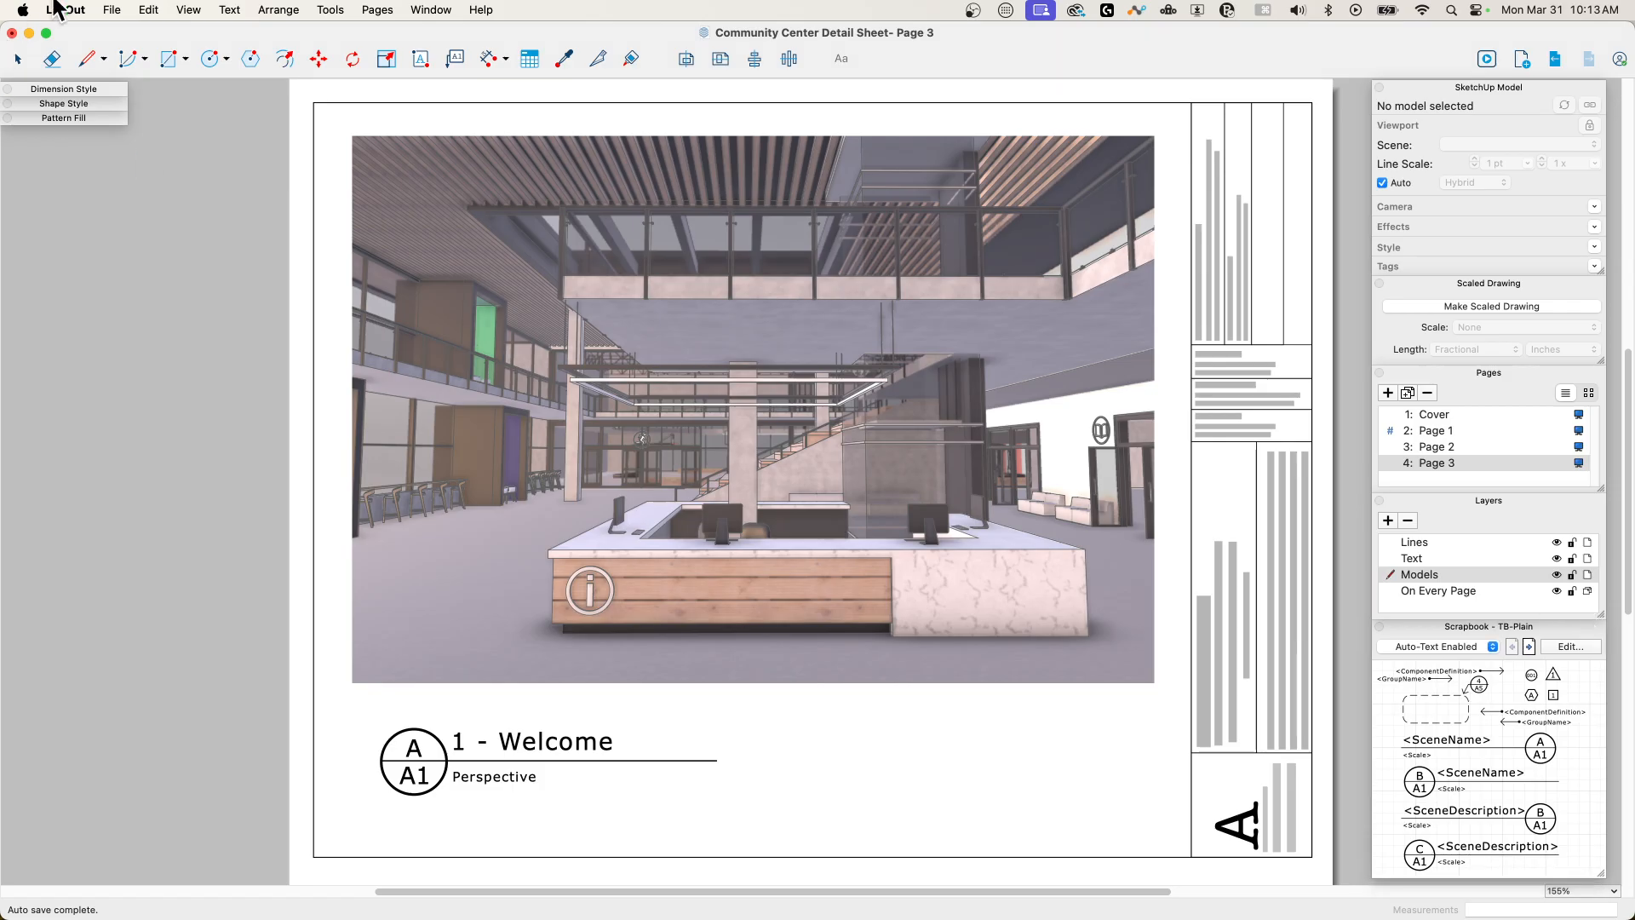
{"action": "mouse_move", "coordinate": [55, 104]}
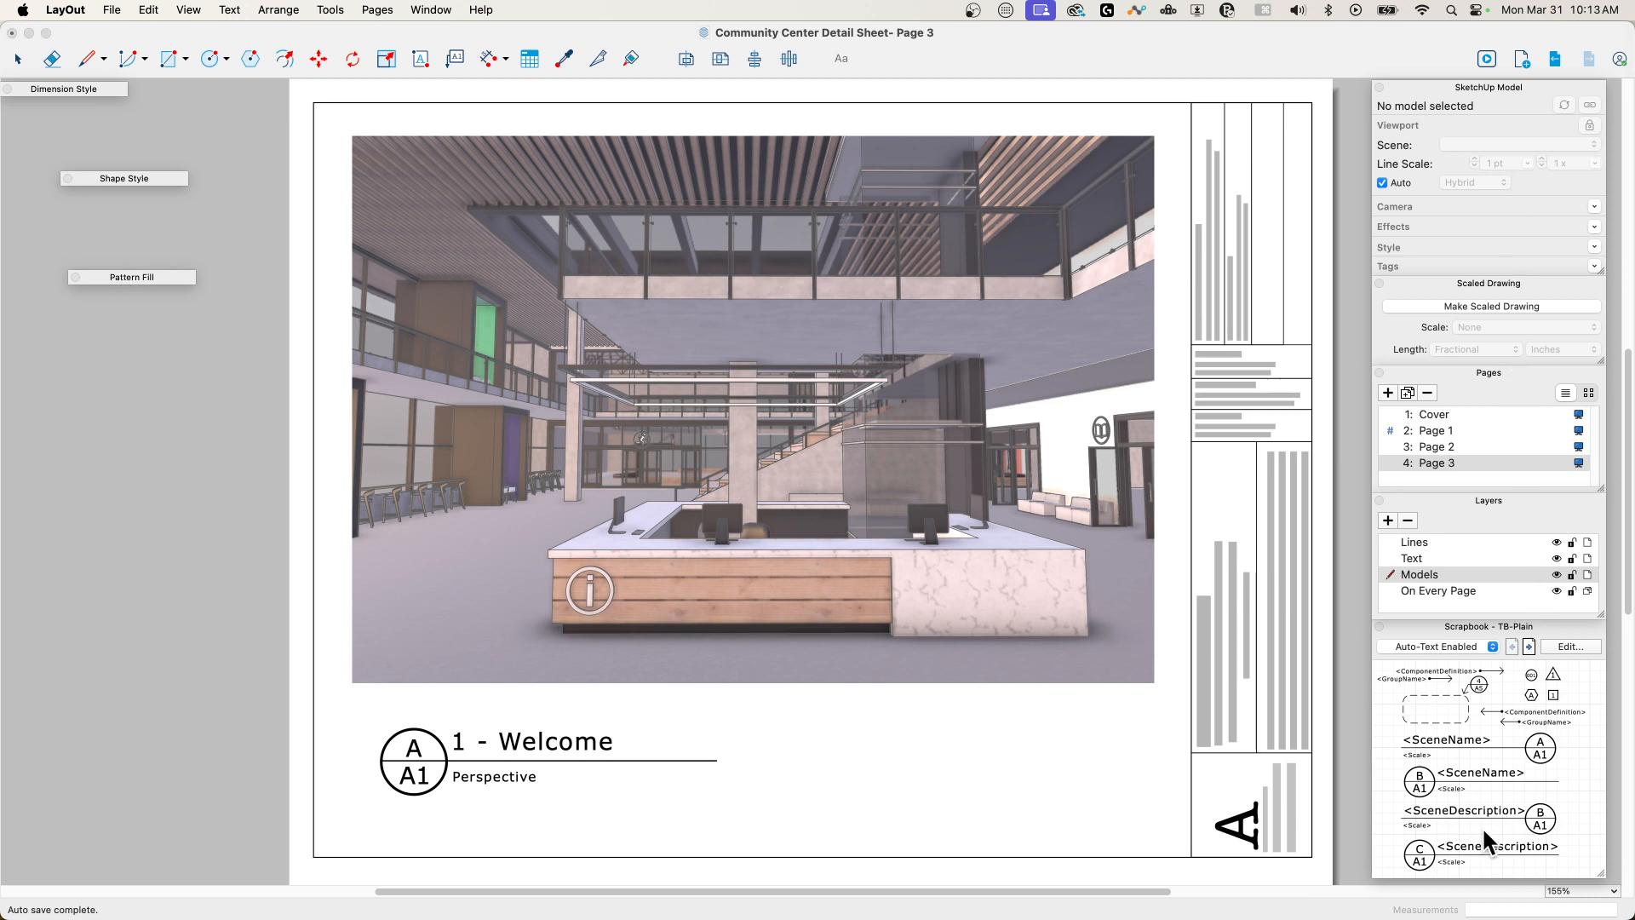
{"action": "mouse_move", "coordinate": [89, 187]}
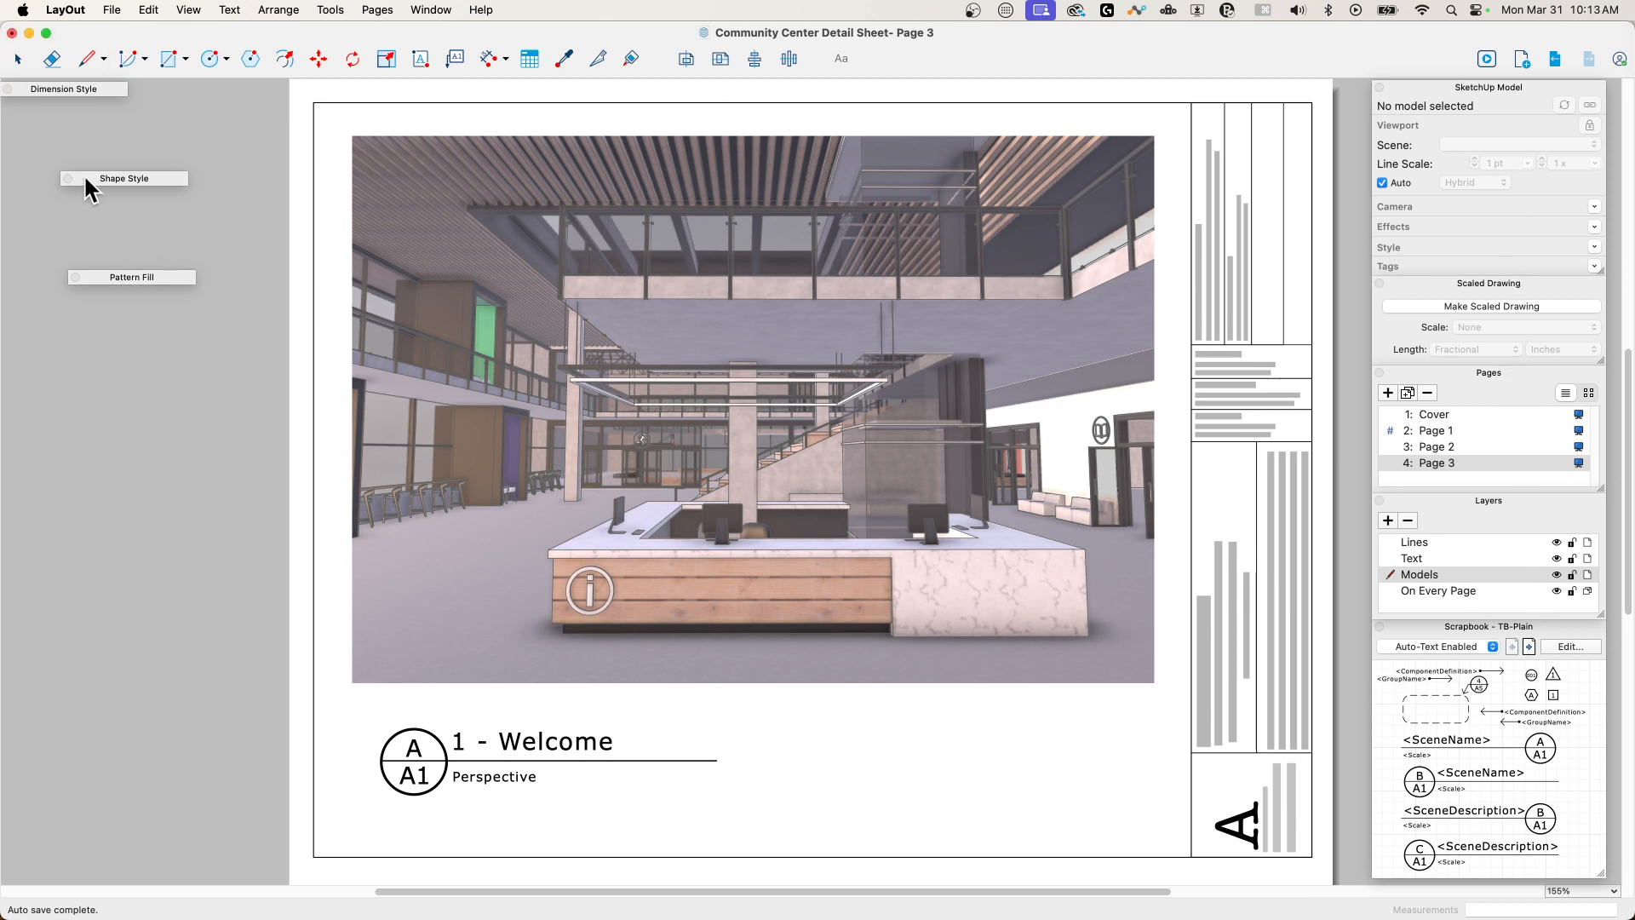
{"action": "mouse_move", "coordinate": [131, 203]}
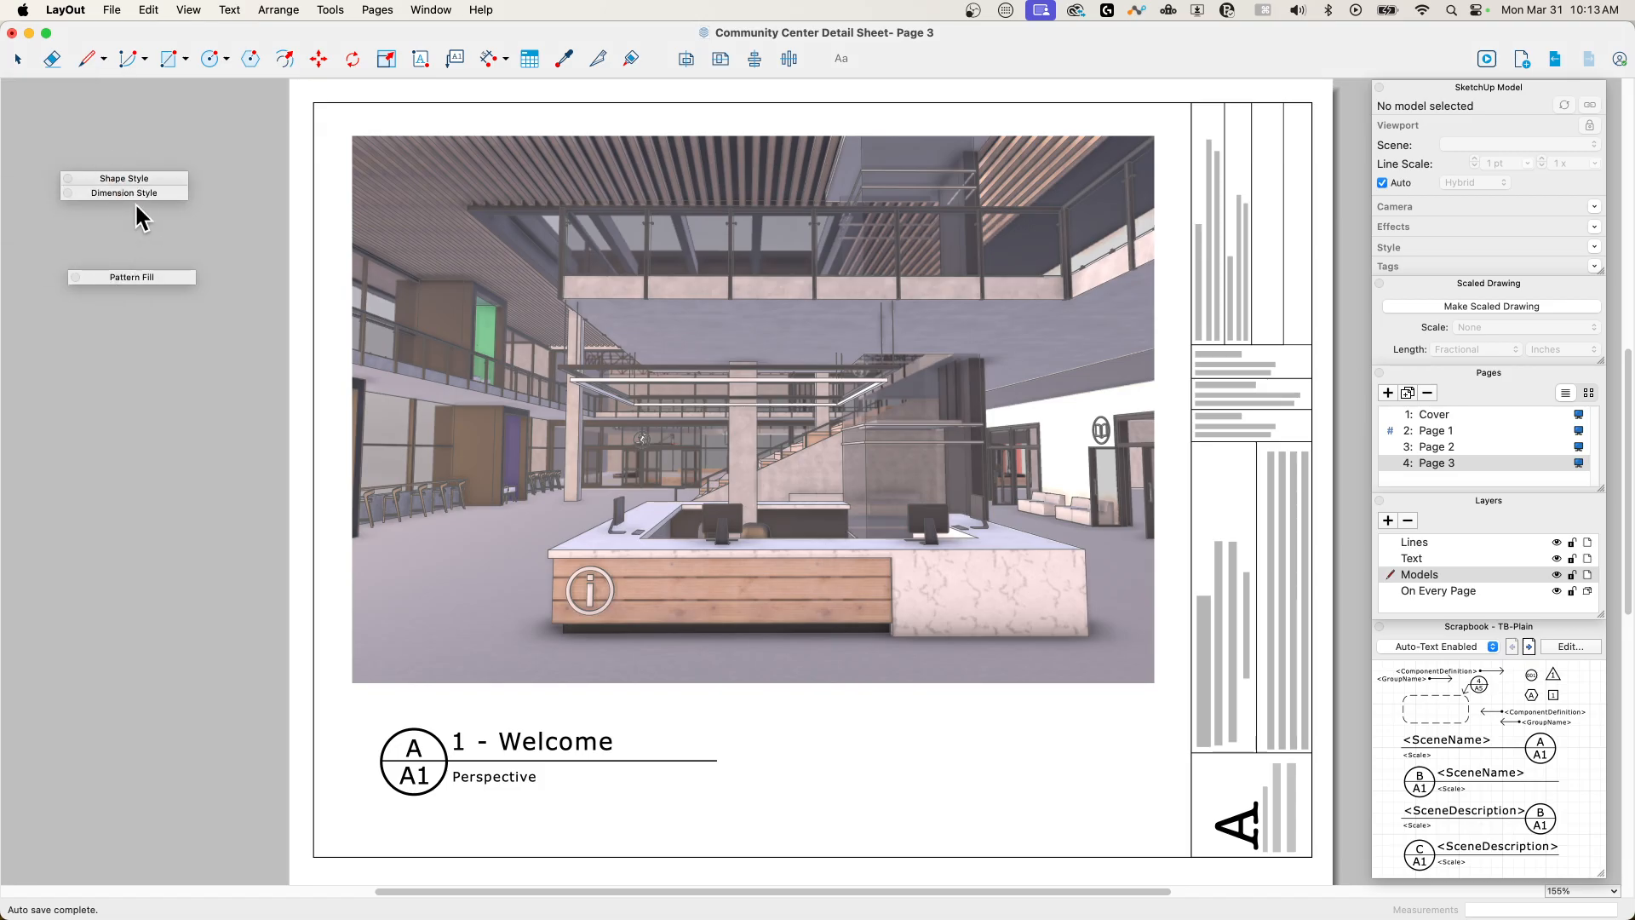
Step: Expand the Dimension Style and Pattern Fill panels in the left-docked stack
{"action": "left_click", "coordinate": [123, 178]}
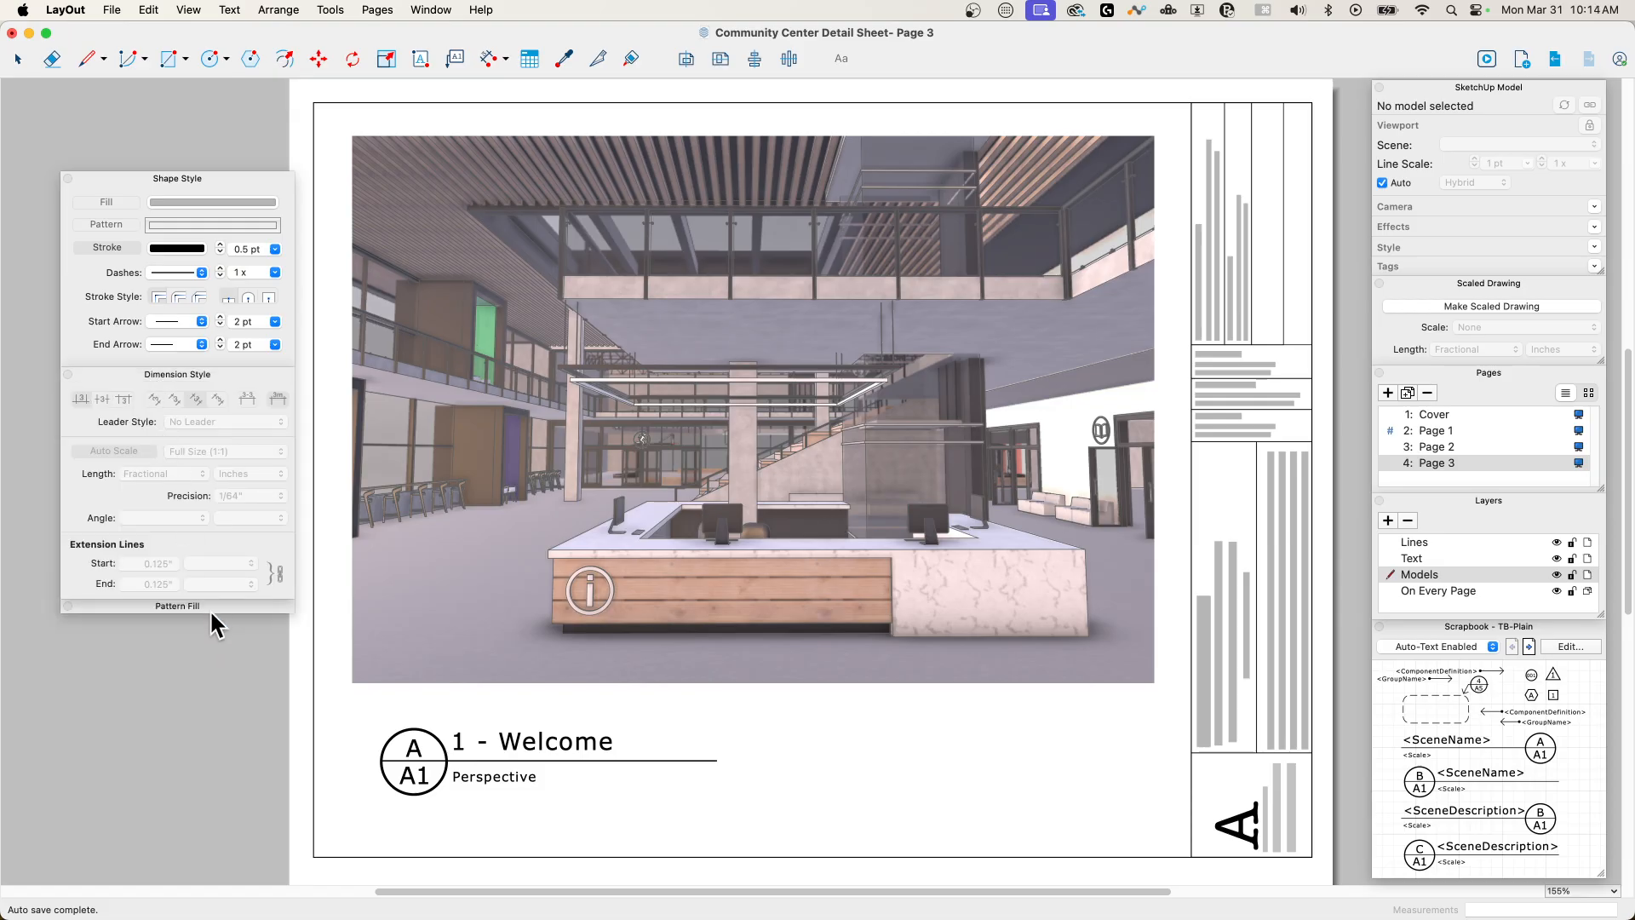
{"action": "left_click", "coordinate": [177, 606]}
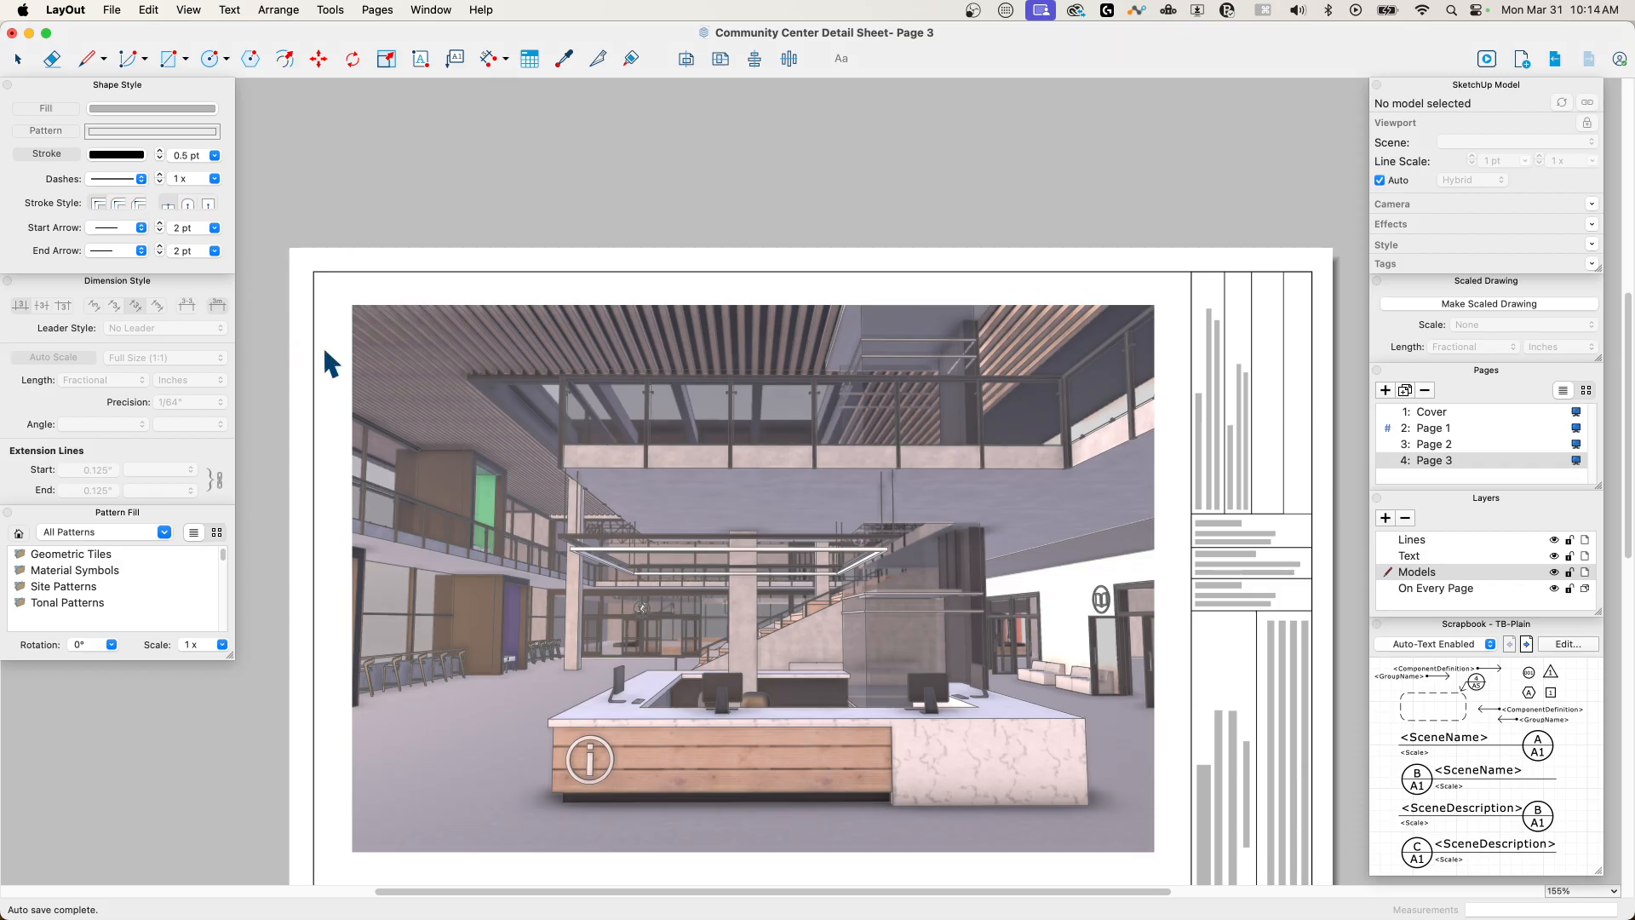
{"action": "mouse_move", "coordinate": [709, 208]}
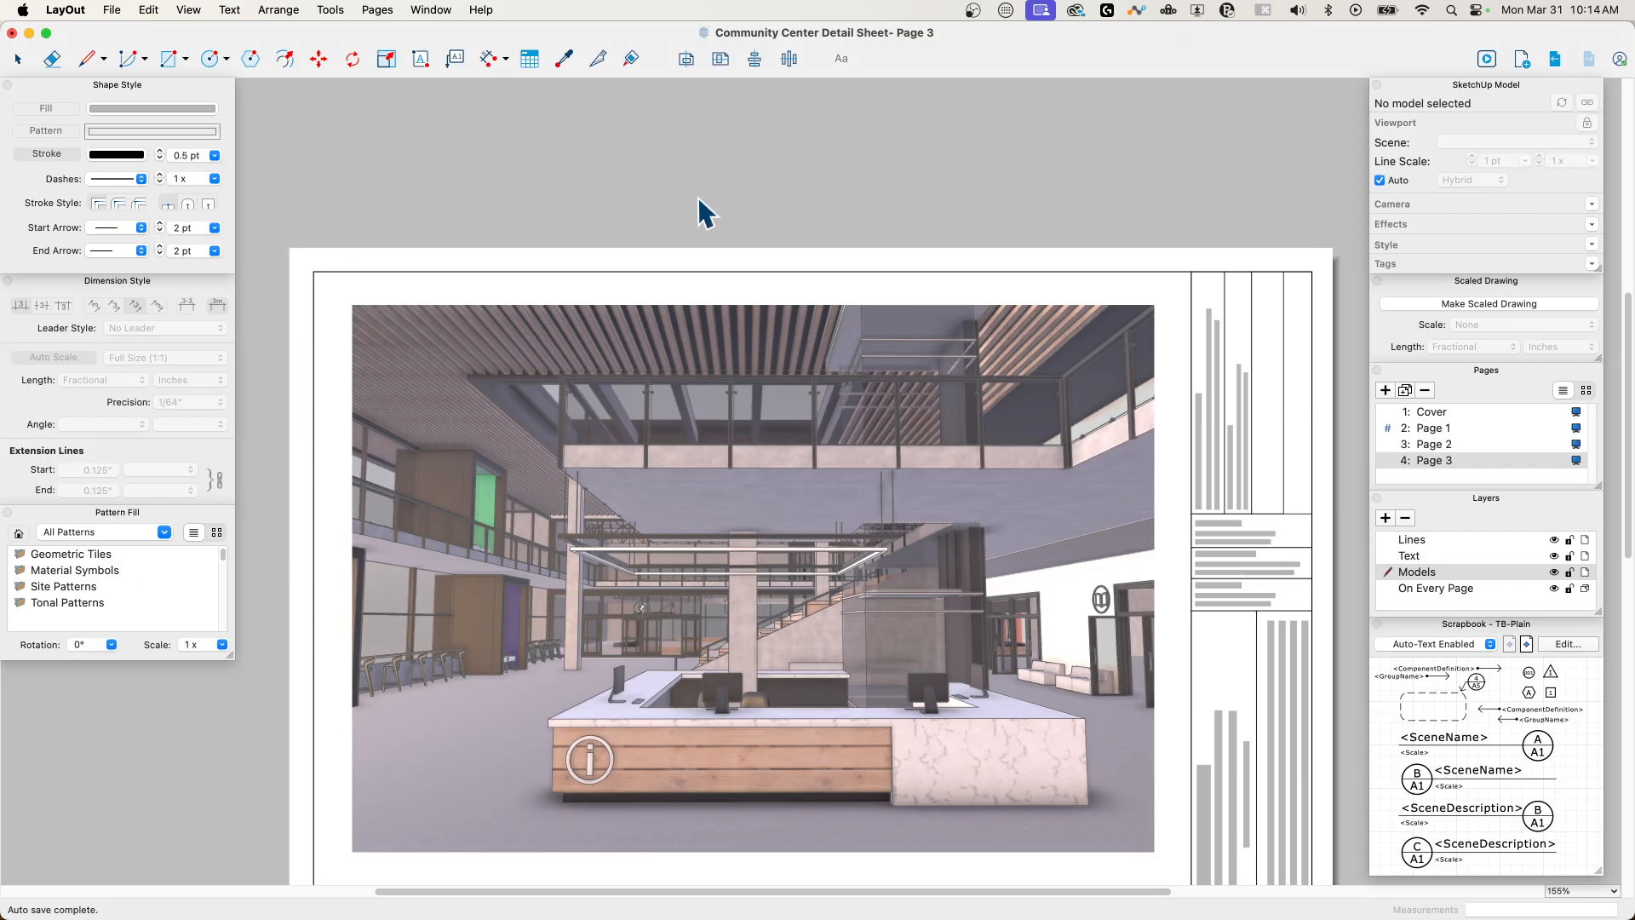
{"action": "mouse_move", "coordinate": [785, 170]}
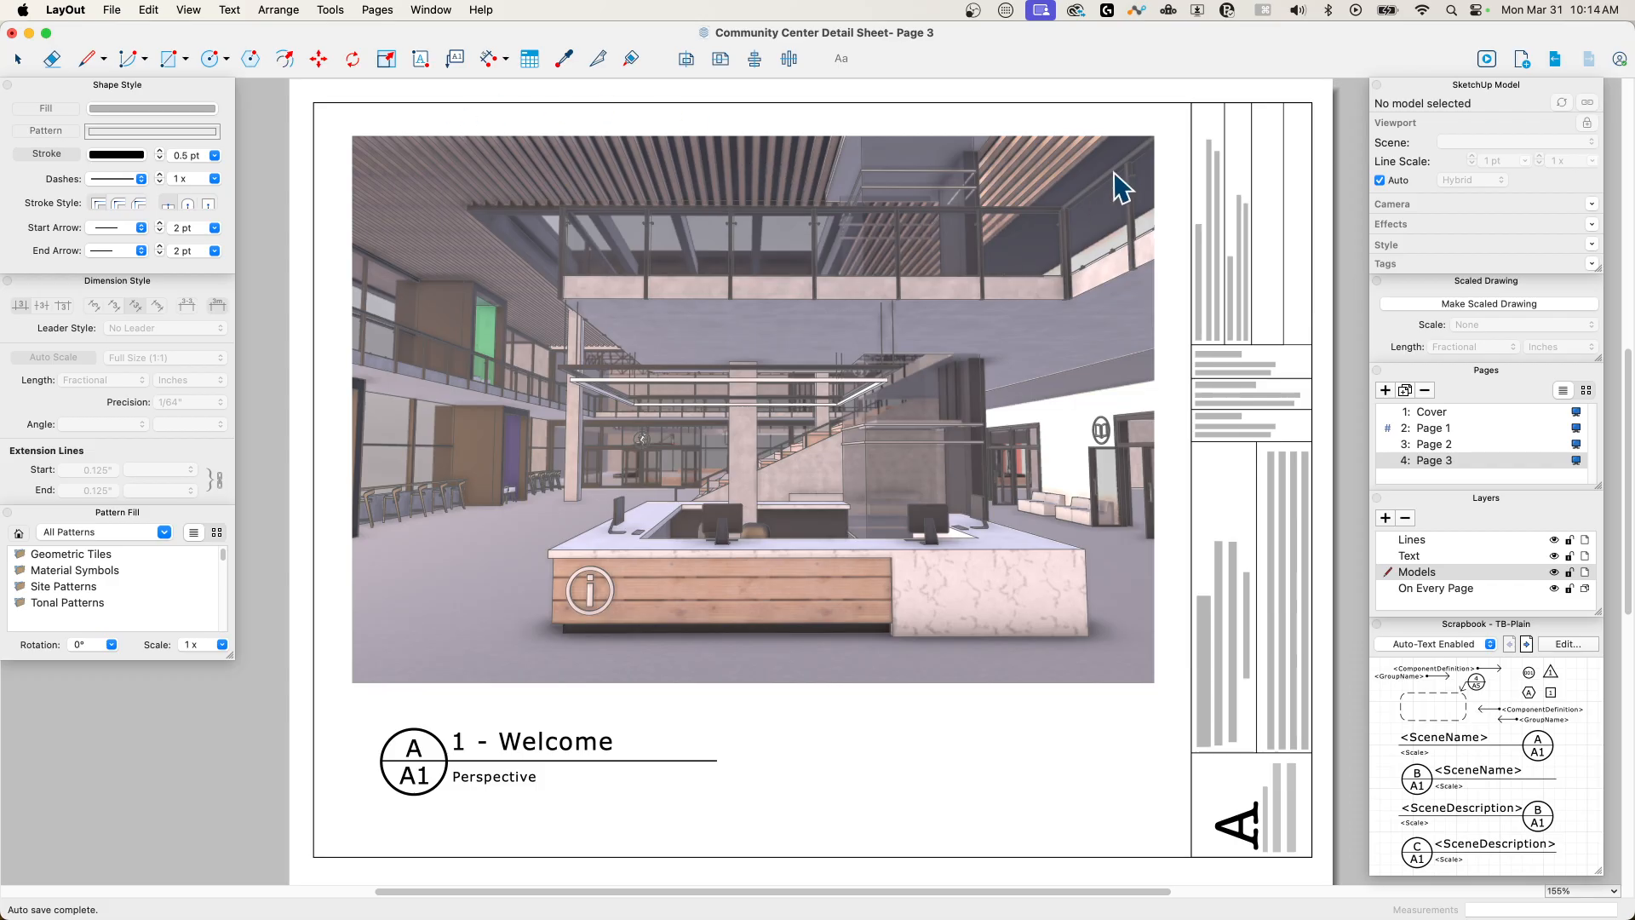
{"action": "mouse_move", "coordinate": [453, 299]}
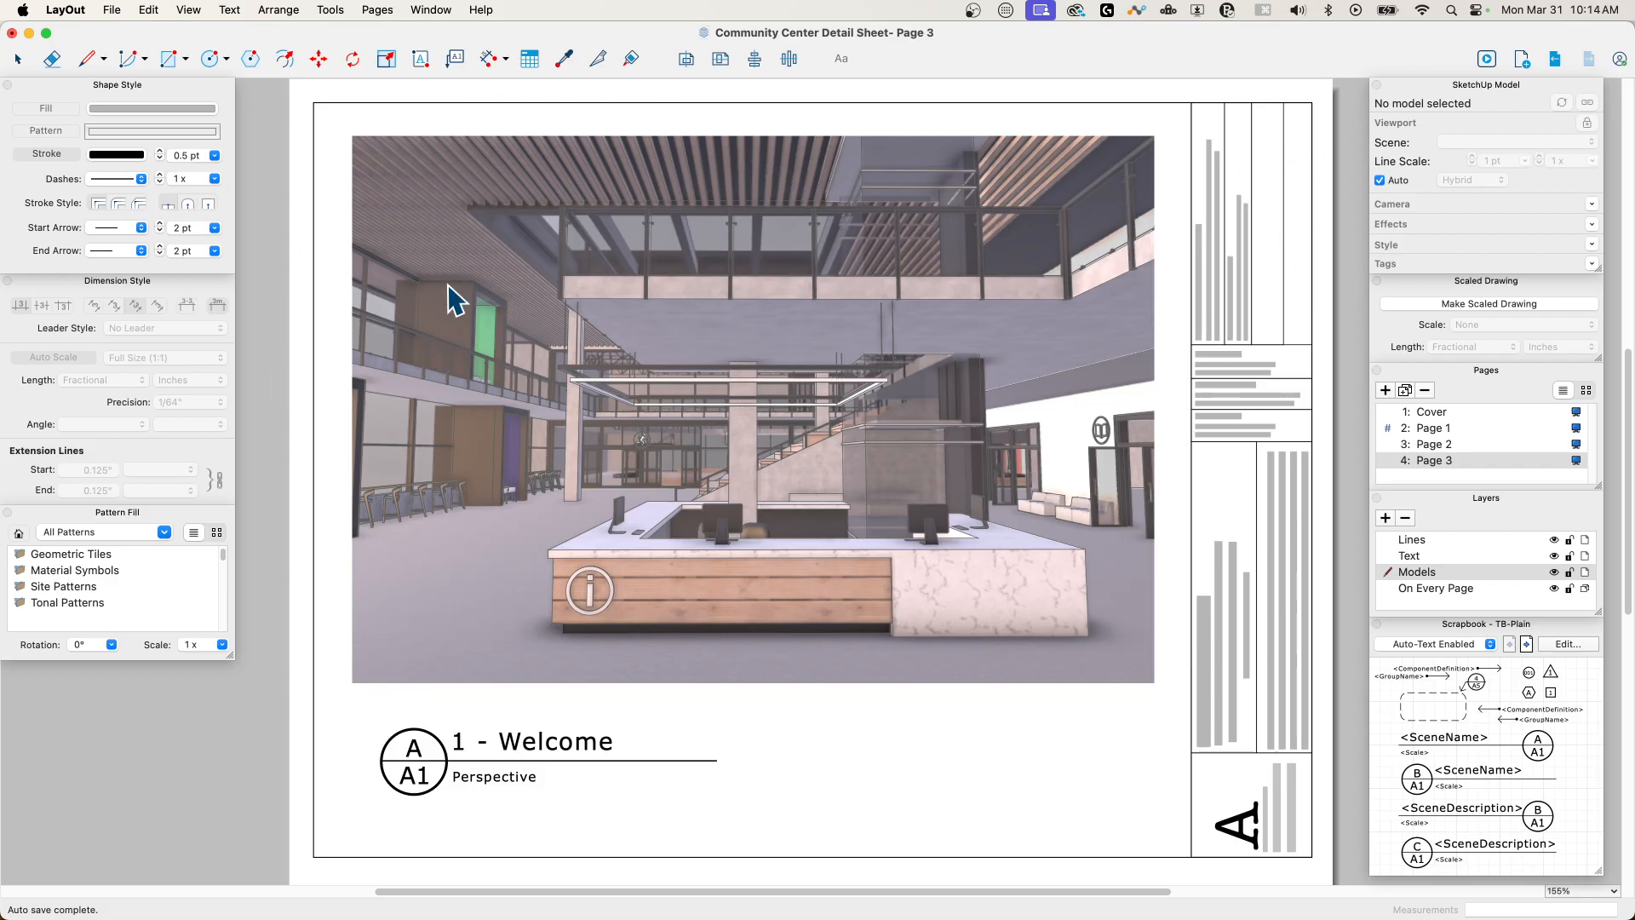
{"action": "mouse_move", "coordinate": [53, 68]}
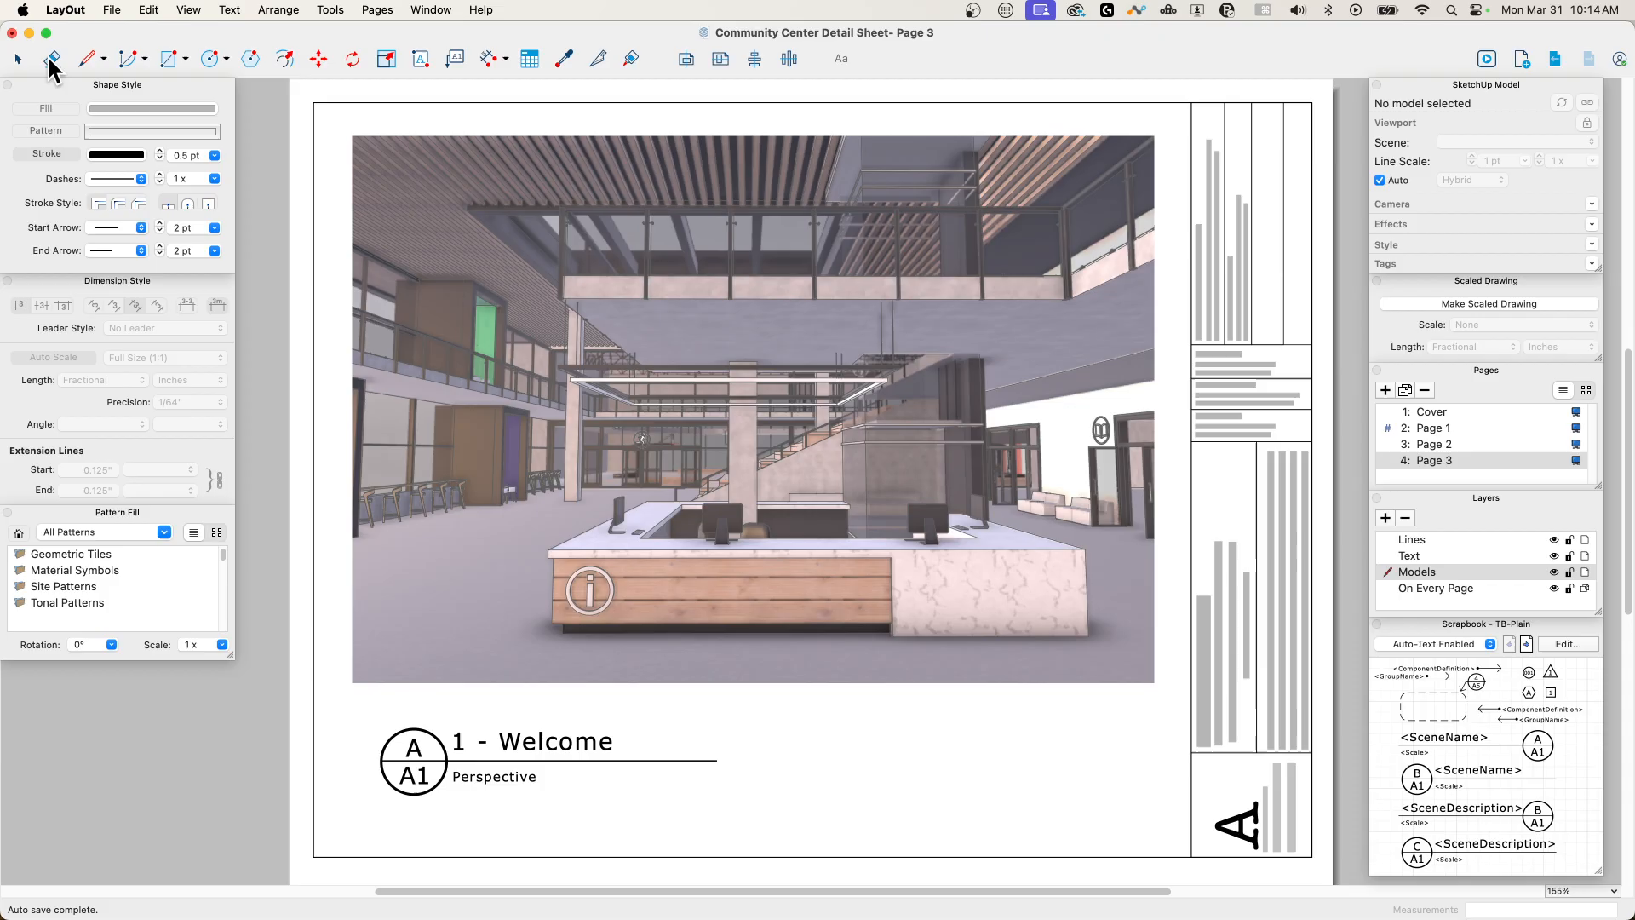
{"action": "mouse_move", "coordinate": [761, 39]}
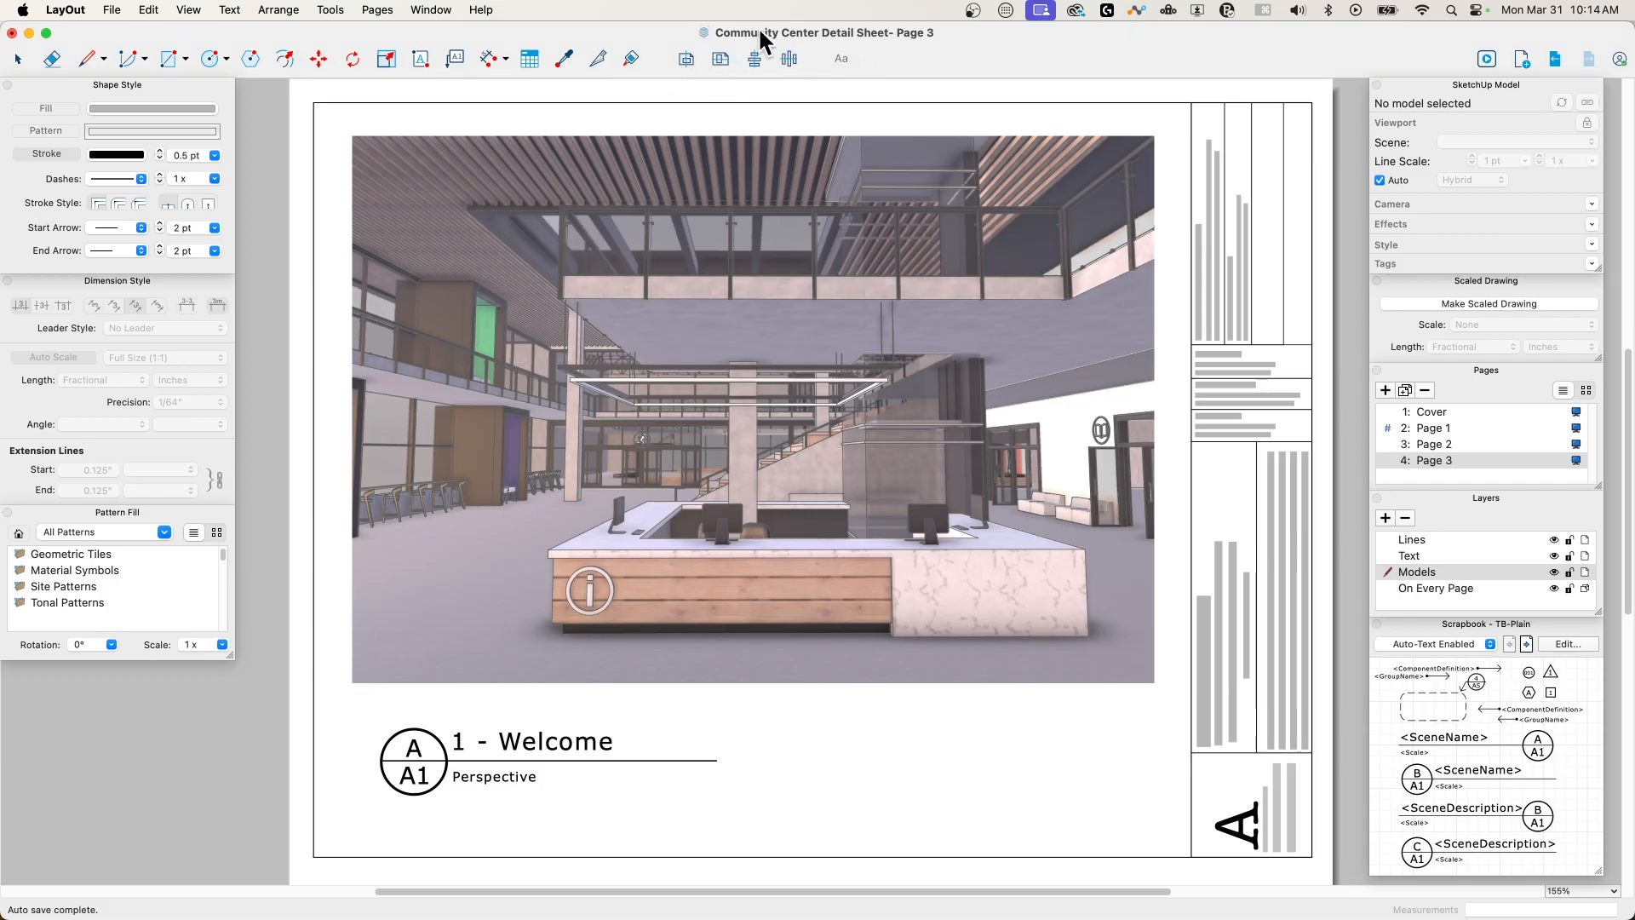
{"action": "mouse_move", "coordinate": [521, 83]}
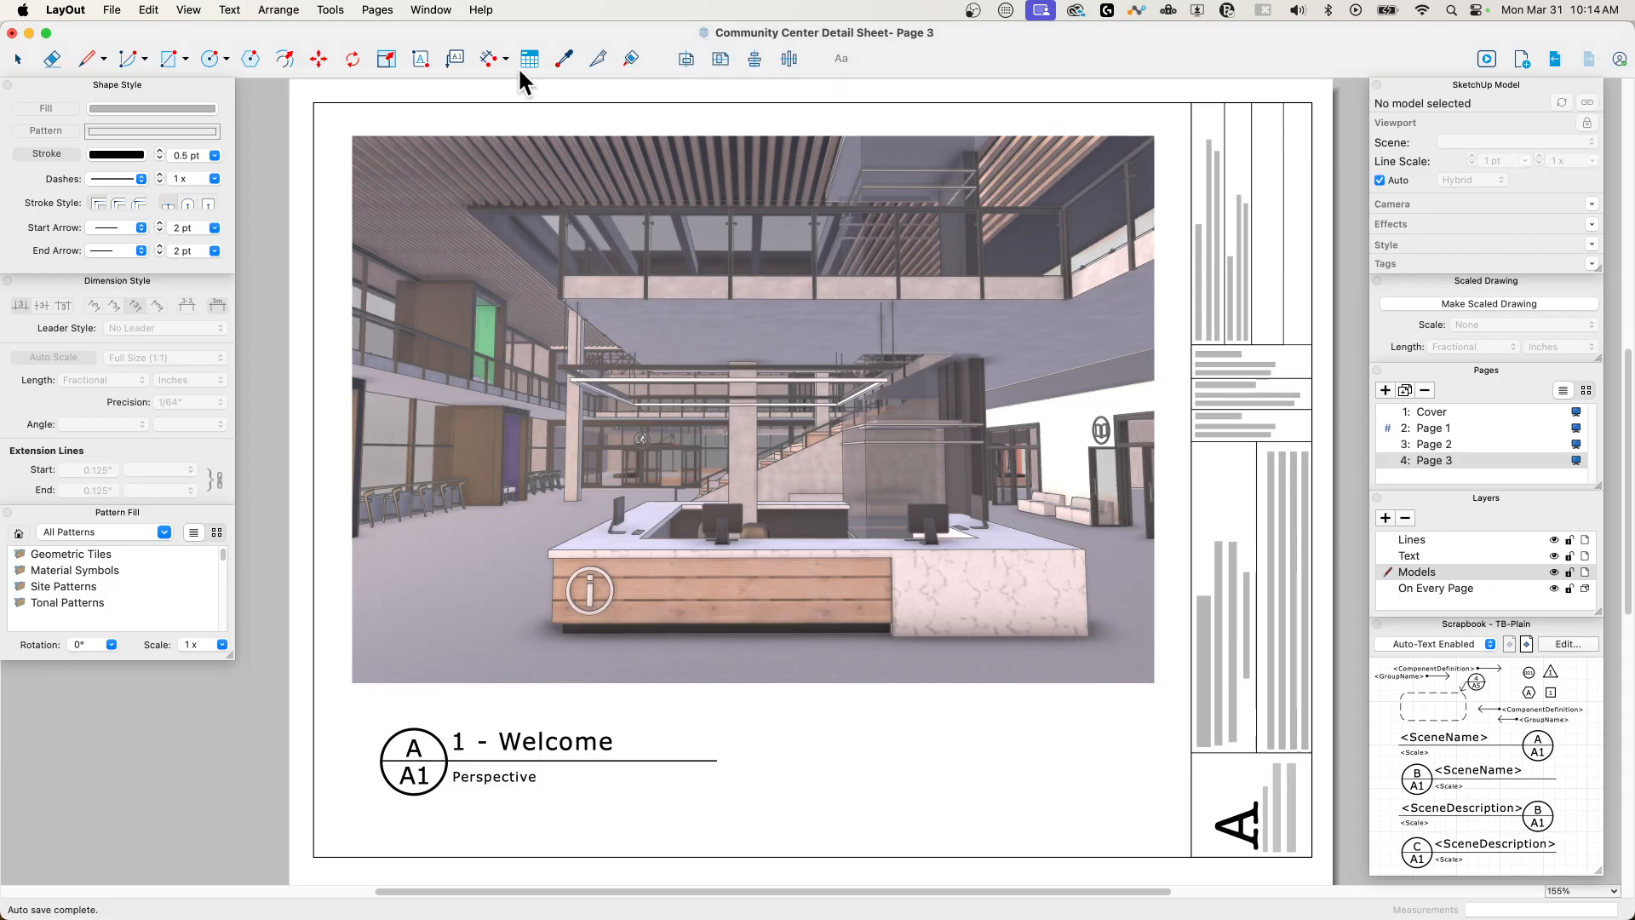
{"action": "mouse_move", "coordinate": [442, 342]}
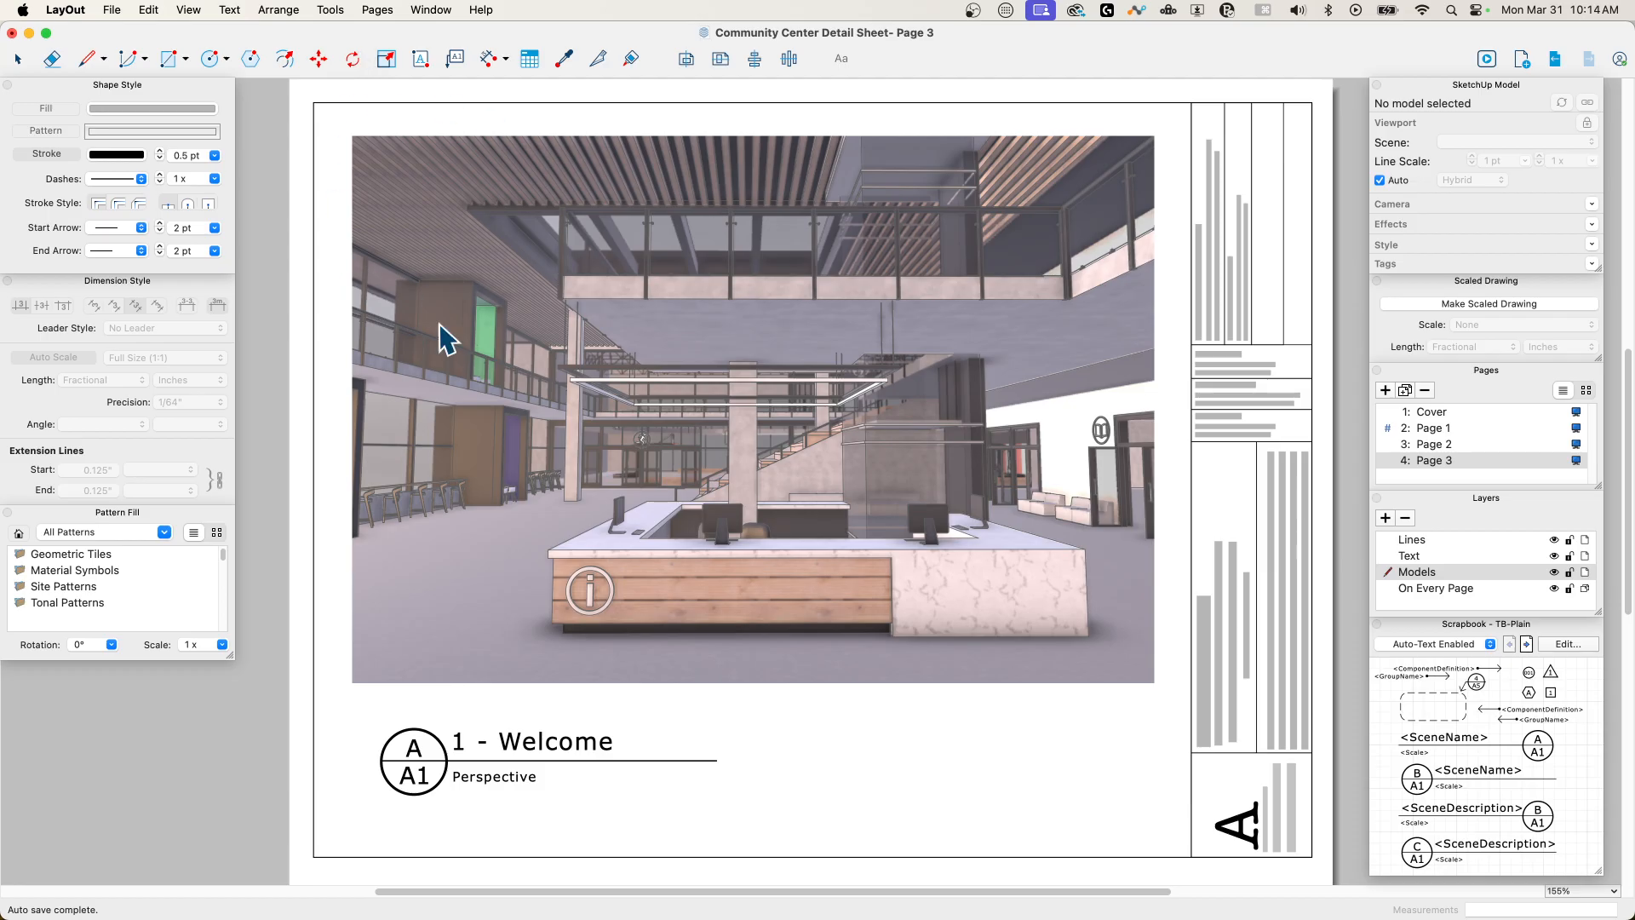
{"action": "mouse_move", "coordinate": [511, 437]}
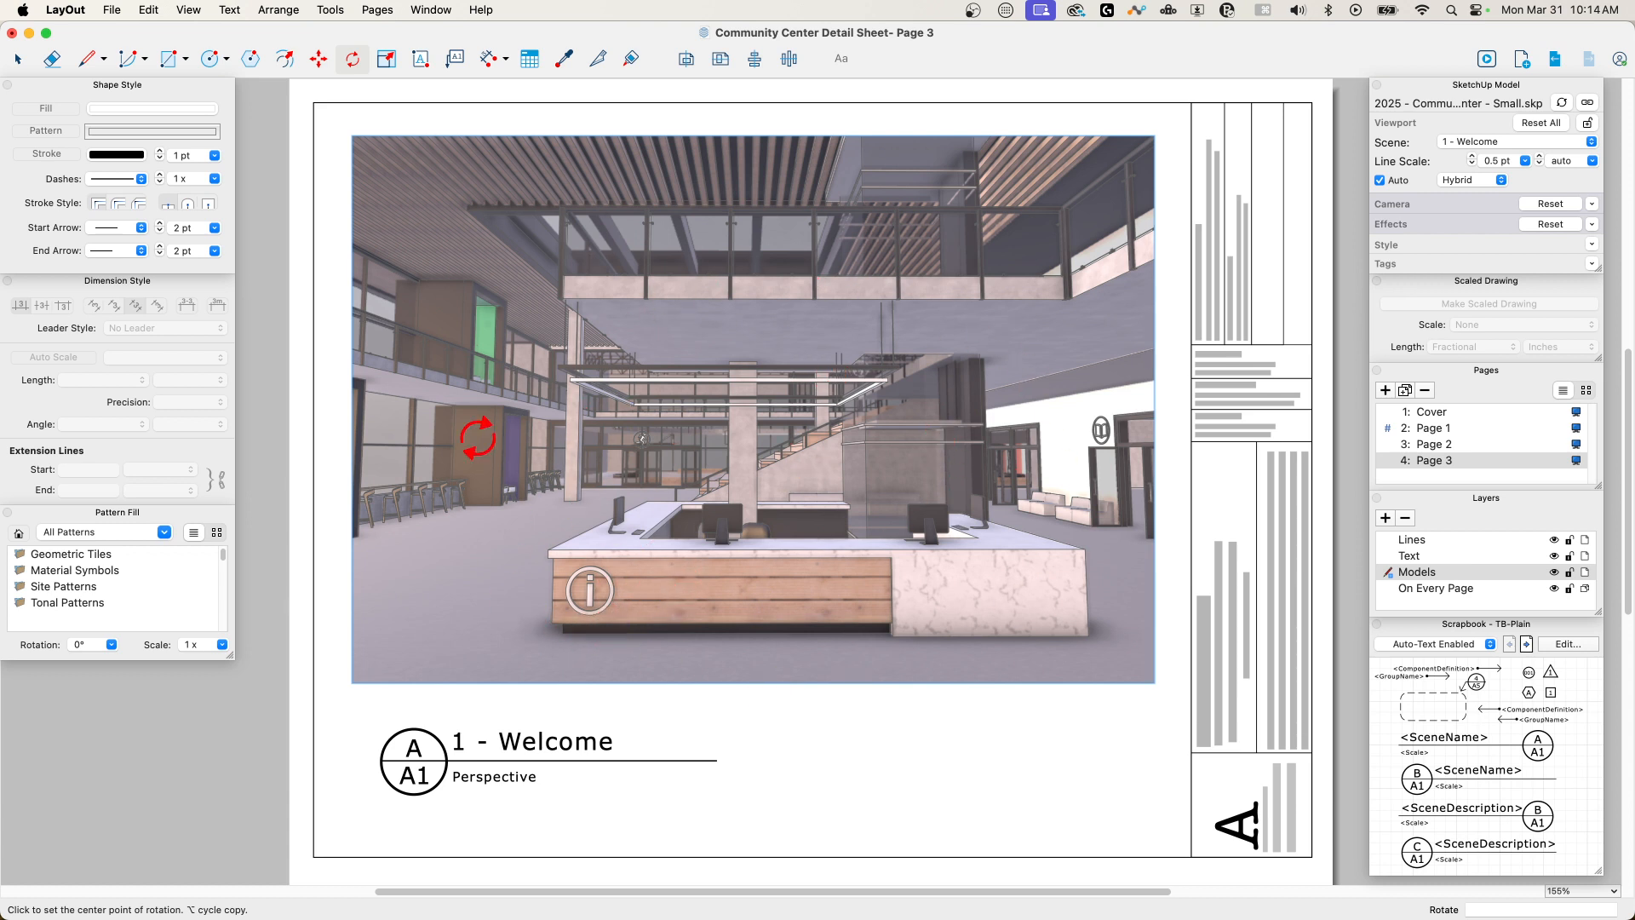
{"action": "left_click", "coordinate": [751, 407]}
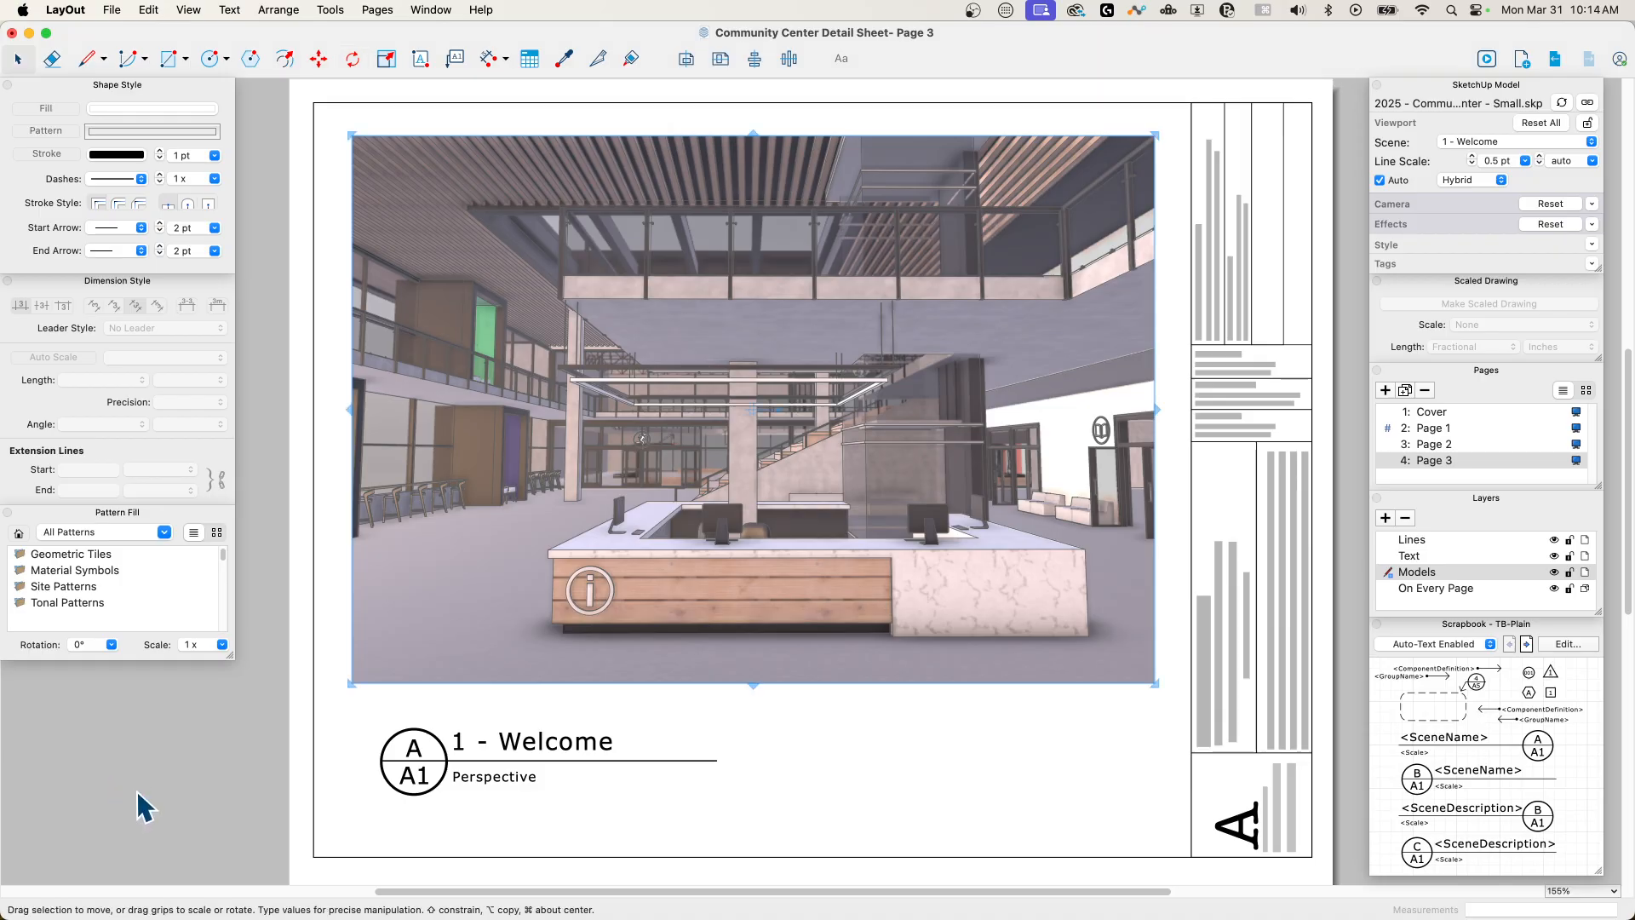